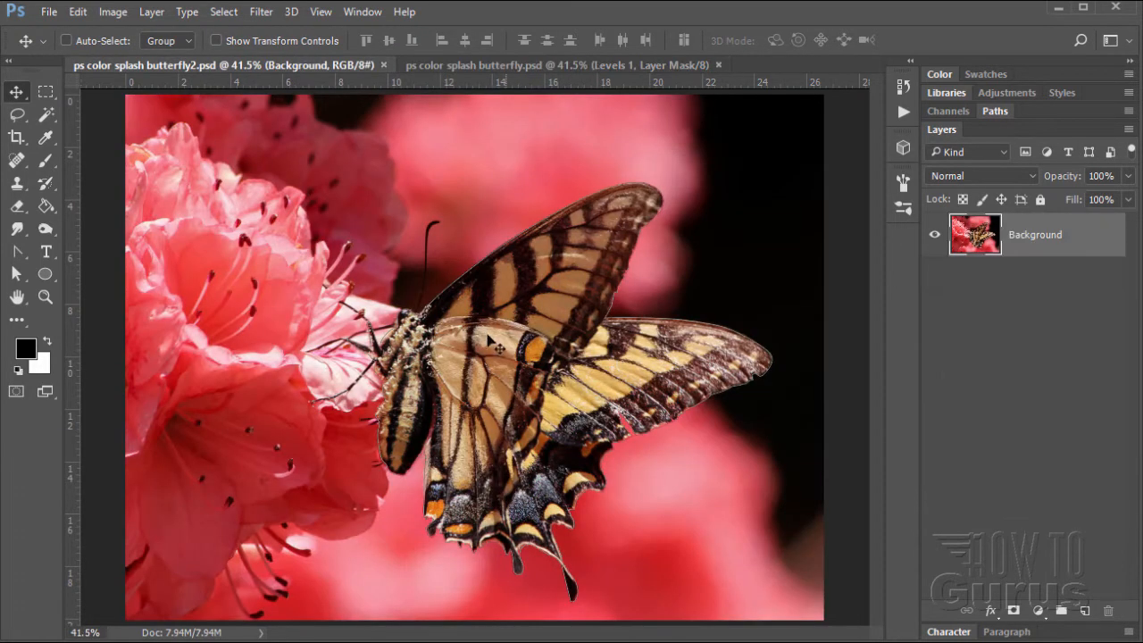
Switch to the 'ps color splash butterfly.psd' document to view the finished example.
left_click(560, 64)
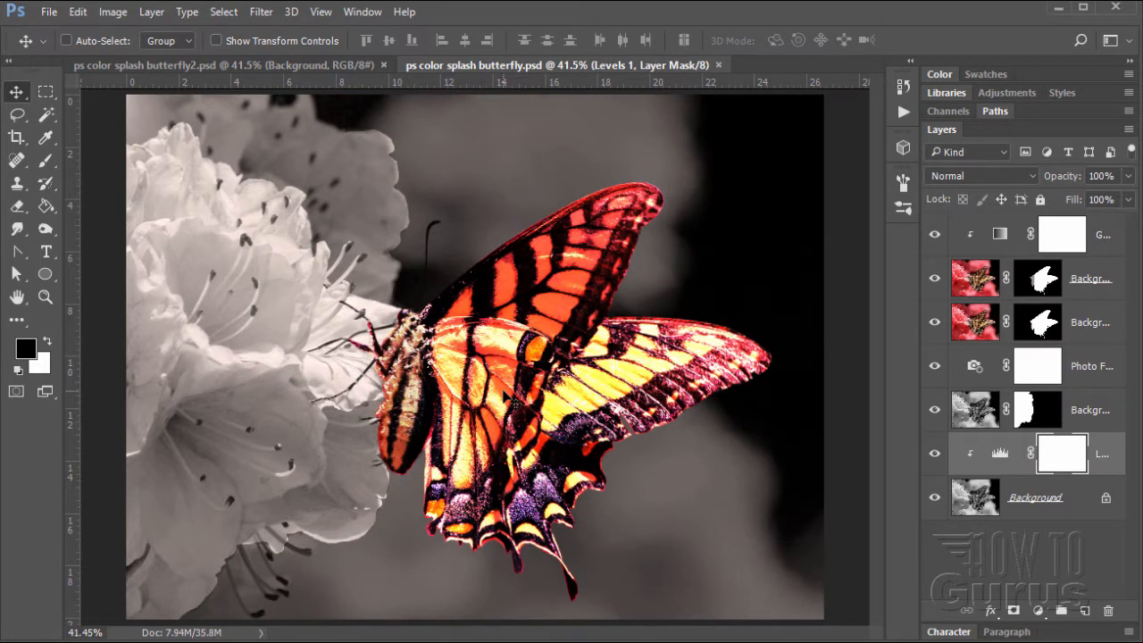
mouse_move(473, 393)
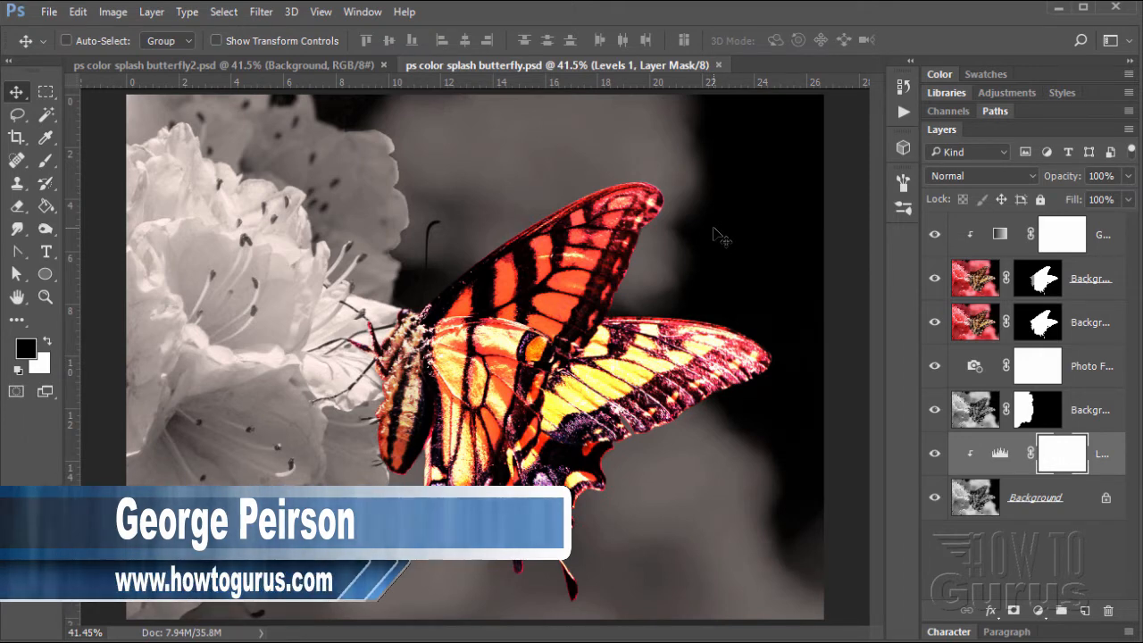
mouse_move(625, 313)
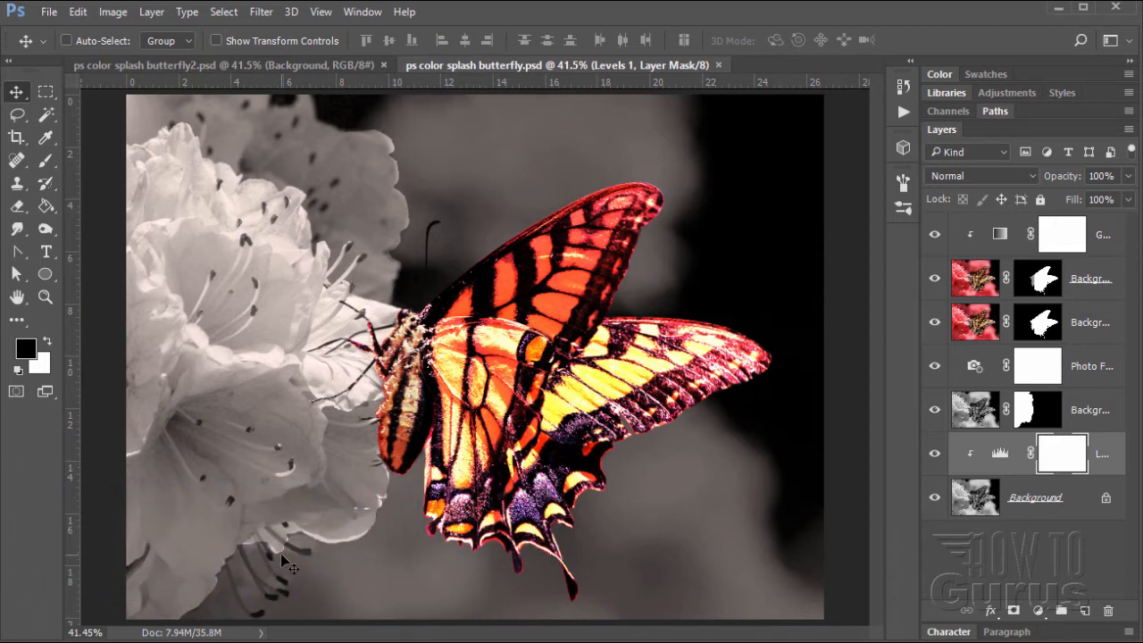
mouse_move(301, 552)
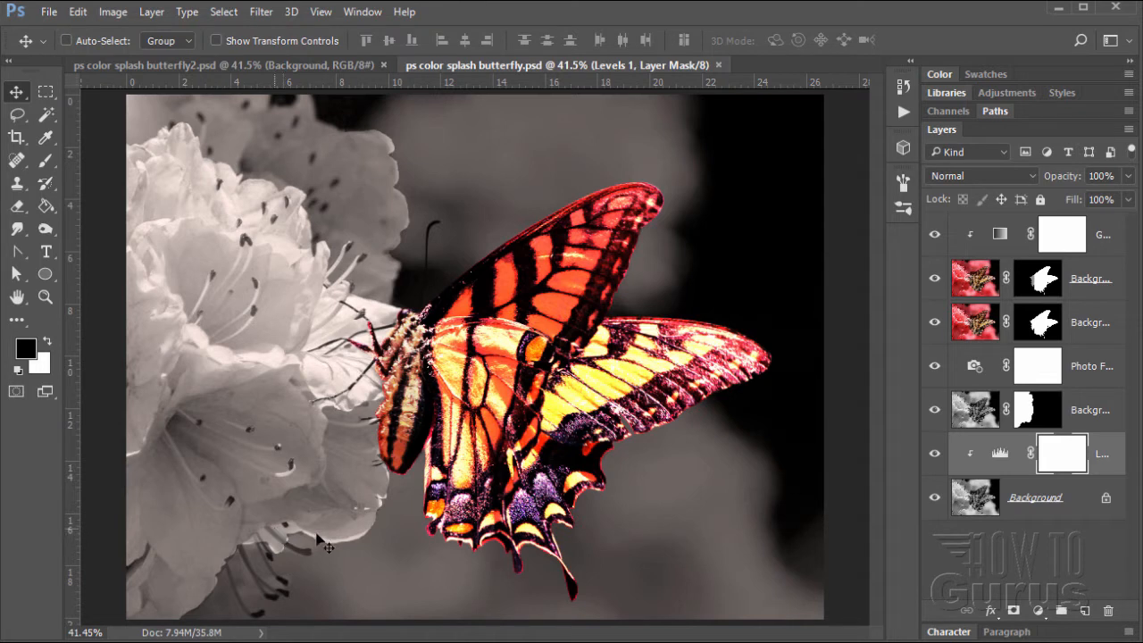
mouse_move(578, 168)
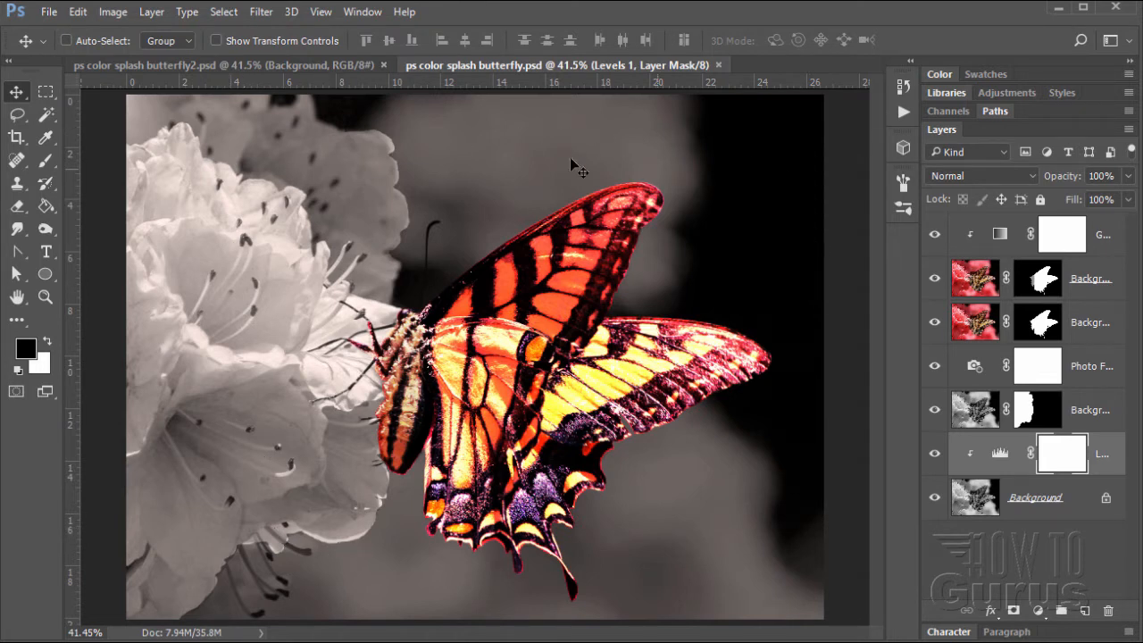
mouse_move(580, 218)
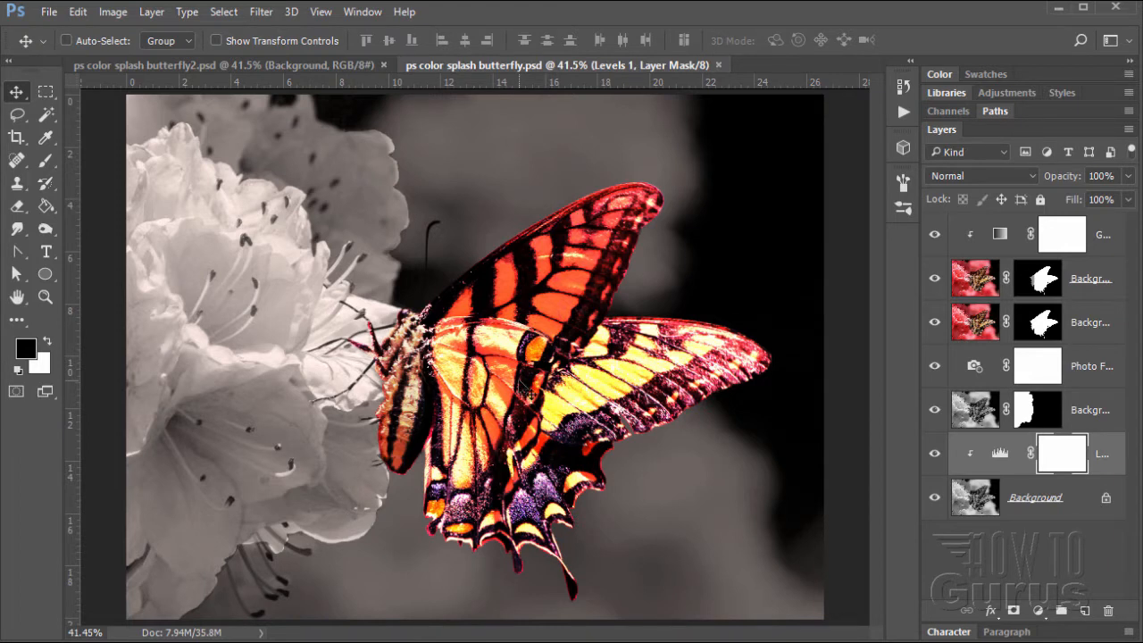
mouse_move(500, 399)
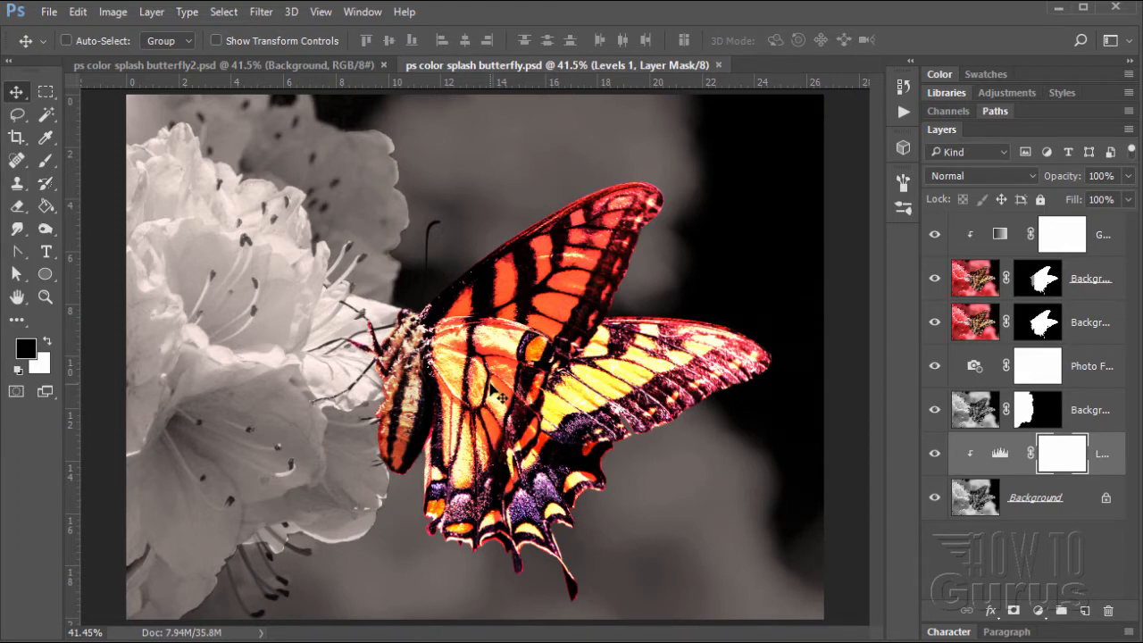
mouse_move(652, 236)
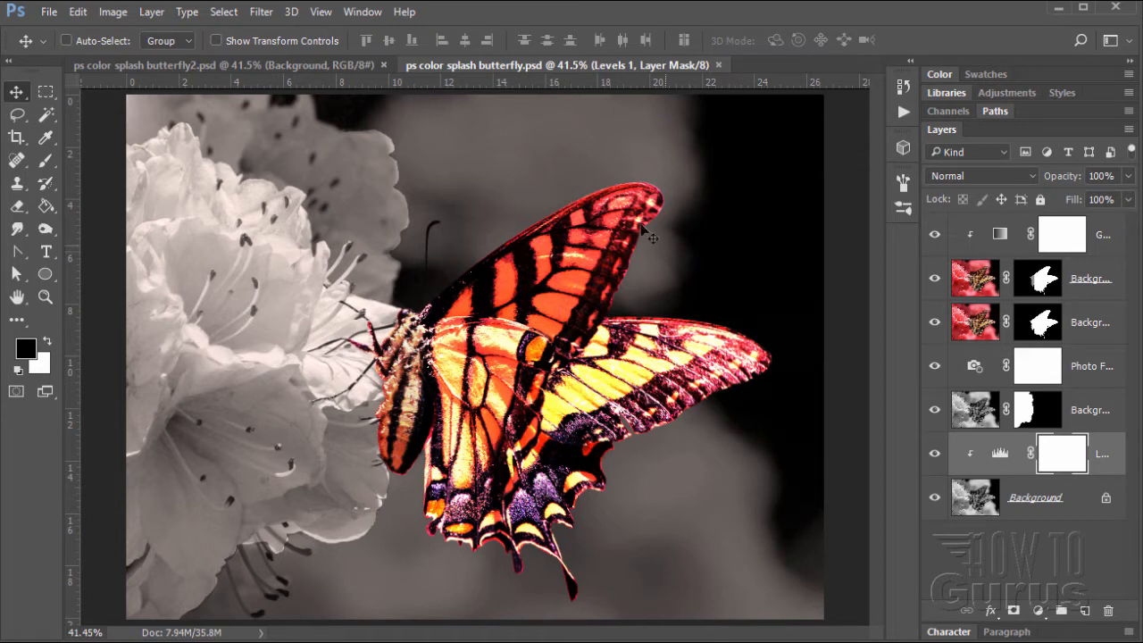
mouse_move(723, 87)
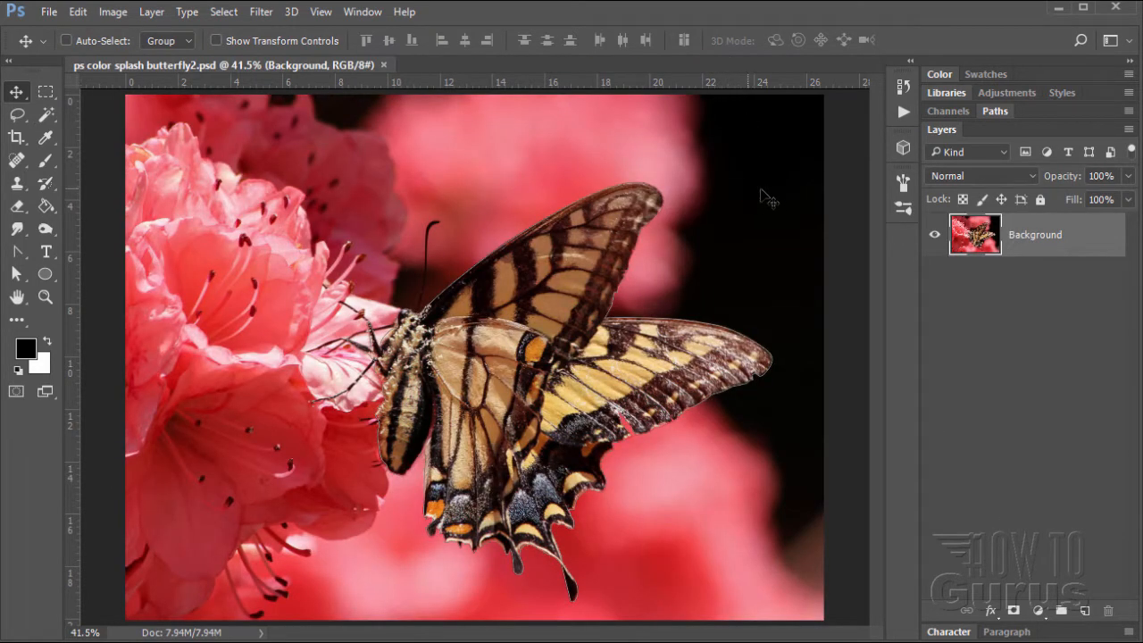
mouse_move(487, 368)
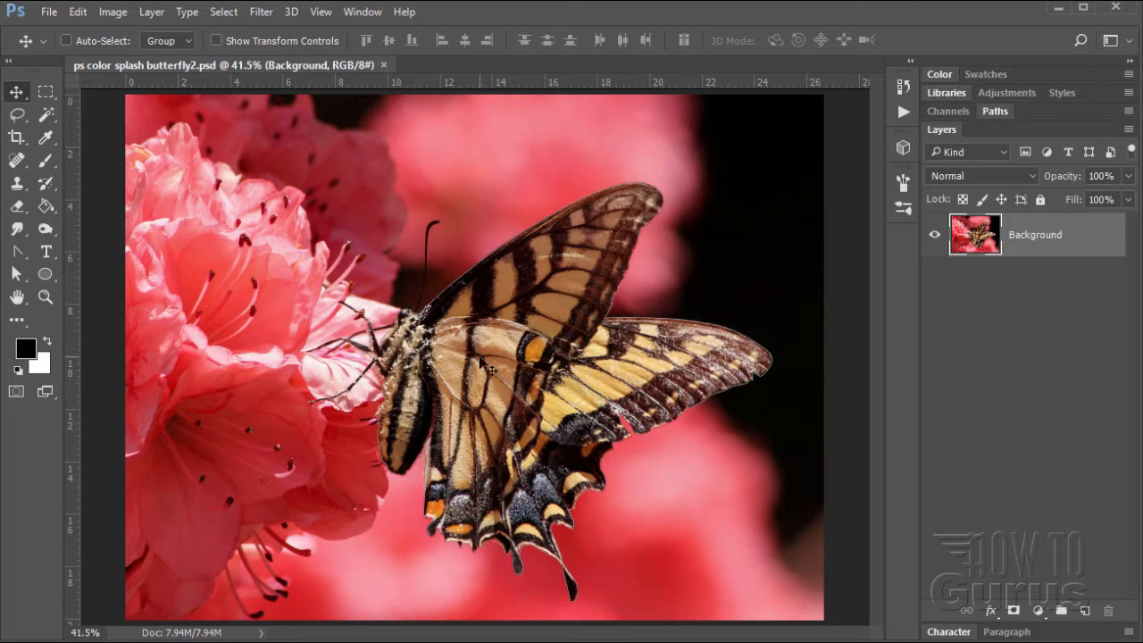
mouse_move(553, 571)
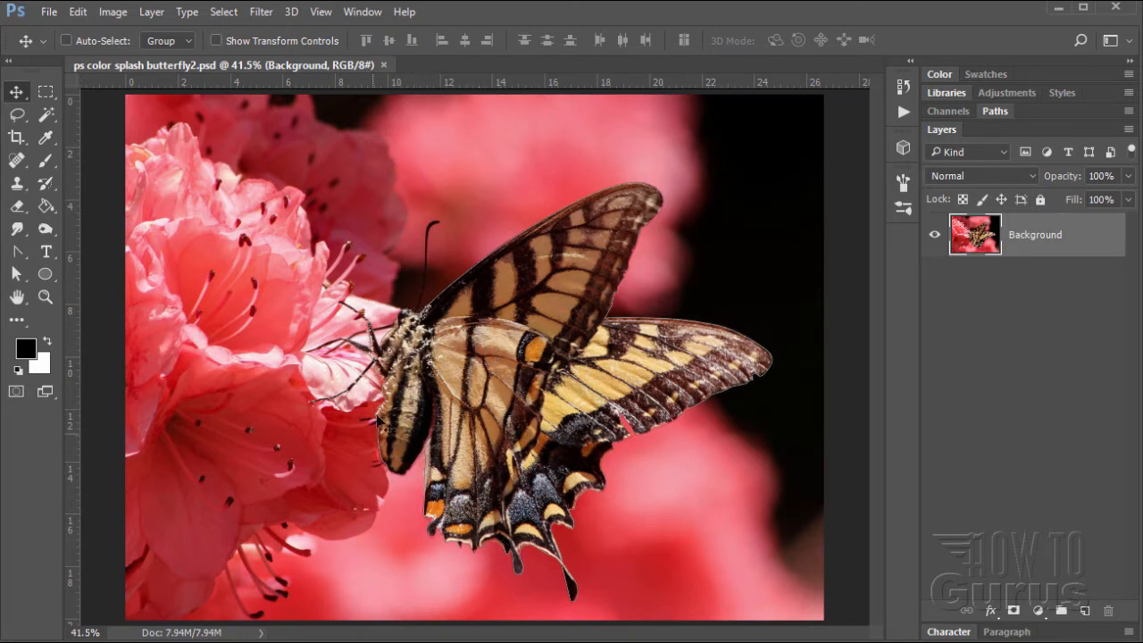
mouse_move(670, 241)
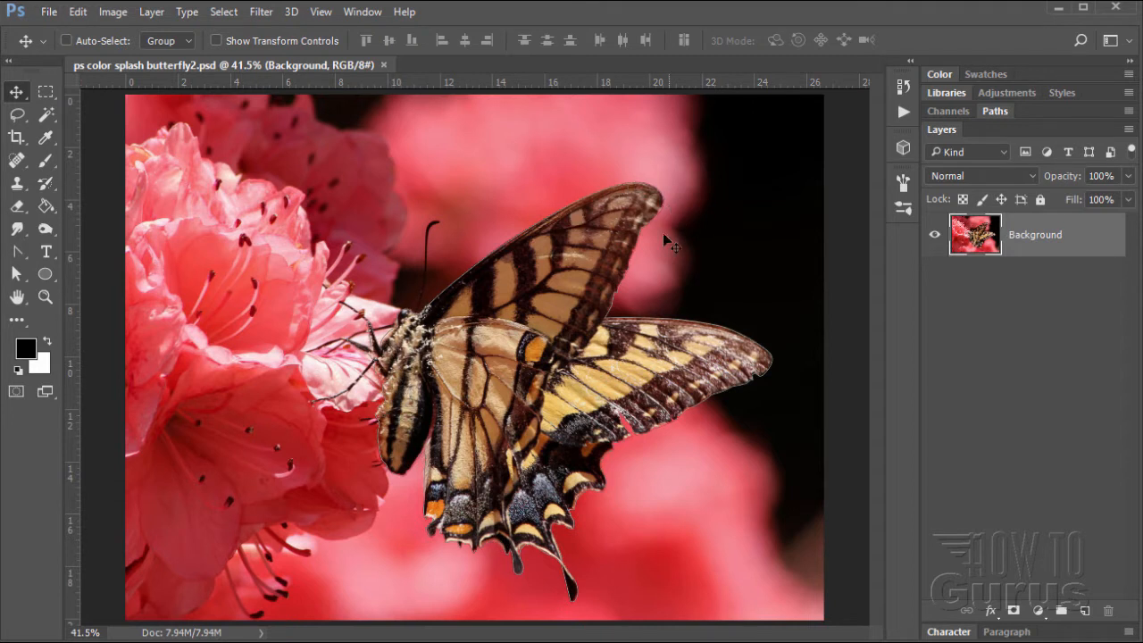
mouse_move(634, 447)
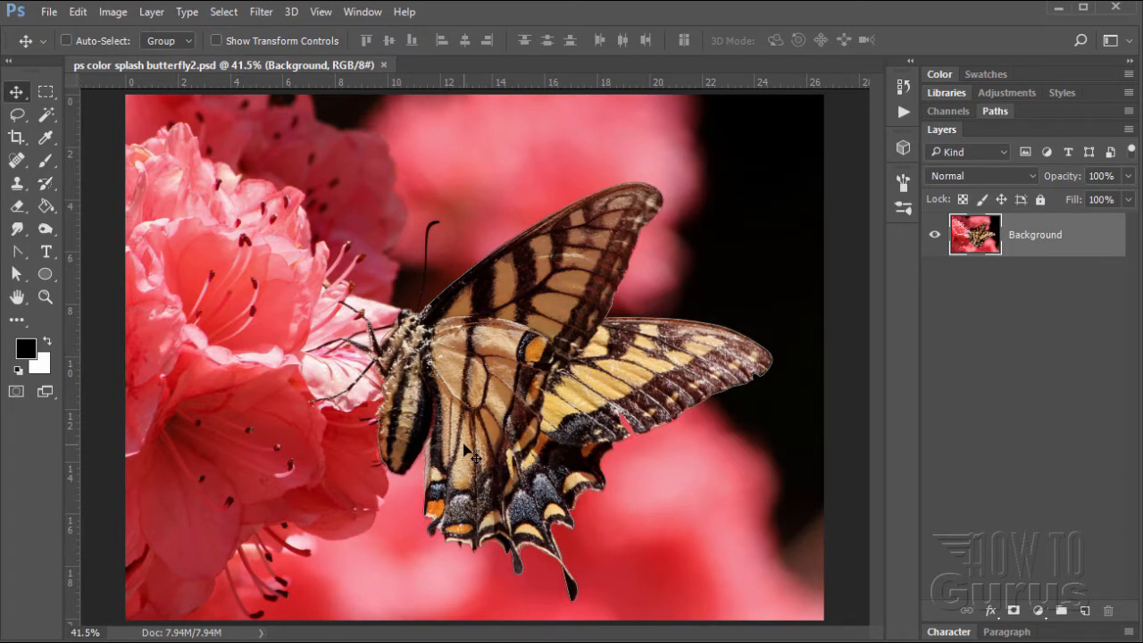
mouse_move(447, 411)
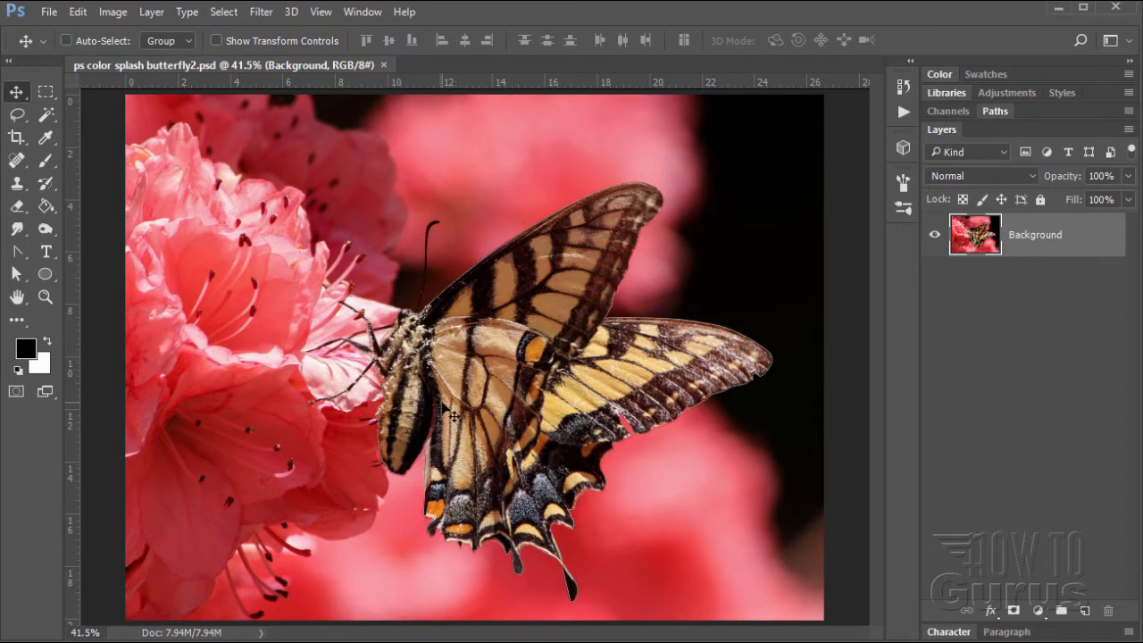
mouse_move(18, 268)
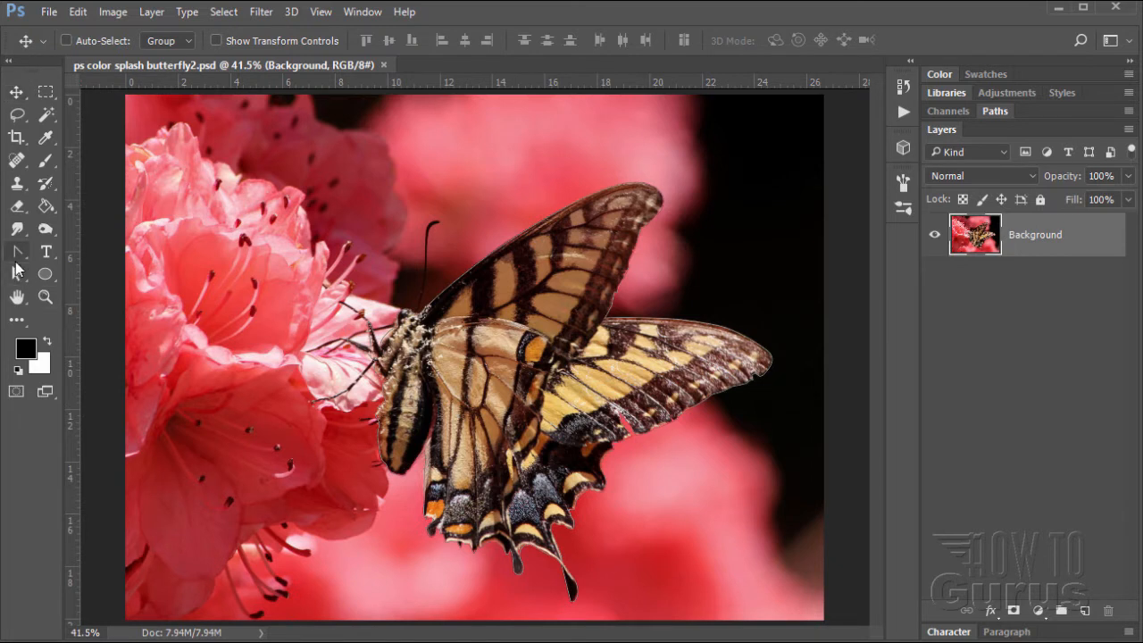
Select the Pen tool set to Path mode for tracing the butterfly.
left_click(16, 251)
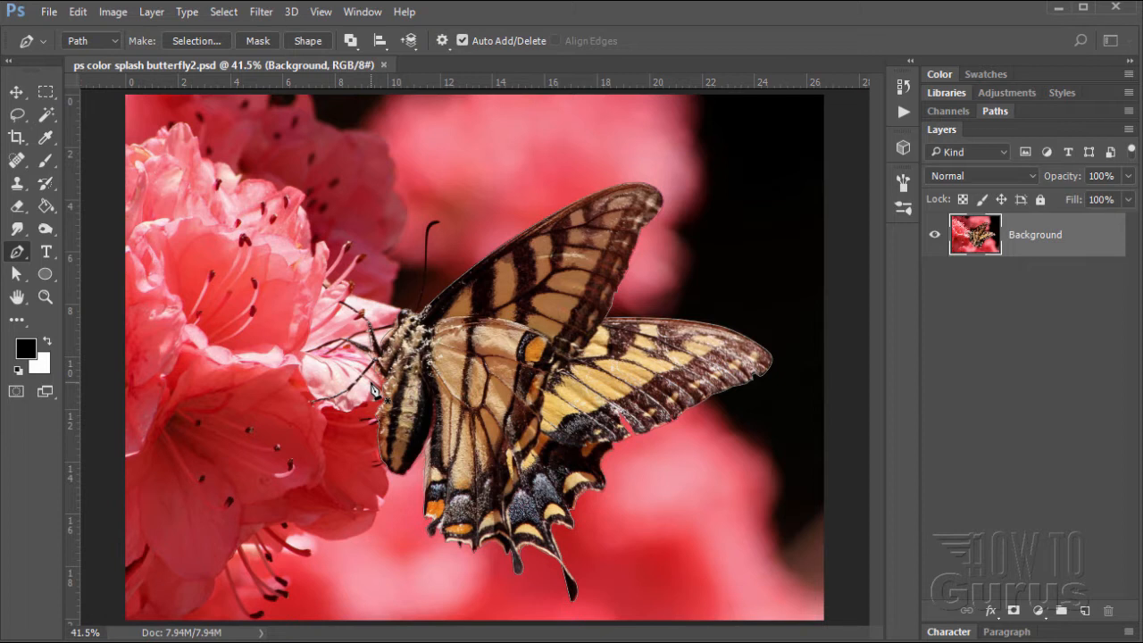
mouse_move(370, 365)
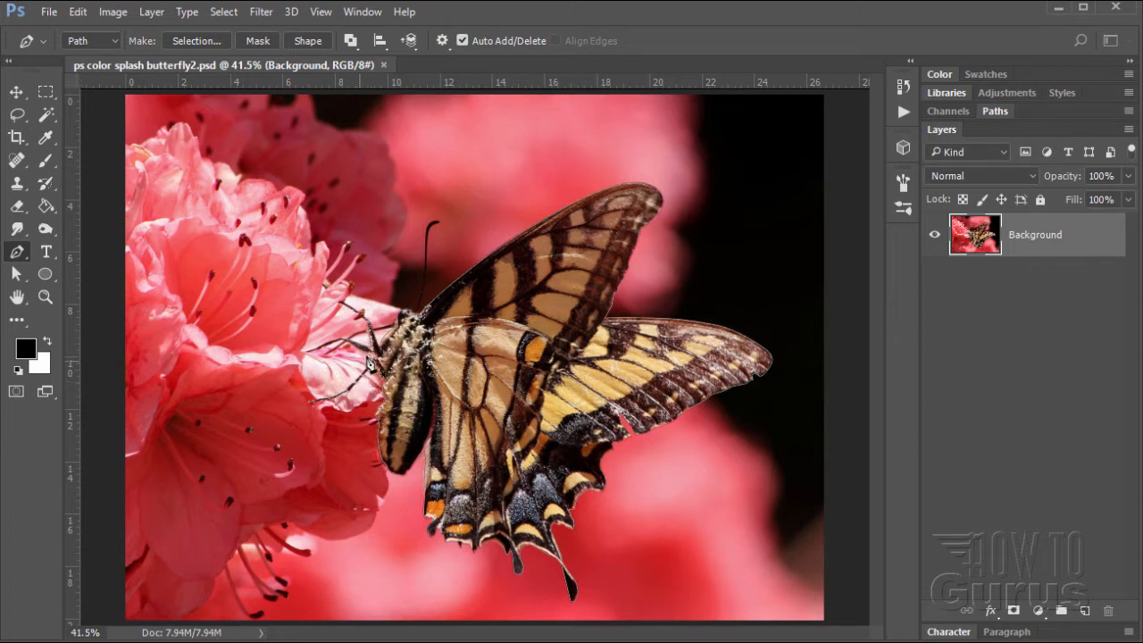
mouse_move(375, 370)
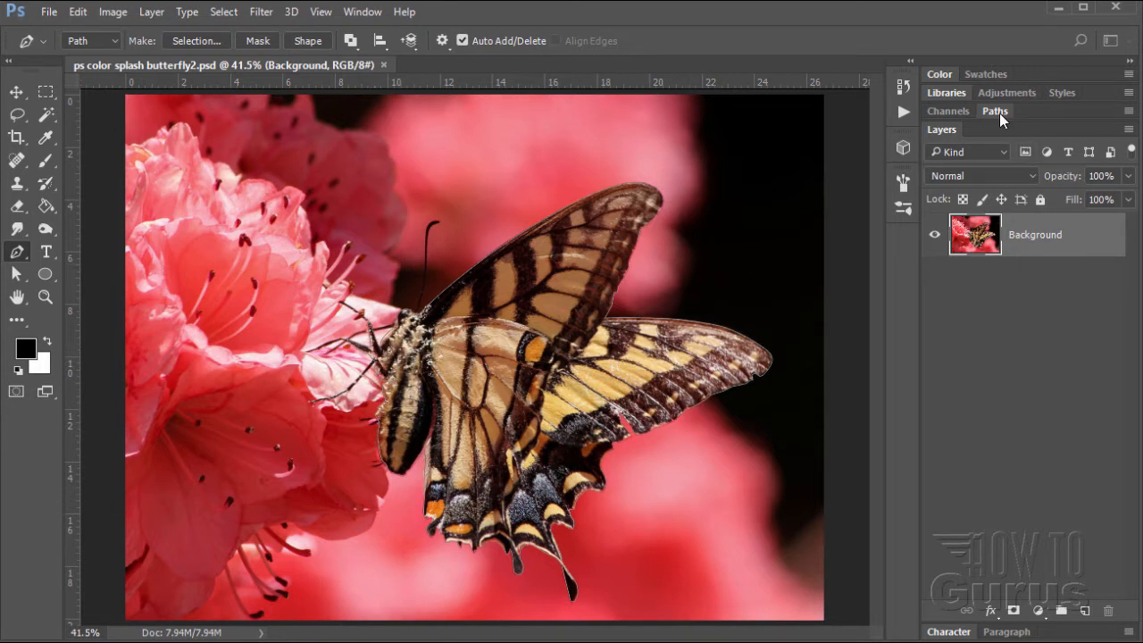
Save the temporary Work Path as Path 1.
double_click(980, 134)
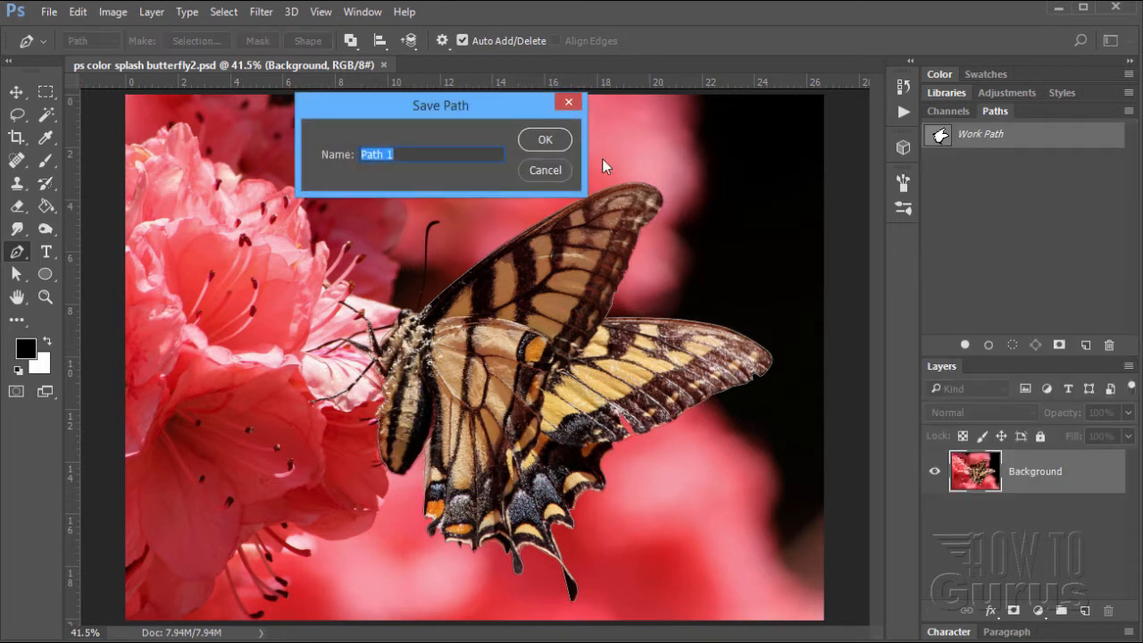
left_click(545, 140)
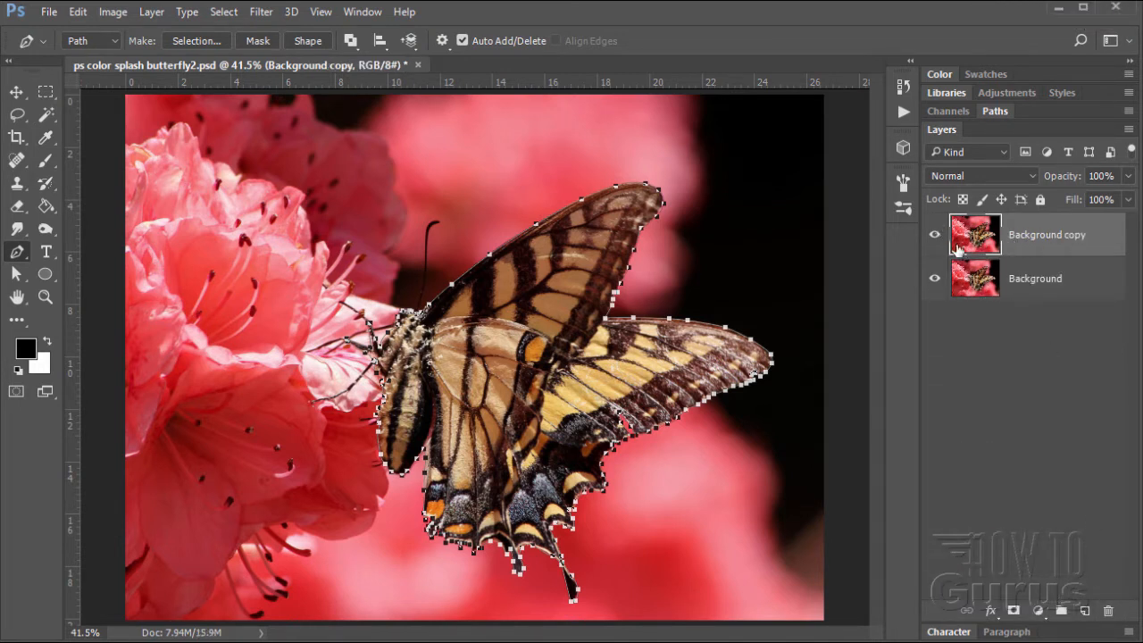
Check layer visibility, then rename the Background copy layer to 'Butterfly'.
left_click(934, 234)
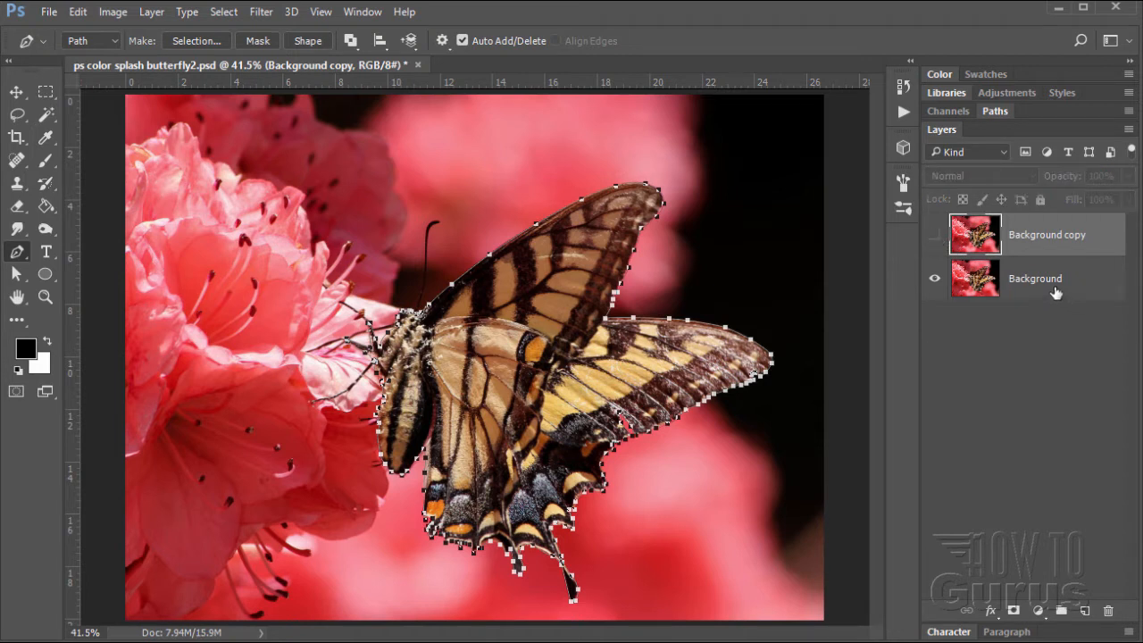
left_click(1035, 278)
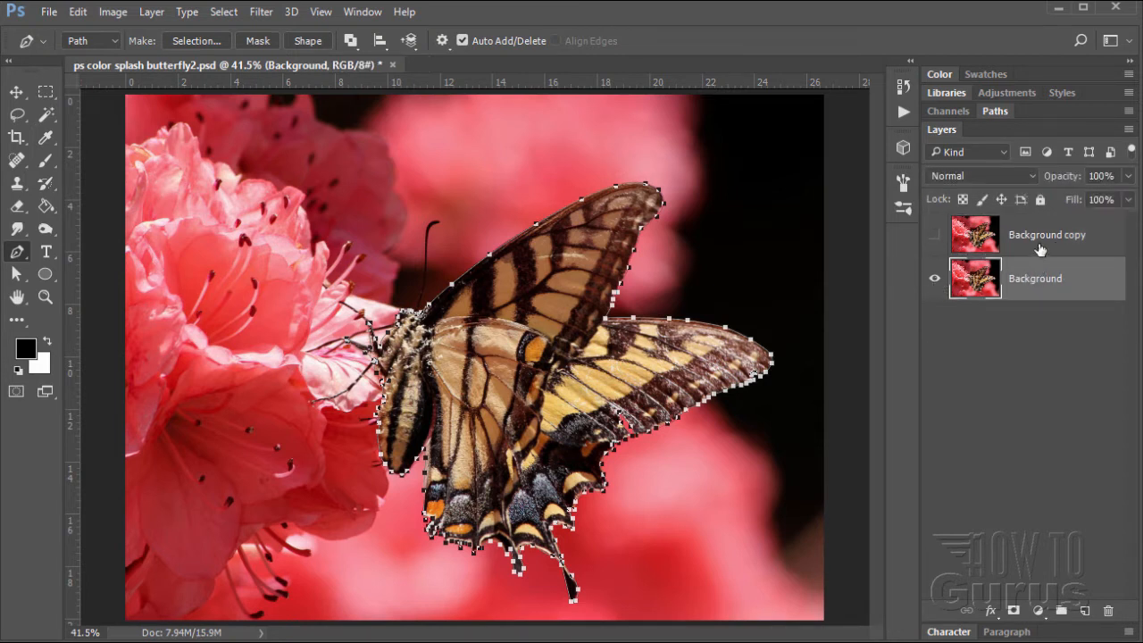
left_click(1035, 234)
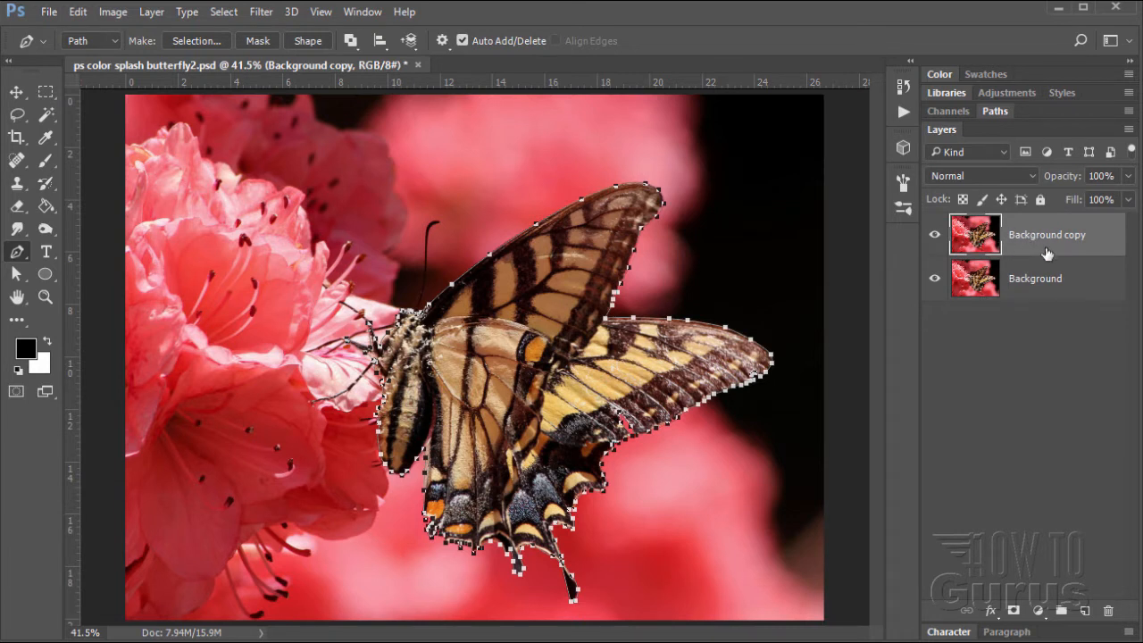
double_click(1047, 234)
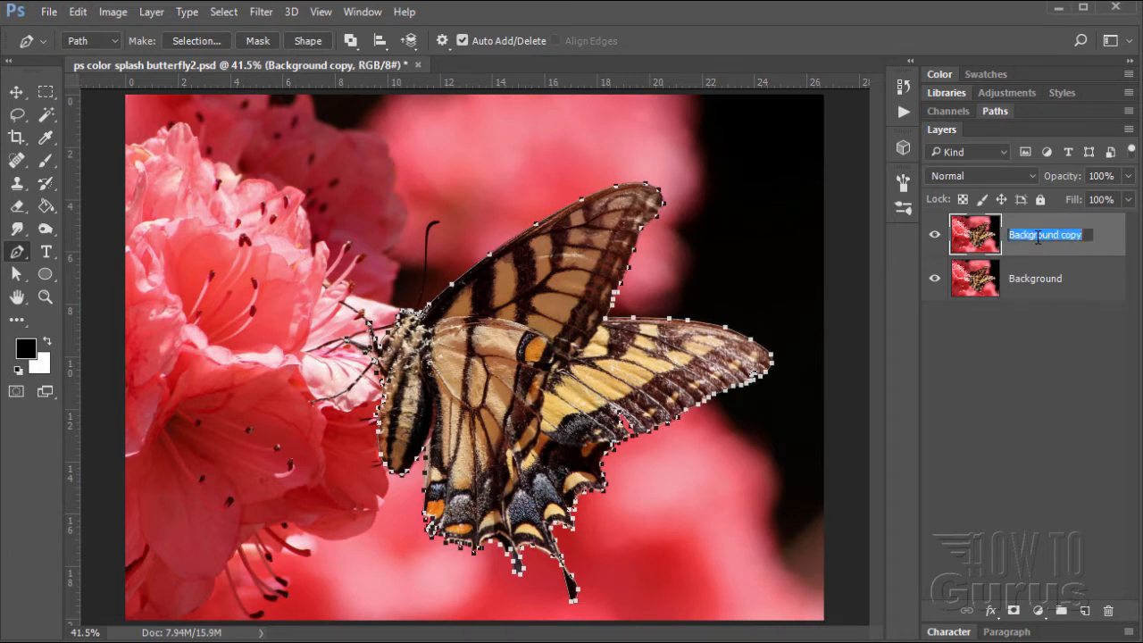
type("Butterfly")
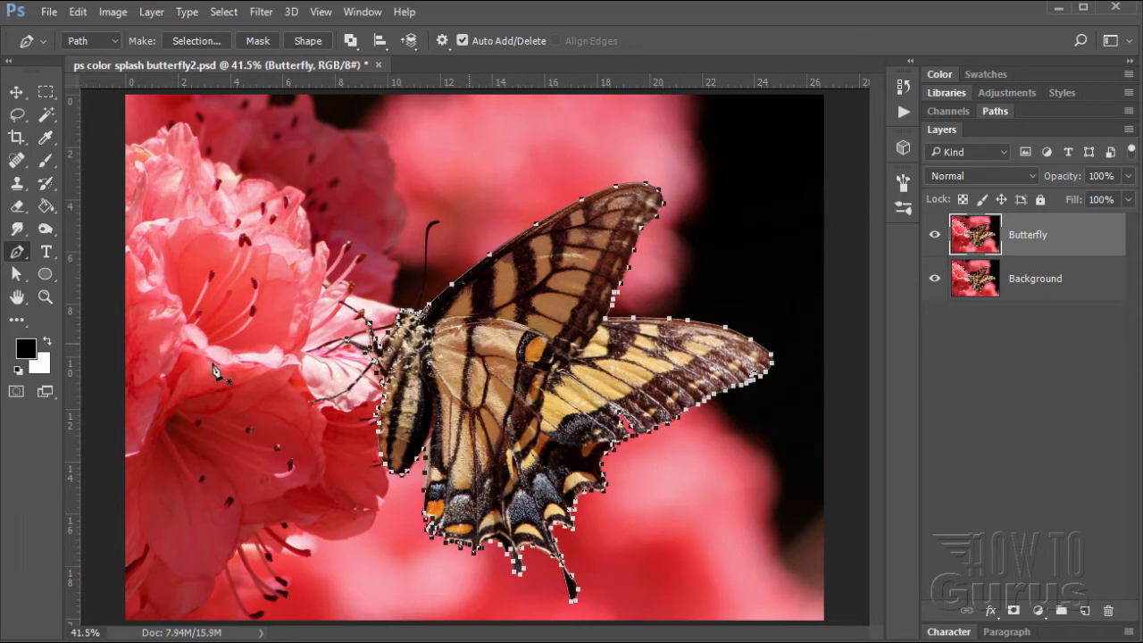
Make a selection from the butterfly path with 1-pixel feather and anti-aliasing on.
left_click(17, 273)
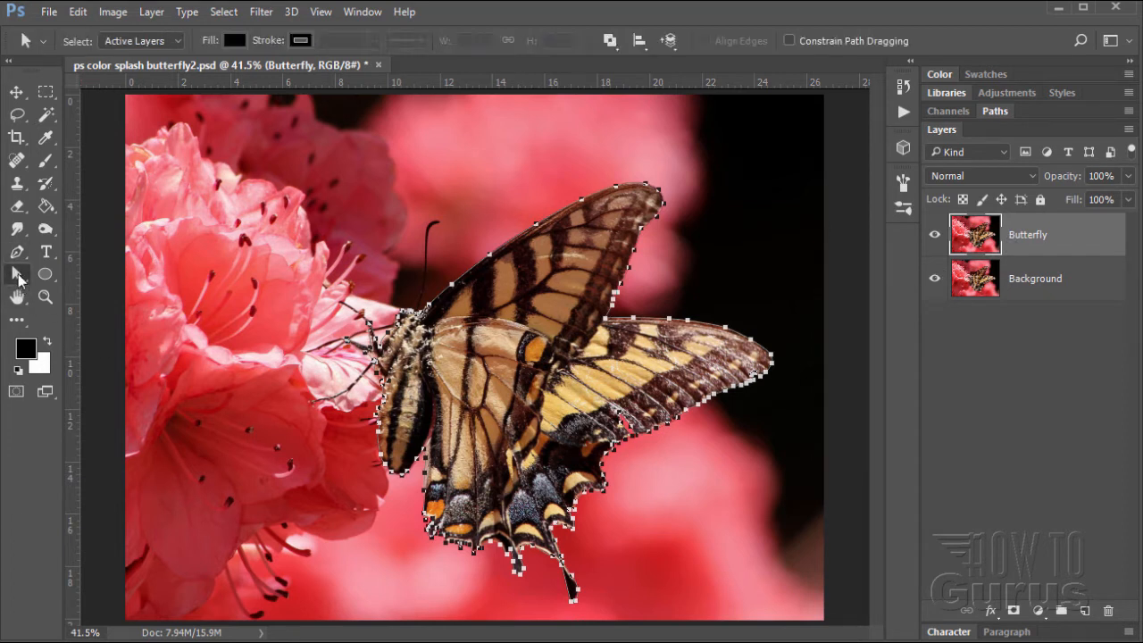
mouse_move(456, 342)
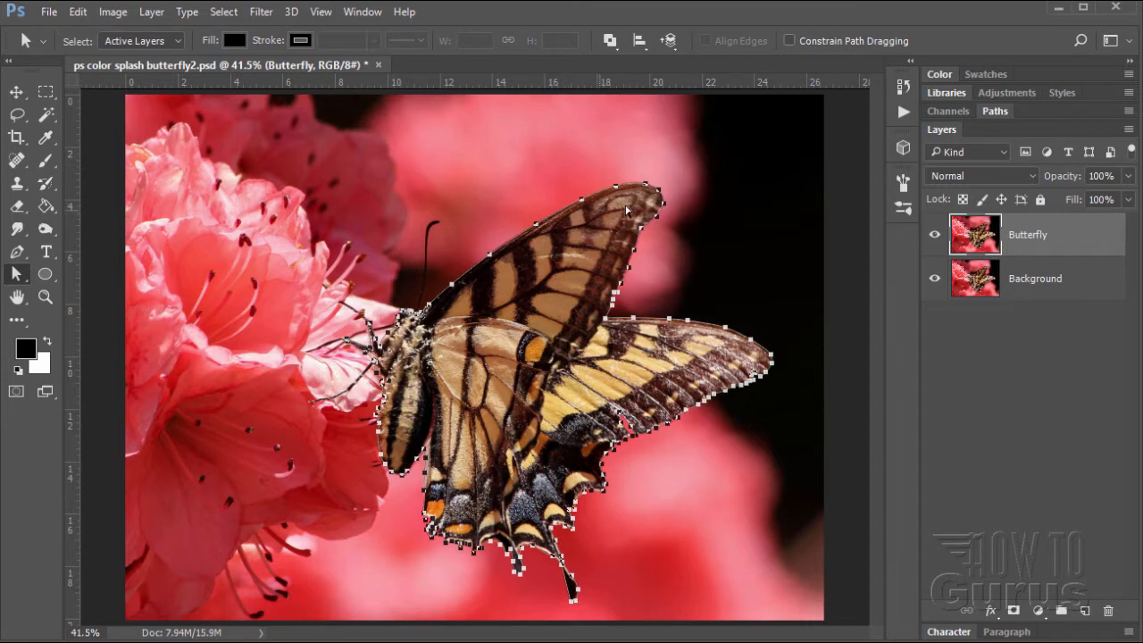
right_click(625, 214)
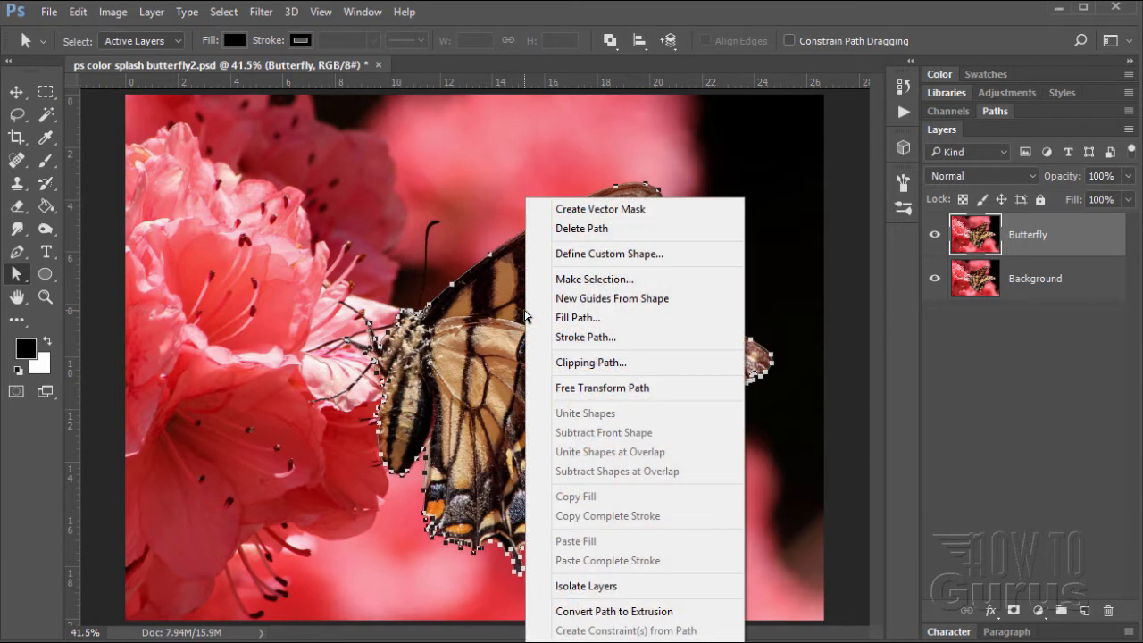
mouse_move(616, 283)
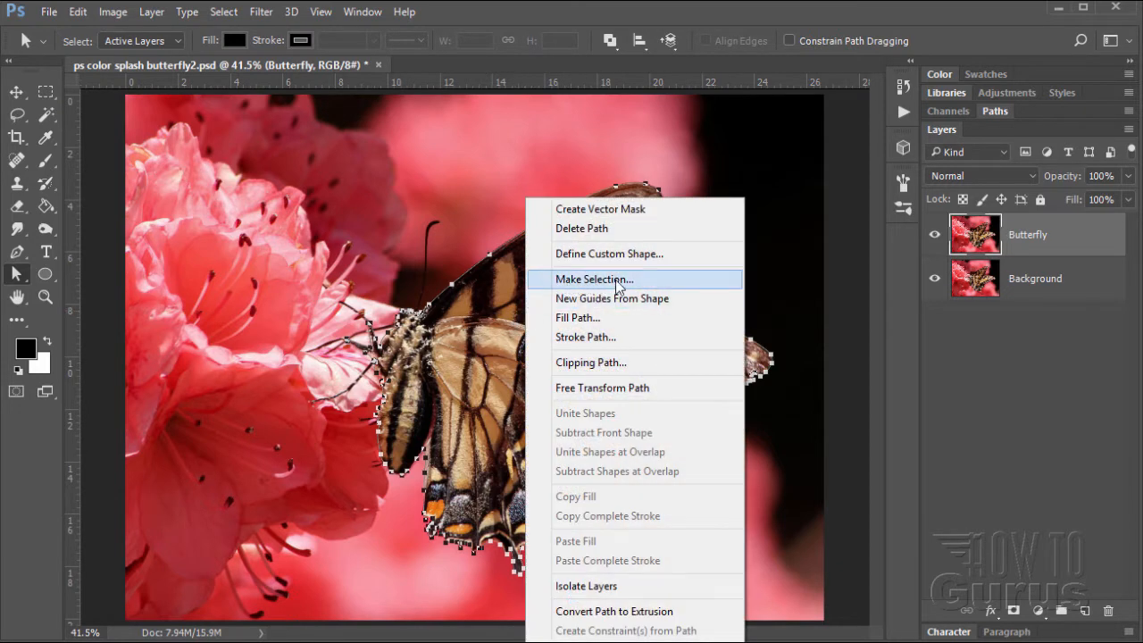
left_click(594, 278)
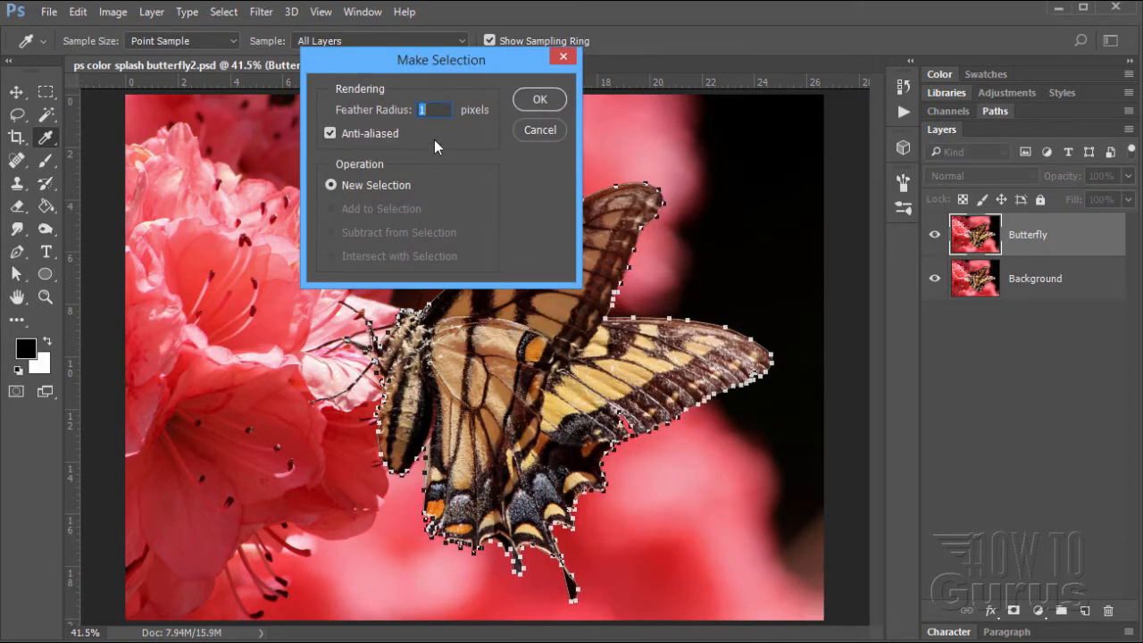
left_click(331, 133)
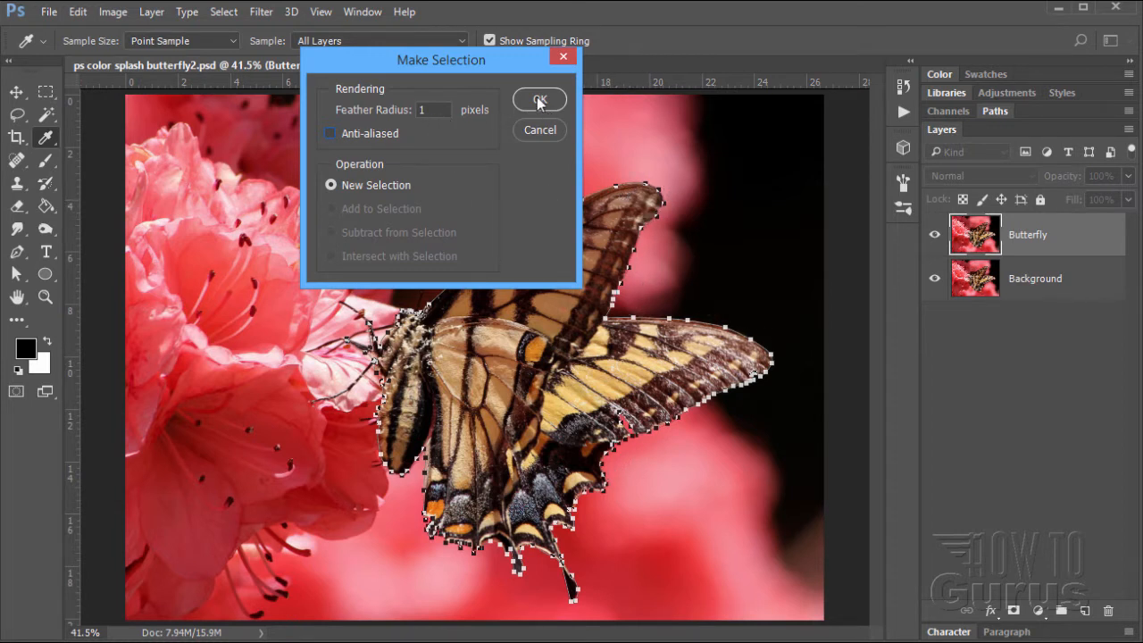
left_click(331, 133)
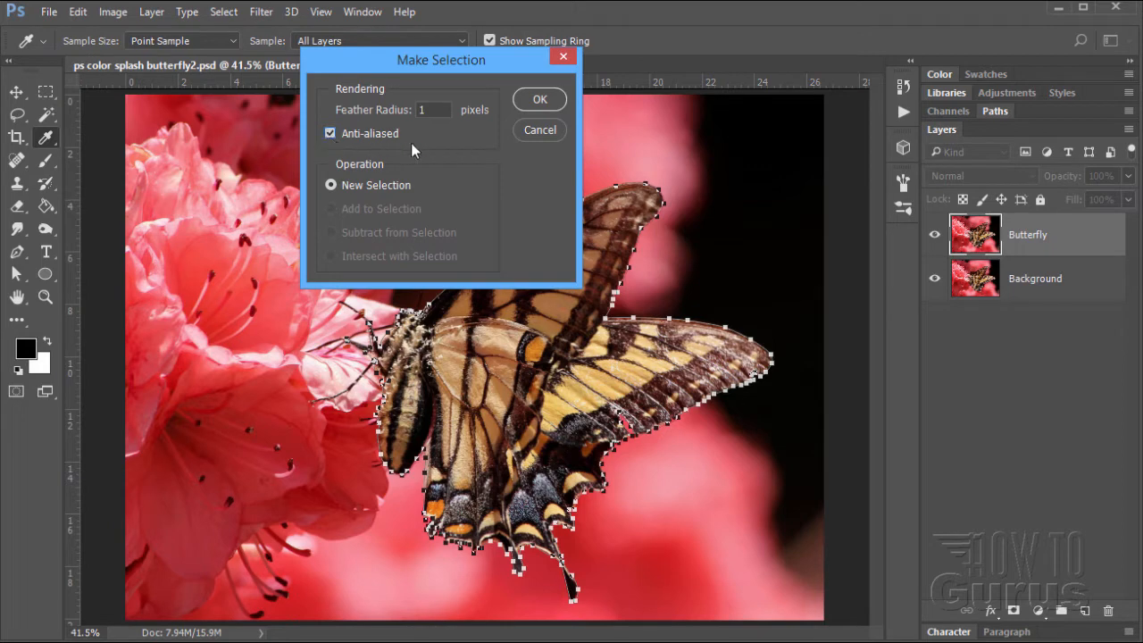
left_click(539, 99)
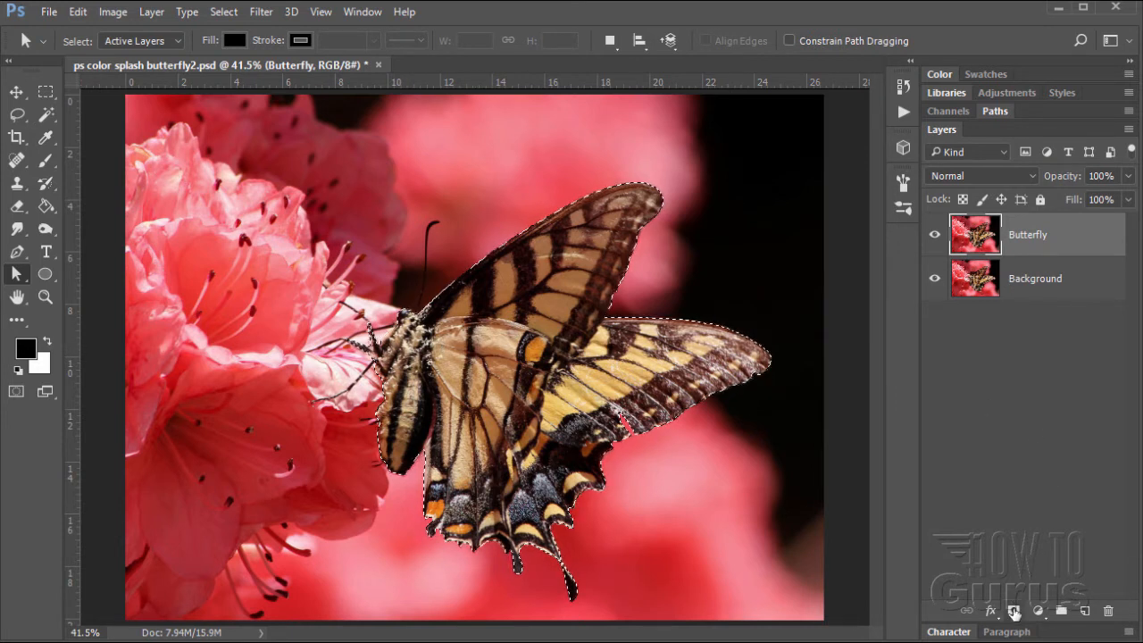
Add a layer mask to Butterfly, check the cutout, then hide the Butterfly layer.
left_click(1013, 611)
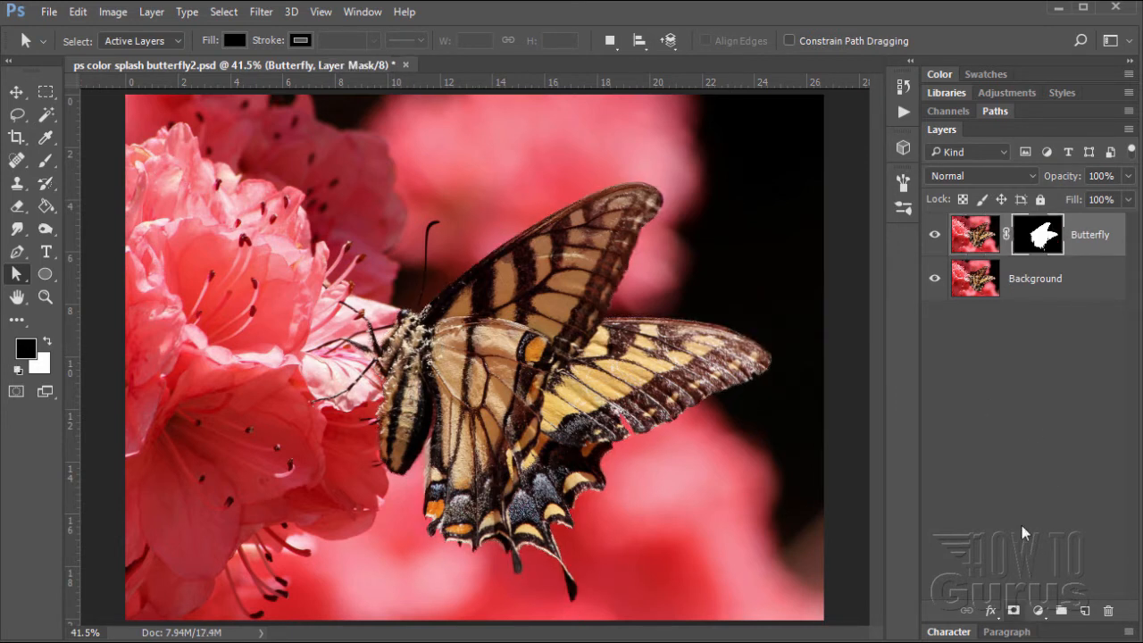
left_click(935, 278)
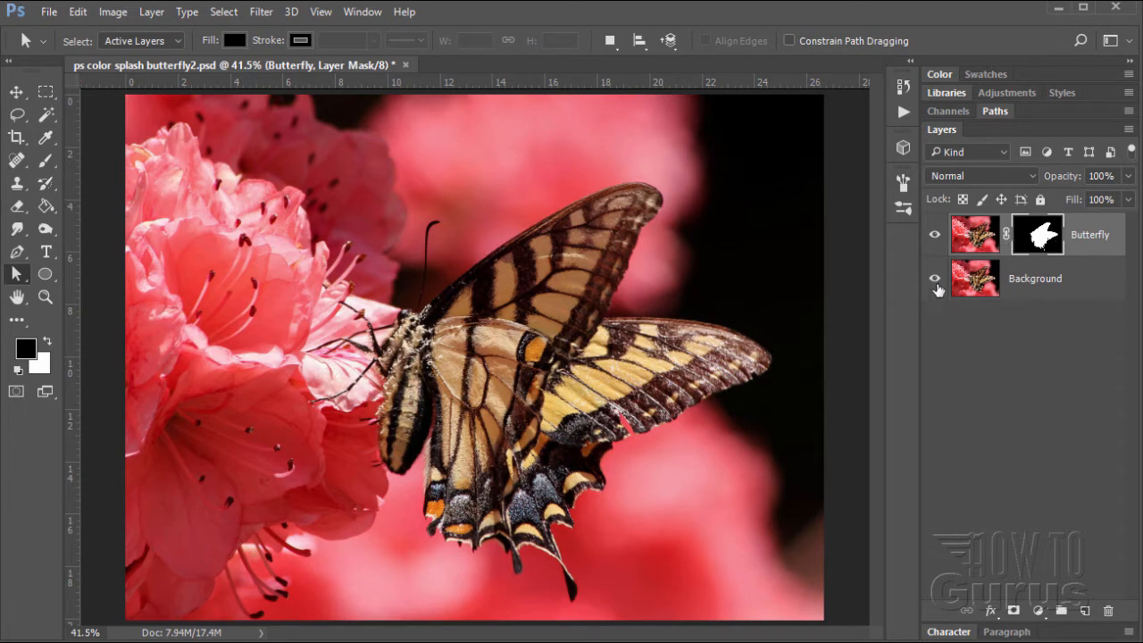
left_click(935, 277)
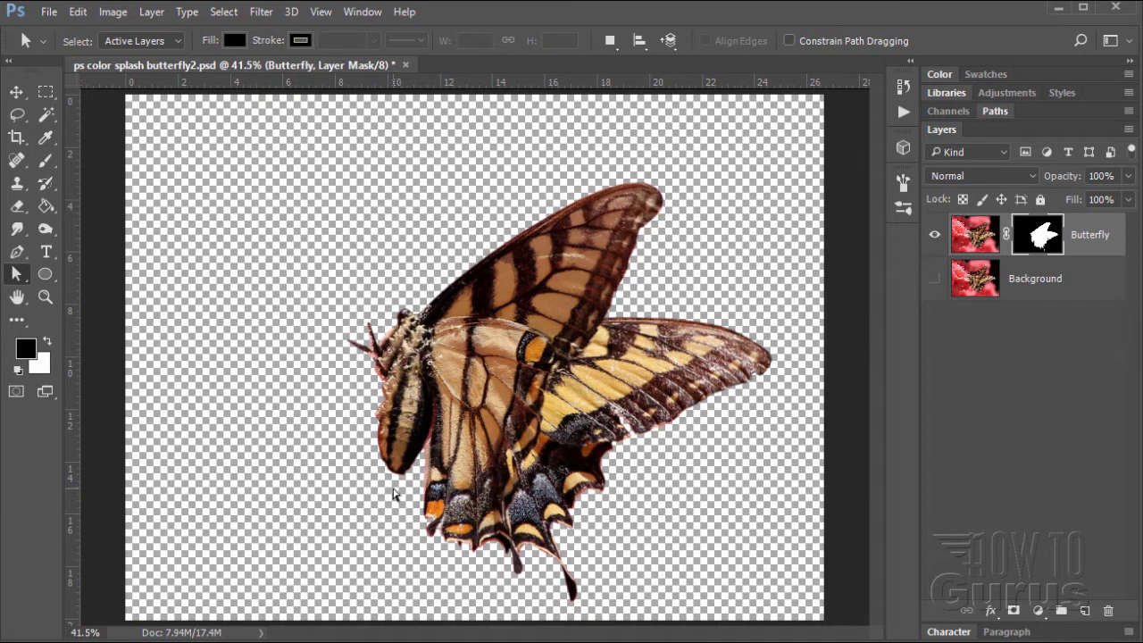
mouse_move(925, 259)
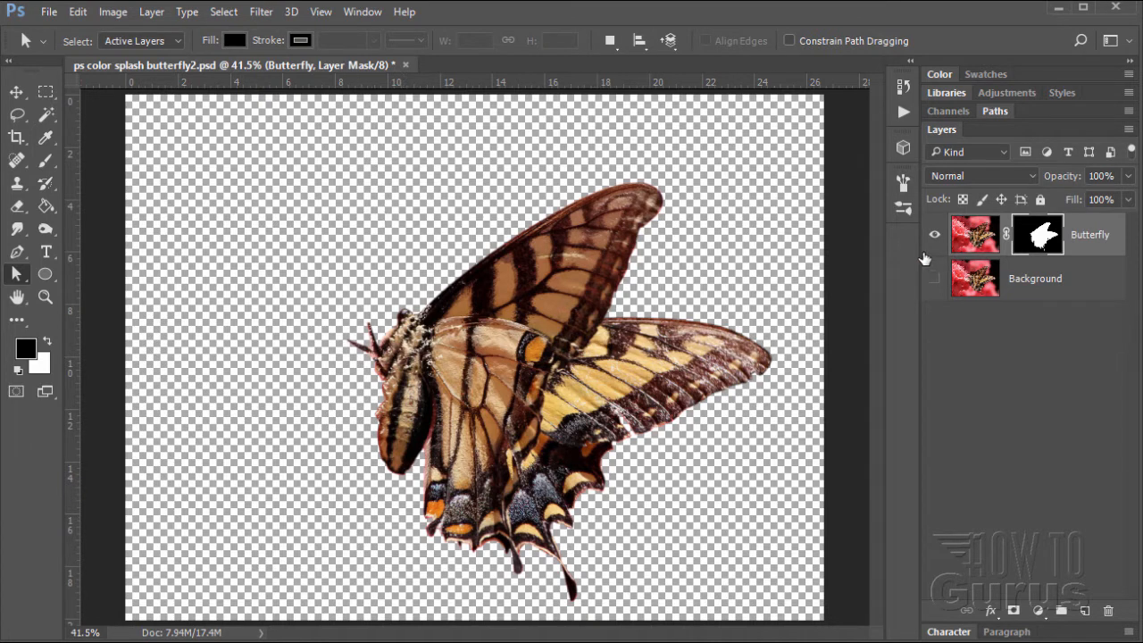
left_click(934, 277)
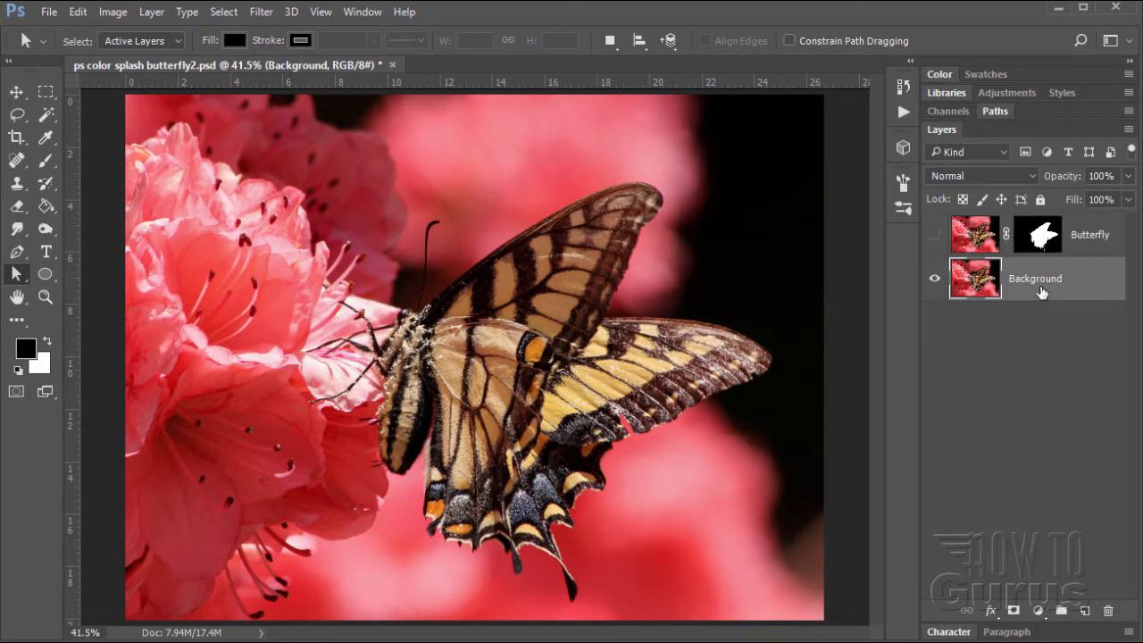
mouse_move(1029, 297)
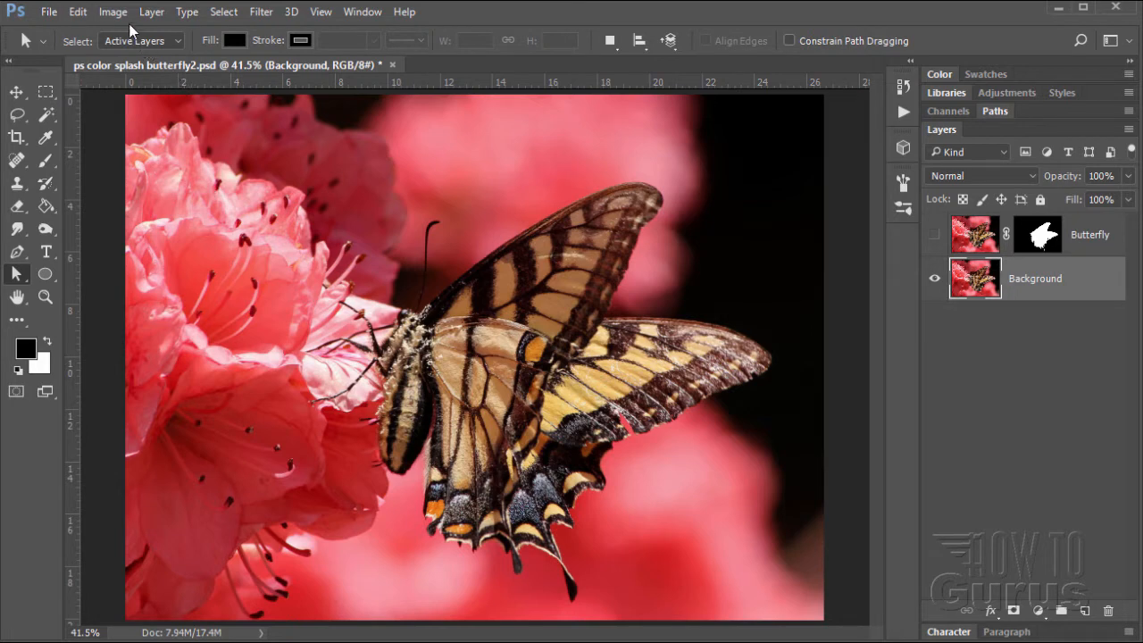
Open Image > Black and White, move the dialog aside, and compare the preview.
left_click(113, 11)
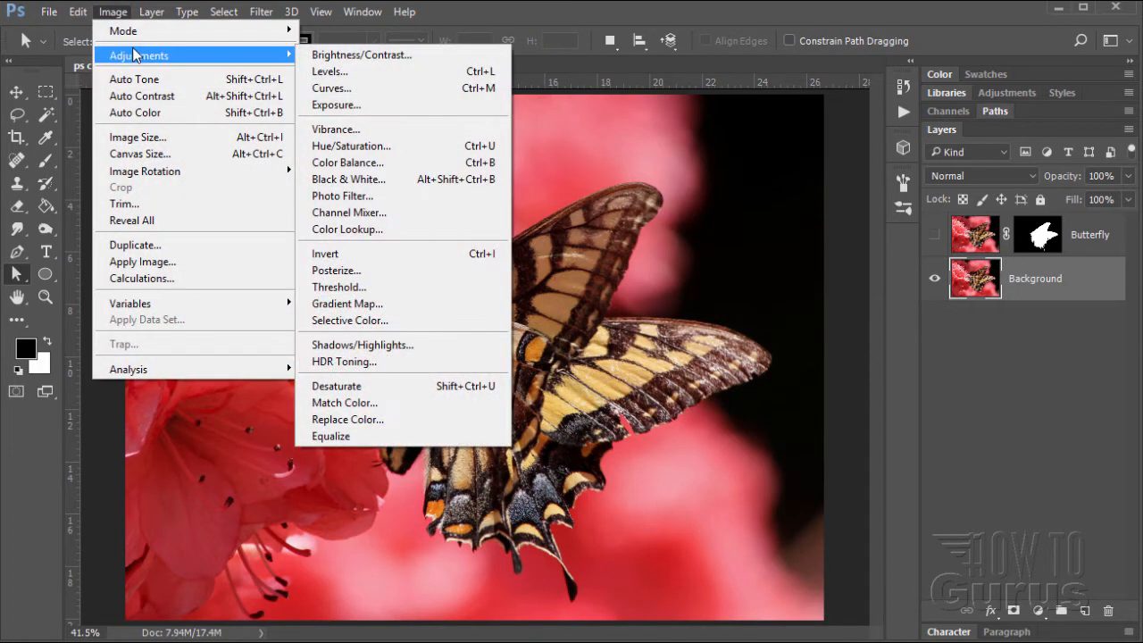
left_click(348, 178)
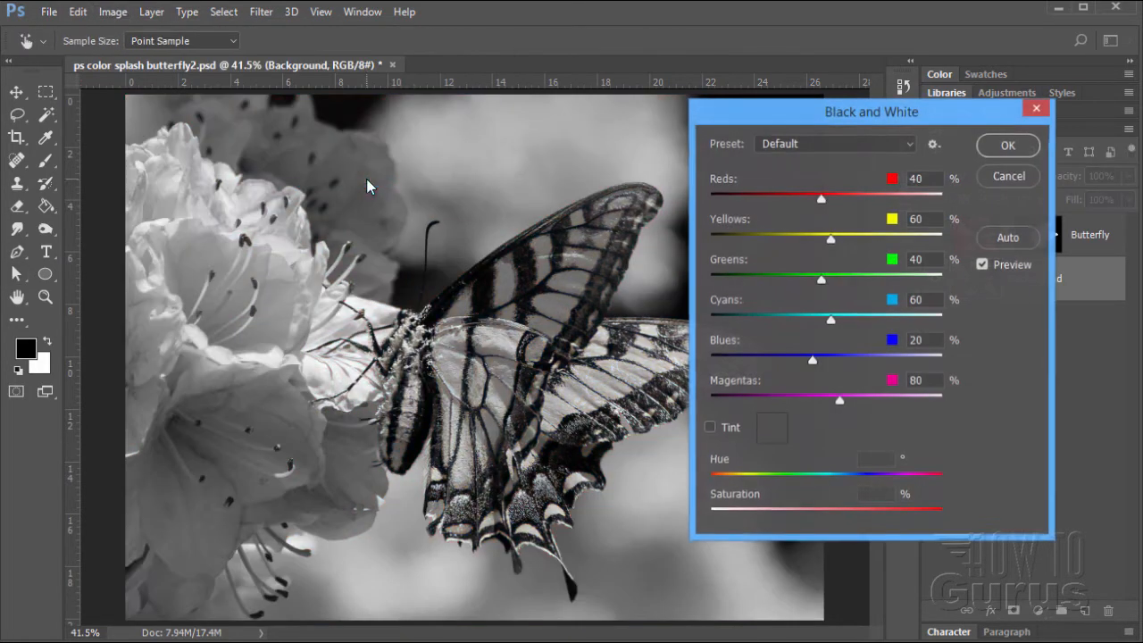
left_click_drag(870, 111, 906, 143)
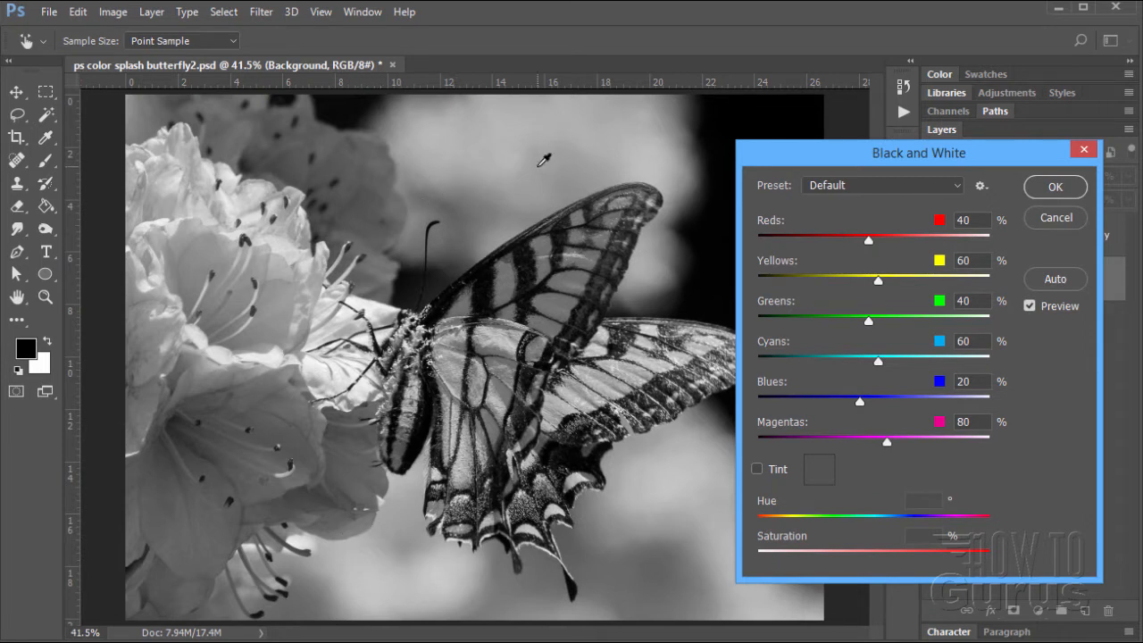
mouse_move(890, 469)
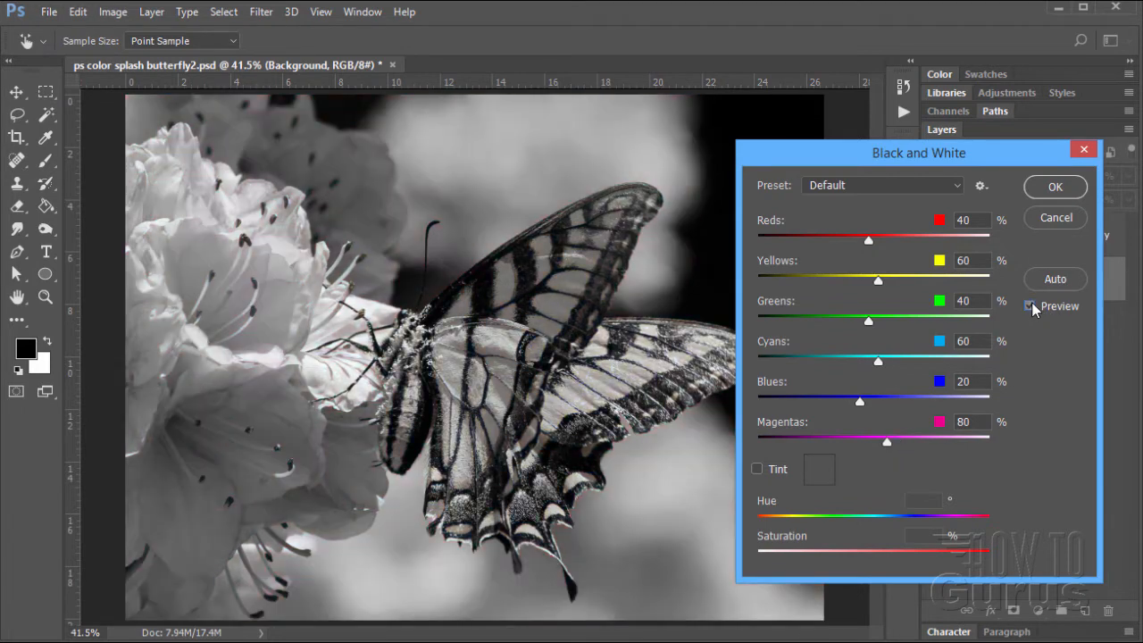
left_click(1030, 306)
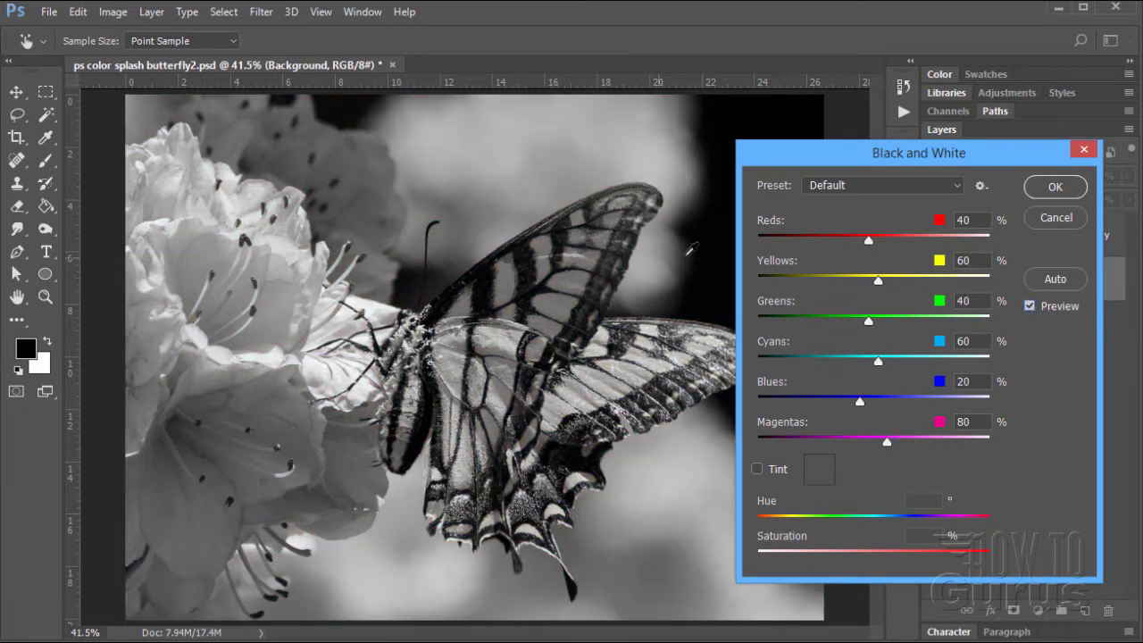
left_click(1030, 306)
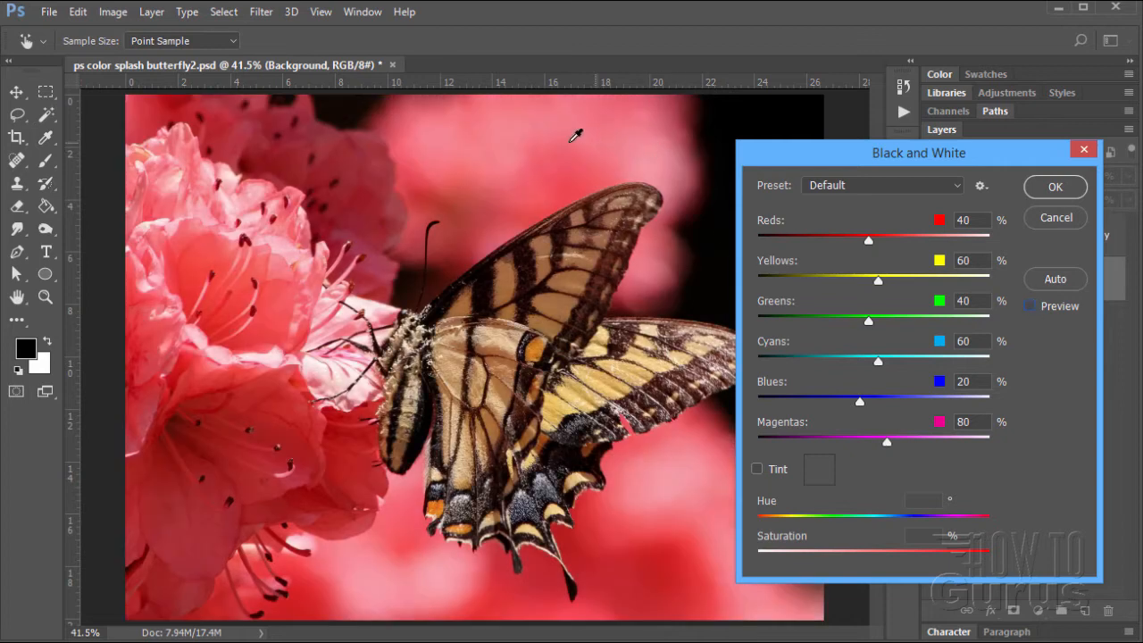
mouse_move(537, 181)
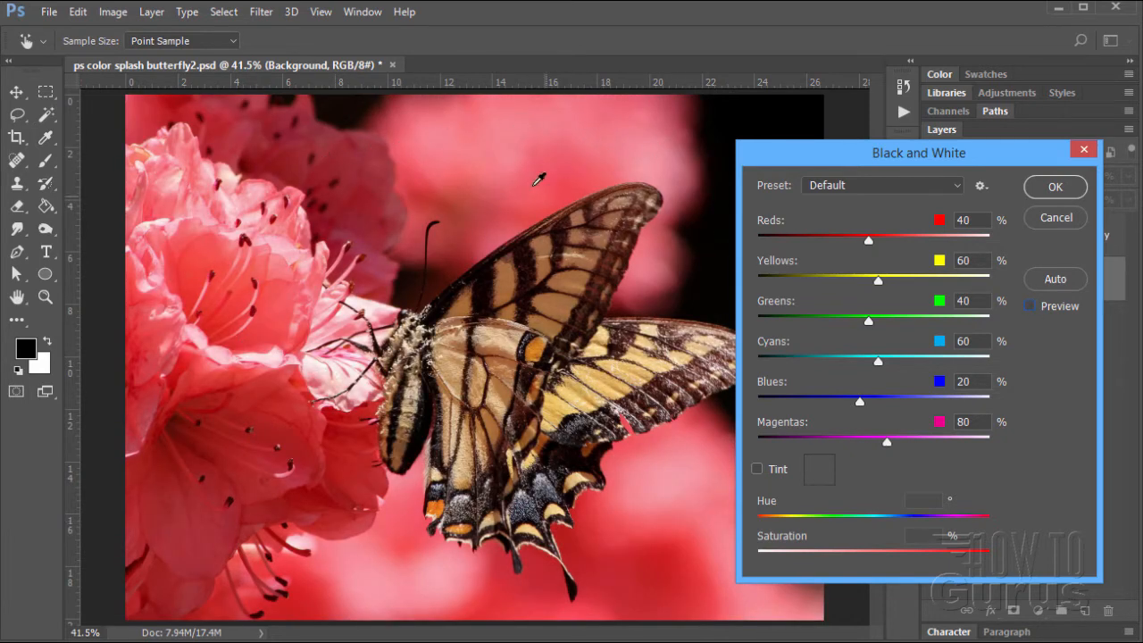
mouse_move(237, 290)
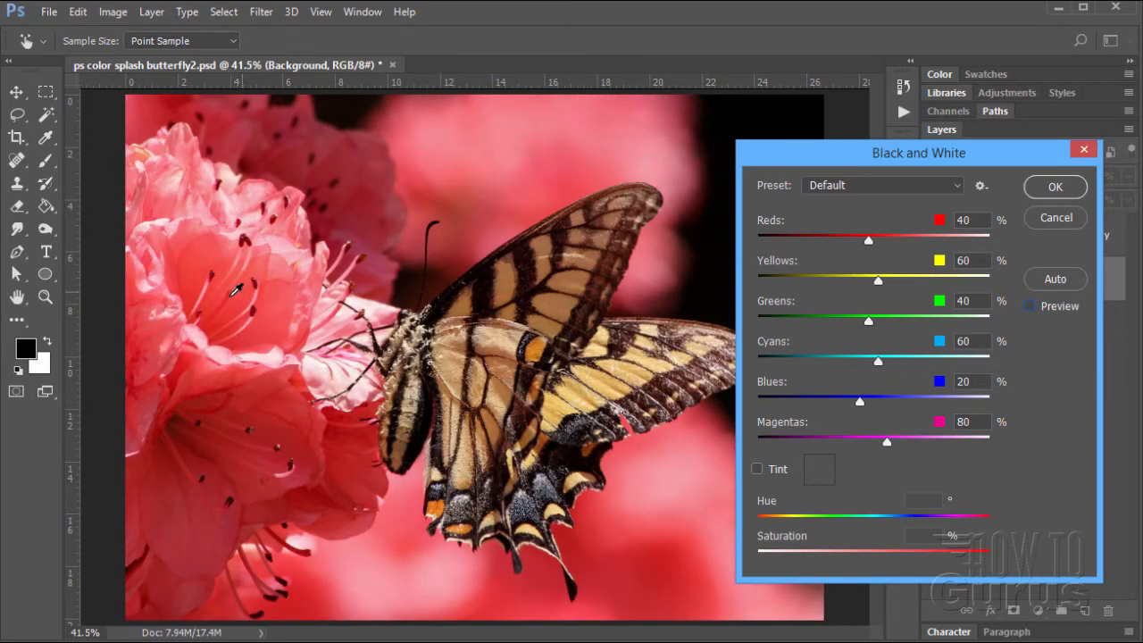
mouse_move(263, 264)
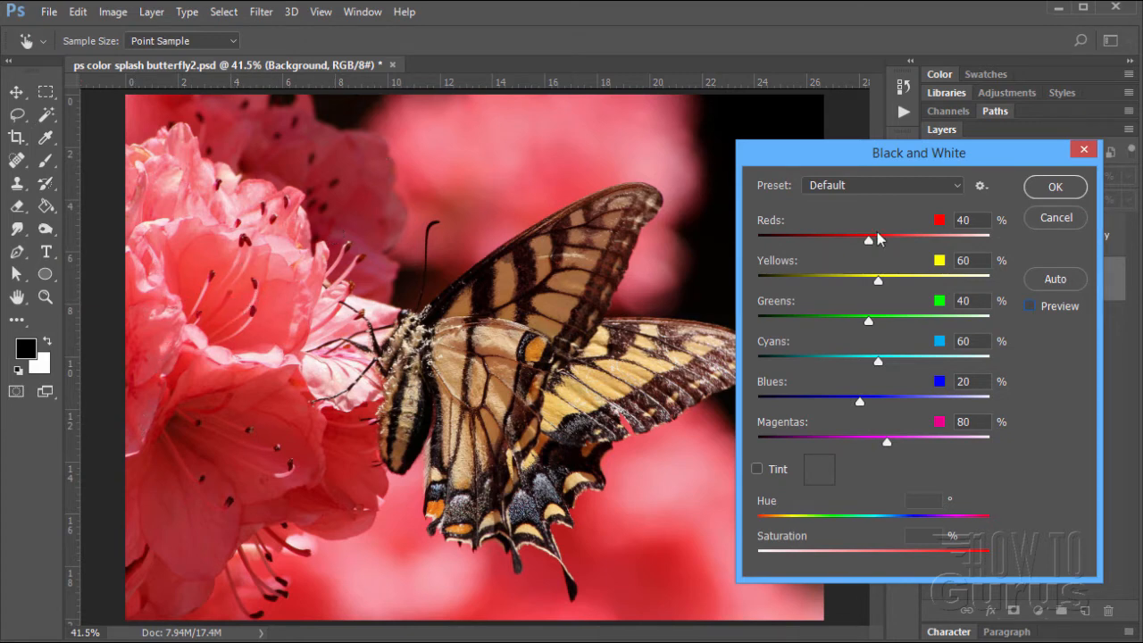
mouse_move(845, 267)
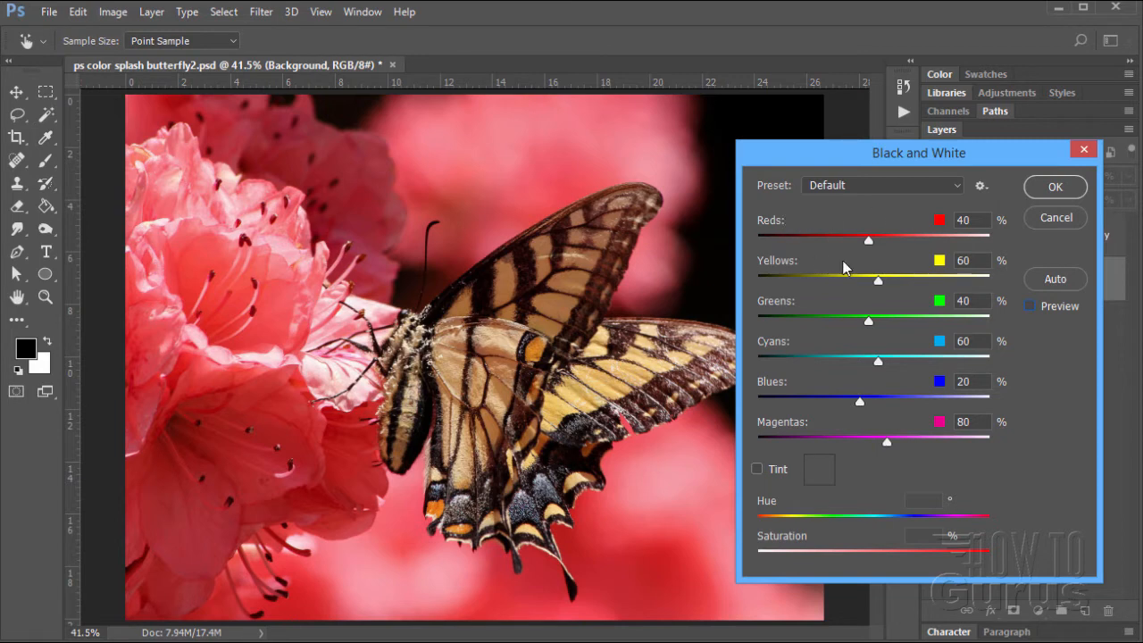
mouse_move(866, 450)
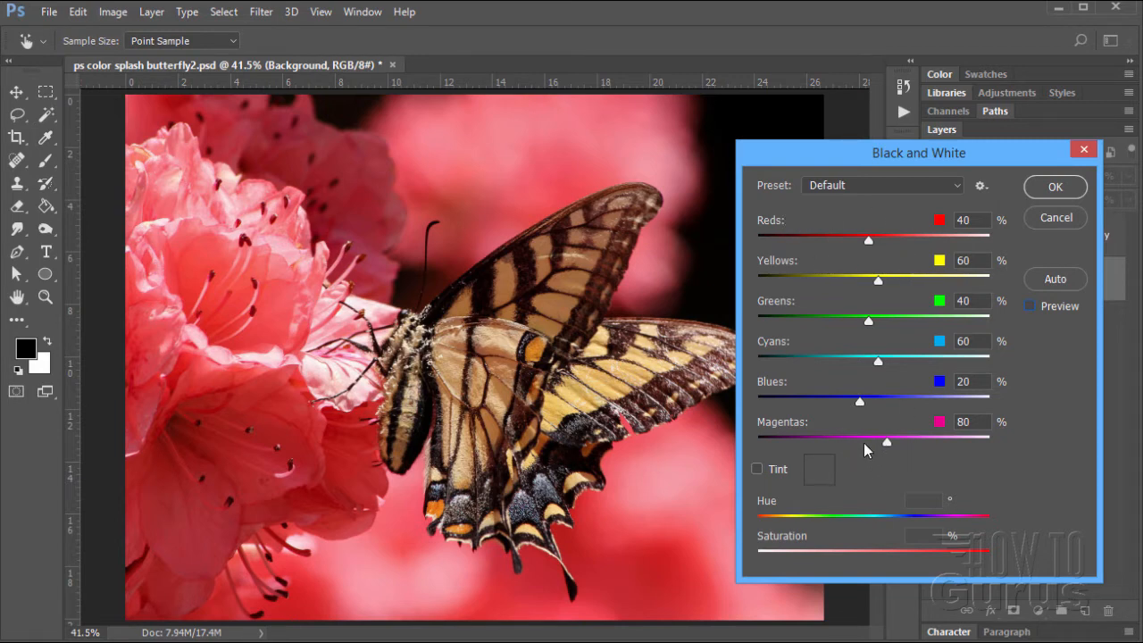
mouse_move(959, 273)
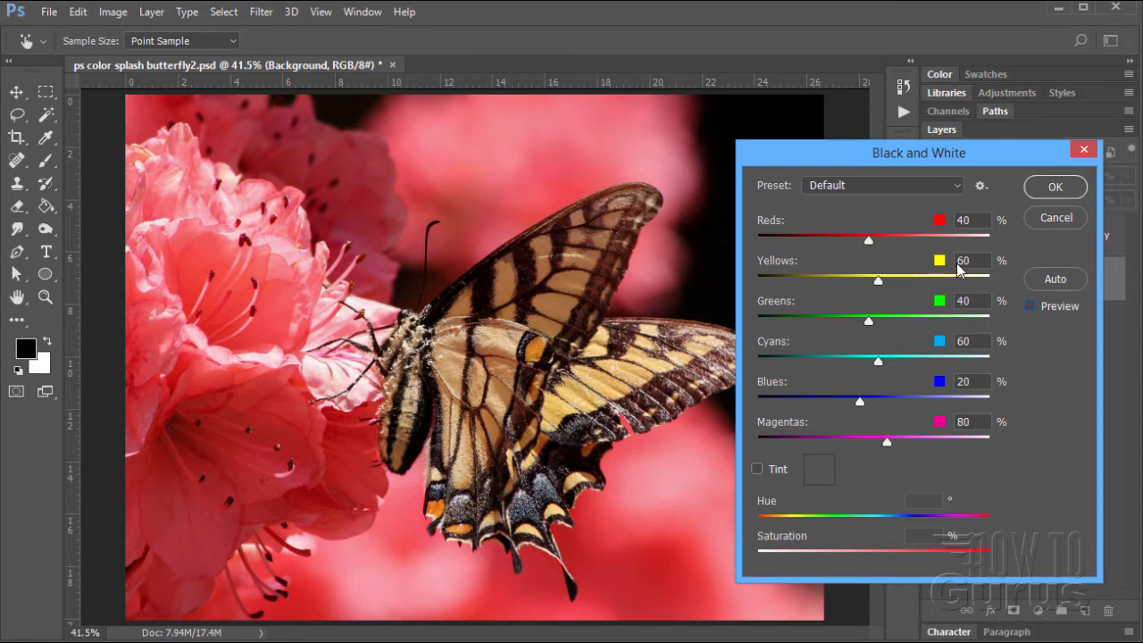
left_click(1029, 305)
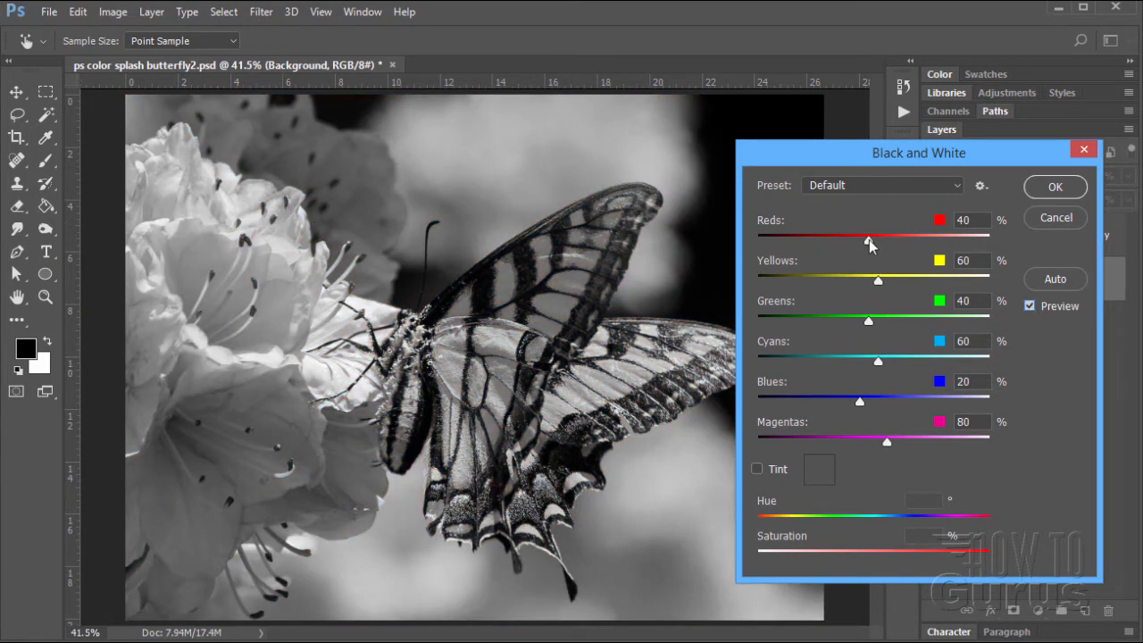
Try several Reds values before settling the Reds slider at 57%.
left_click_drag(867, 240, 874, 241)
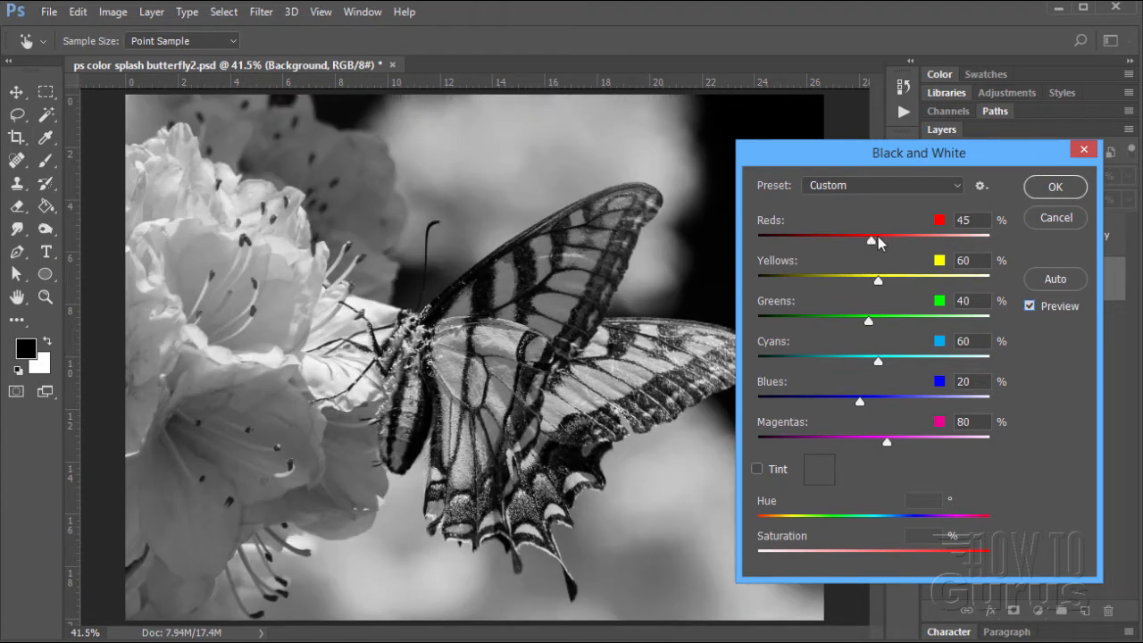
left_click_drag(872, 240, 878, 240)
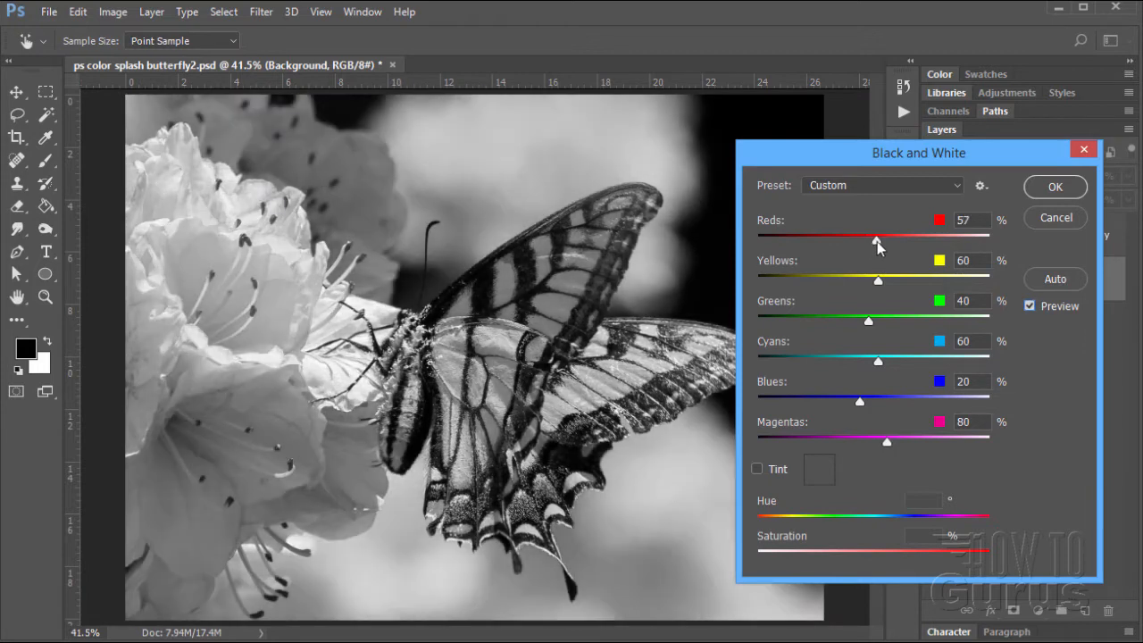
left_click_drag(875, 241, 877, 241)
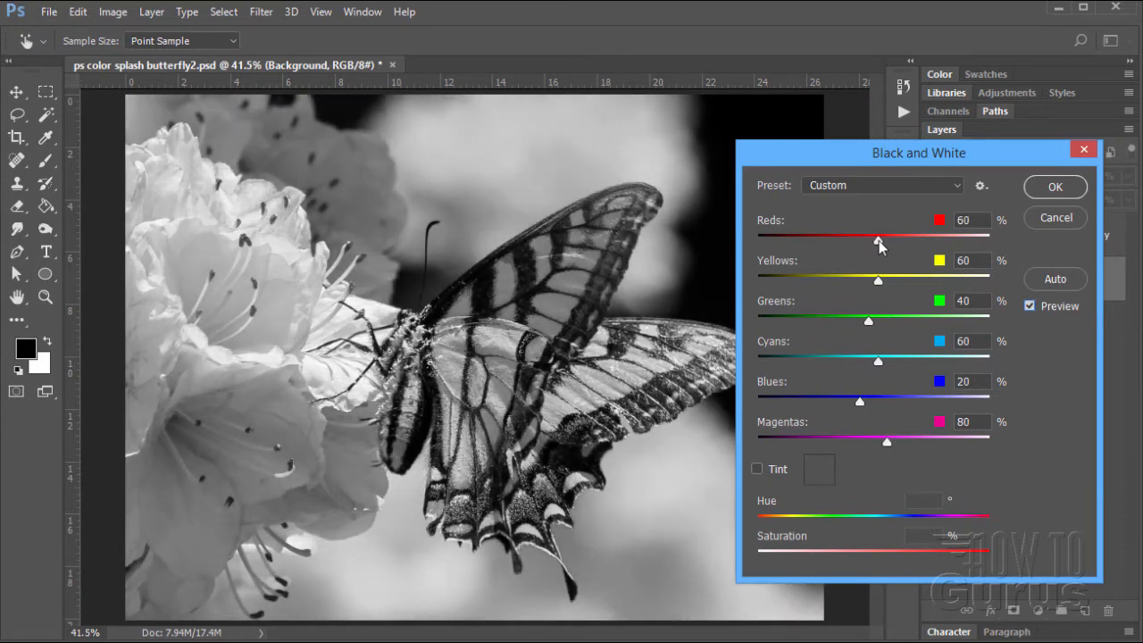
left_click_drag(879, 241, 878, 241)
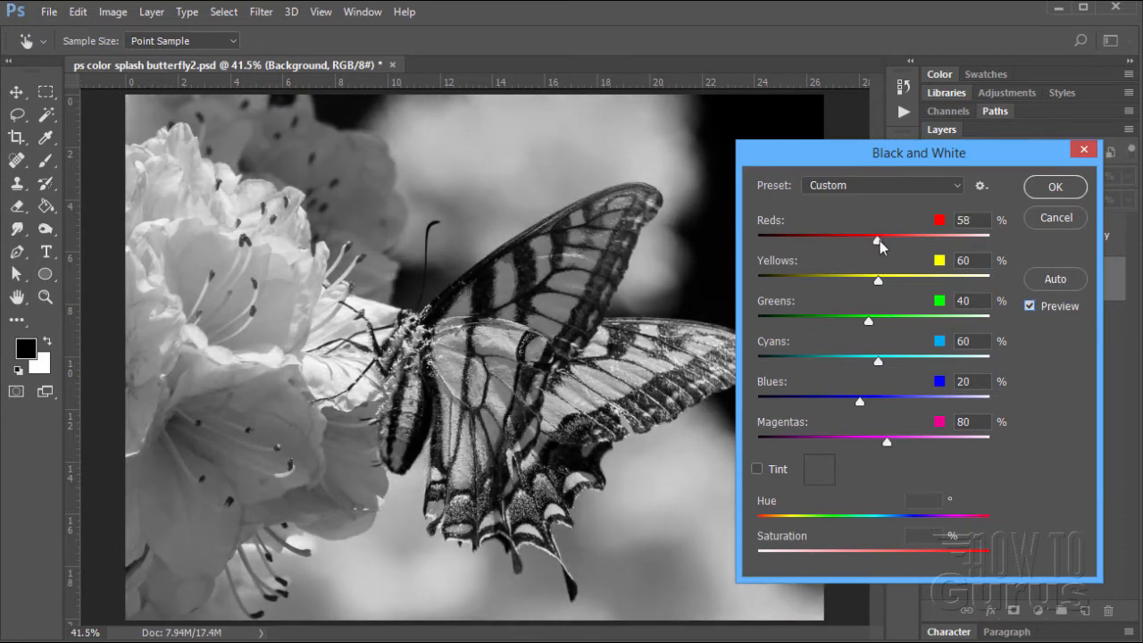
left_click_drag(880, 238, 874, 238)
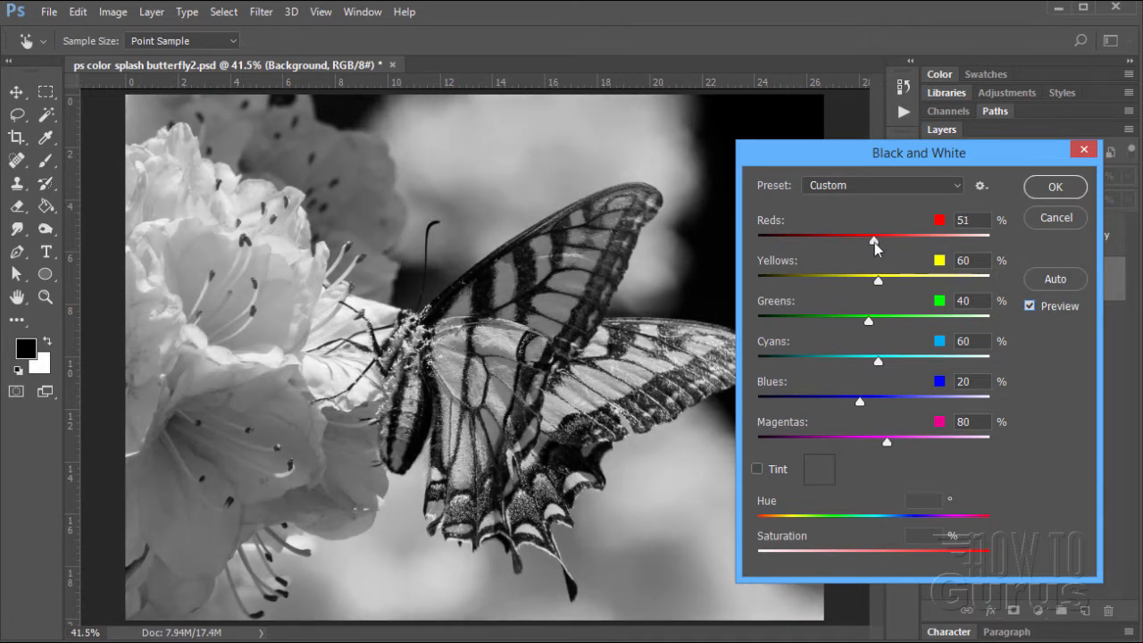
left_click_drag(875, 242, 871, 242)
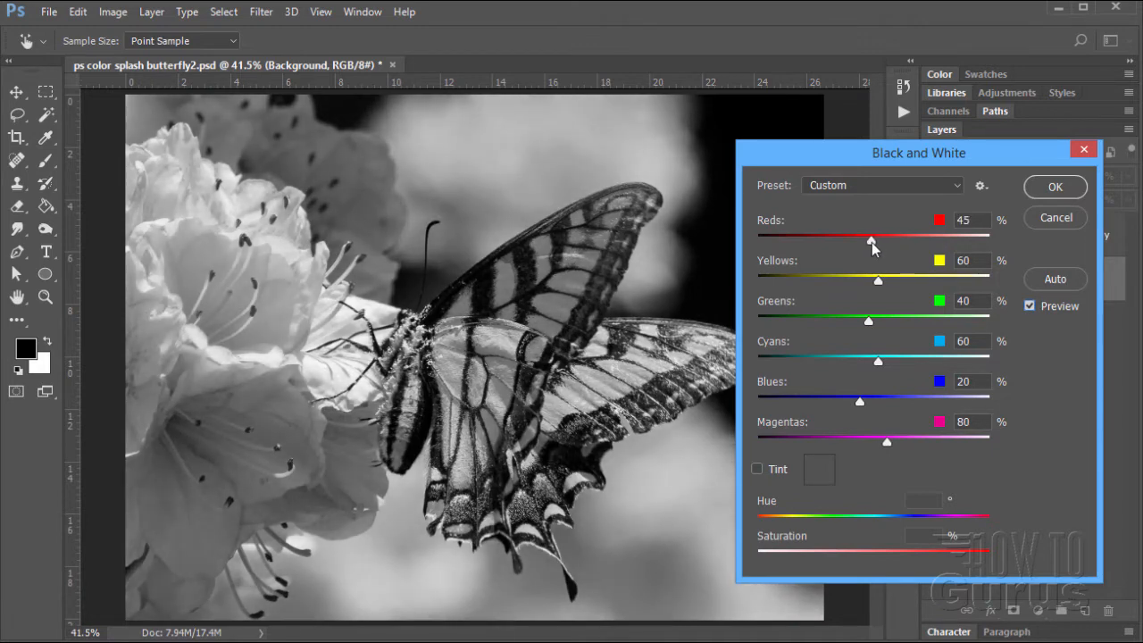
left_click_drag(871, 239, 864, 239)
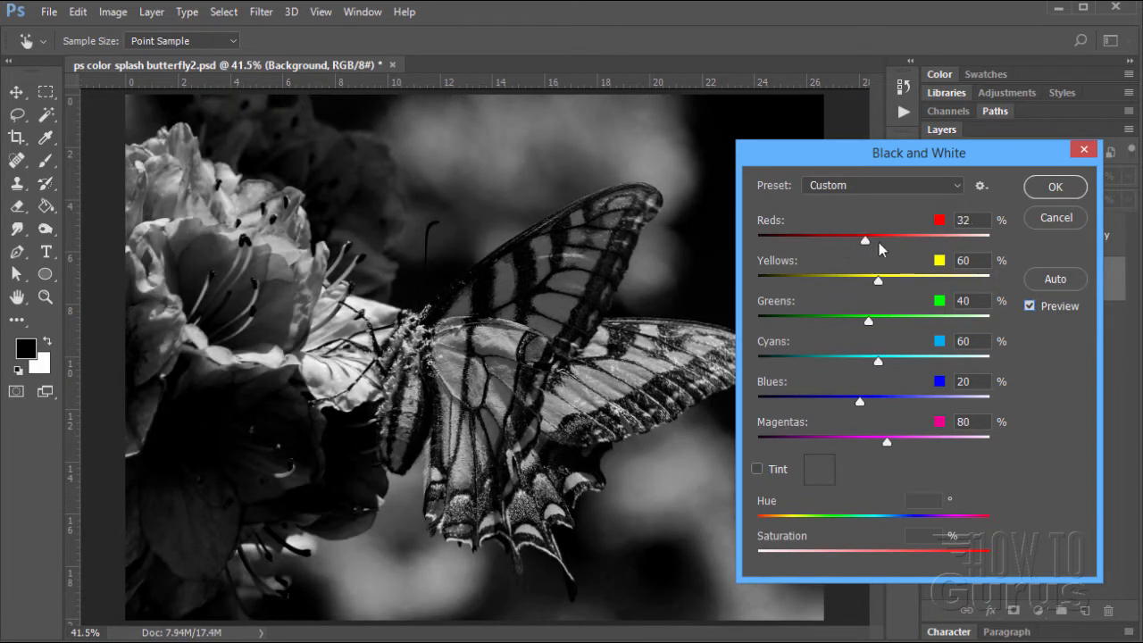
left_click_drag(864, 240, 880, 239)
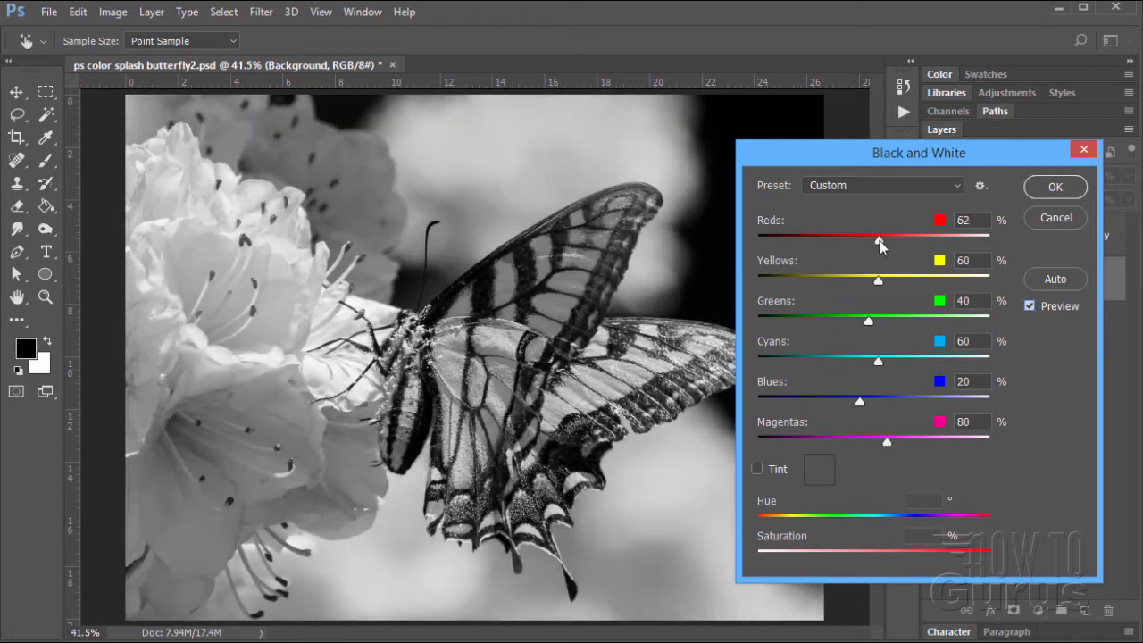
left_click_drag(880, 243, 877, 243)
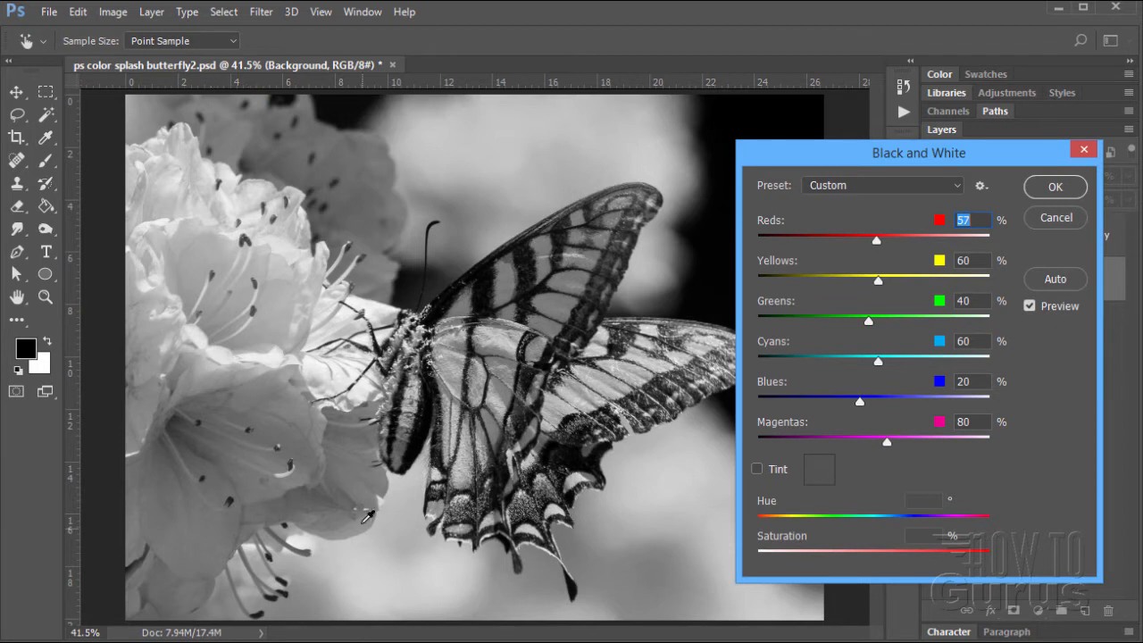
mouse_move(431, 225)
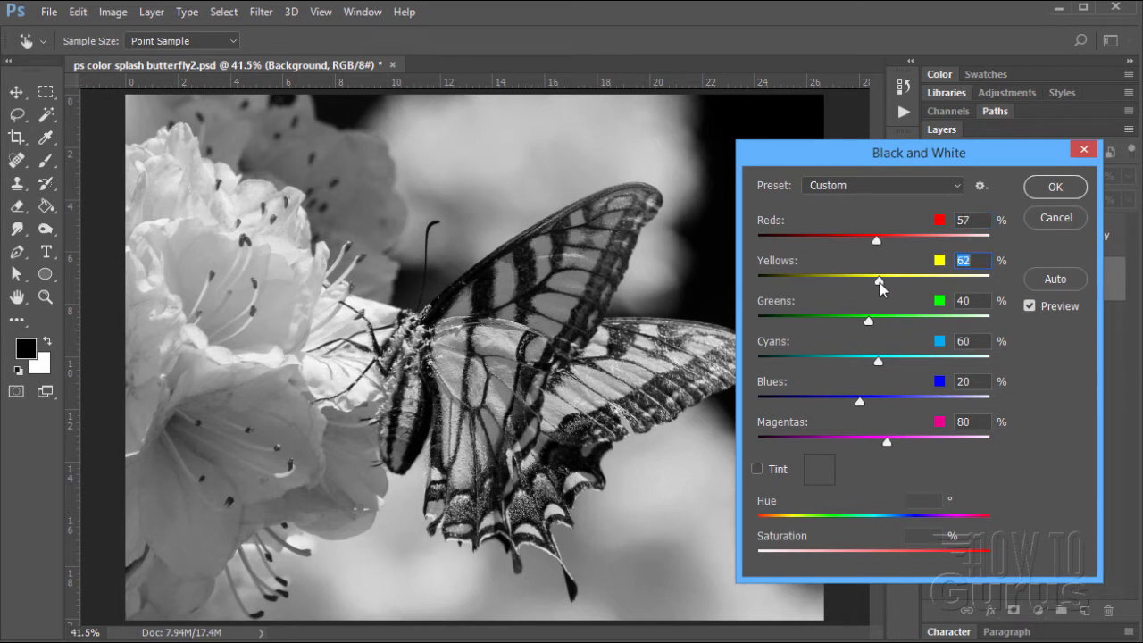
Try a wide range of Yellows values, finally setting Yellows to -28%.
left_click_drag(876, 279, 868, 280)
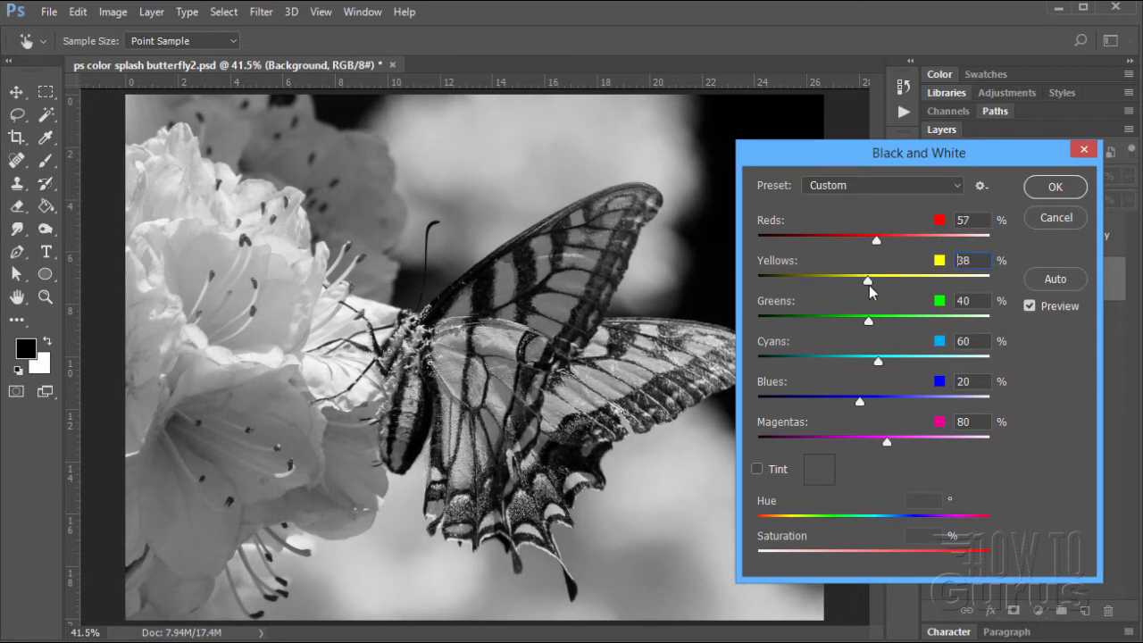
left_click_drag(875, 280, 884, 280)
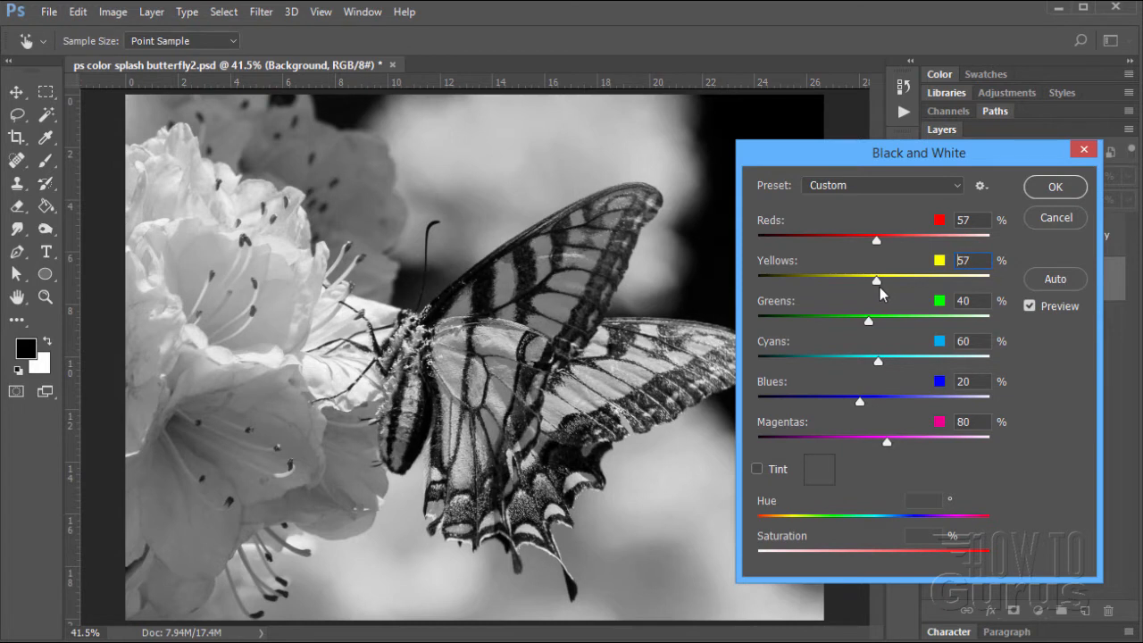
left_click_drag(877, 280, 893, 281)
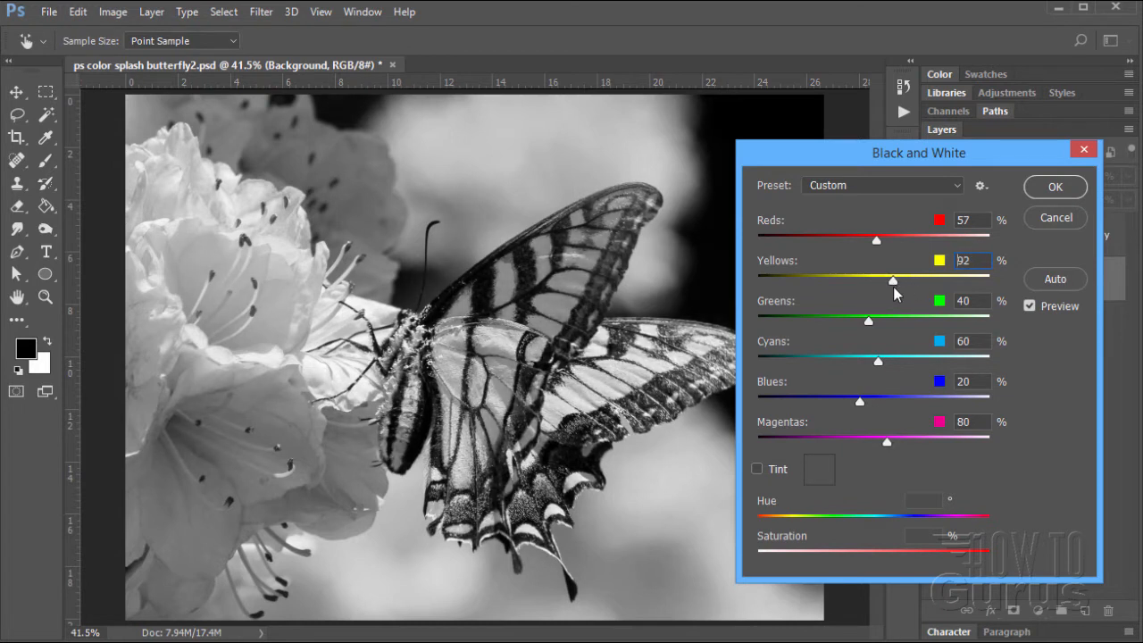
left_click_drag(893, 280, 873, 281)
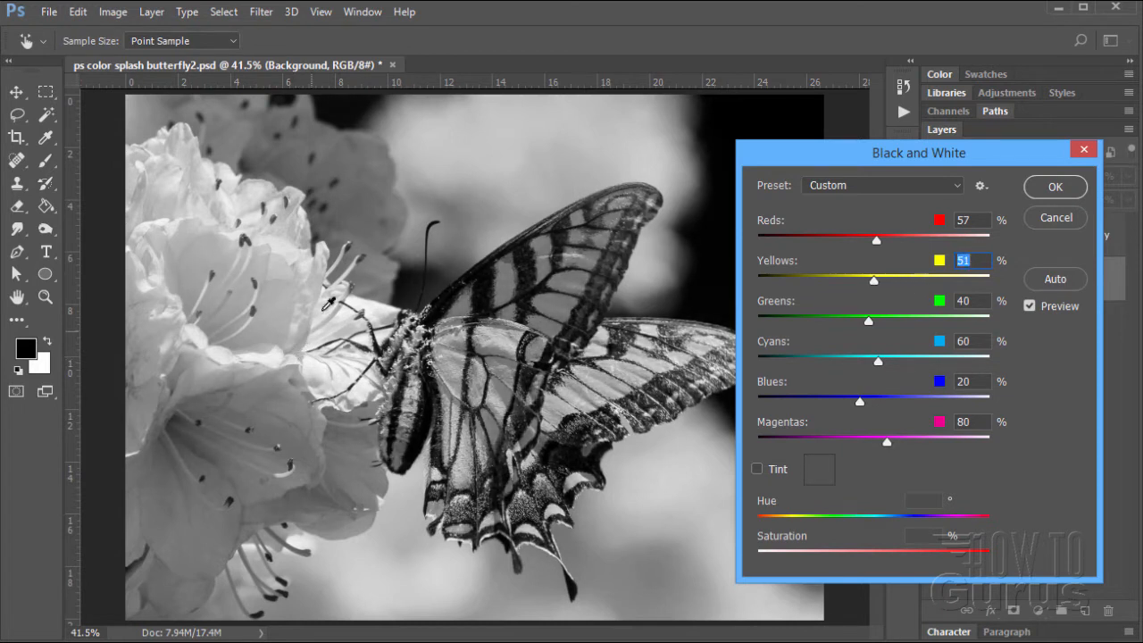
left_click_drag(873, 281, 875, 281)
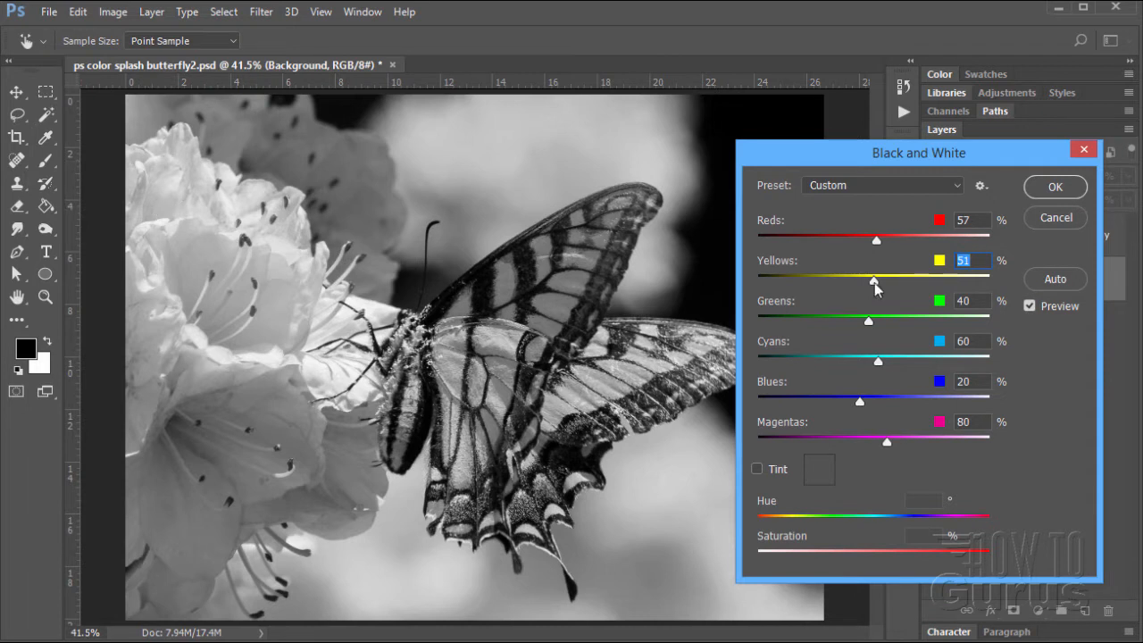
left_click_drag(874, 282, 903, 282)
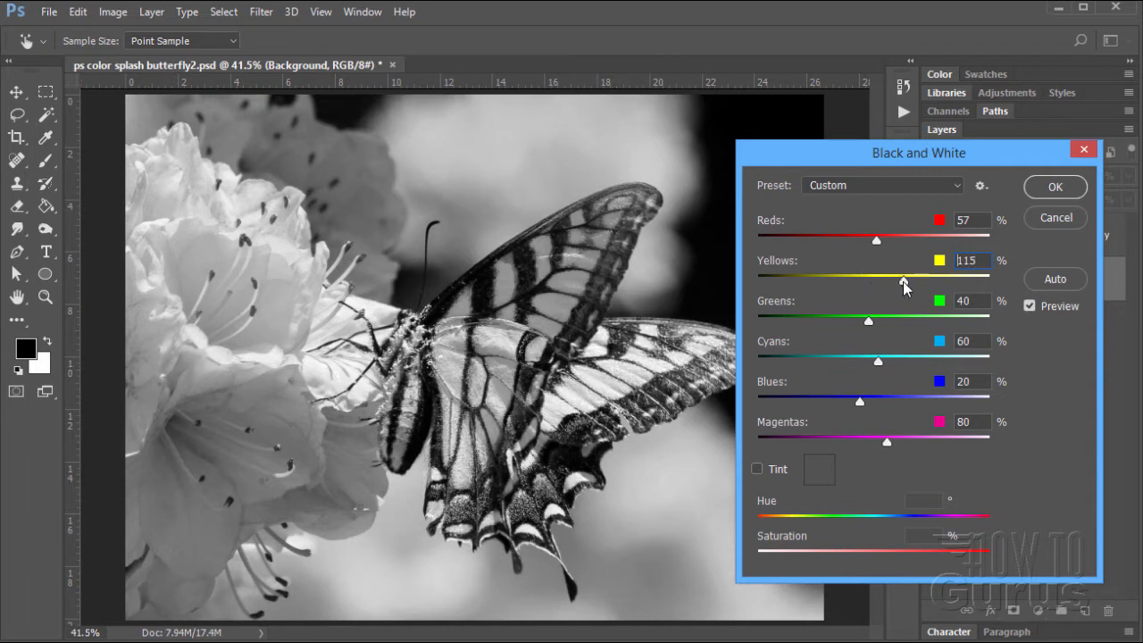
left_click_drag(902, 279, 890, 280)
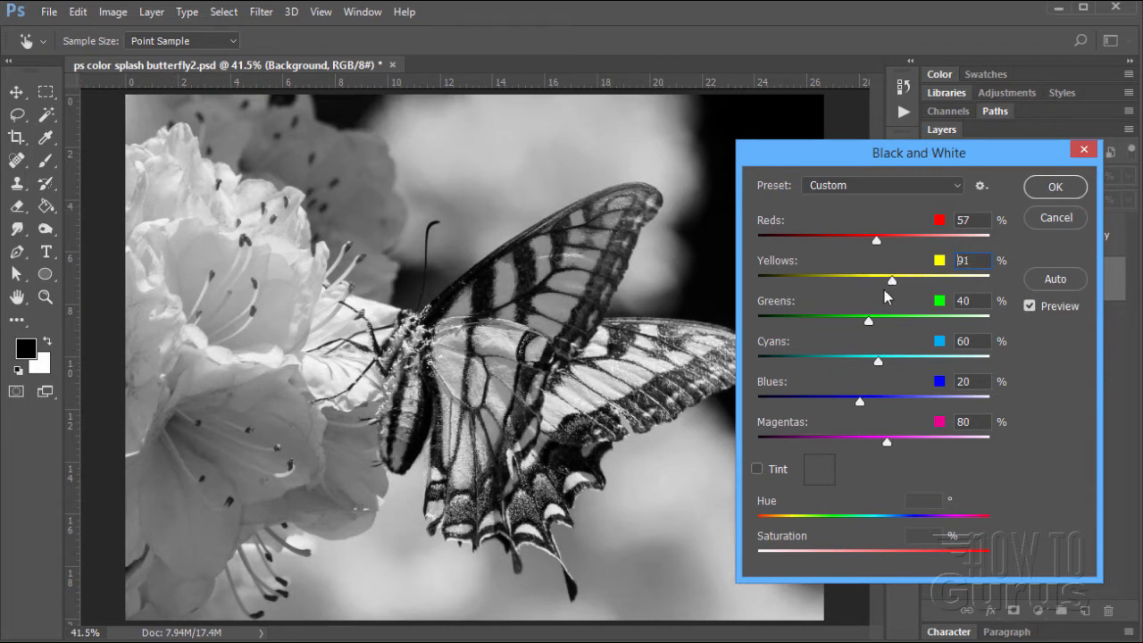
left_click_drag(891, 280, 880, 281)
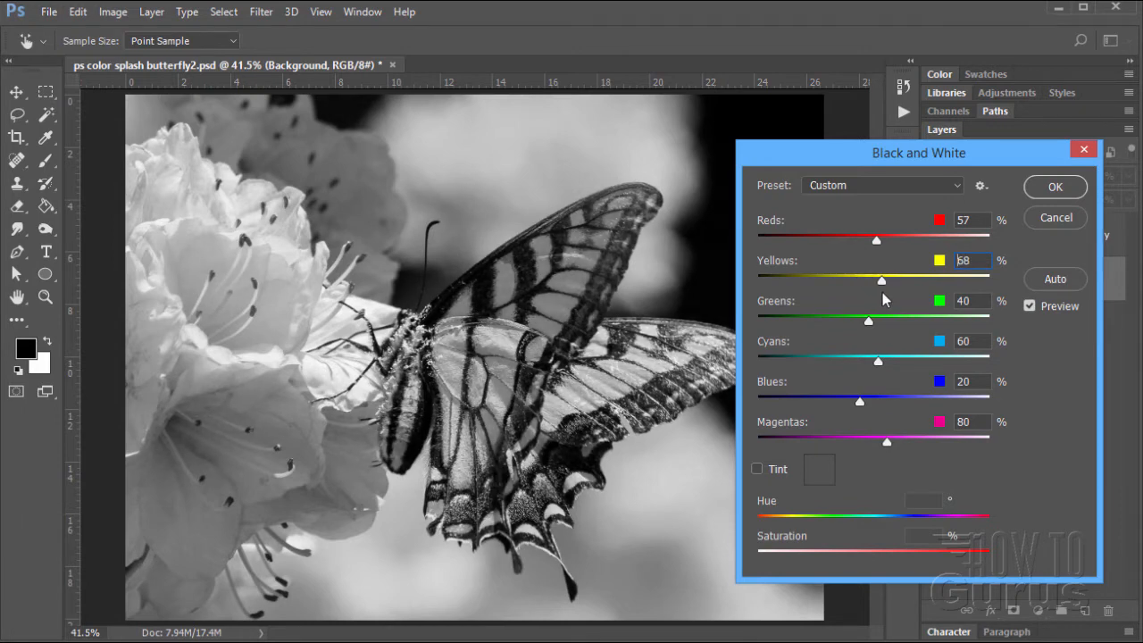
left_click_drag(882, 281, 867, 280)
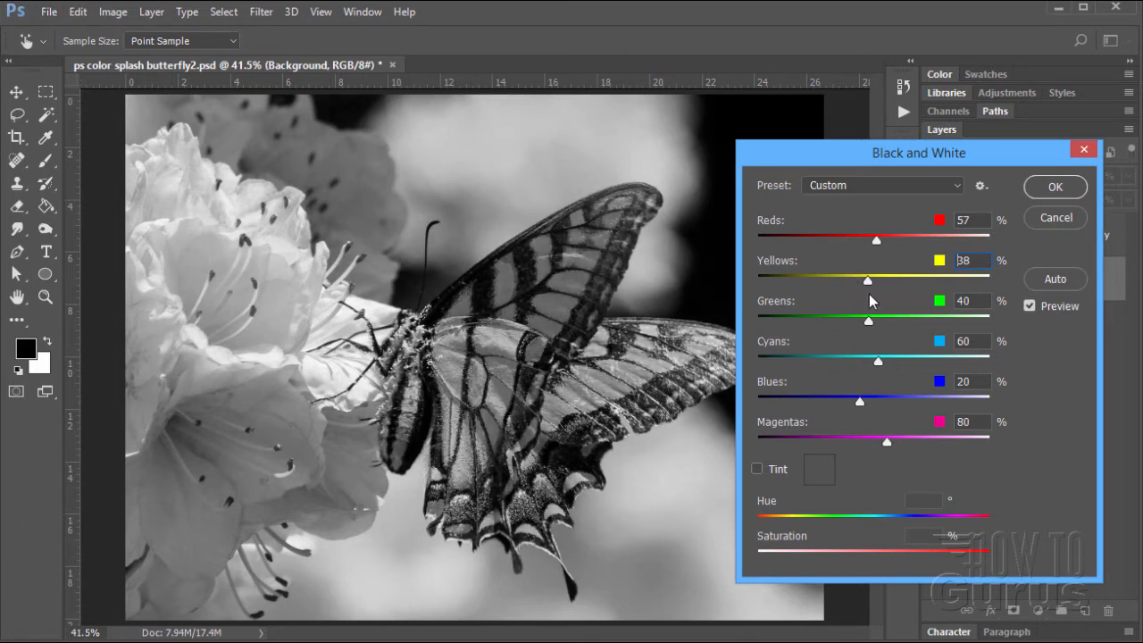
left_click_drag(868, 281, 839, 280)
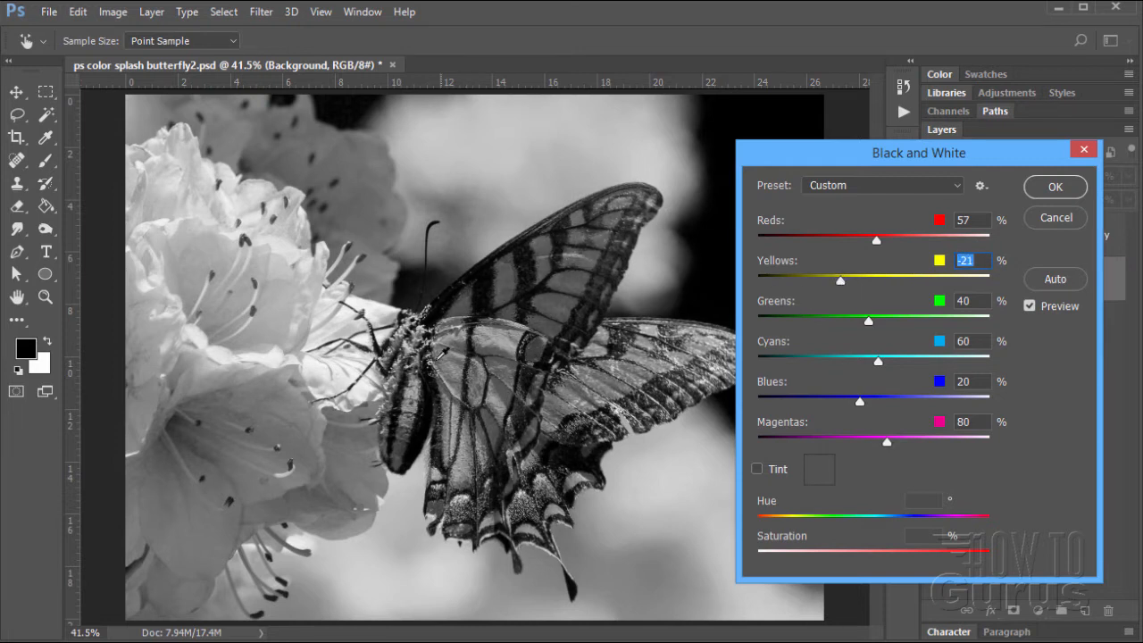
left_click_drag(839, 281, 831, 280)
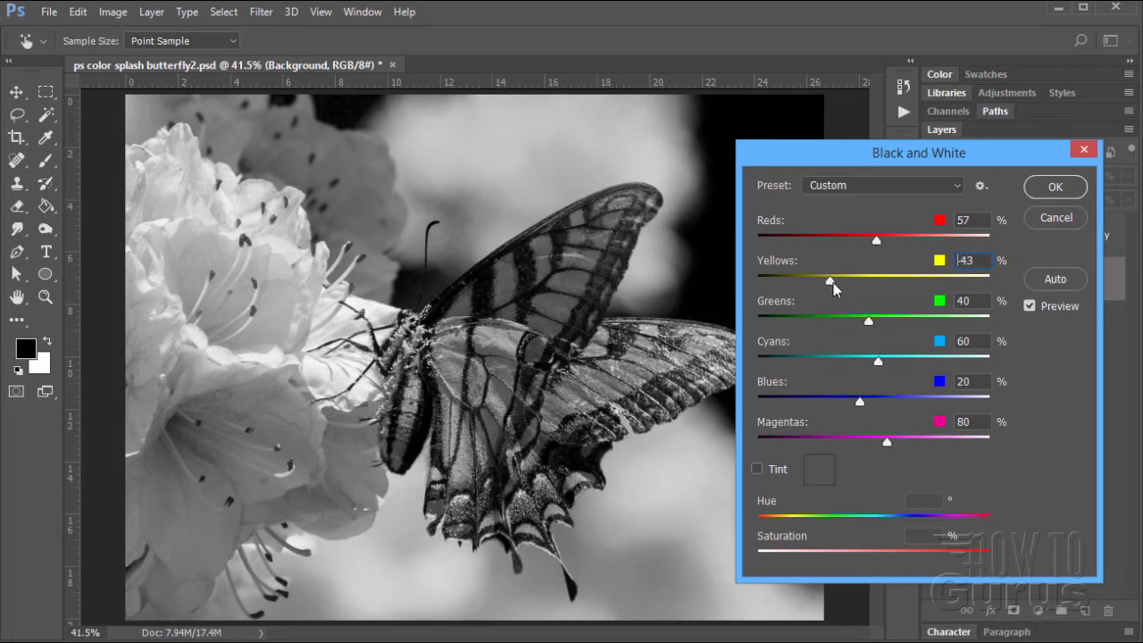
left_click_drag(832, 280, 835, 281)
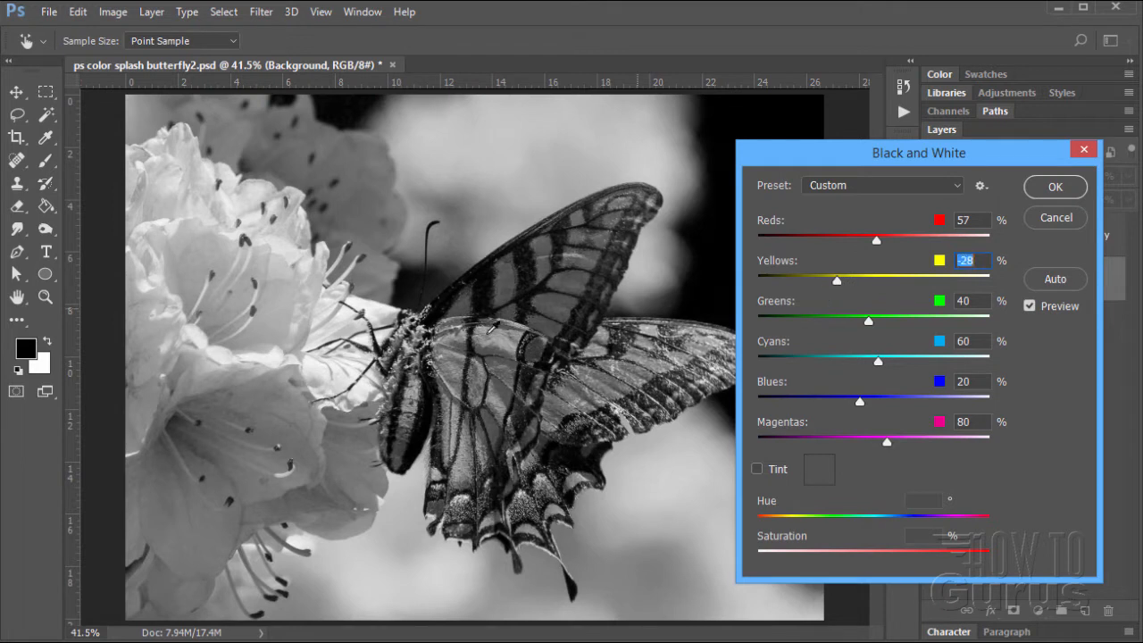
mouse_move(464, 221)
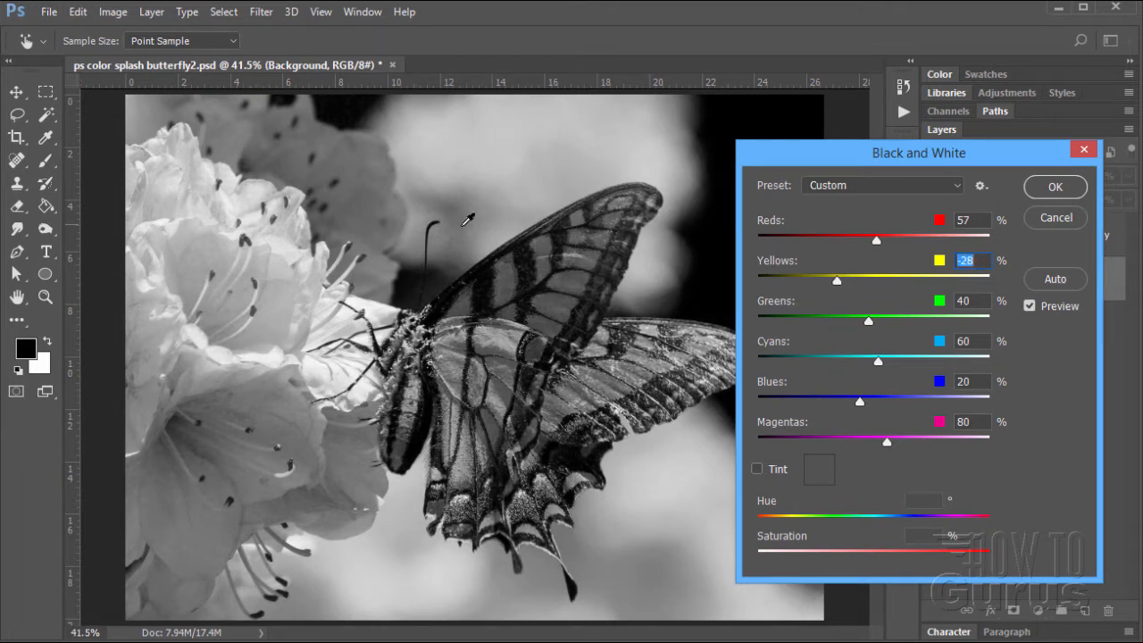
mouse_move(857, 252)
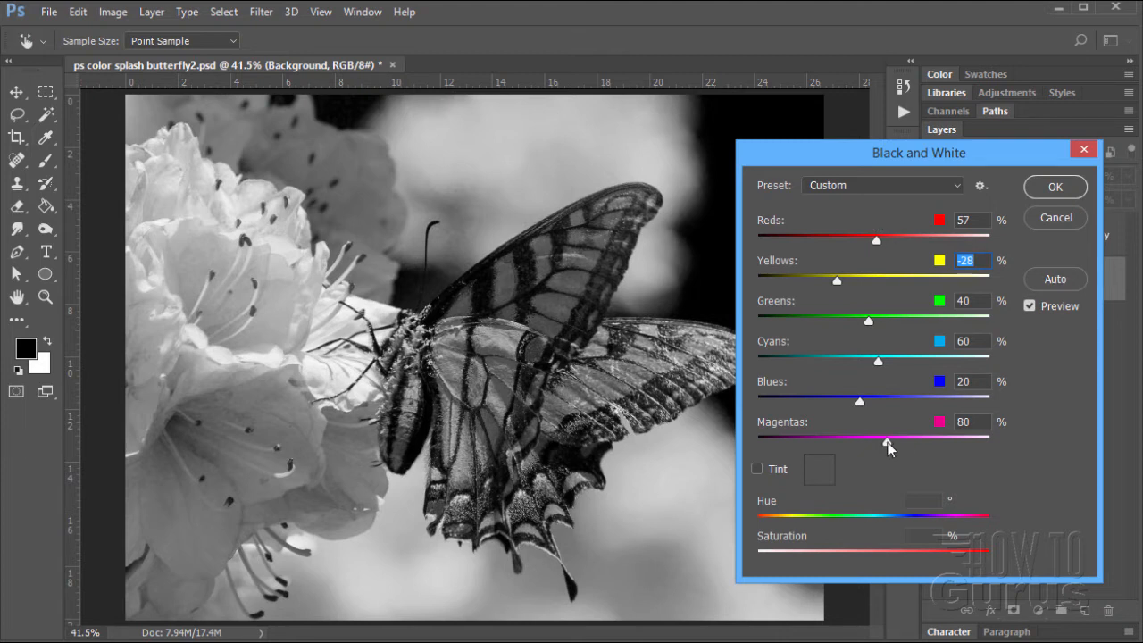
Test Magentas values from dark to light, ending at 92%.
left_click_drag(888, 444, 890, 441)
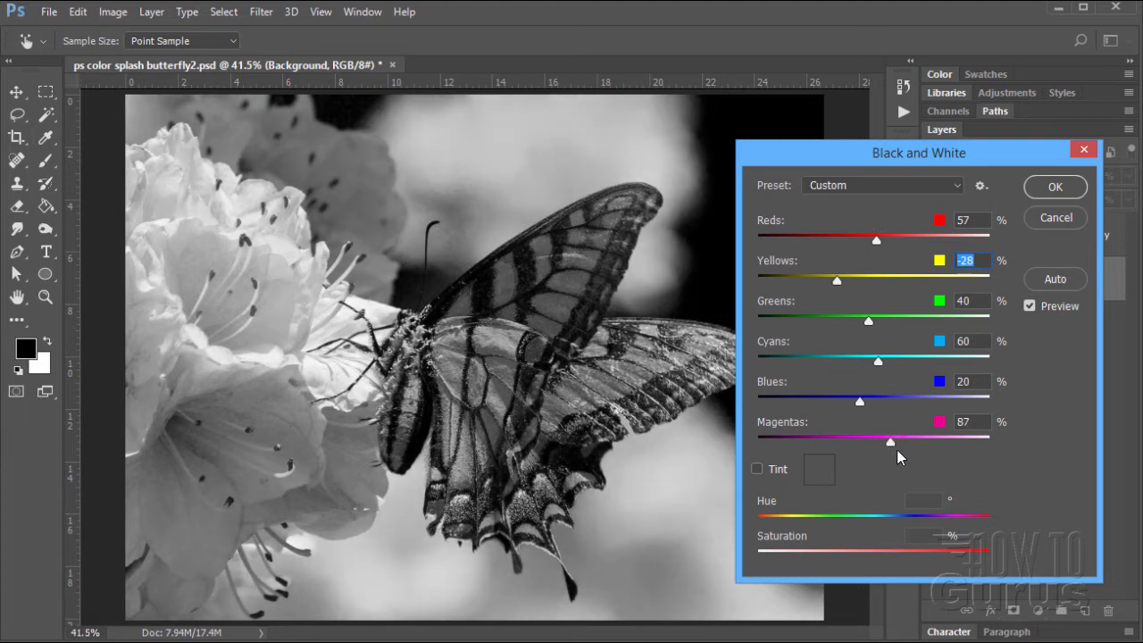
left_click_drag(889, 441, 899, 441)
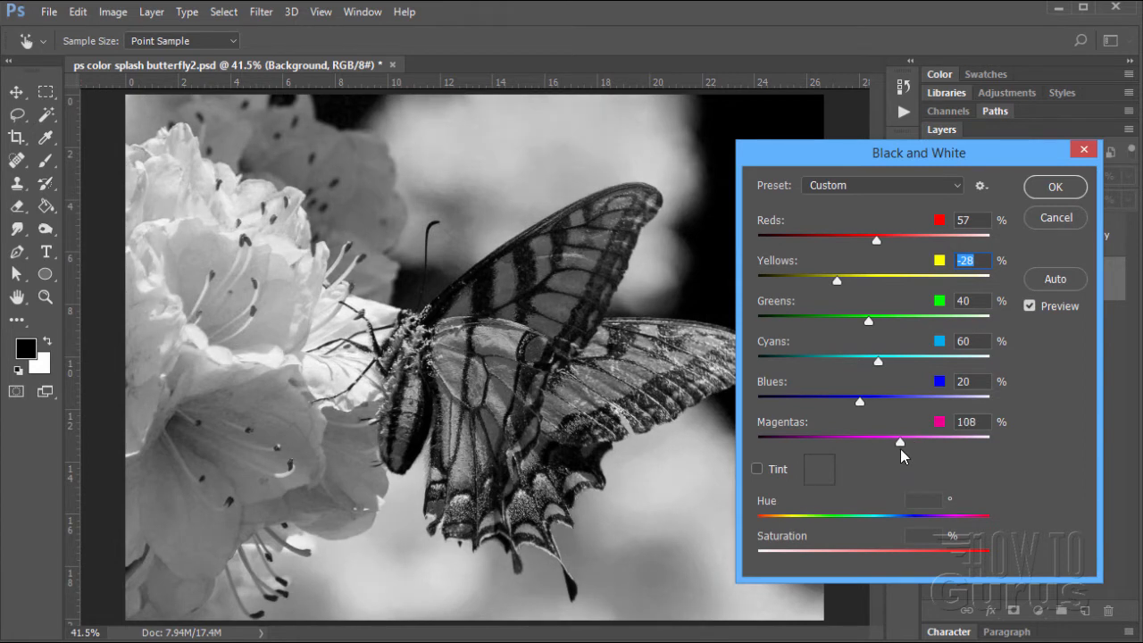
left_click_drag(900, 442, 899, 442)
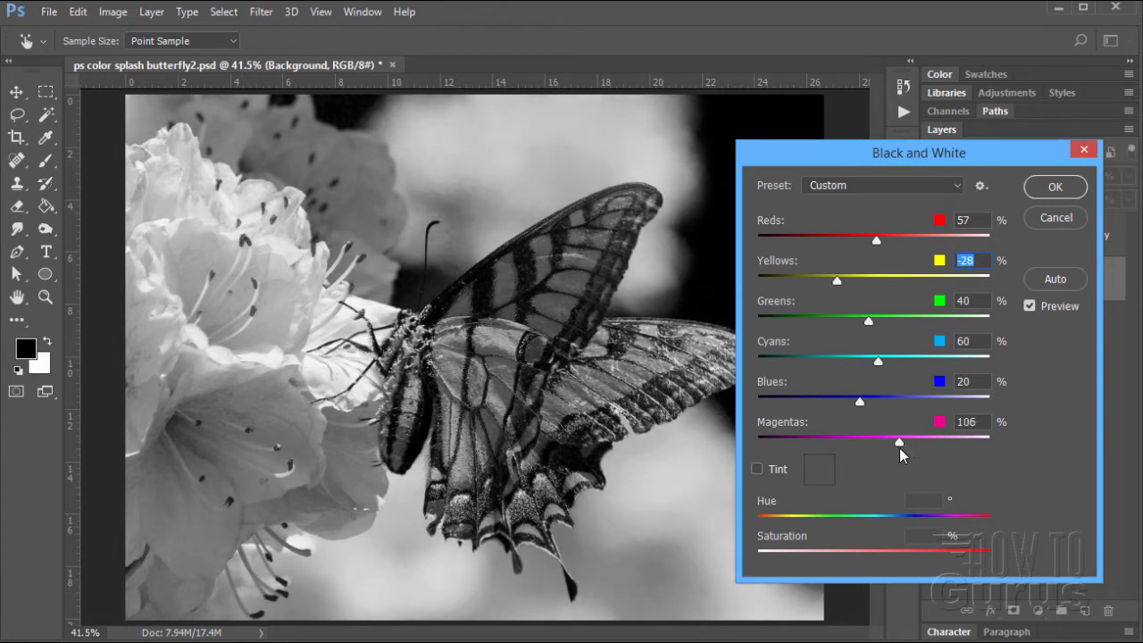
left_click_drag(899, 441, 850, 442)
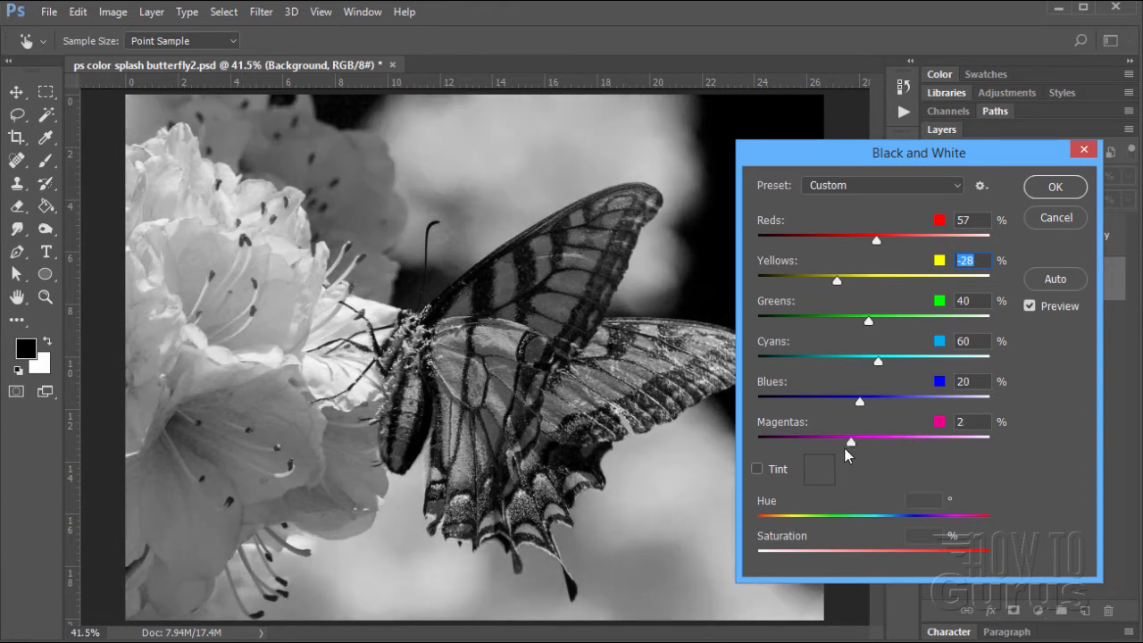
left_click_drag(851, 441, 842, 441)
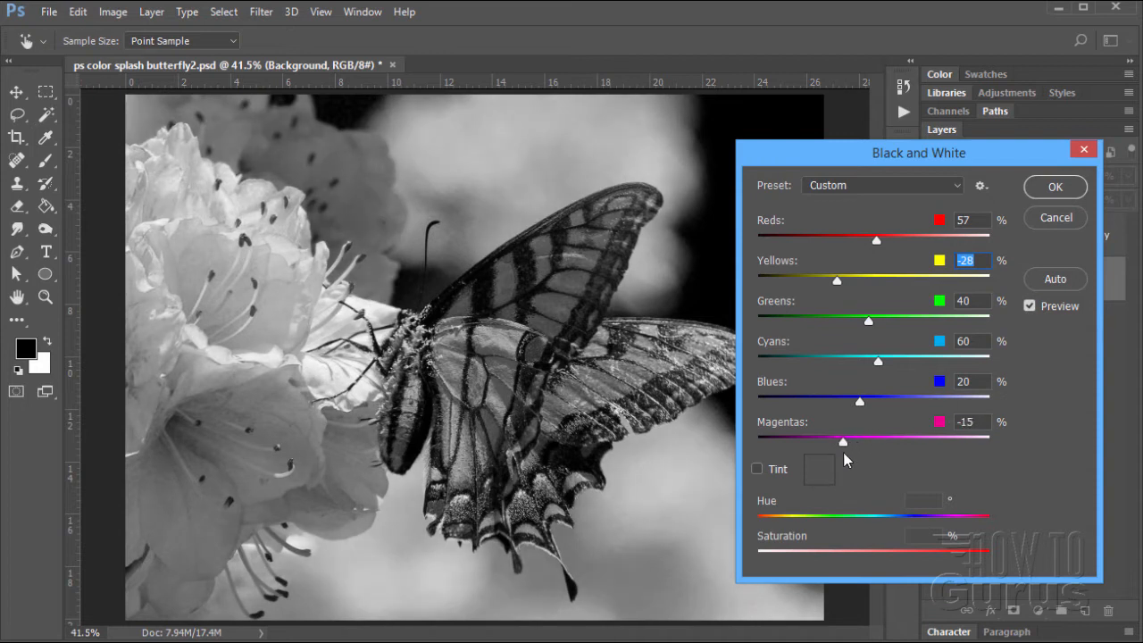
left_click_drag(842, 441, 872, 441)
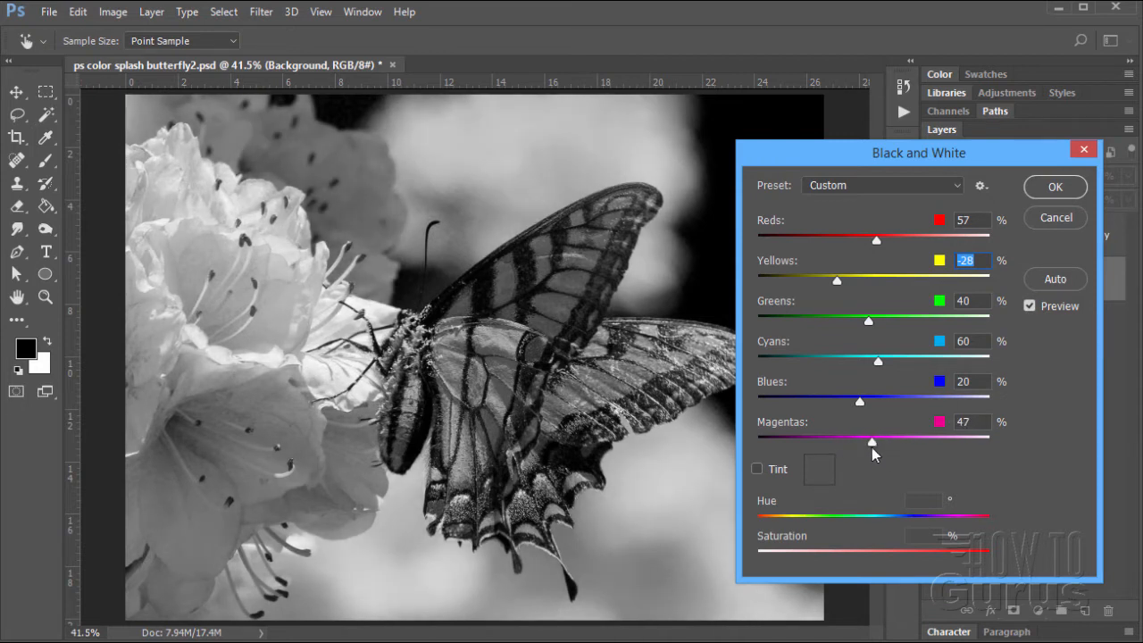
left_click_drag(872, 442, 876, 442)
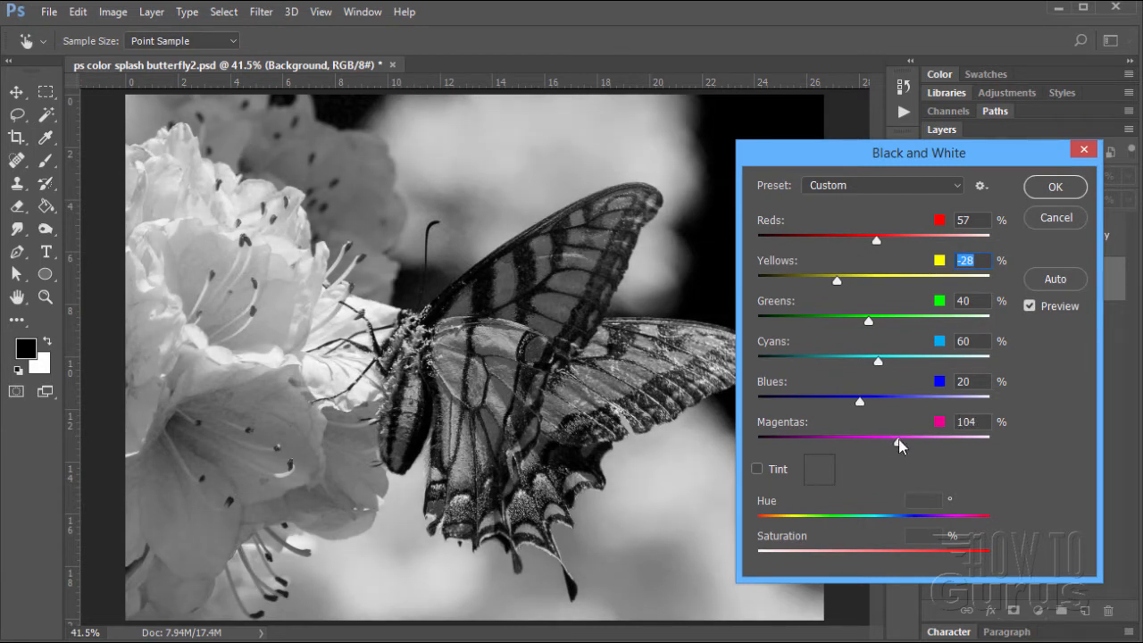
left_click_drag(900, 437, 892, 437)
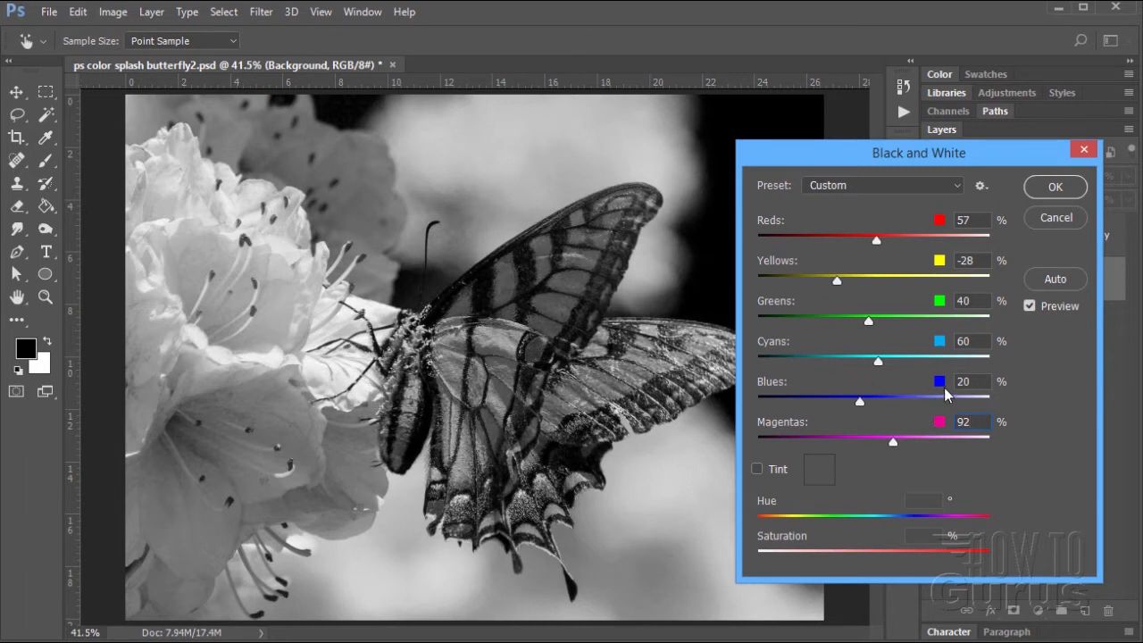
mouse_move(838, 361)
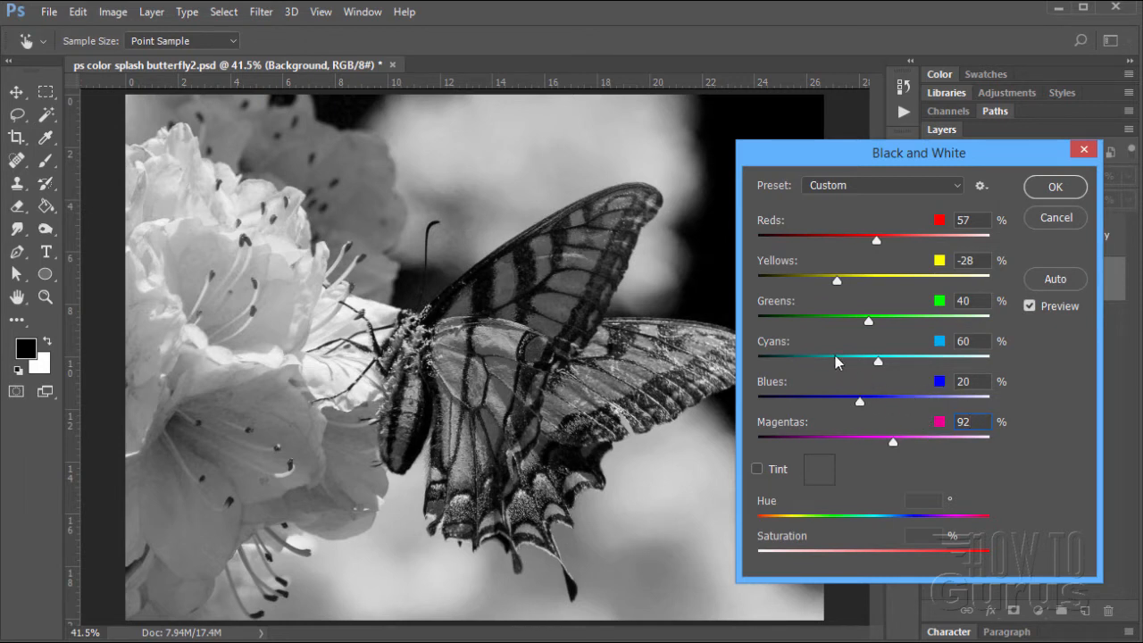
mouse_move(311, 284)
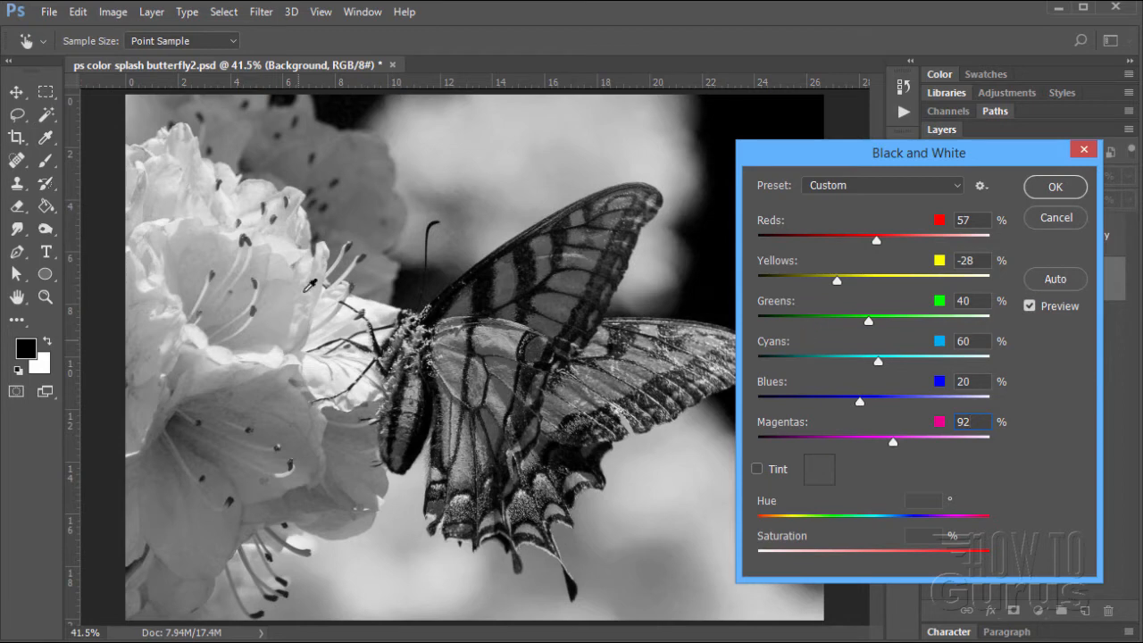
Compare the grayscale preview against the colour original, then confirm the Black and White adjustment.
left_click(1029, 306)
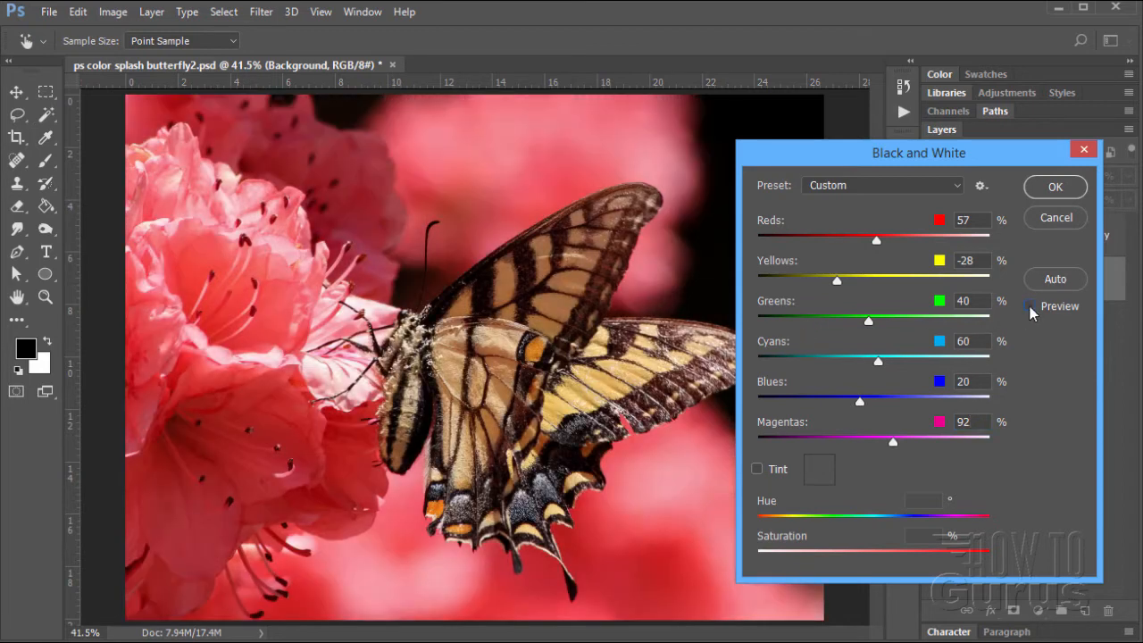
left_click(1028, 305)
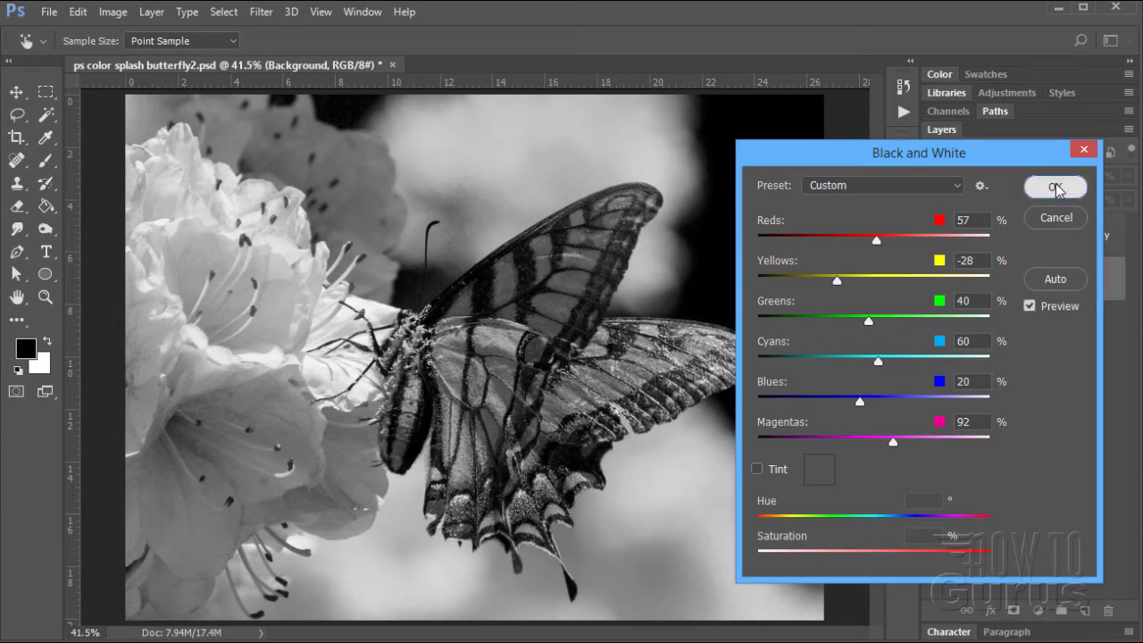
left_click(1055, 187)
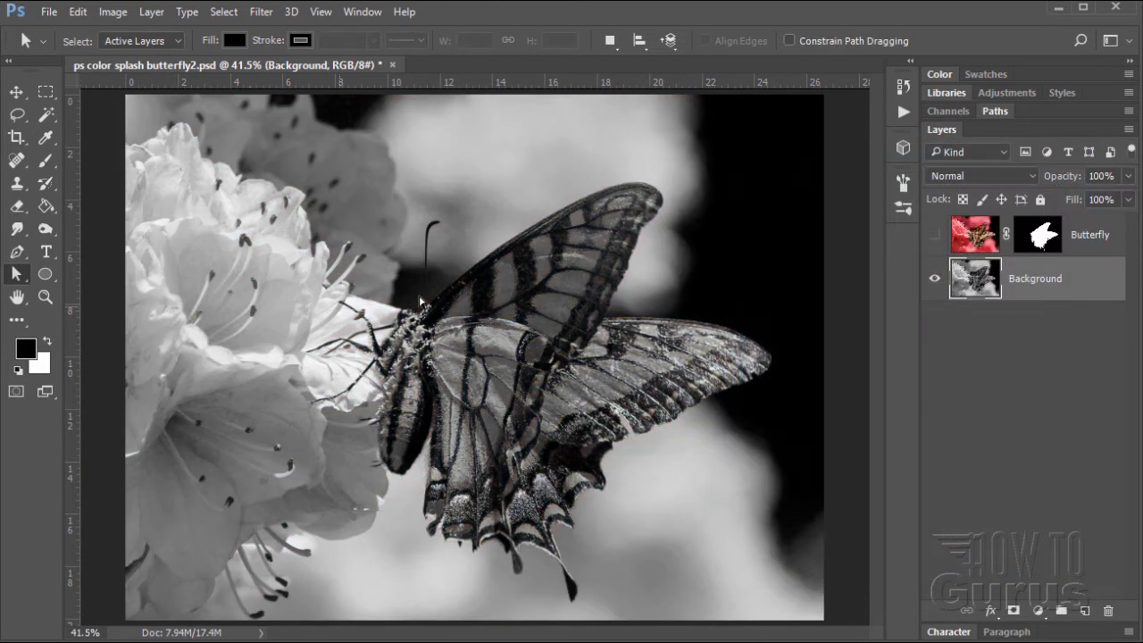
left_click(934, 234)
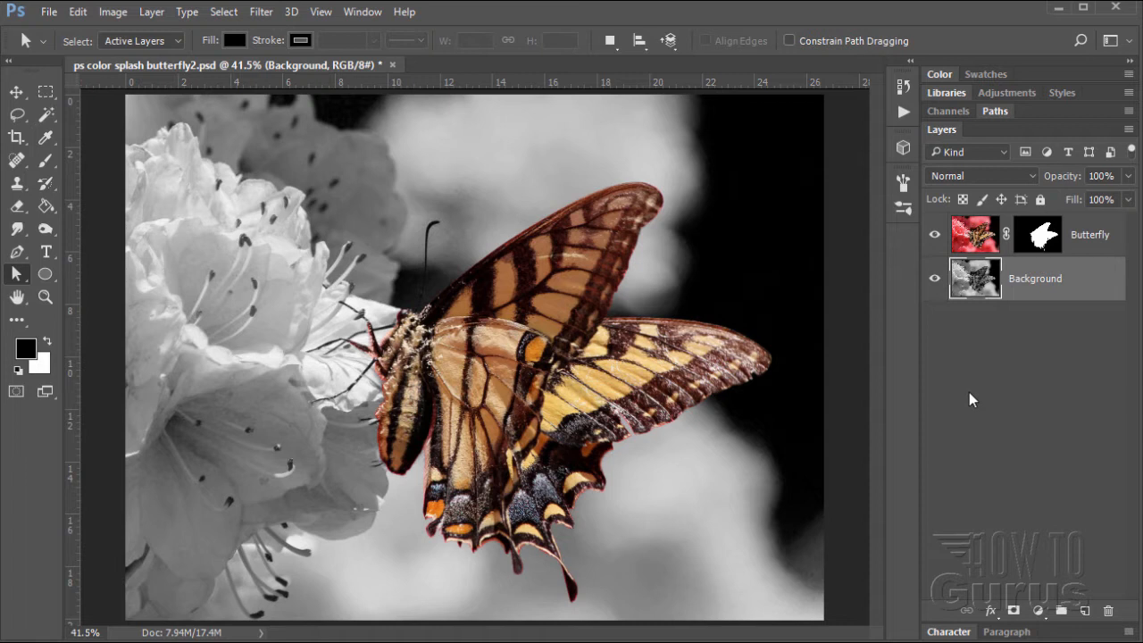
mouse_move(578, 530)
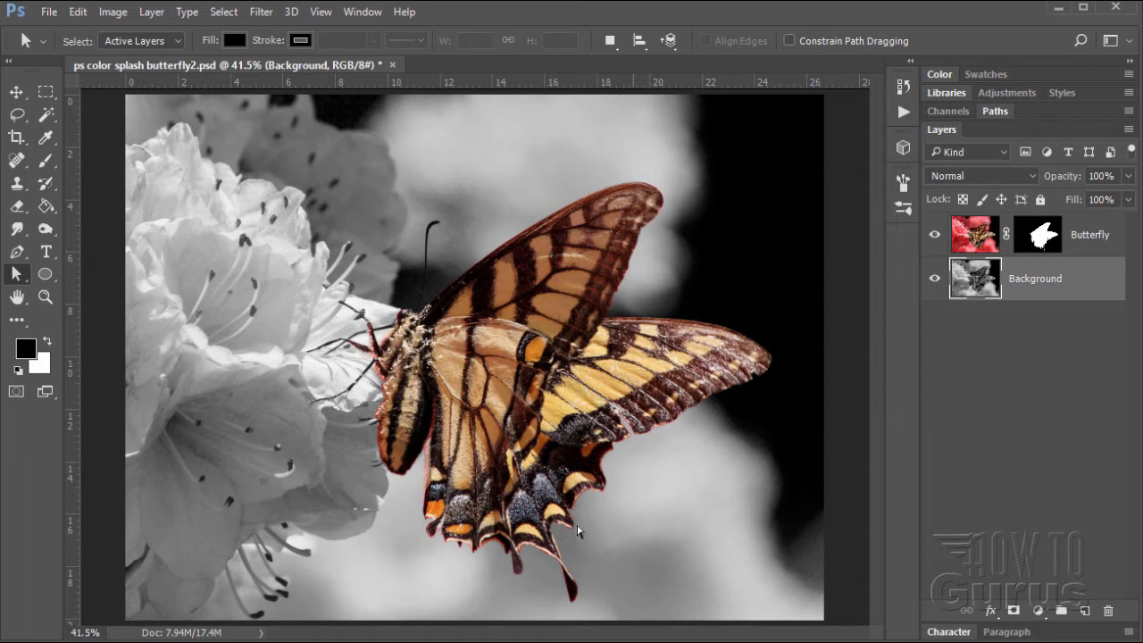
mouse_move(587, 371)
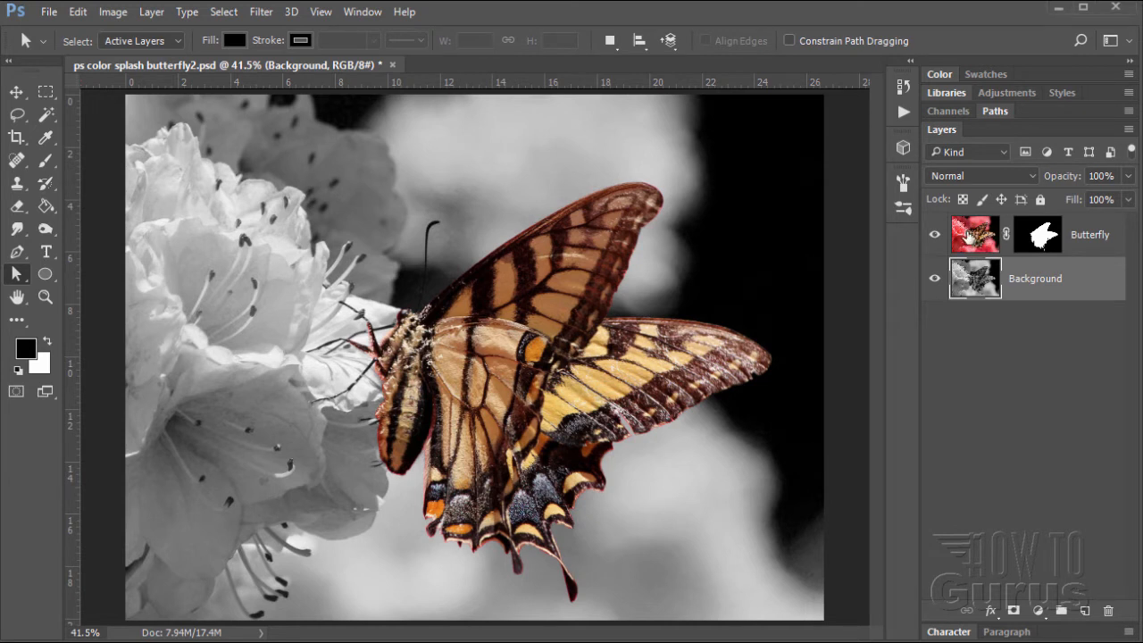
Duplicate the masked Butterfly layer as Butterfly copy at the top of the stack.
left_click_drag(1038, 234, 1038, 464)
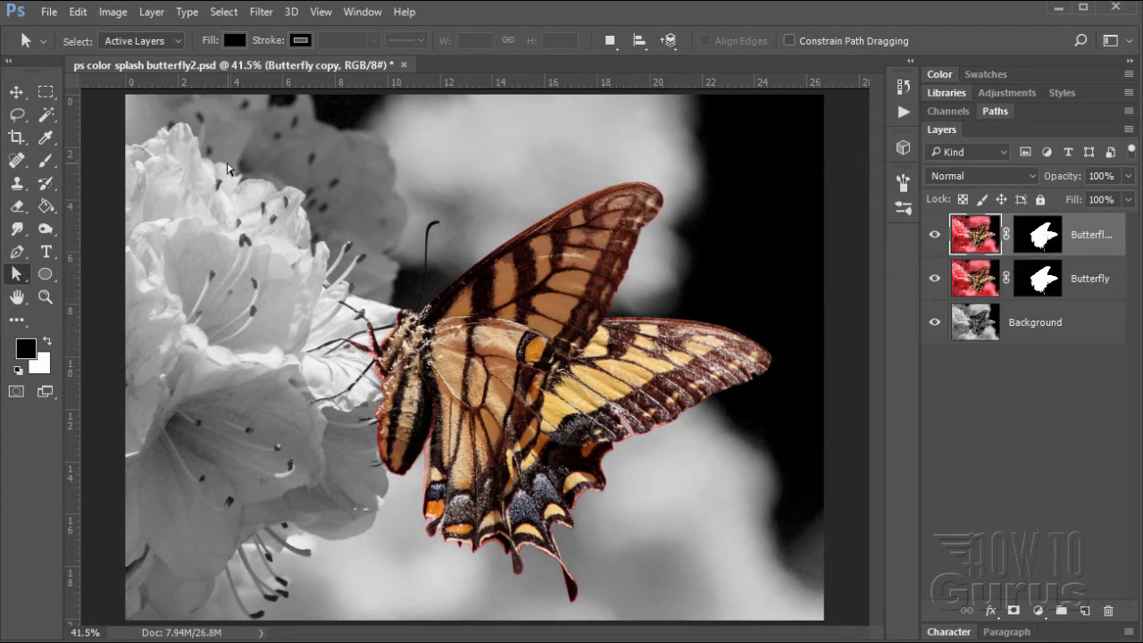
Add a Gradient Map adjustment clipped to Butterfly copy, turning the butterfly grey.
left_click(151, 12)
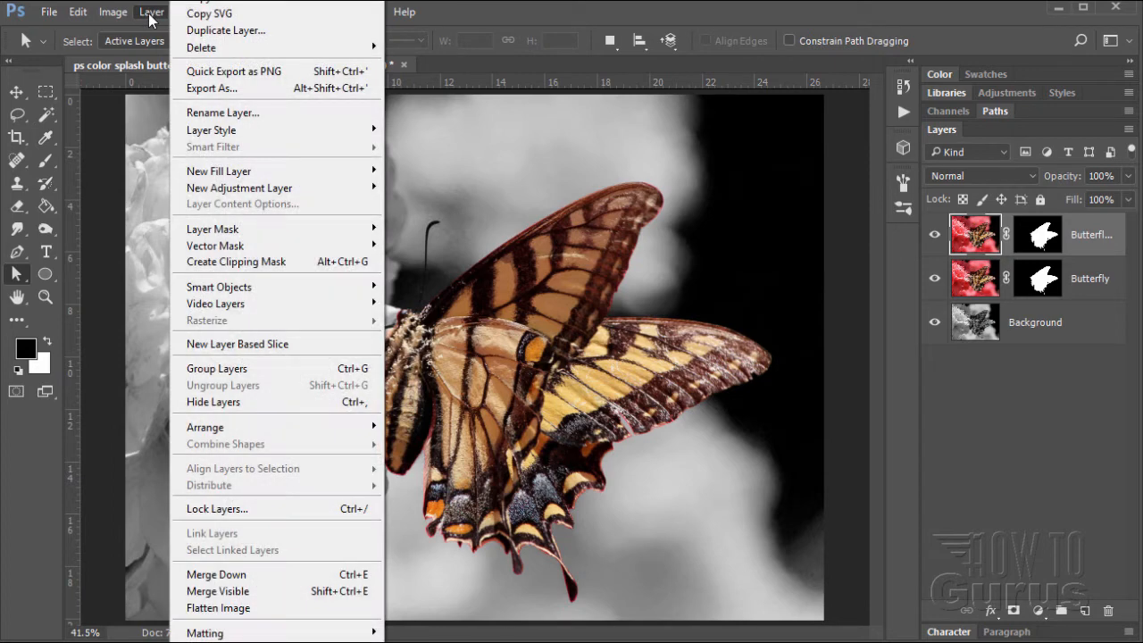
mouse_move(239, 188)
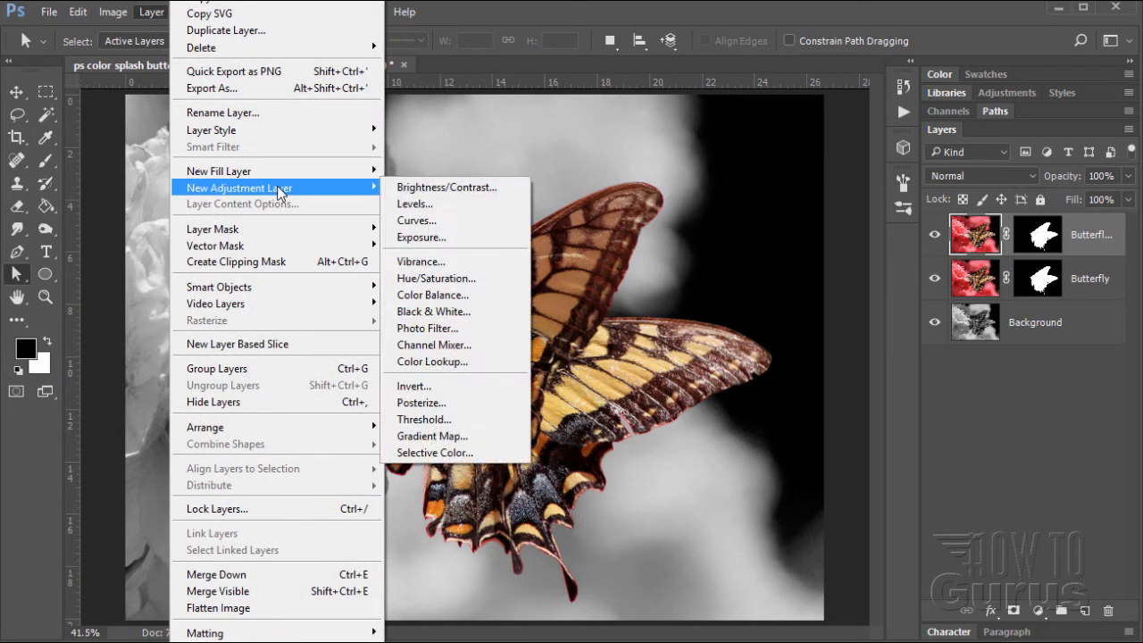
mouse_move(415, 221)
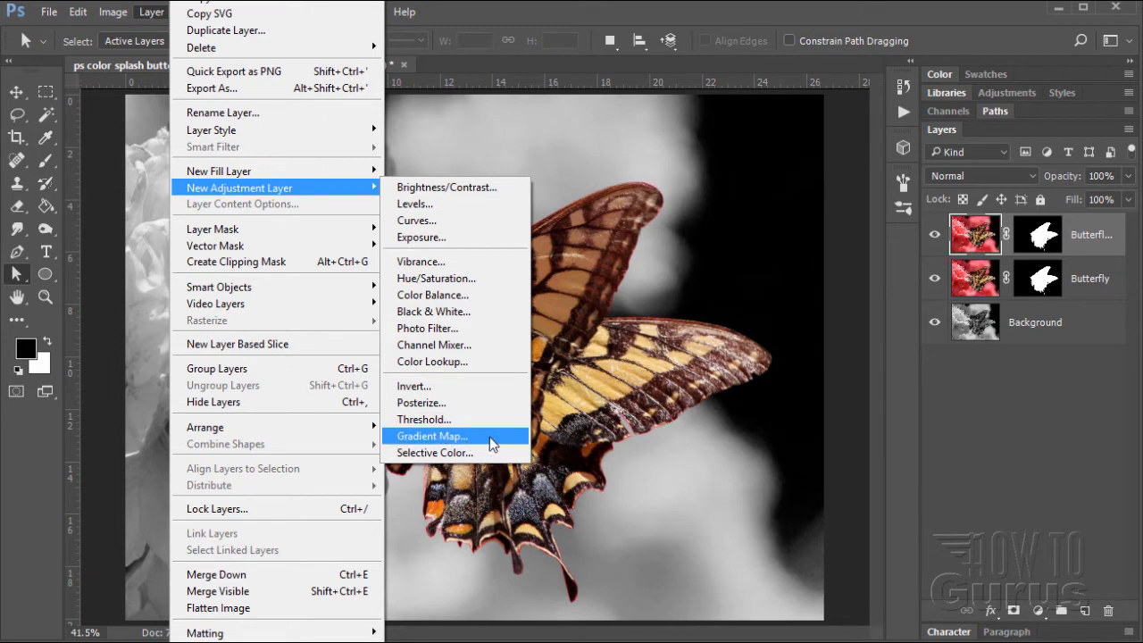
left_click(431, 436)
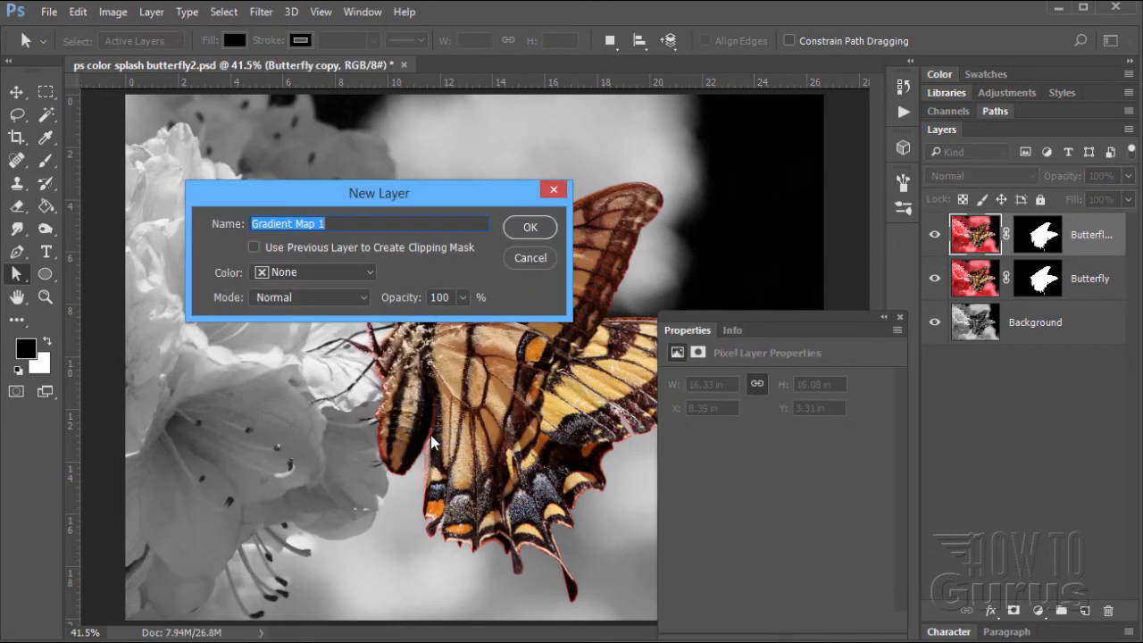
left_click(253, 248)
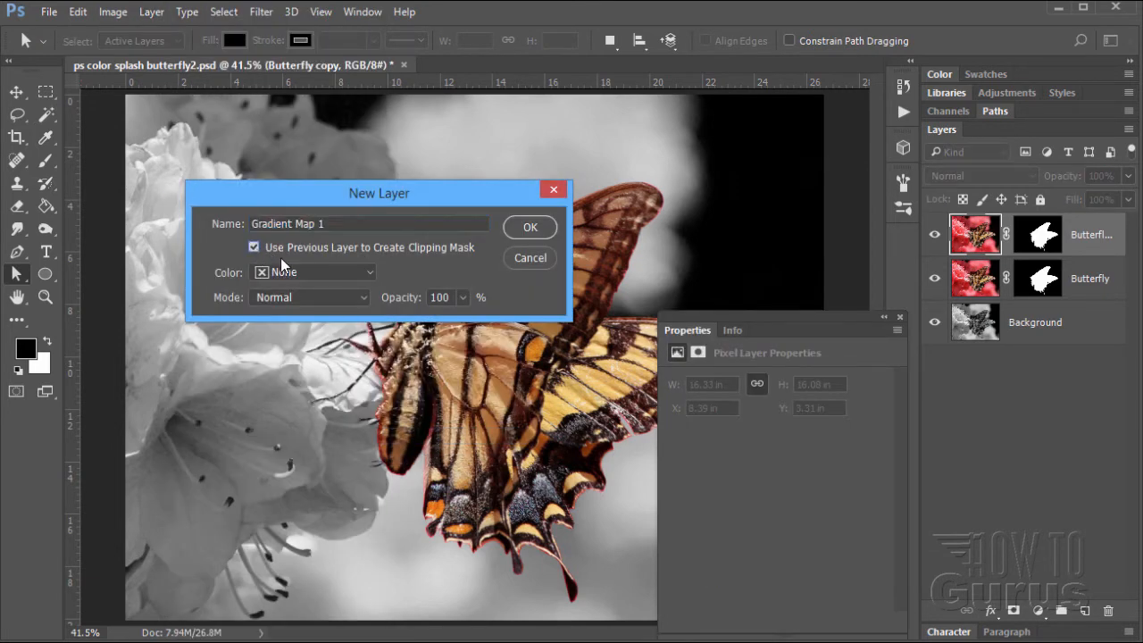
mouse_move(262, 261)
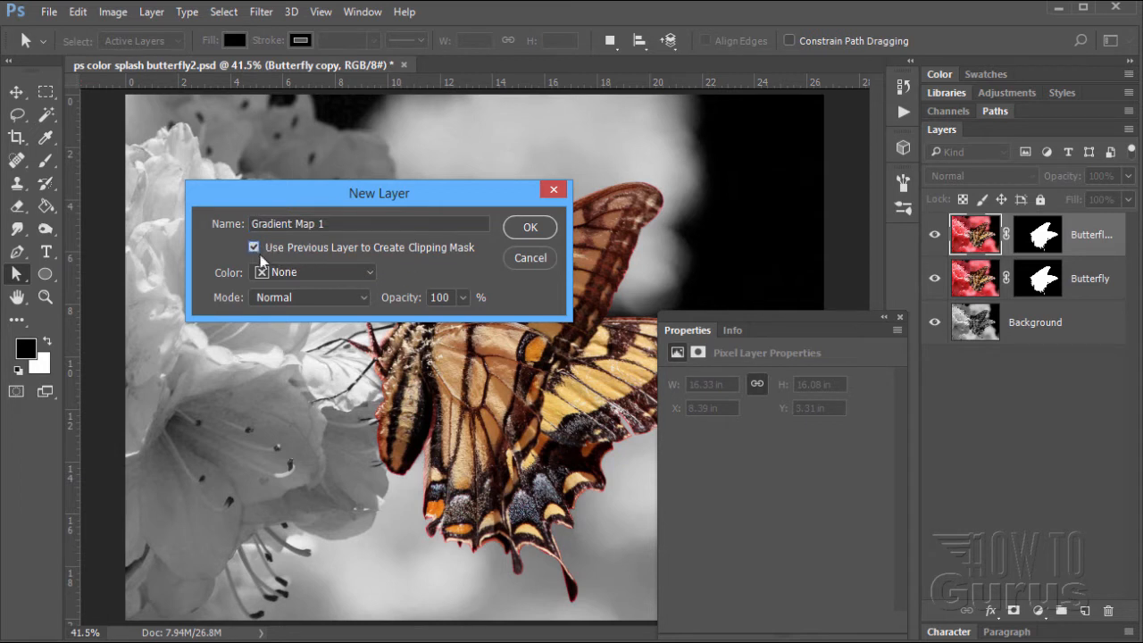
mouse_move(373, 260)
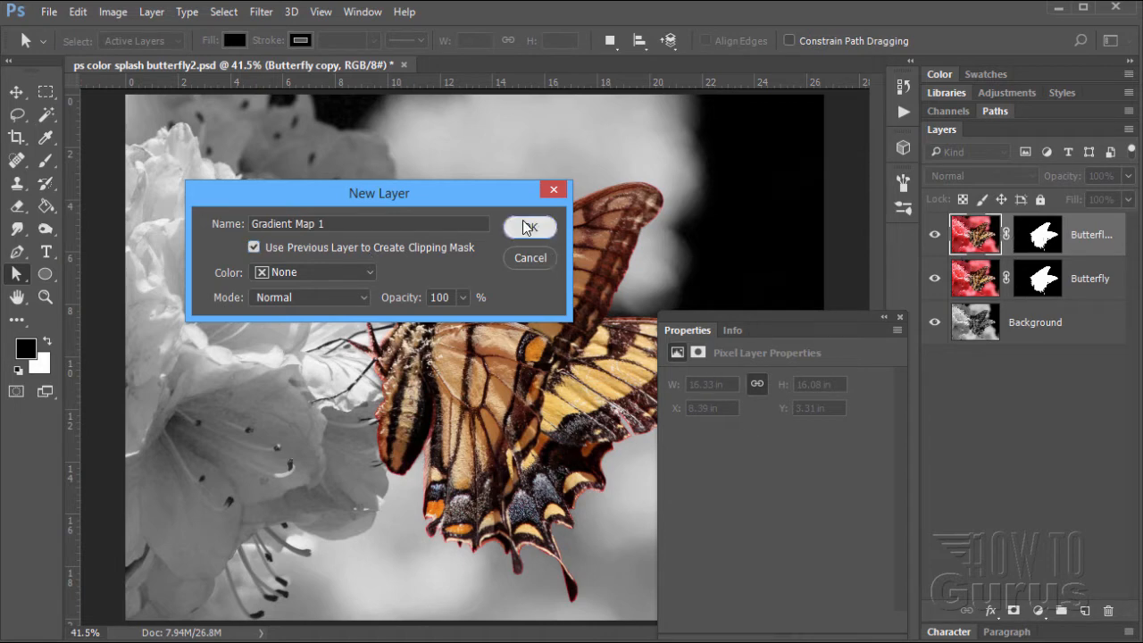
left_click(529, 227)
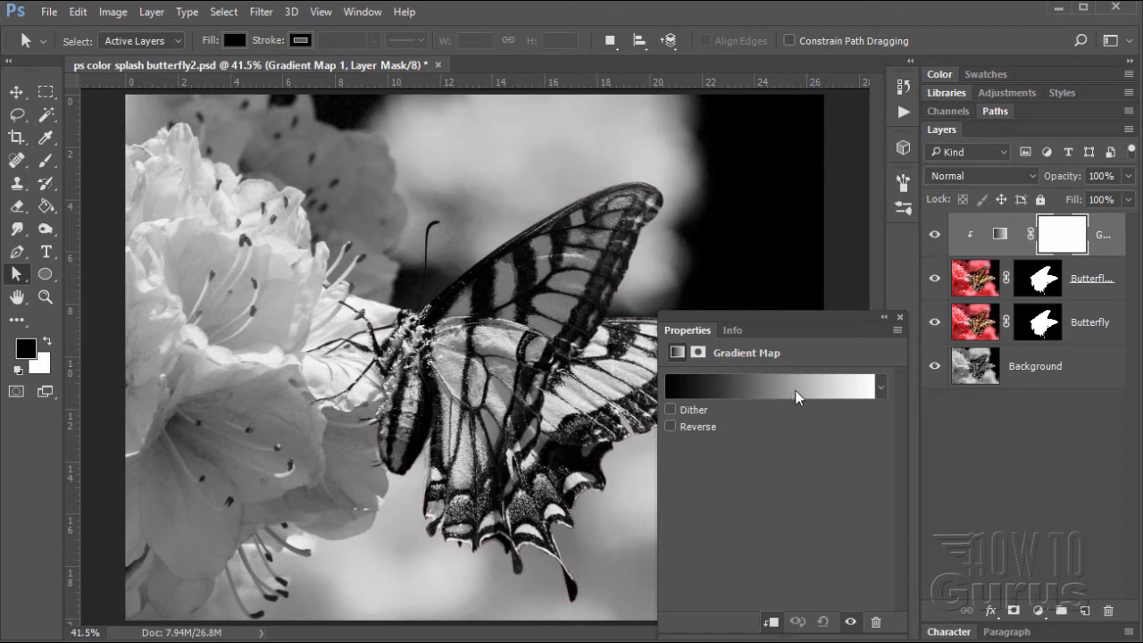
mouse_move(735, 399)
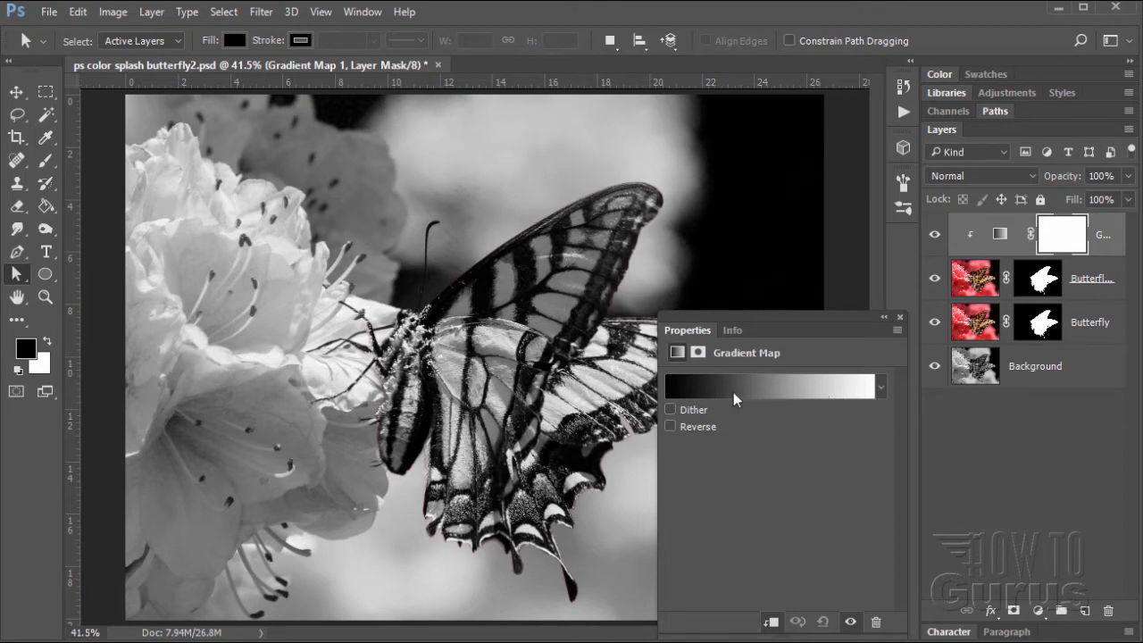
Open the map's Gradient Editor and reset its presets to the default gradients.
left_click(770, 386)
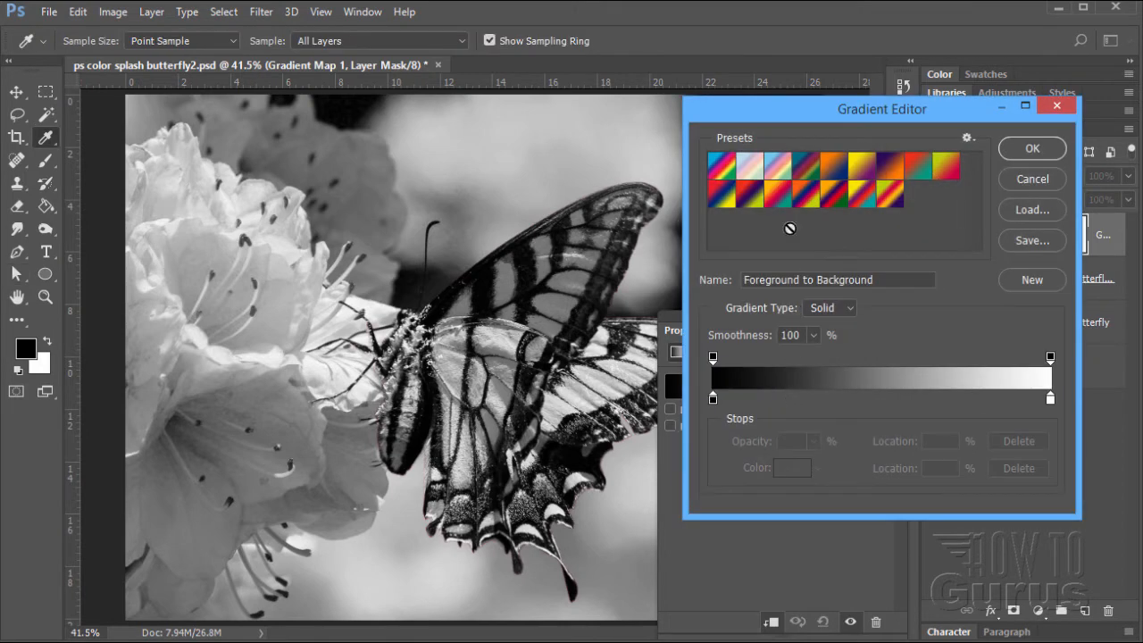
left_click(967, 138)
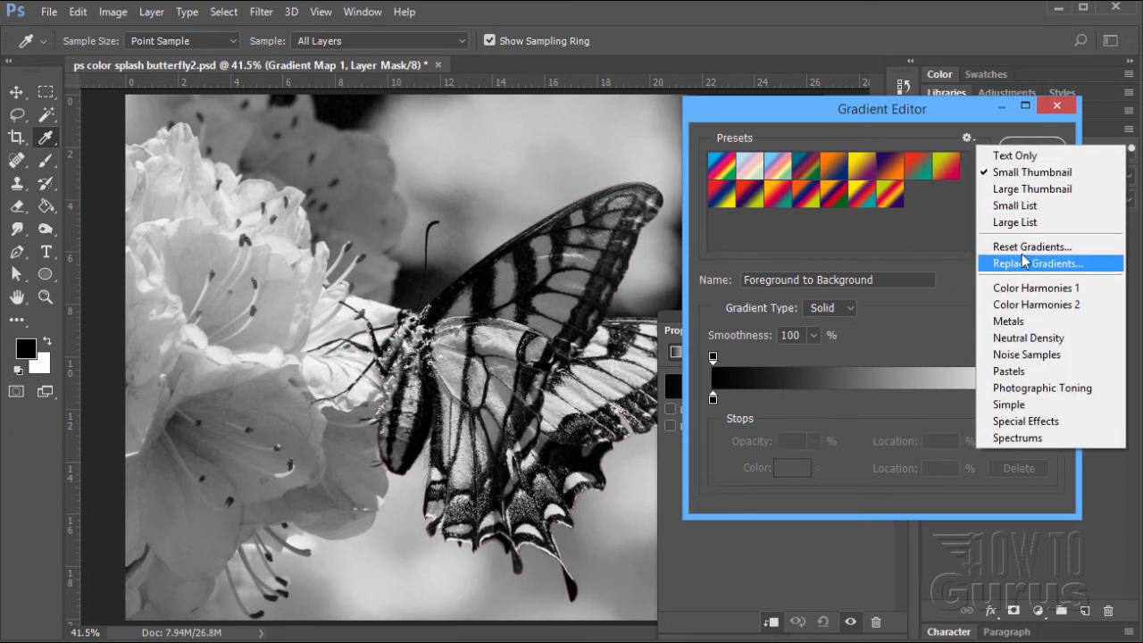
left_click(1037, 262)
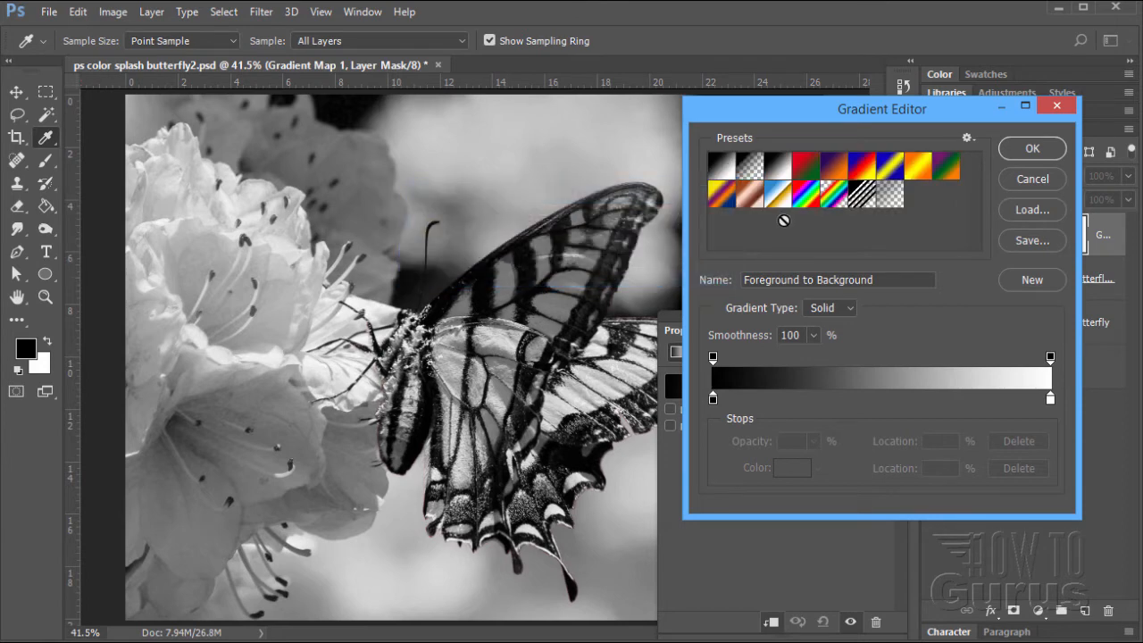
mouse_move(946, 201)
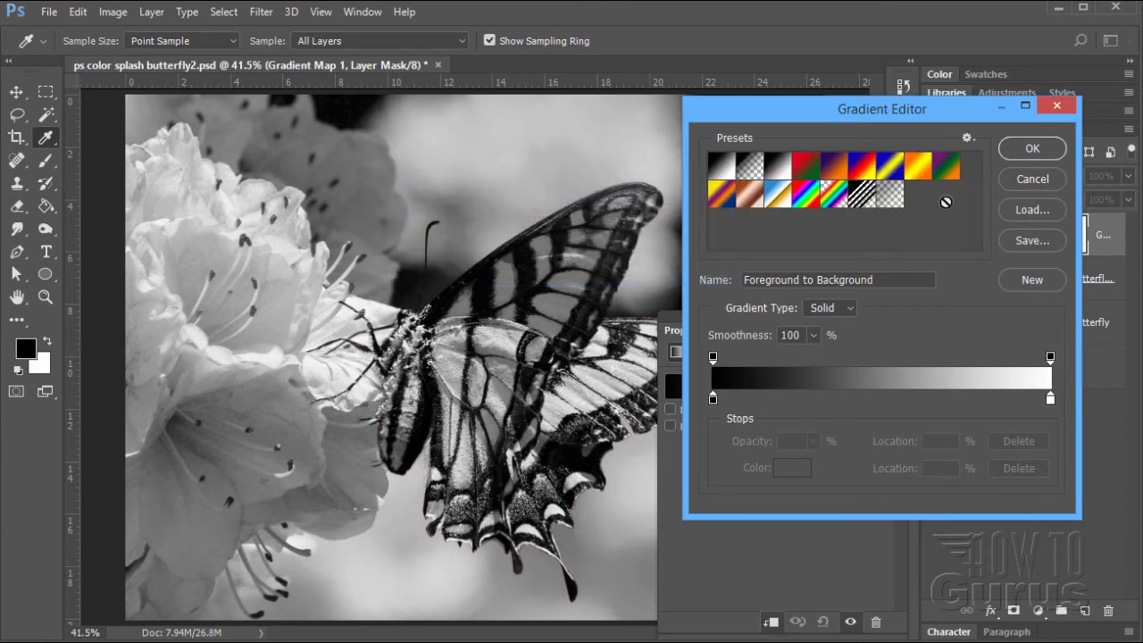
left_click(967, 138)
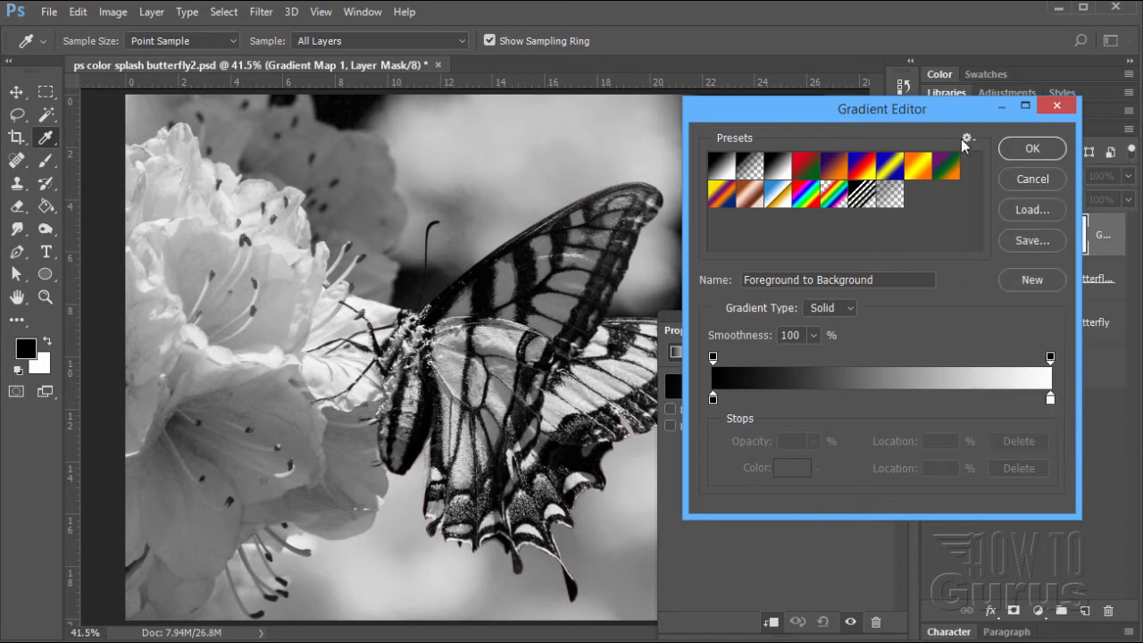
left_click(967, 140)
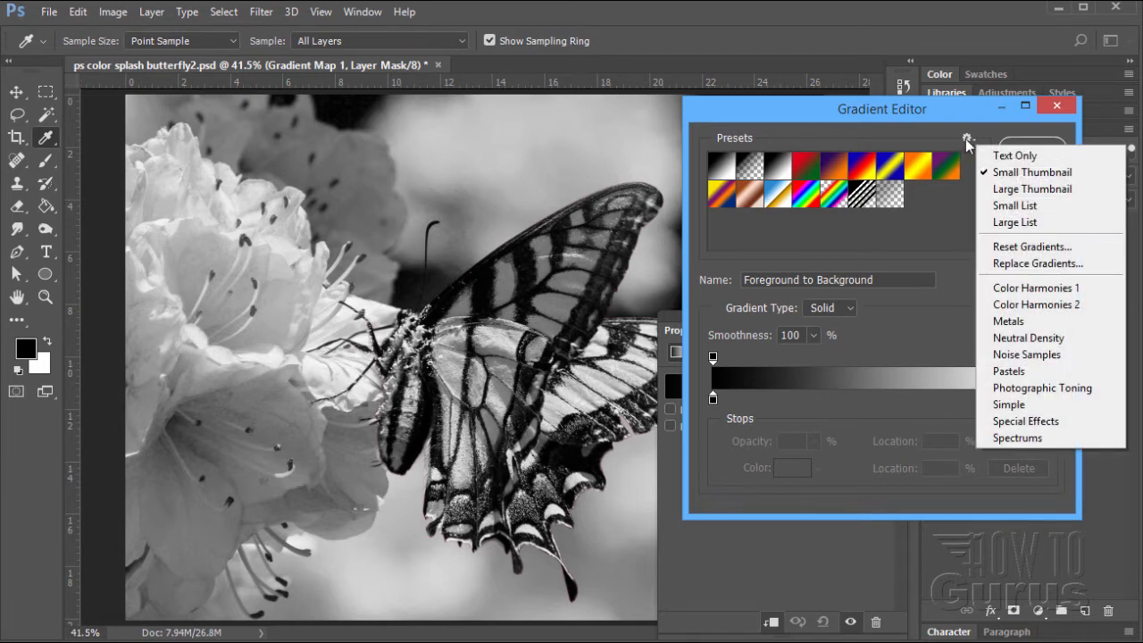
Load the Color Harmonies 1 preset set and apply its Spectrum gradient to the butterfly.
left_click(1035, 286)
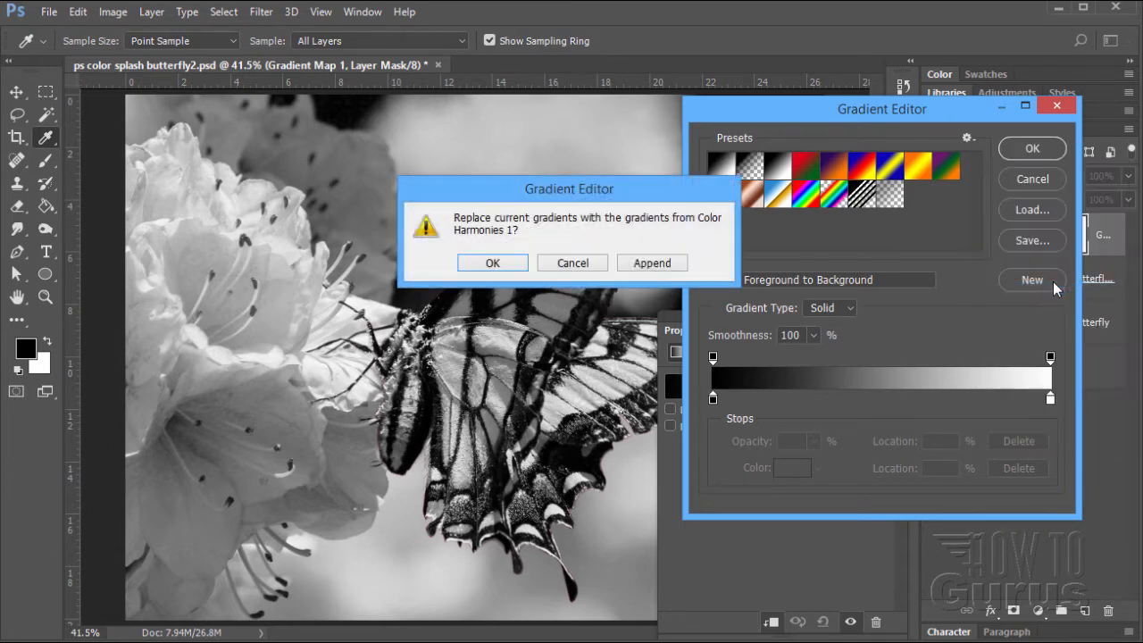
left_click(491, 262)
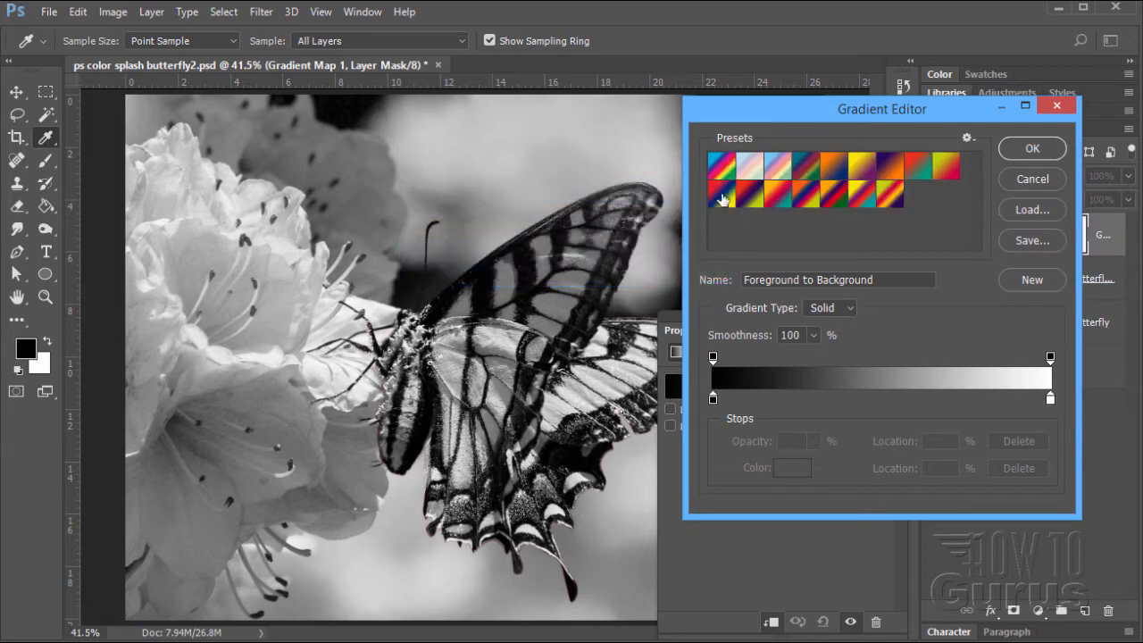
mouse_move(737, 232)
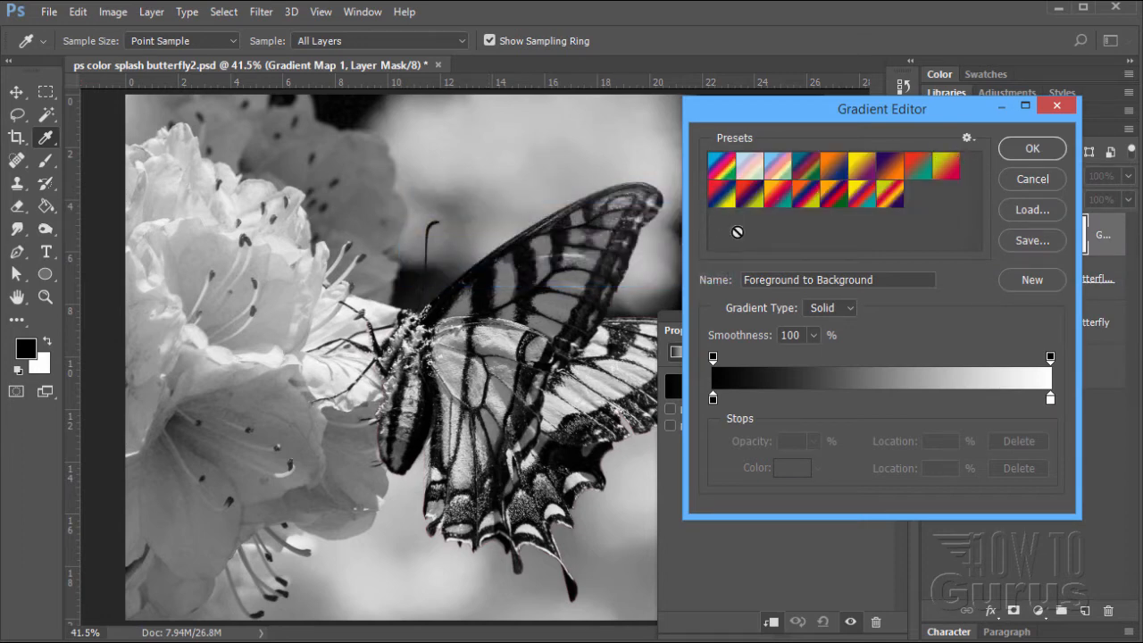
left_click(722, 165)
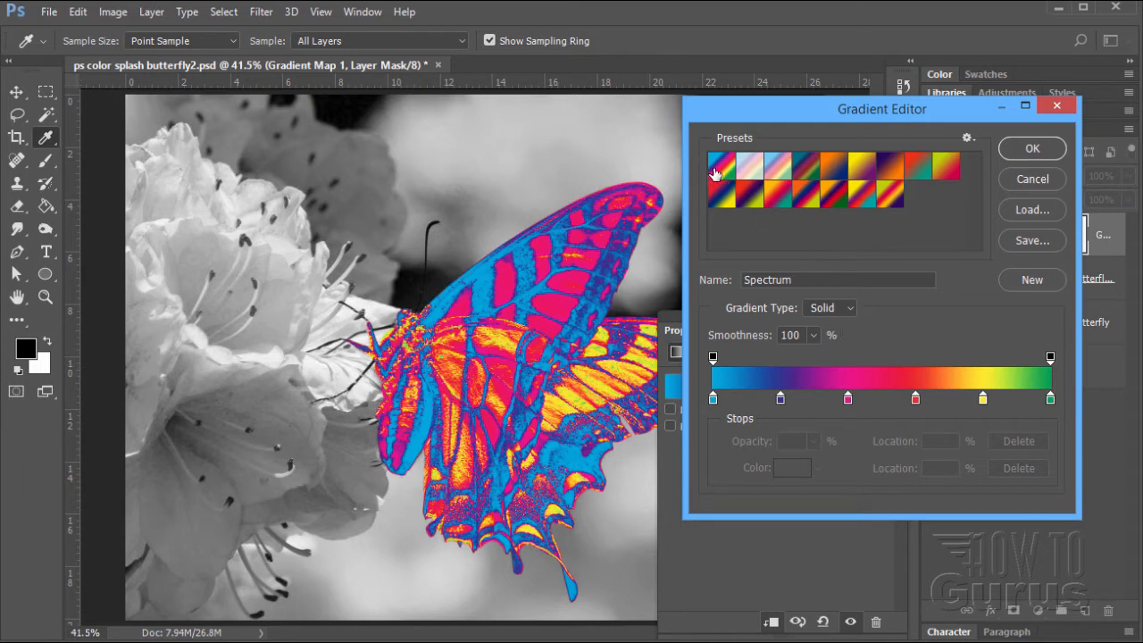
mouse_move(714, 165)
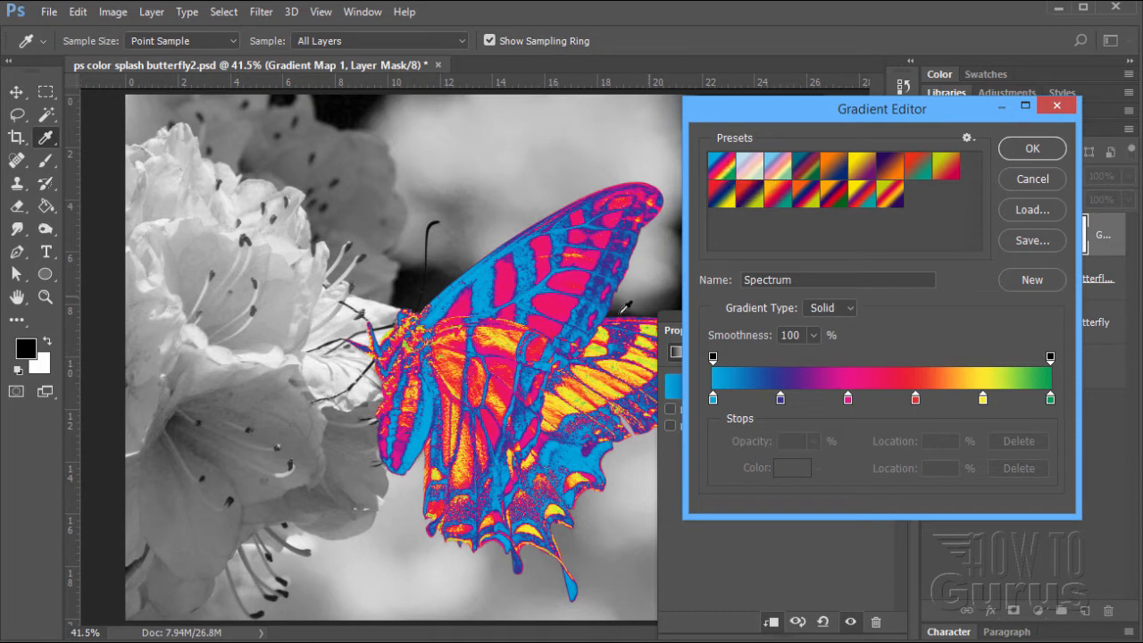
mouse_move(536, 366)
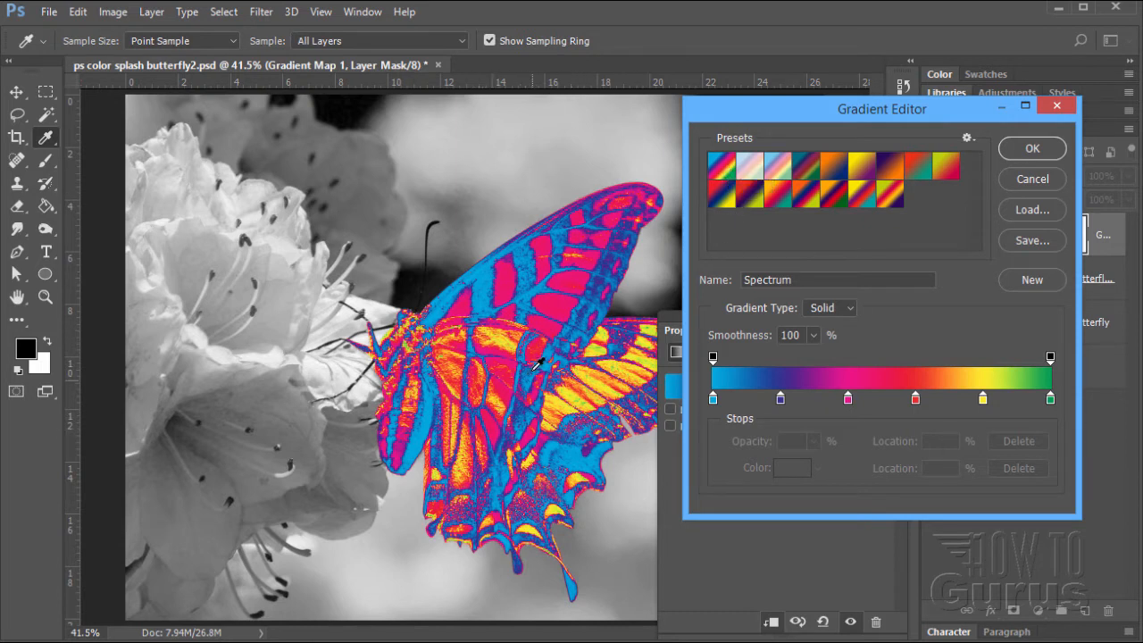
mouse_move(509, 299)
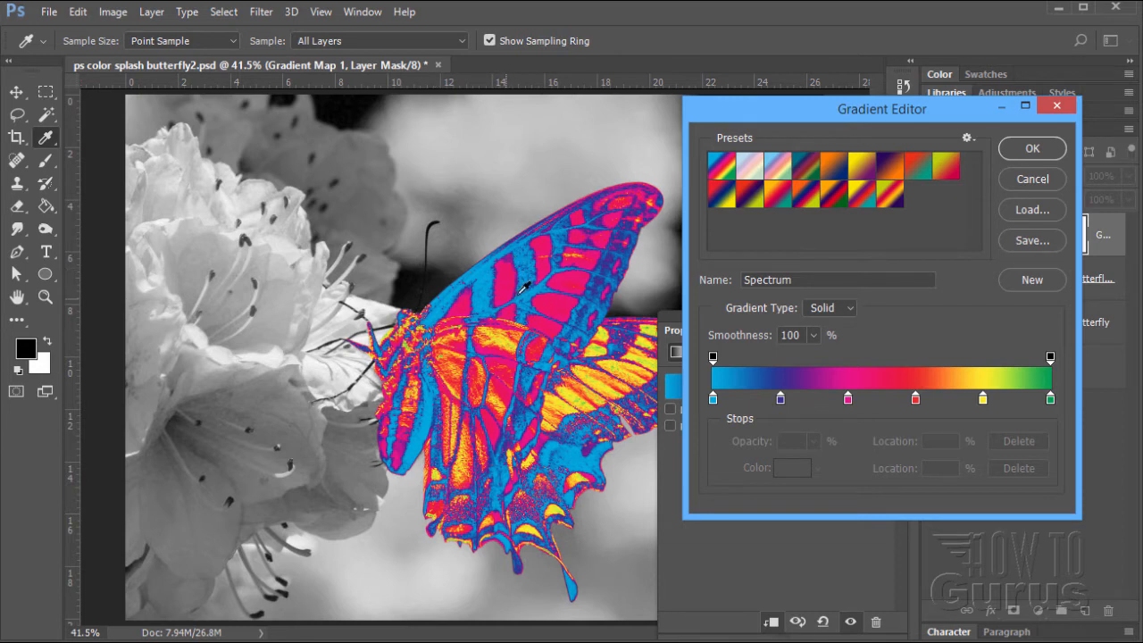
mouse_move(687, 272)
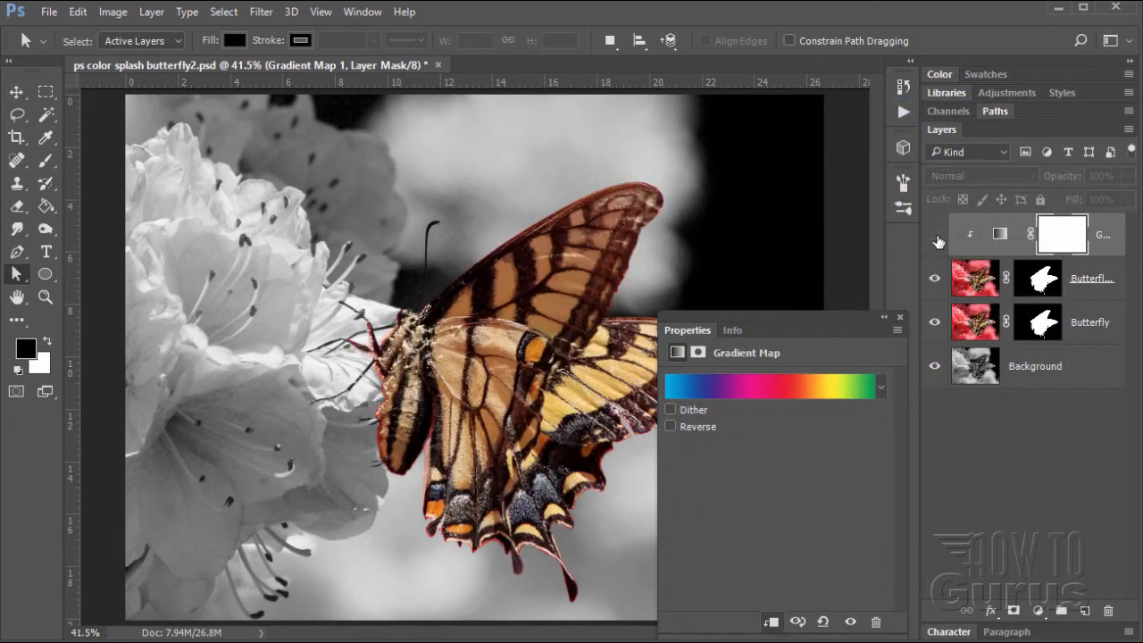
Show the gradient map again and set its blend mode to Overlay.
left_click(935, 234)
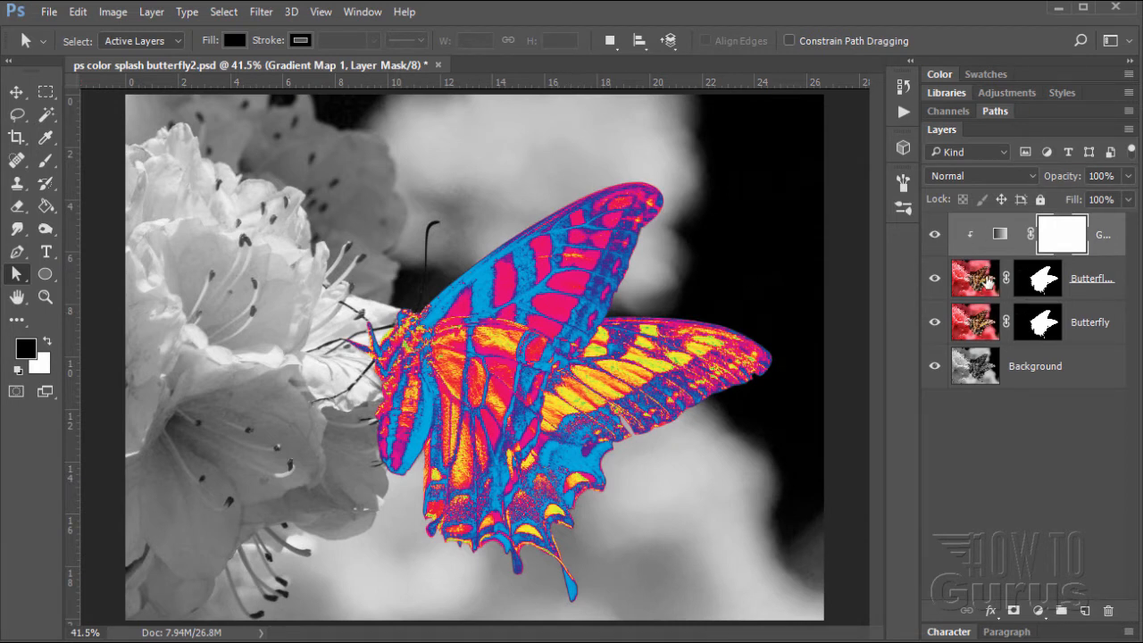
left_click(979, 175)
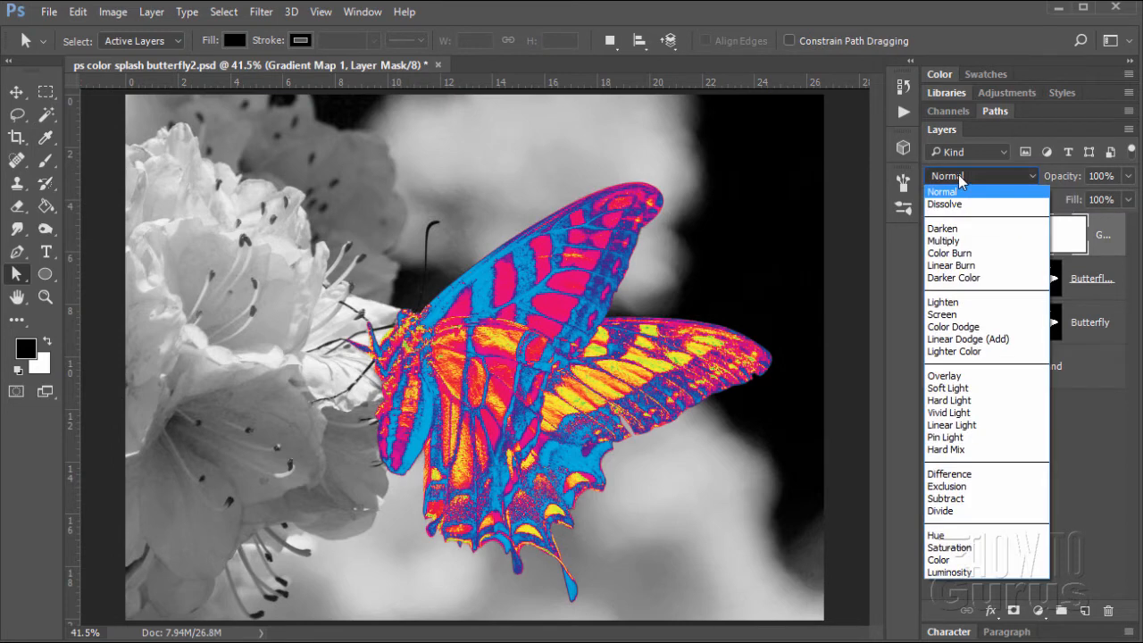
mouse_move(973, 185)
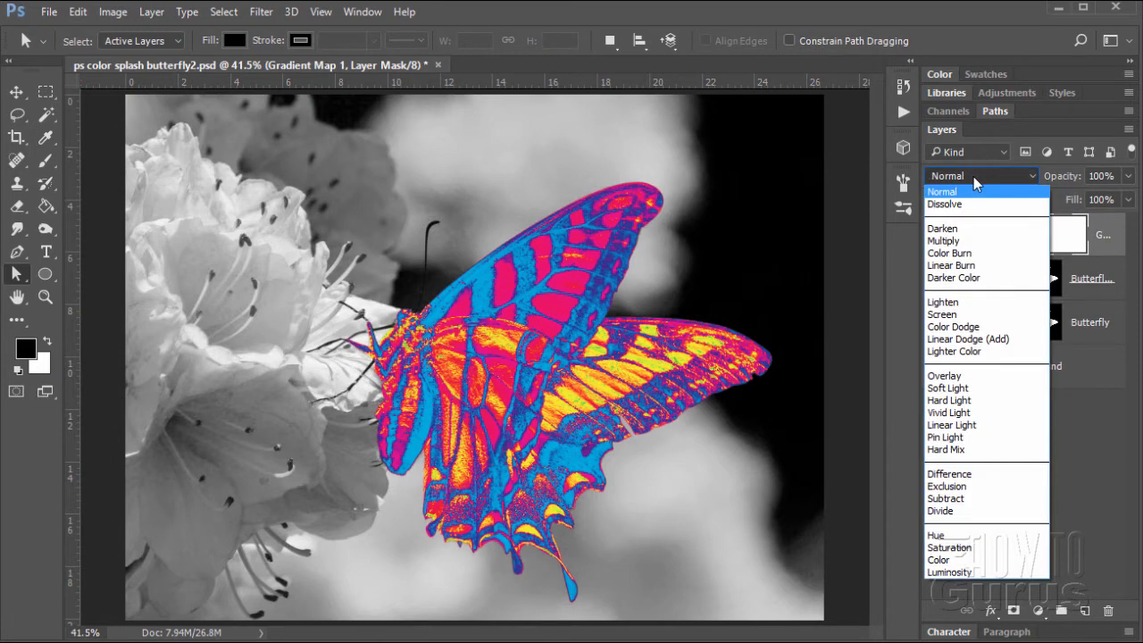
mouse_move(942, 228)
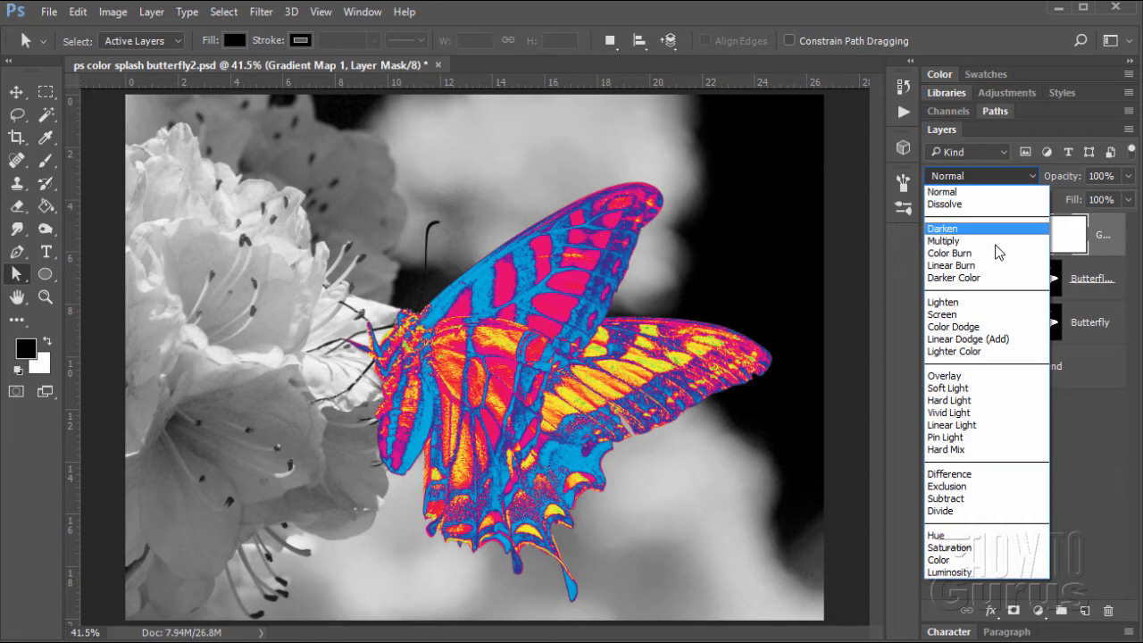
left_click(944, 375)
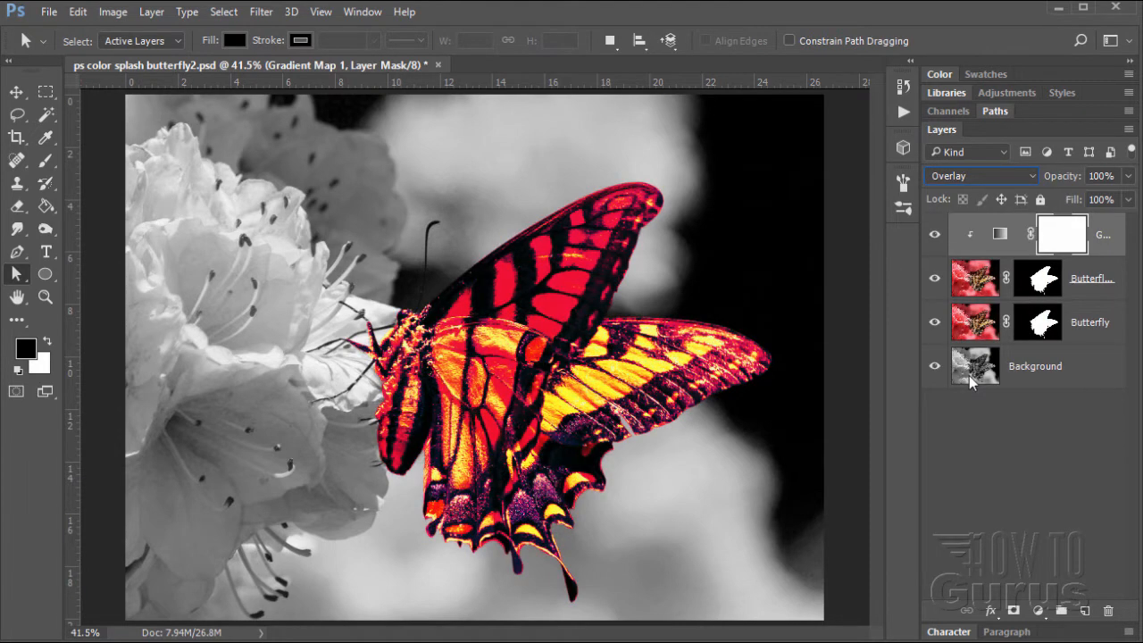
mouse_move(971, 246)
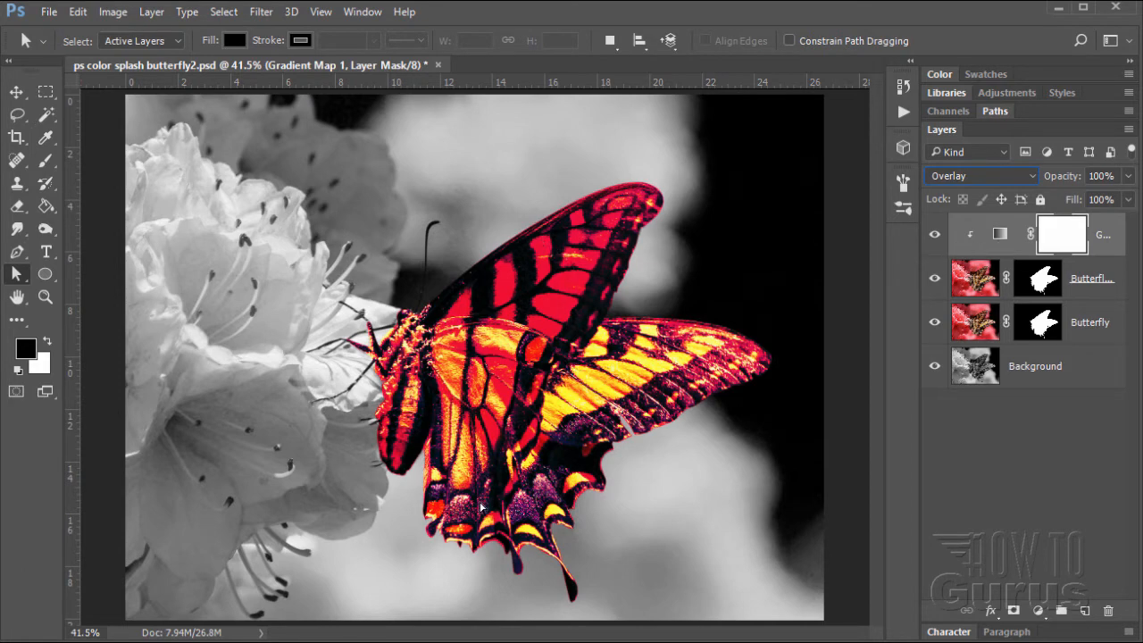
mouse_move(656, 362)
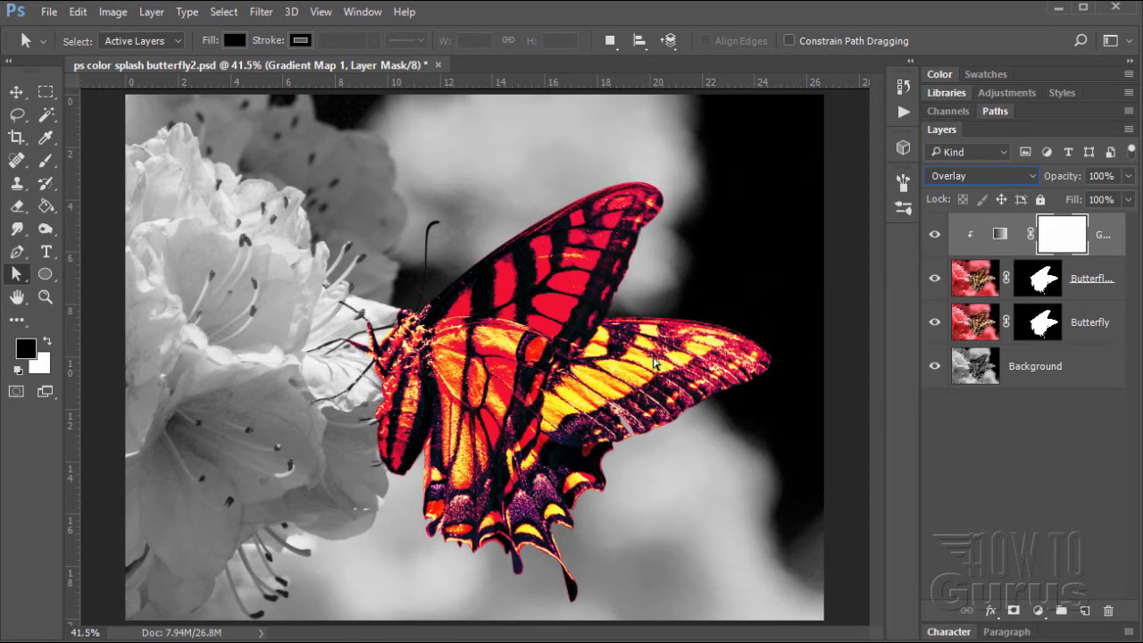
Toggle Butterfly copy's visibility repeatedly to compare, leaving it visible.
left_click(933, 277)
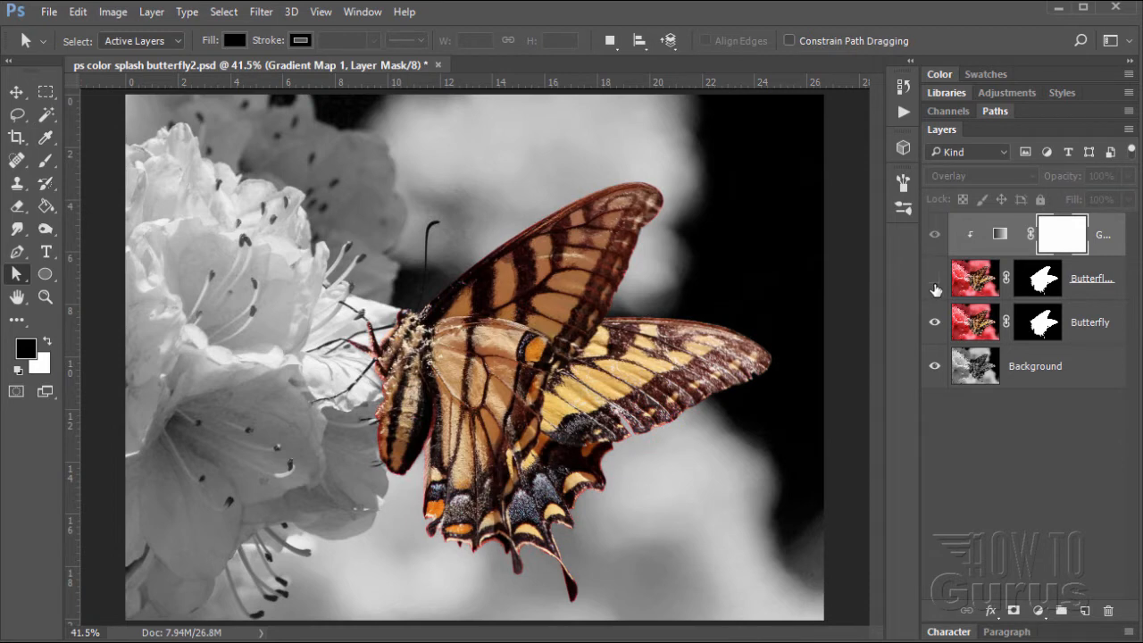
left_click(935, 277)
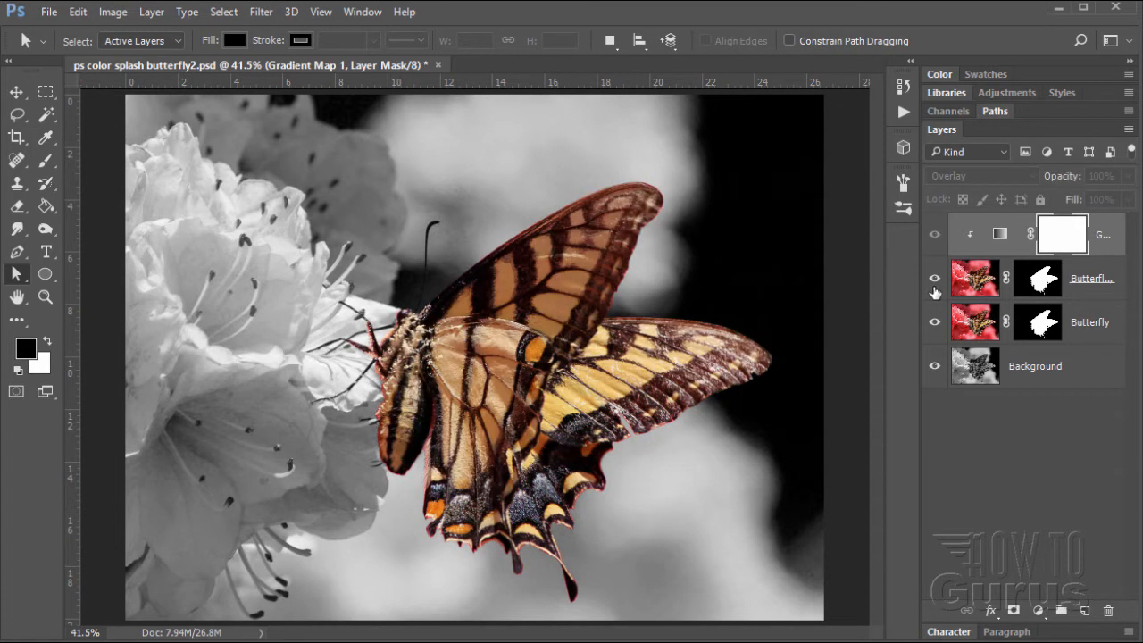
left_click(935, 278)
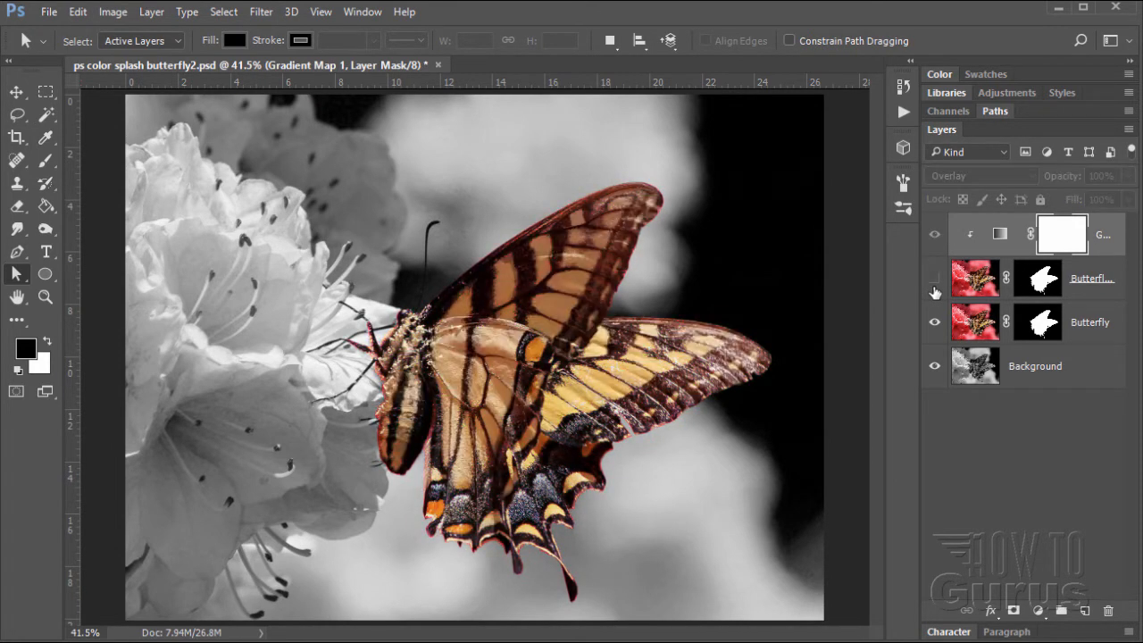
left_click(934, 277)
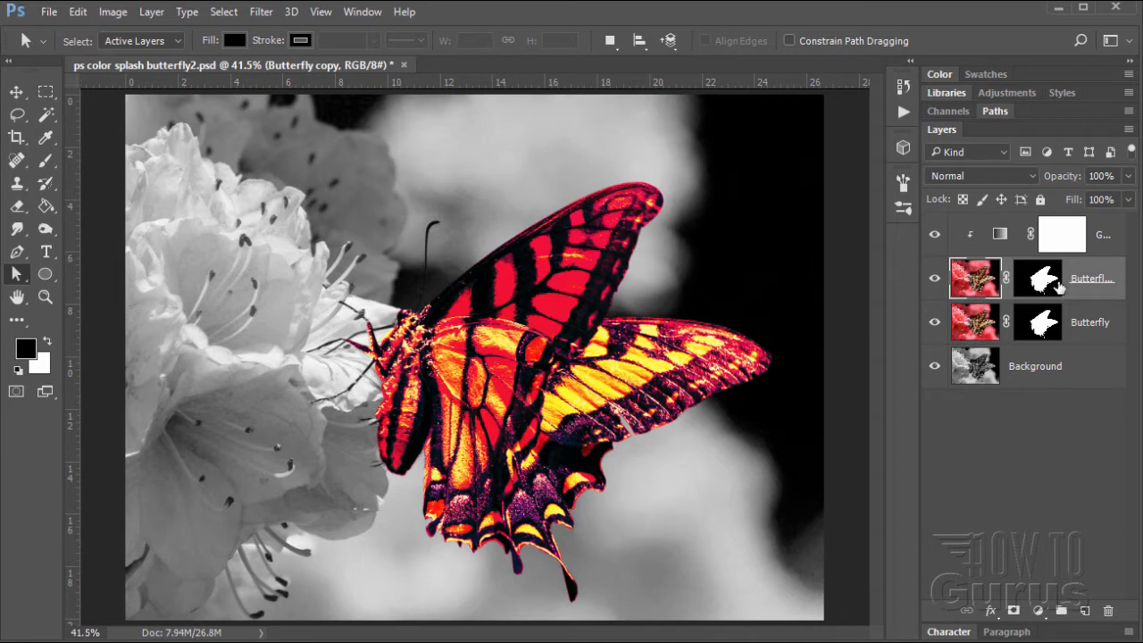
Set Butterfly copy to Overlay blending and toggle its visibility to compare.
left_click(980, 175)
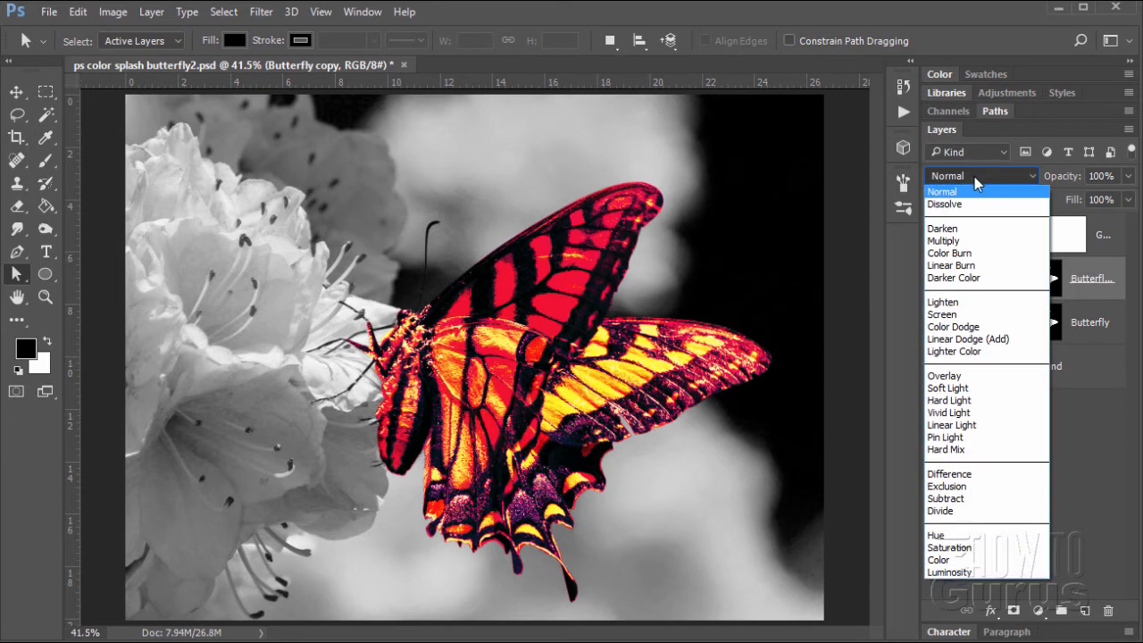
left_click(944, 375)
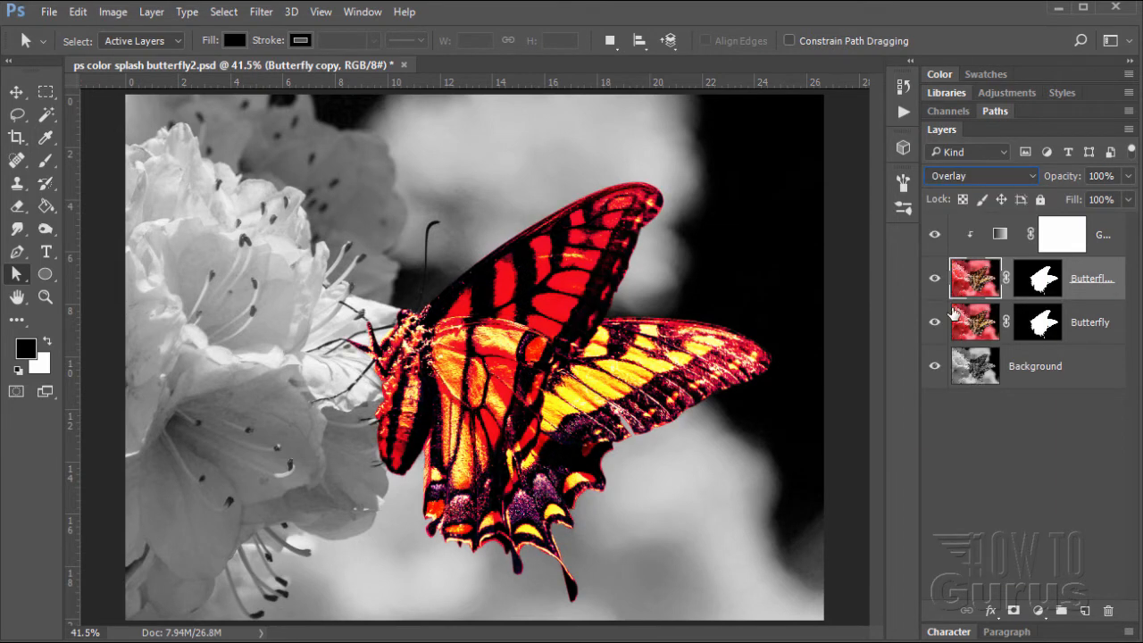
left_click(934, 277)
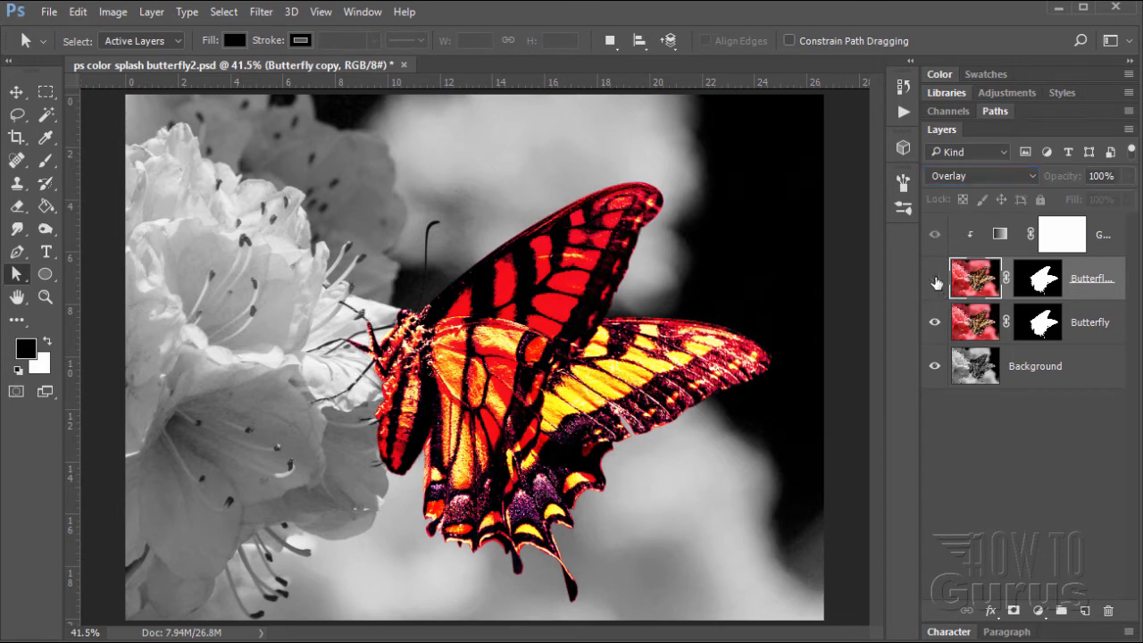
left_click(935, 277)
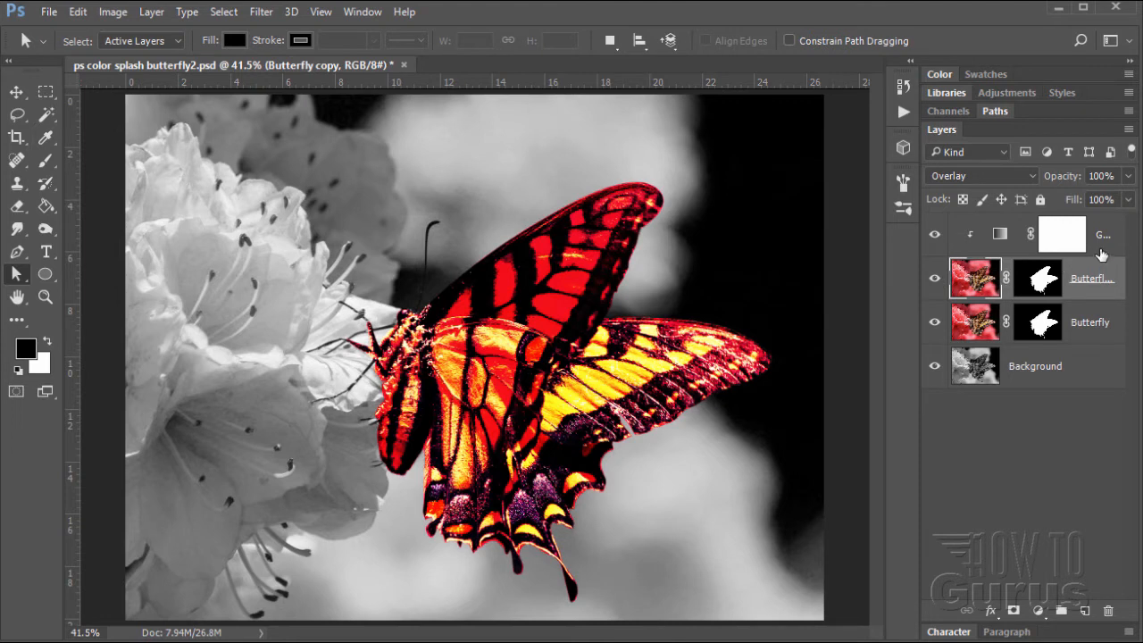
Switch Gradient Map 1 to Color Dodge blending, toggling layer visibility to compare.
left_click(1062, 233)
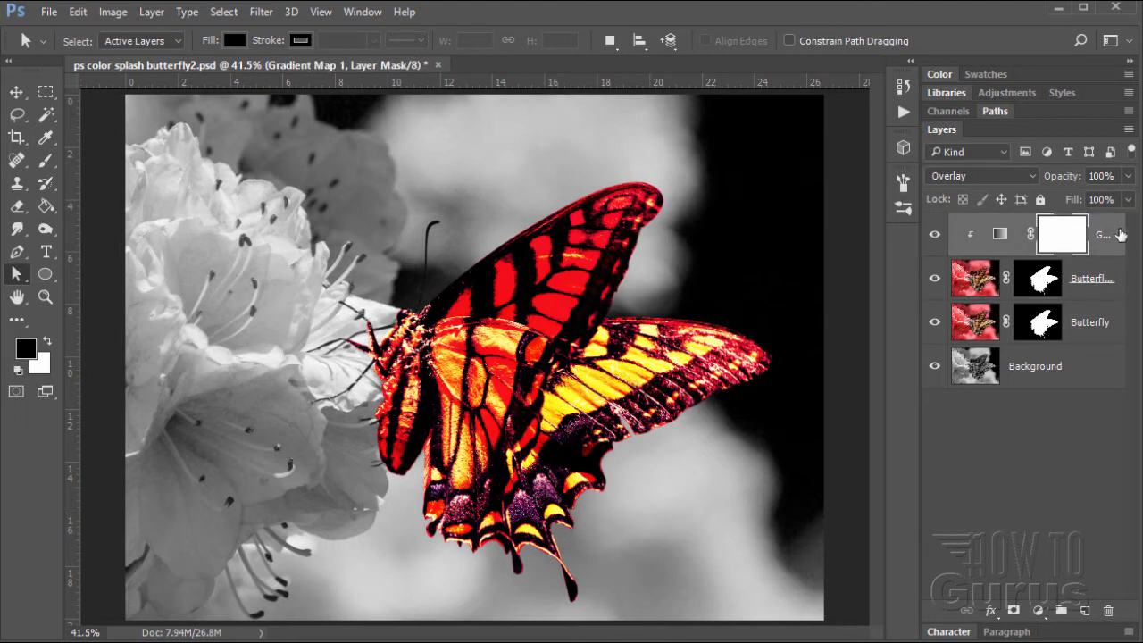
mouse_move(975, 242)
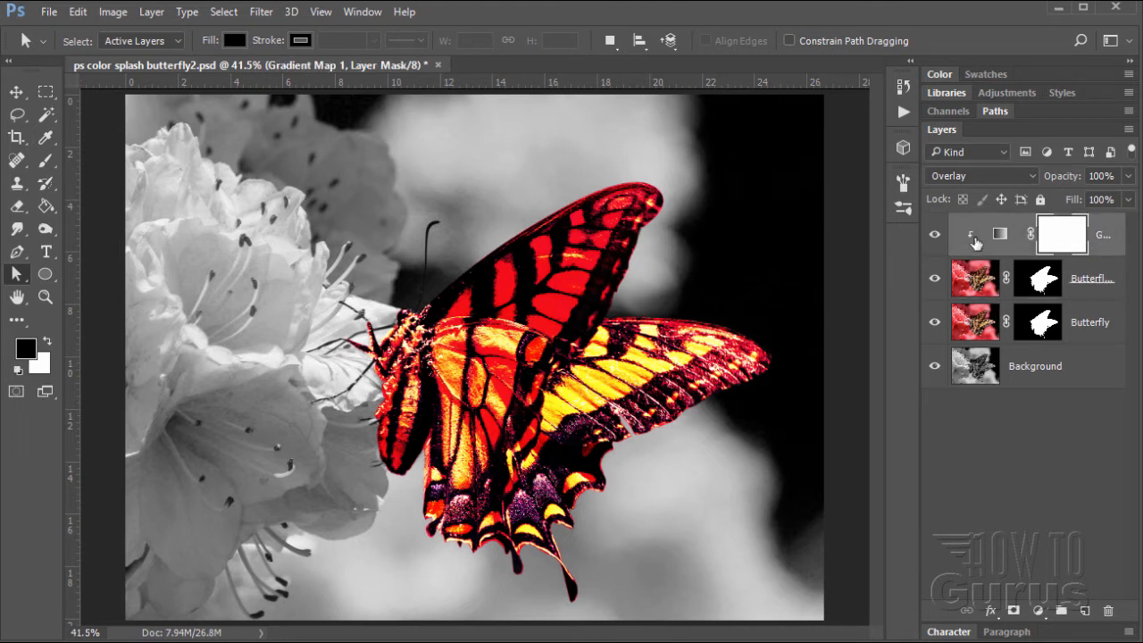
mouse_move(980, 183)
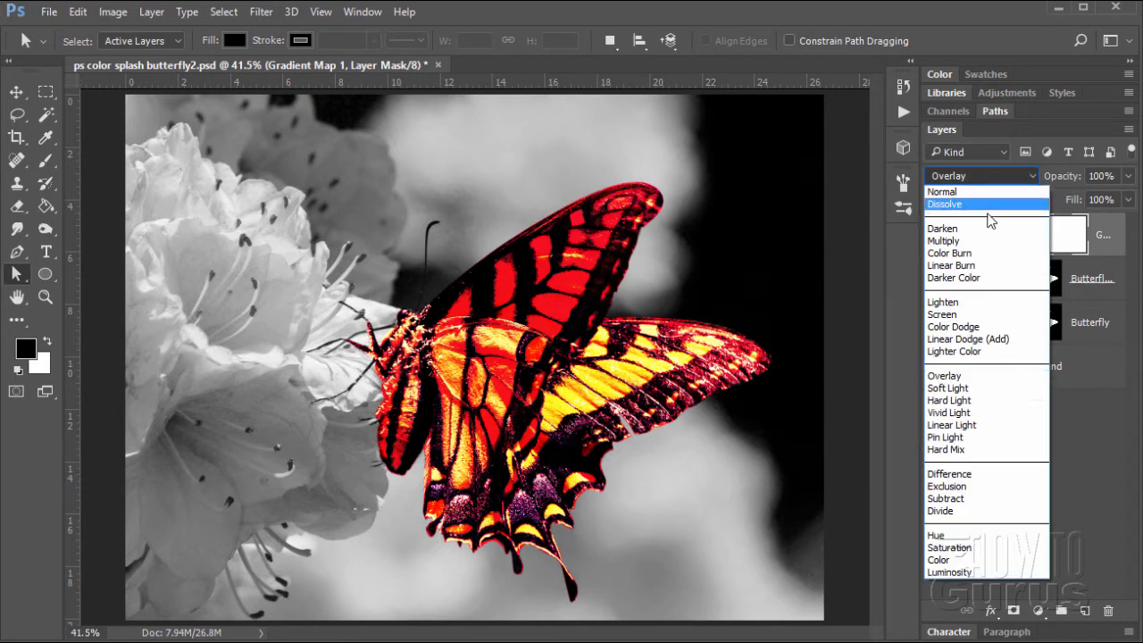
mouse_move(989, 328)
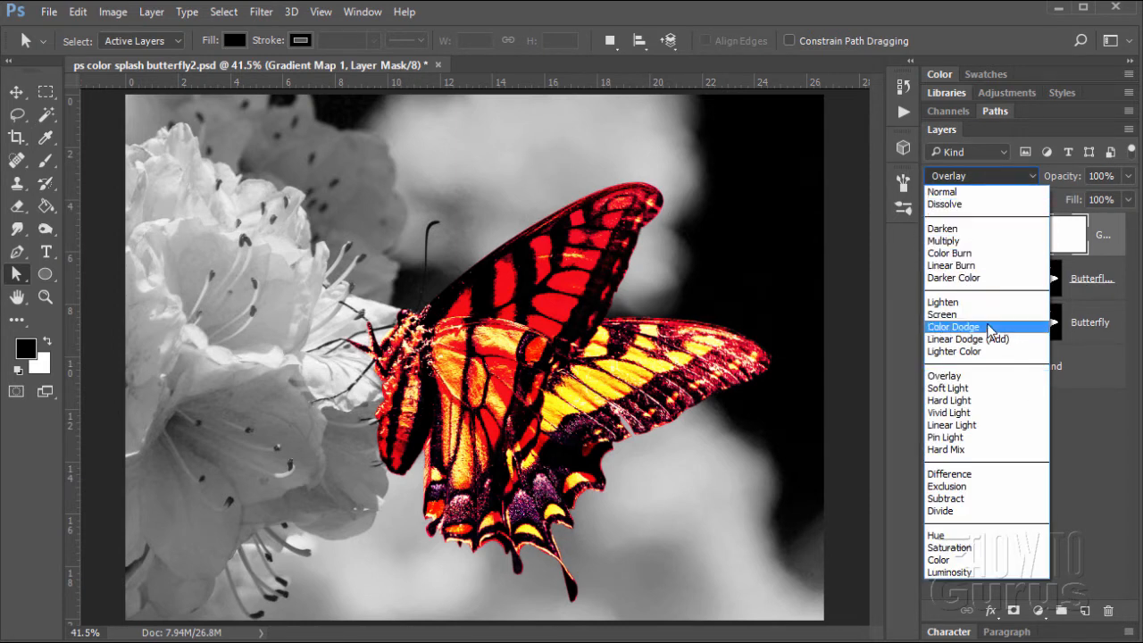
left_click(953, 327)
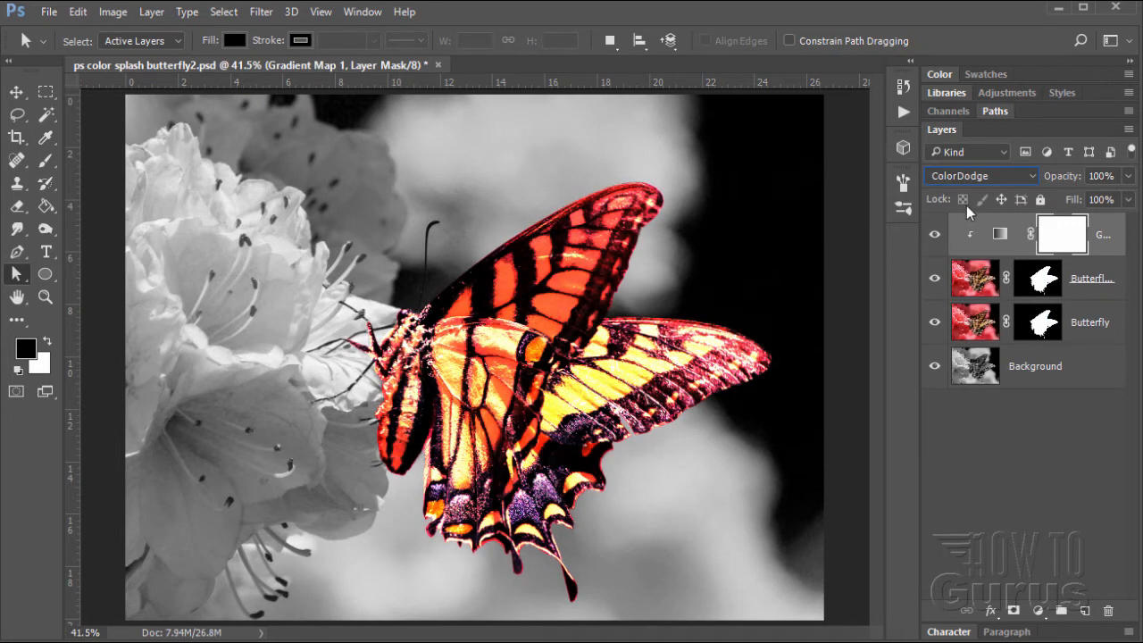
mouse_move(942, 248)
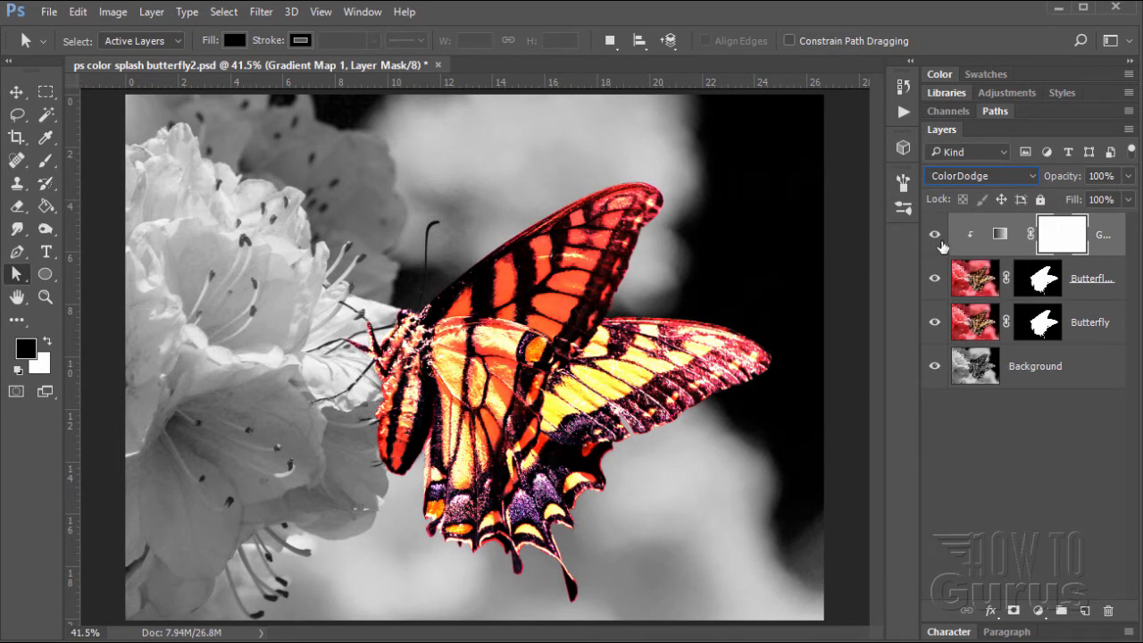
left_click(935, 233)
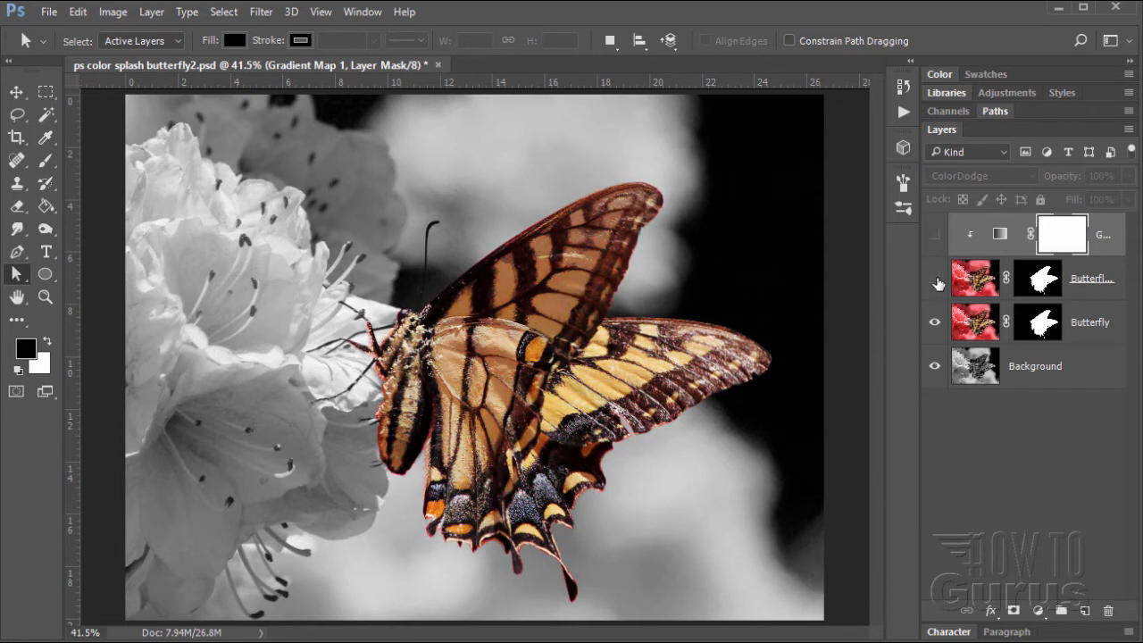
left_click(934, 278)
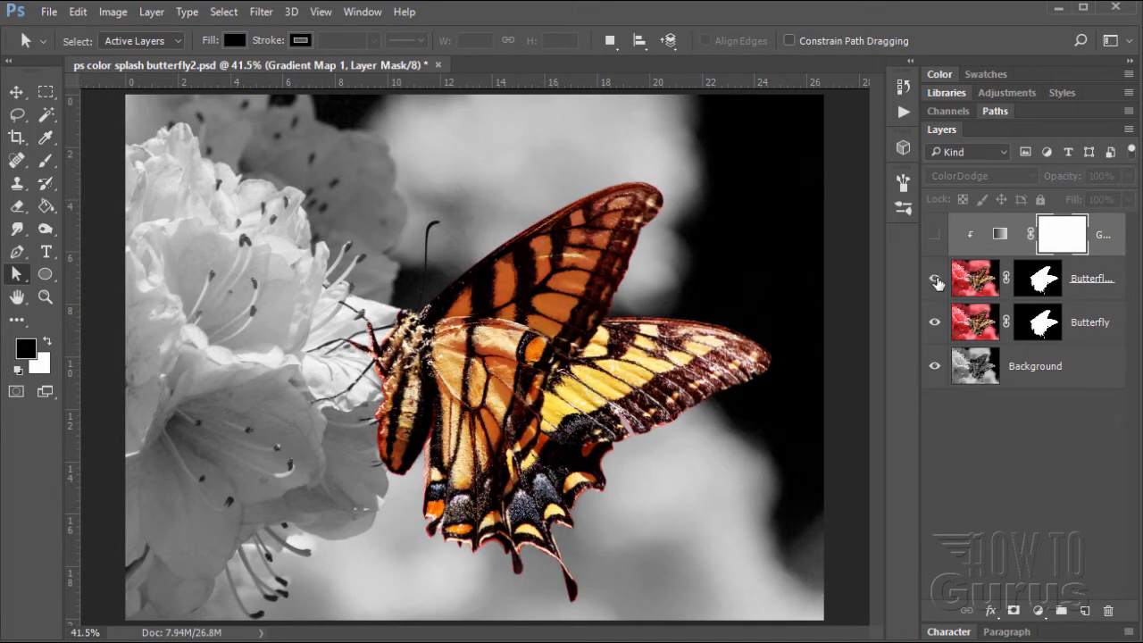
left_click(934, 278)
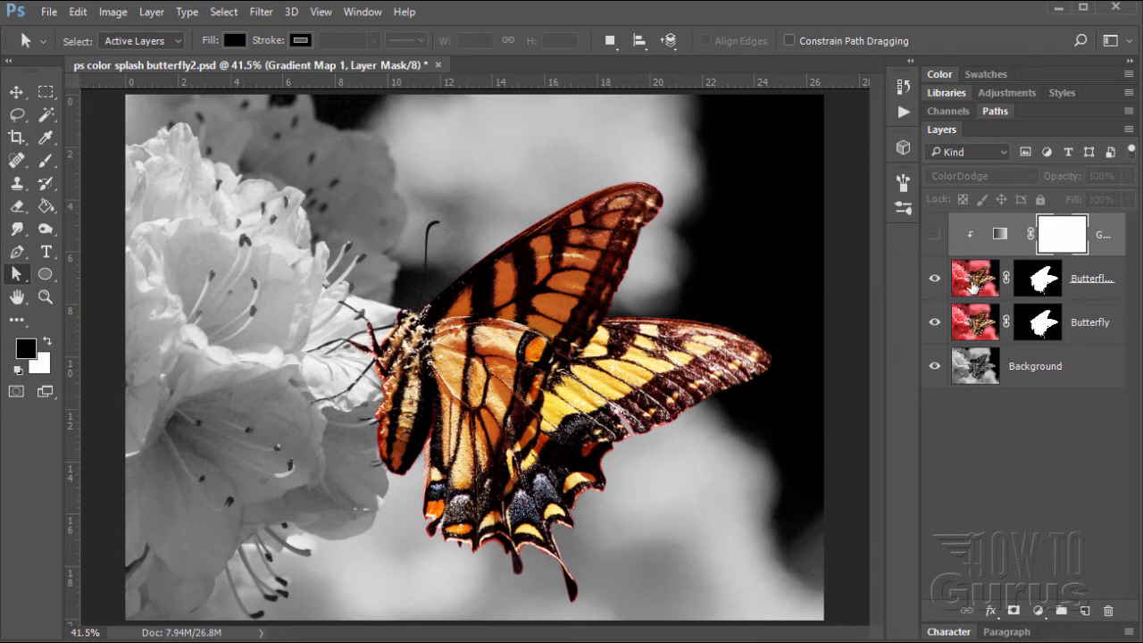
mouse_move(964, 275)
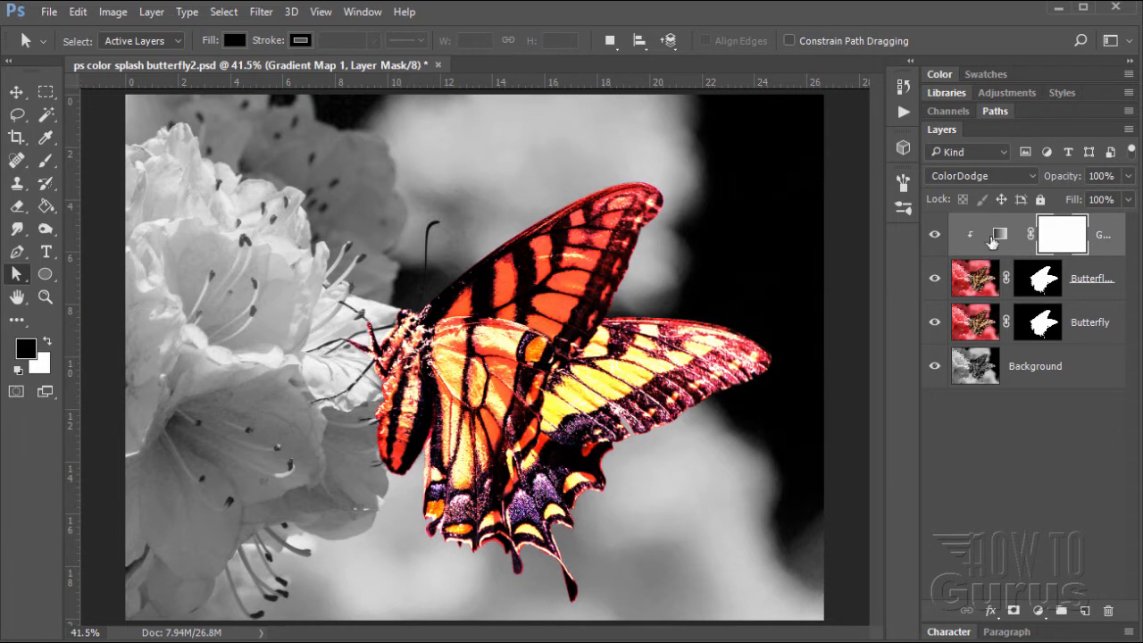
mouse_move(747, 322)
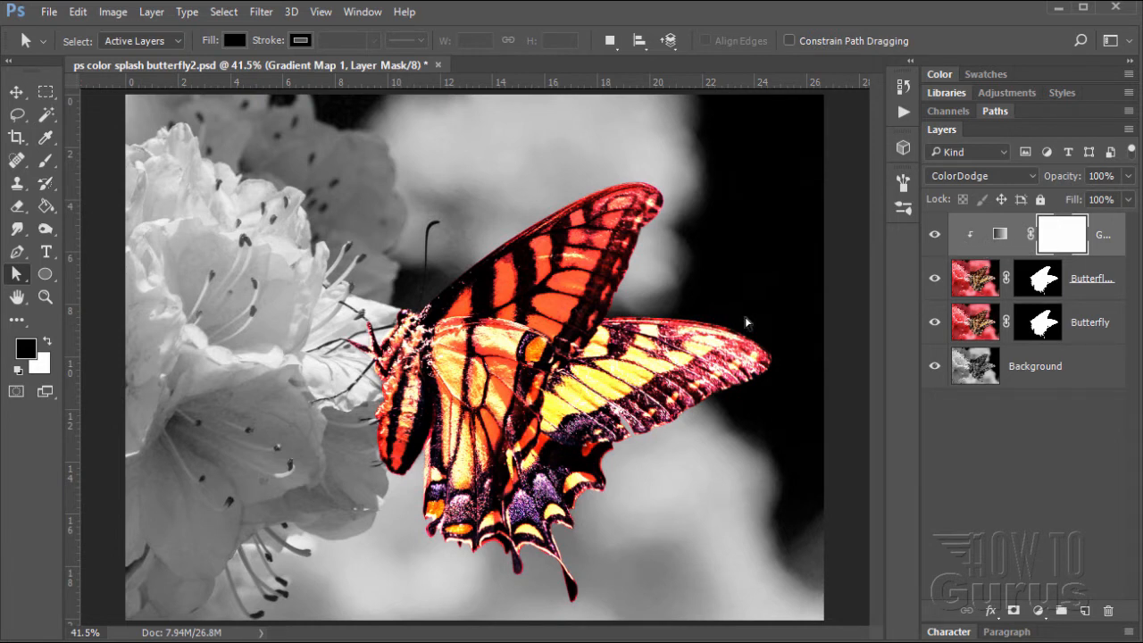
mouse_move(998, 312)
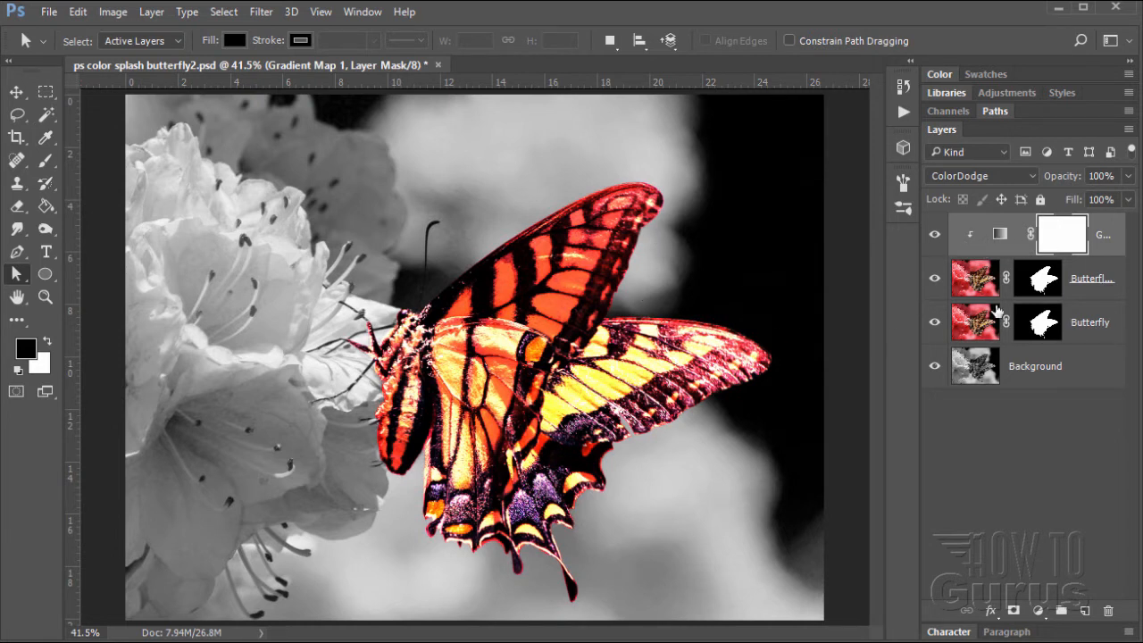
left_click(980, 175)
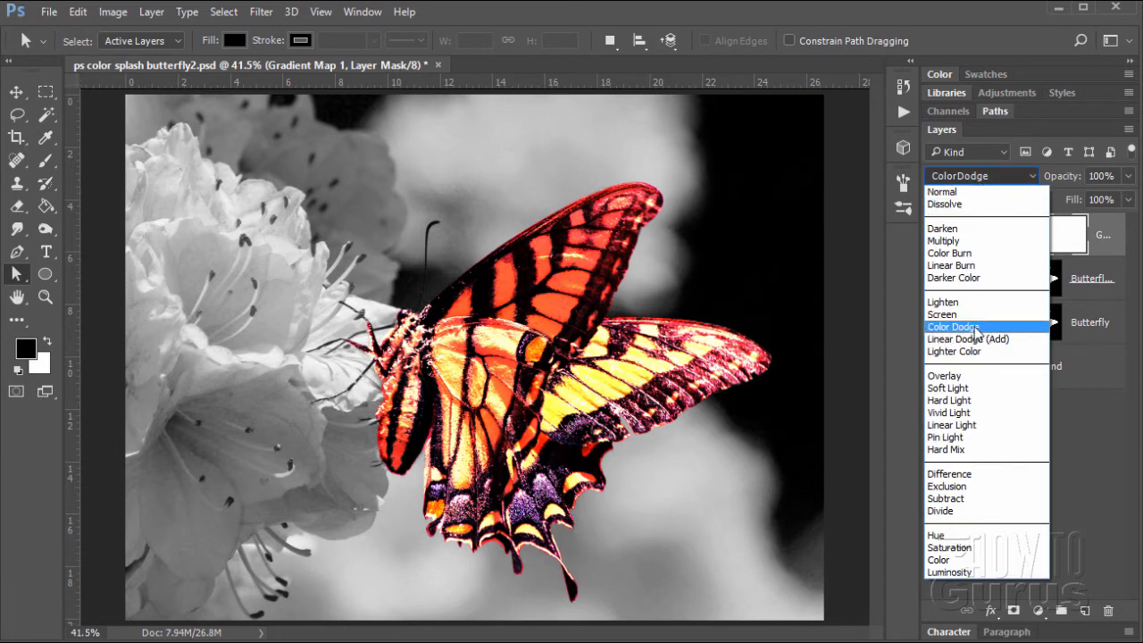
mouse_move(980, 191)
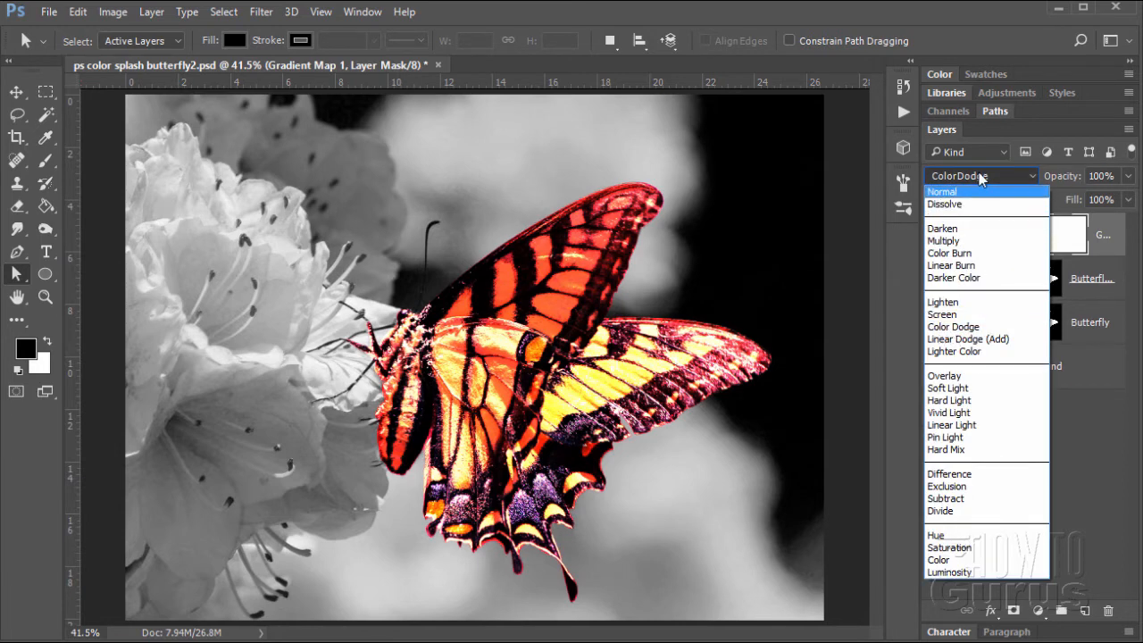
left_click(953, 326)
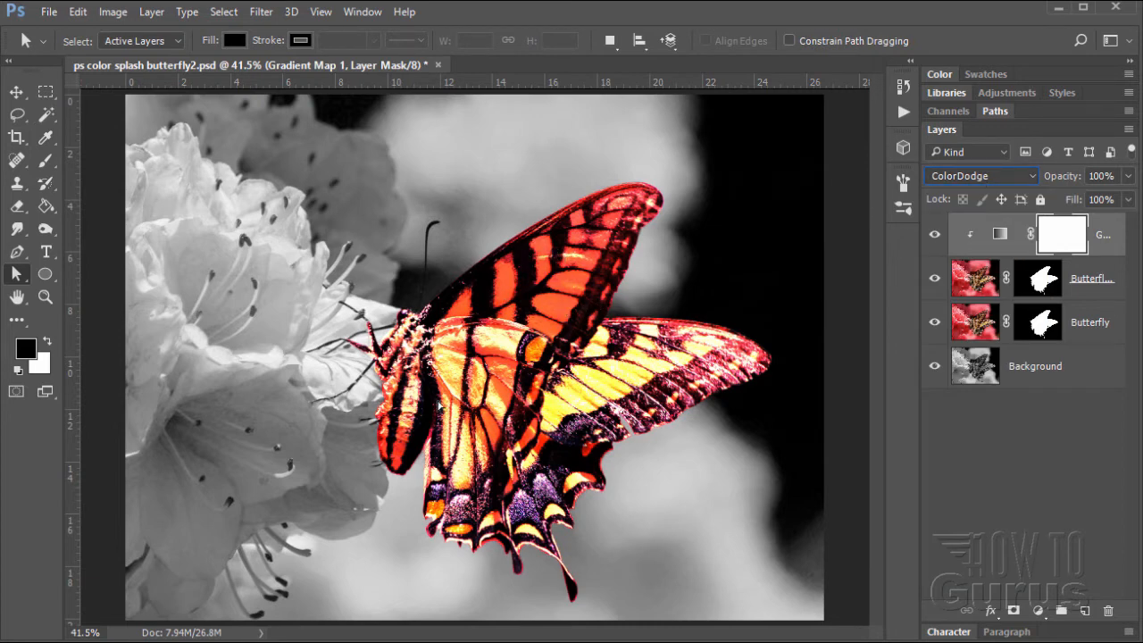
mouse_move(564, 308)
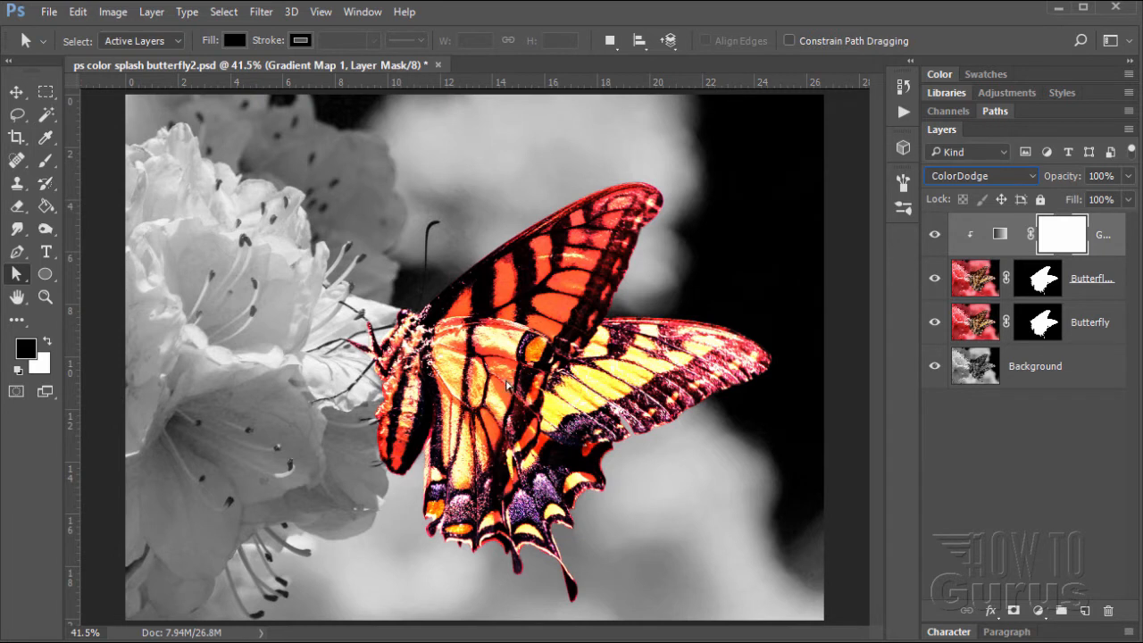
mouse_move(466, 331)
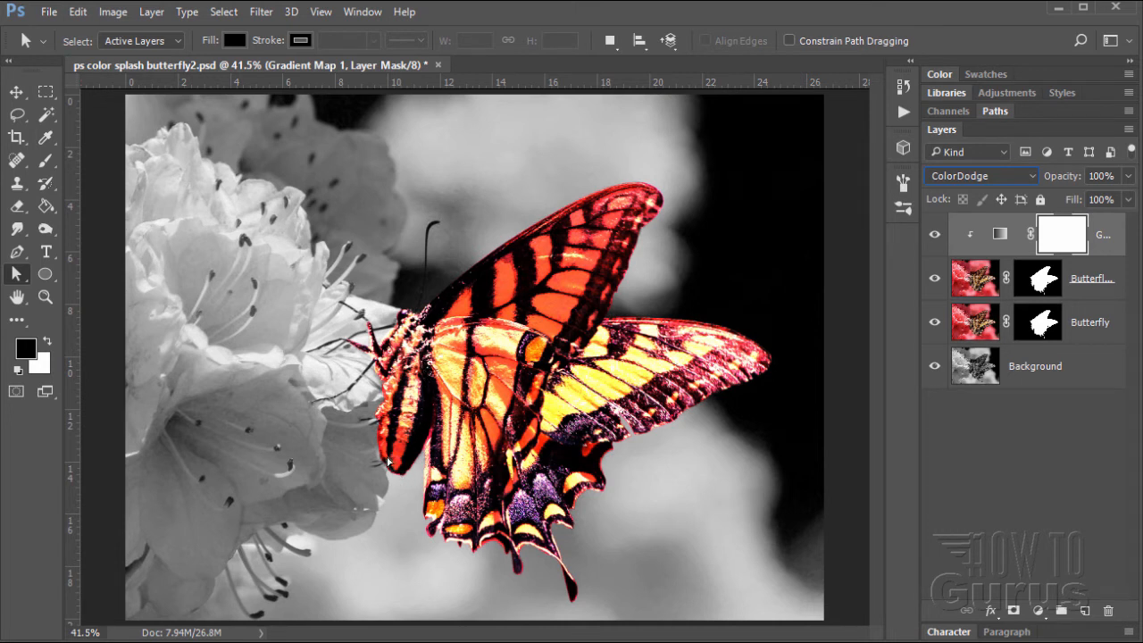
mouse_move(426, 292)
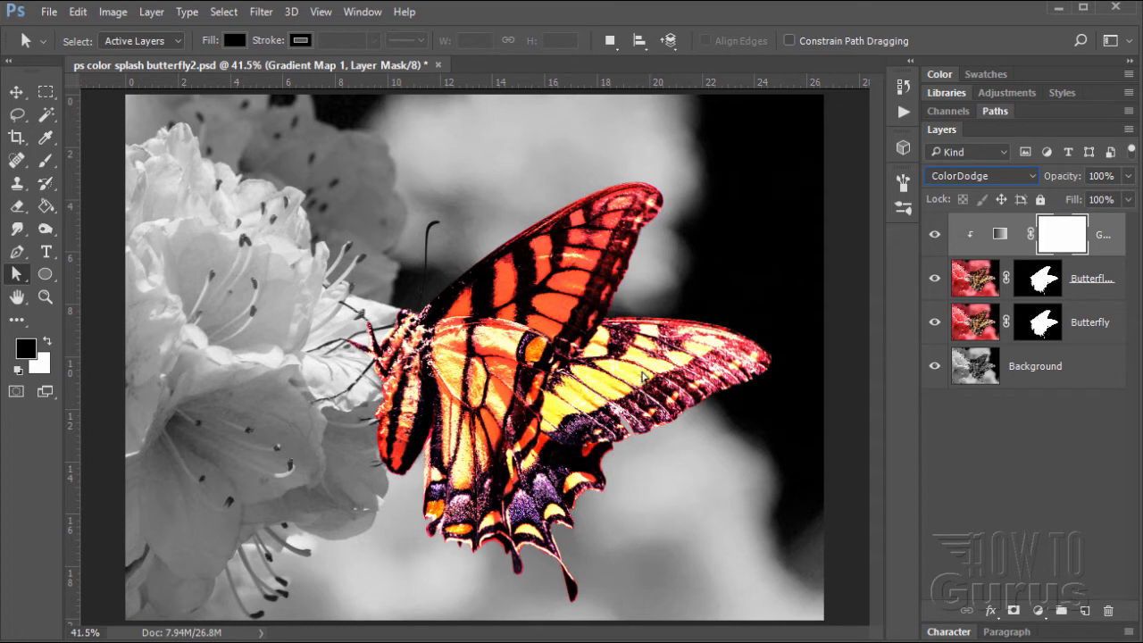
Select the Butterfly copy layer mask and switch to the Brush tool.
left_click(1037, 278)
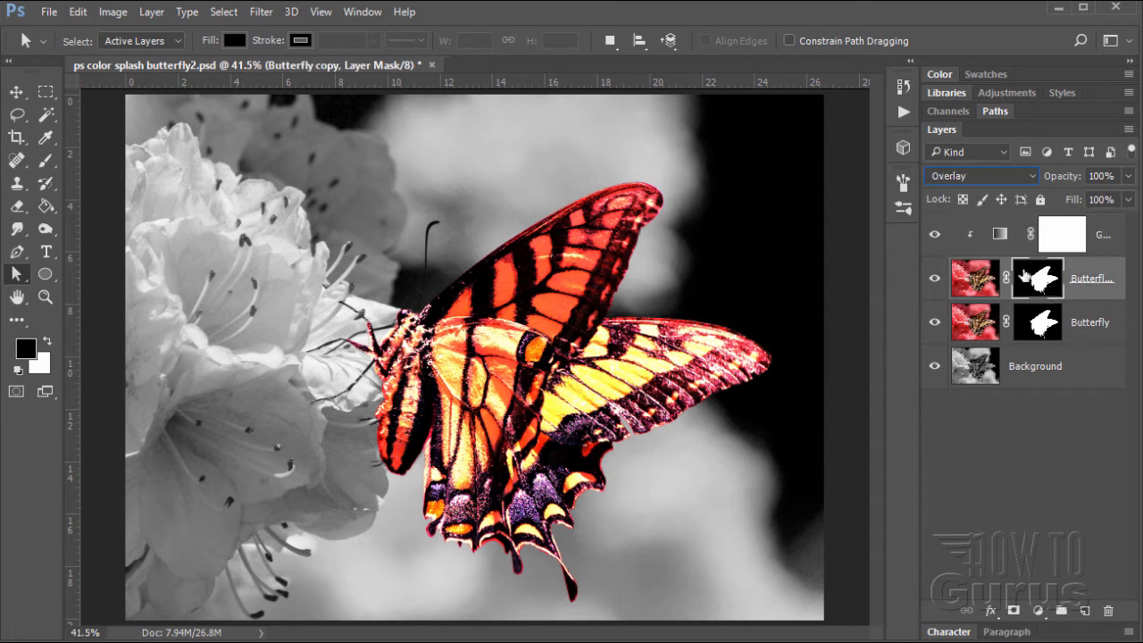
mouse_move(1044, 290)
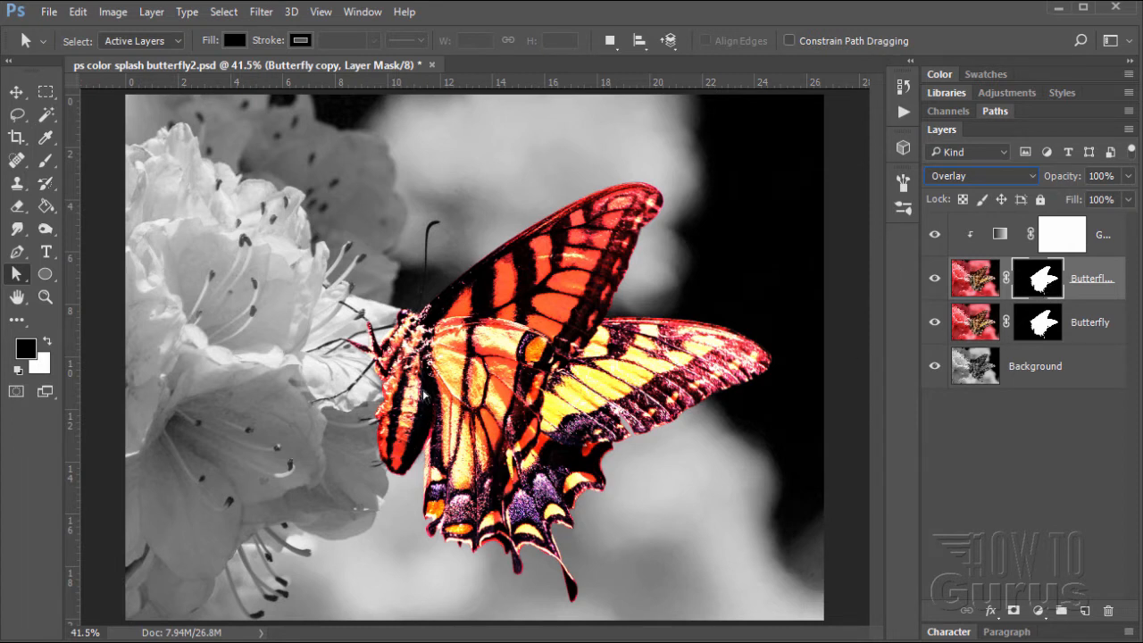
left_click(46, 161)
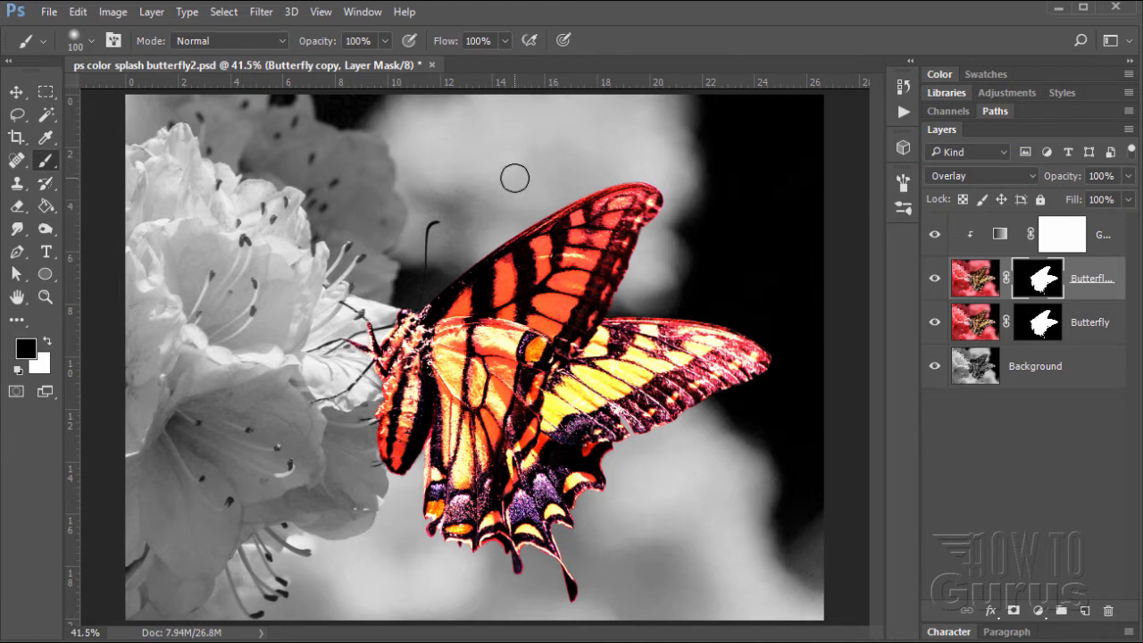
mouse_move(487, 189)
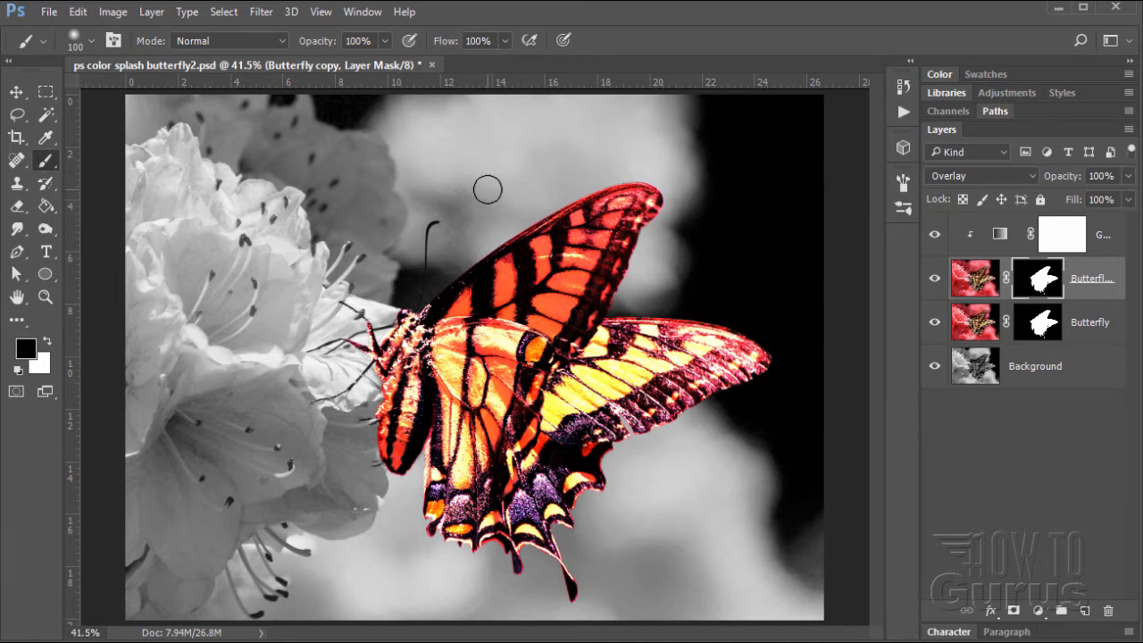
mouse_move(490, 152)
type("50")
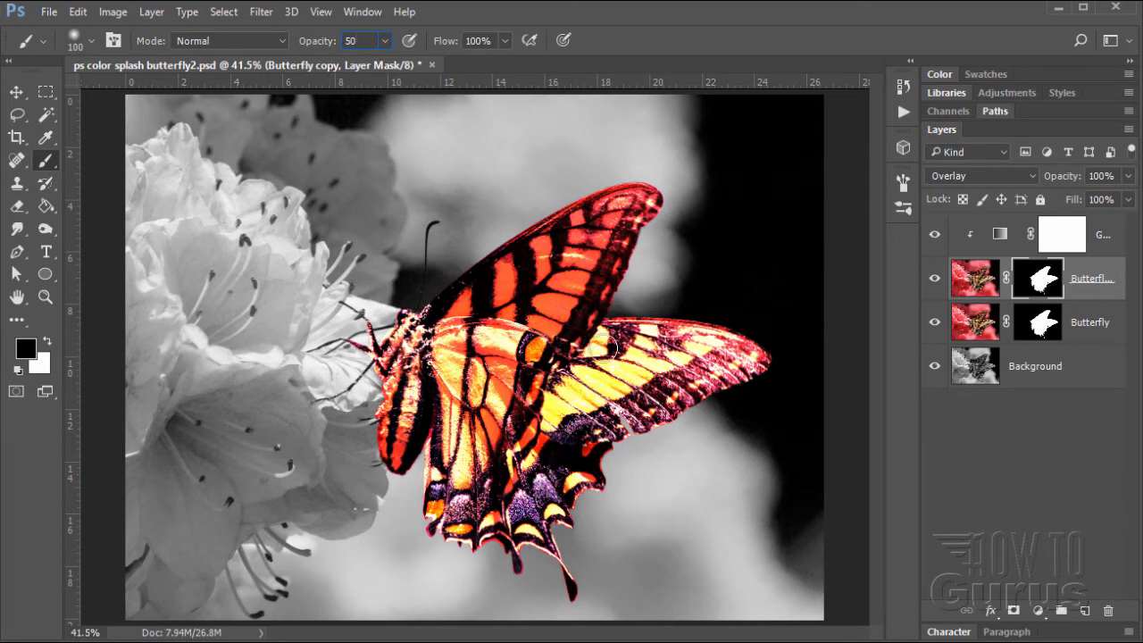
mouse_move(98, 316)
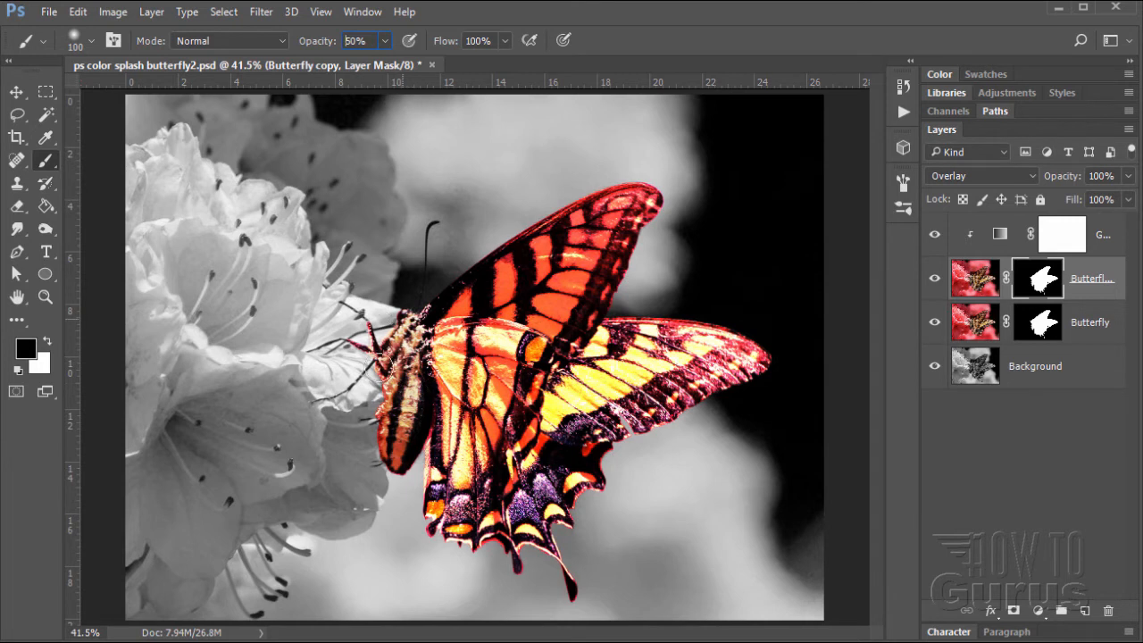
mouse_move(1040, 281)
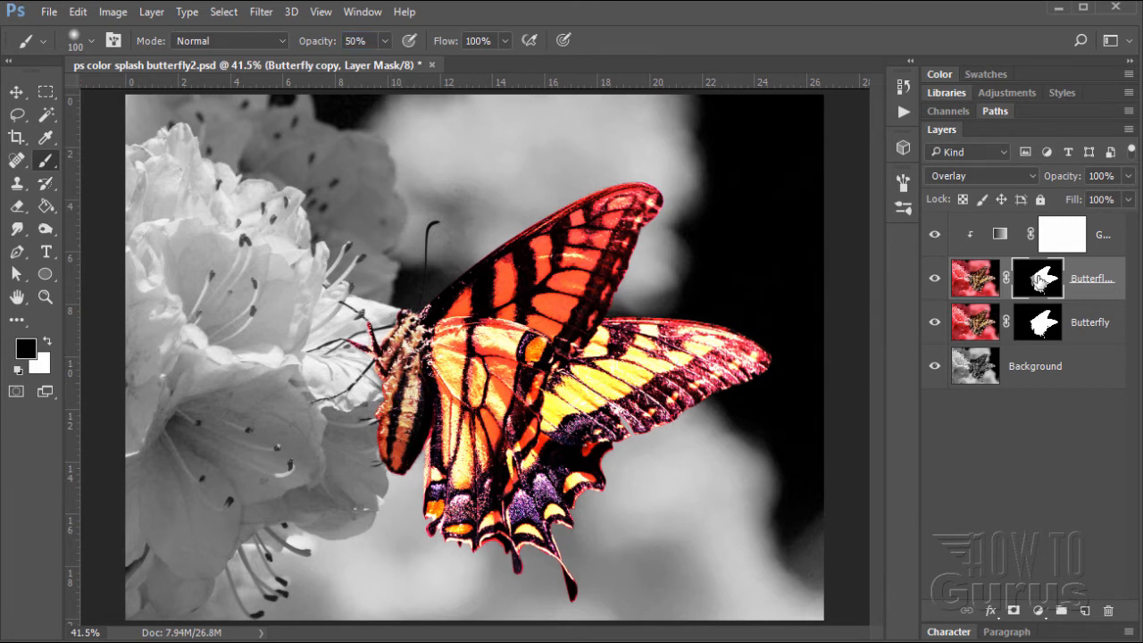
mouse_move(1042, 286)
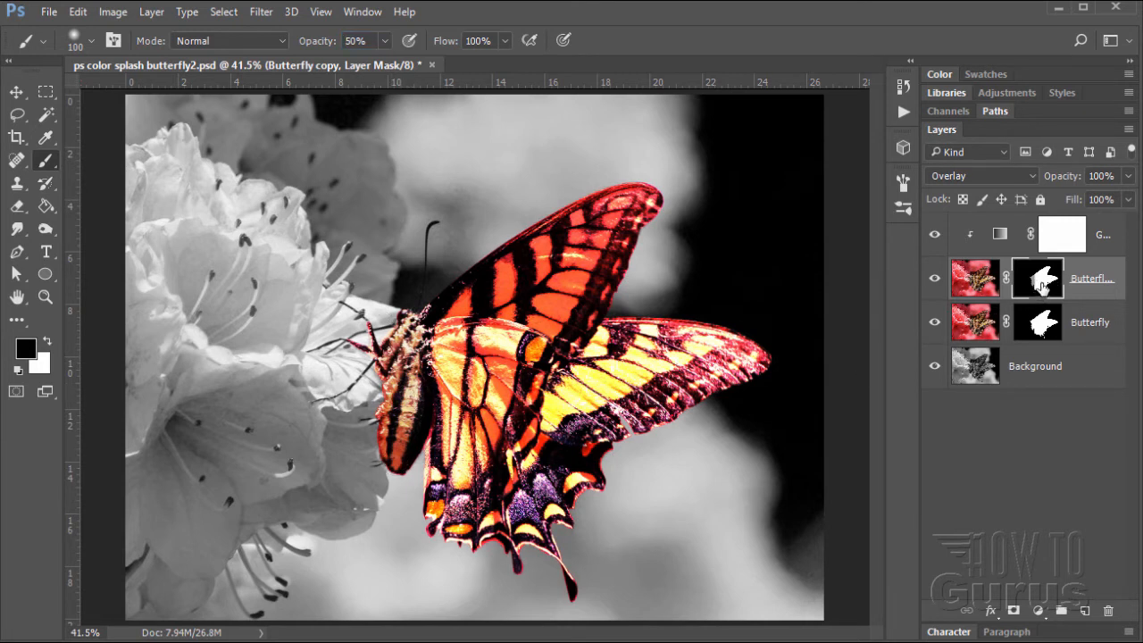
mouse_move(1036, 277)
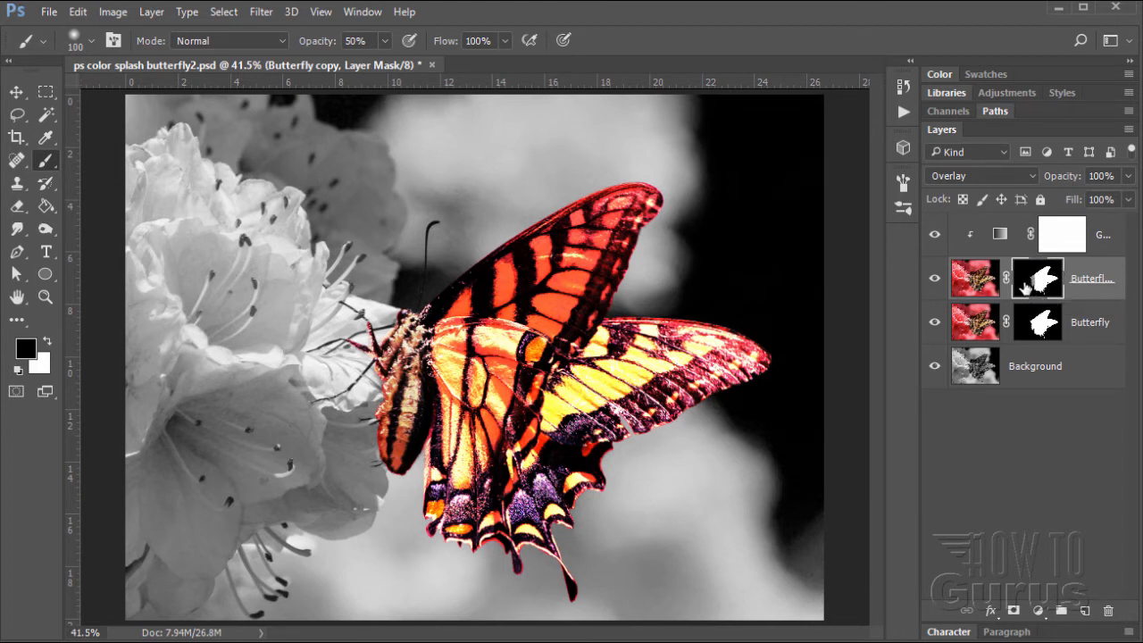
Reselect the Butterfly copy layer mask.
left_click(1038, 277)
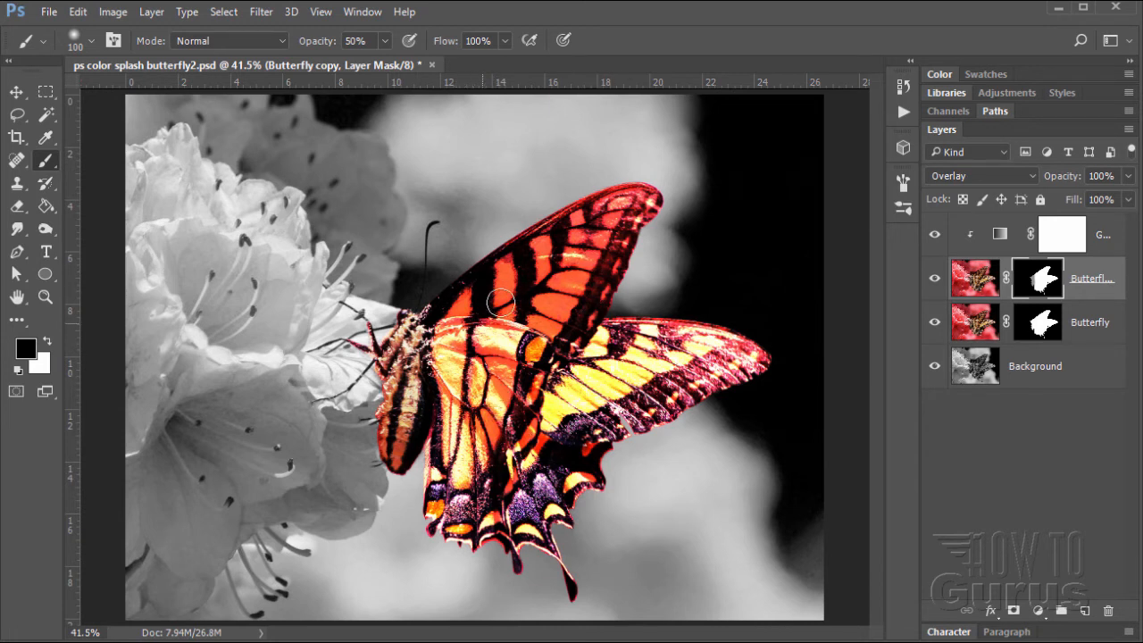
mouse_move(617, 135)
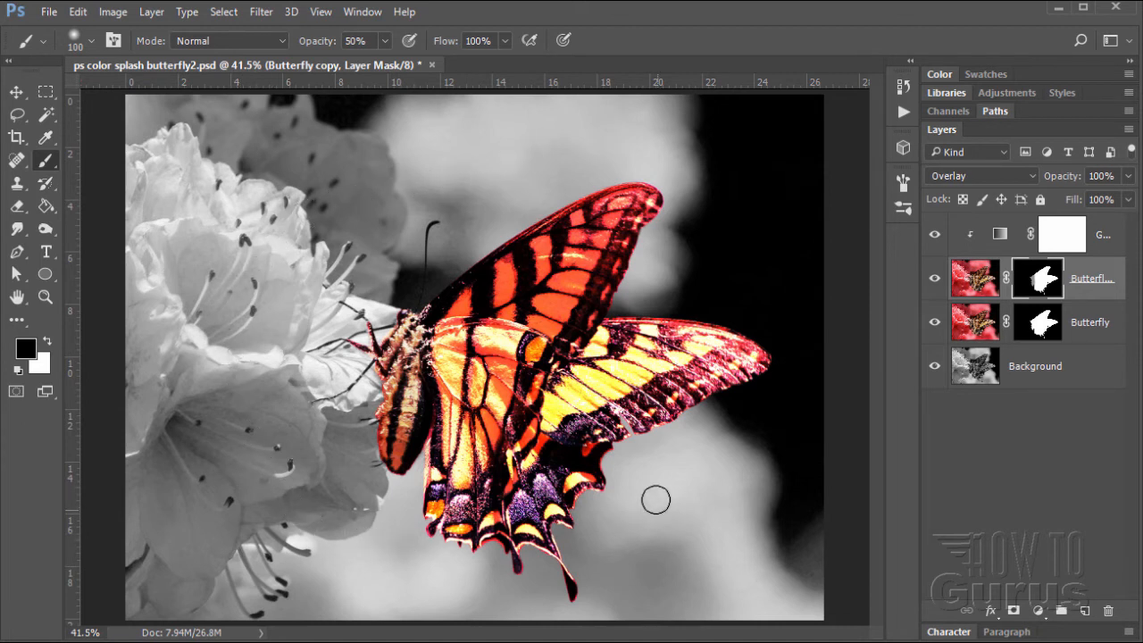
mouse_move(519, 157)
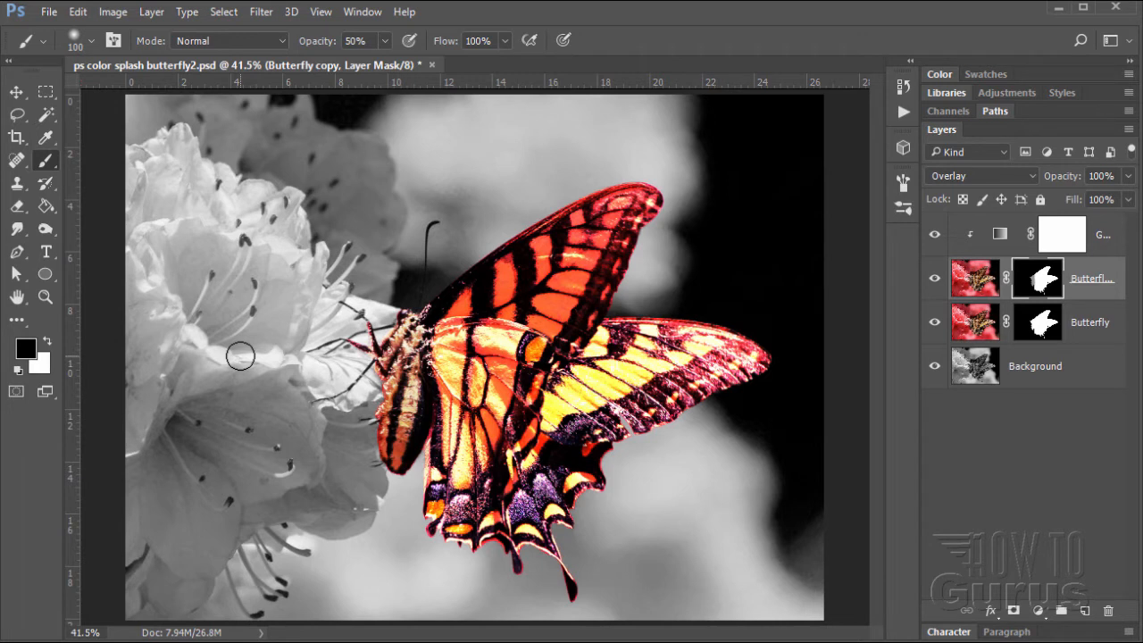
mouse_move(213, 308)
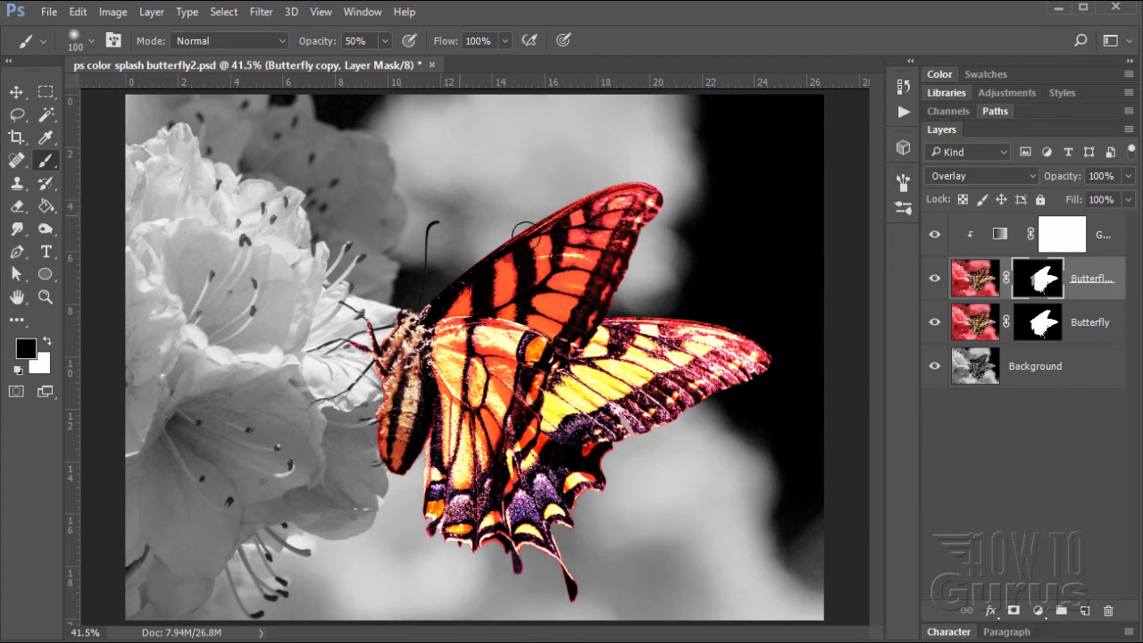
mouse_move(205, 352)
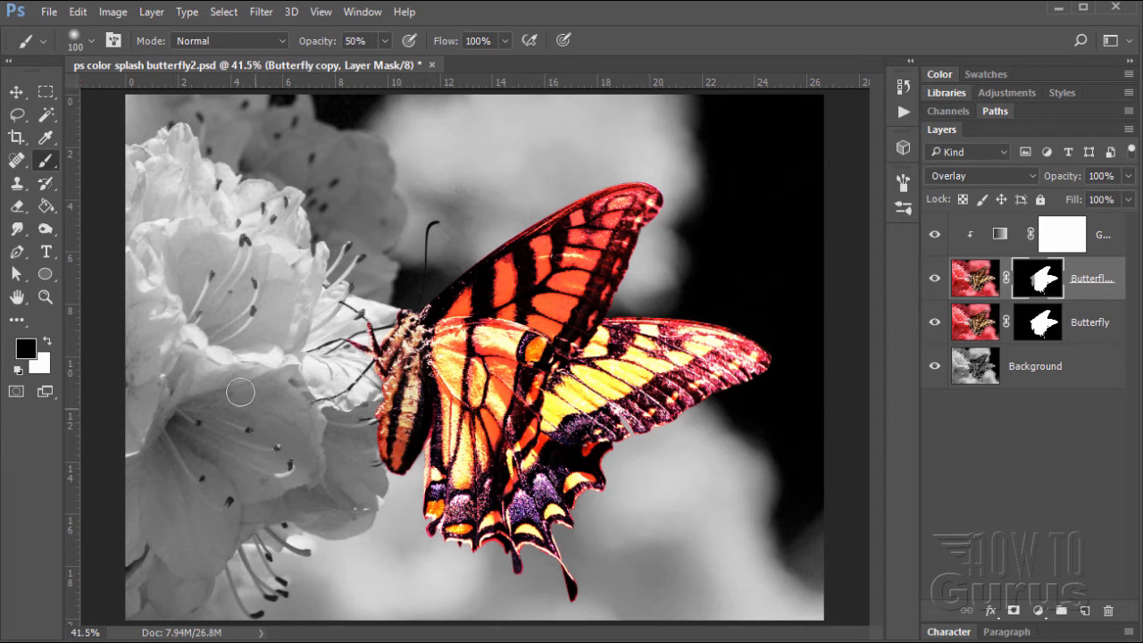
mouse_move(261, 409)
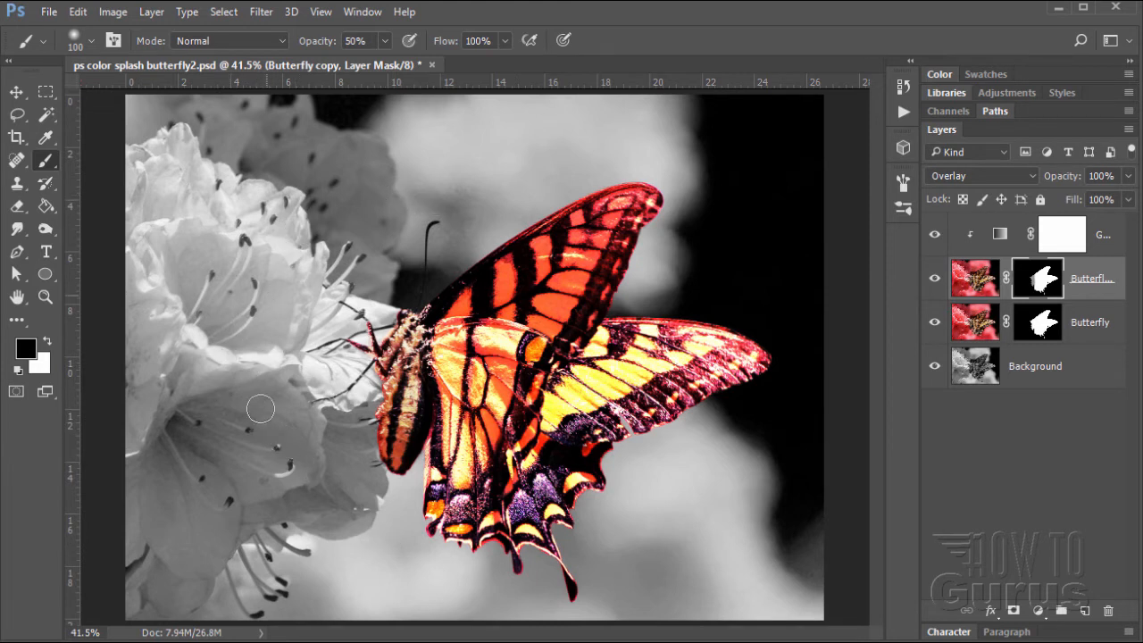
mouse_move(598, 135)
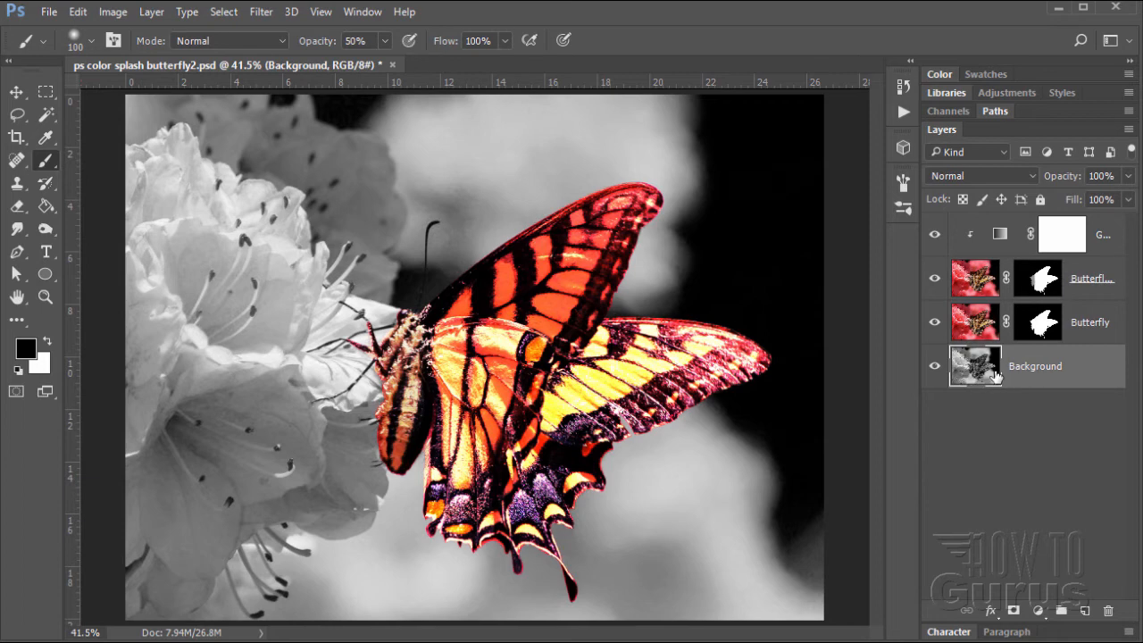
mouse_move(190, 215)
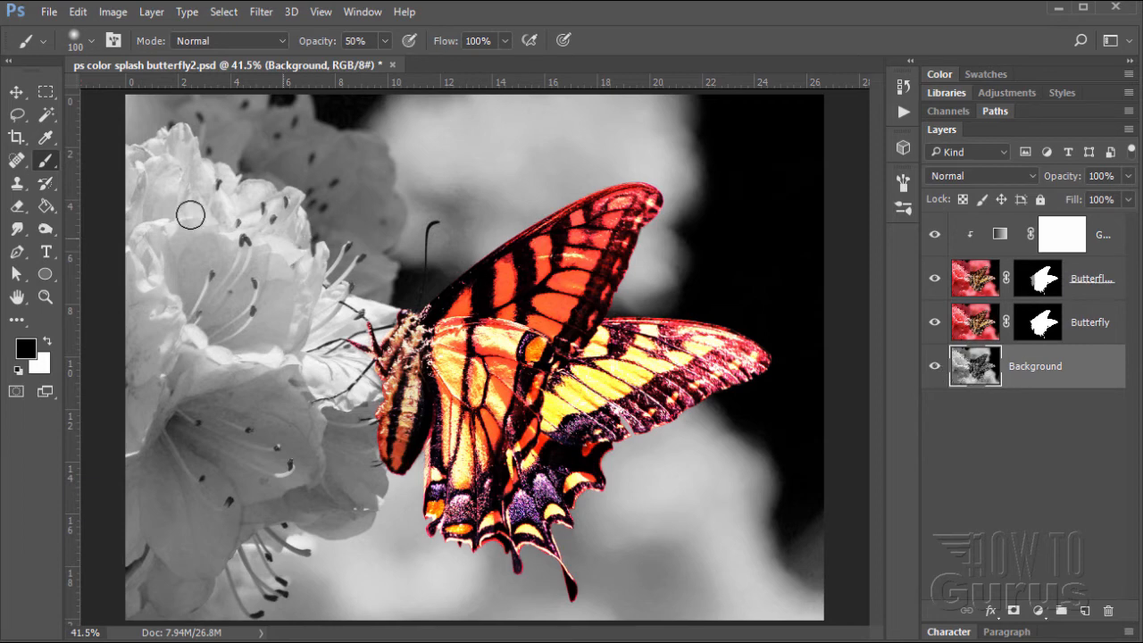
Add a Warming Filter (85) photo filter at 25% density above Background.
left_click(151, 12)
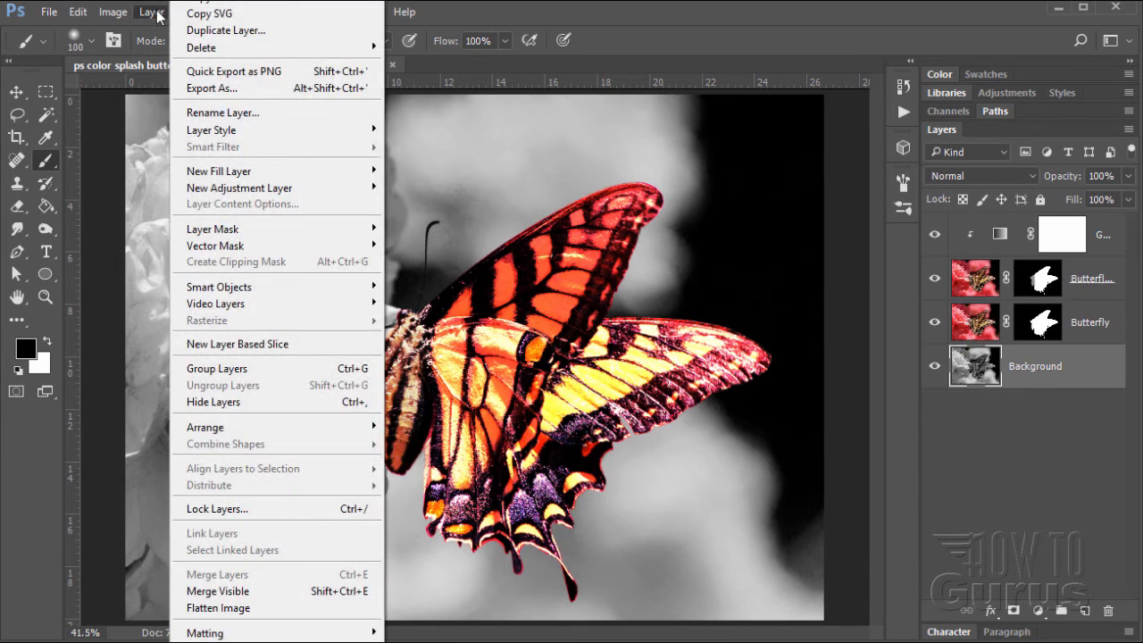
mouse_move(240, 187)
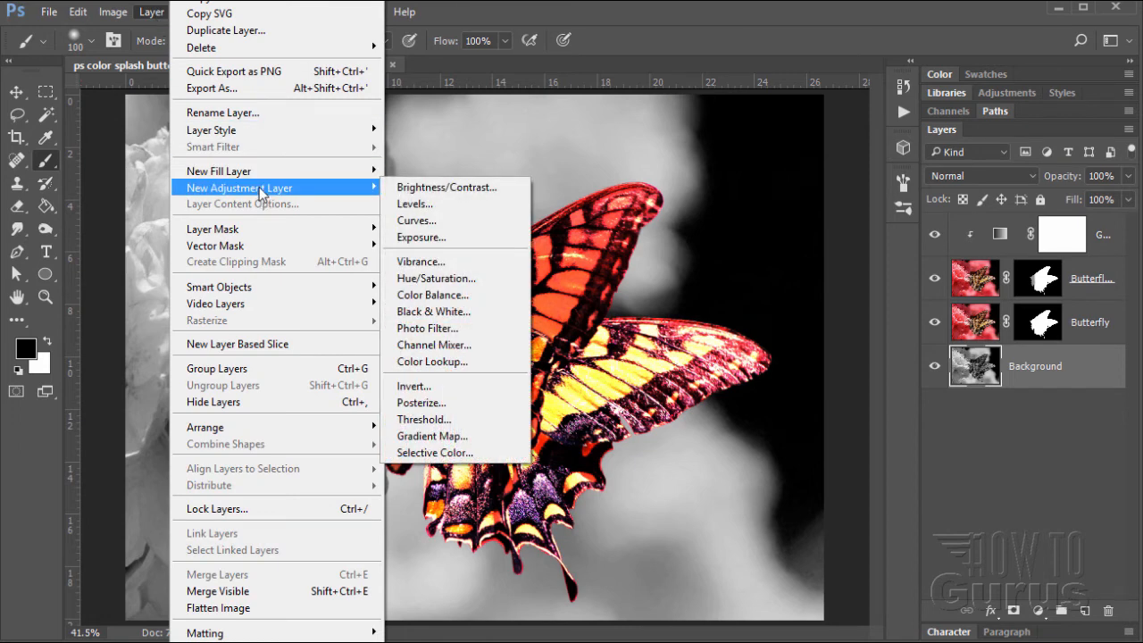
mouse_move(426, 328)
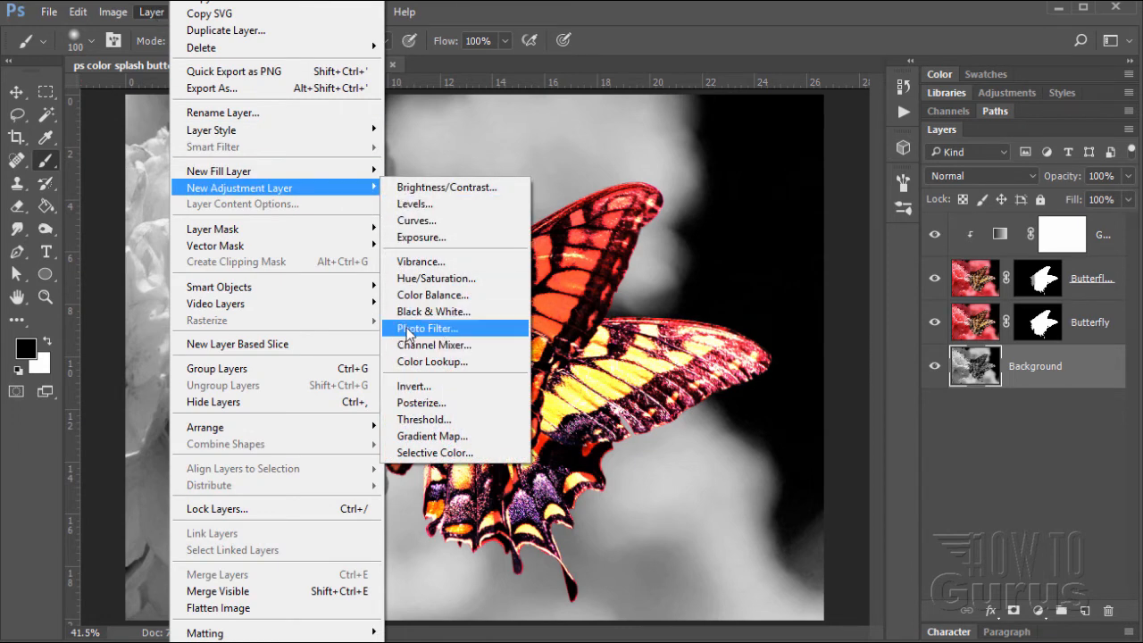
left_click(426, 328)
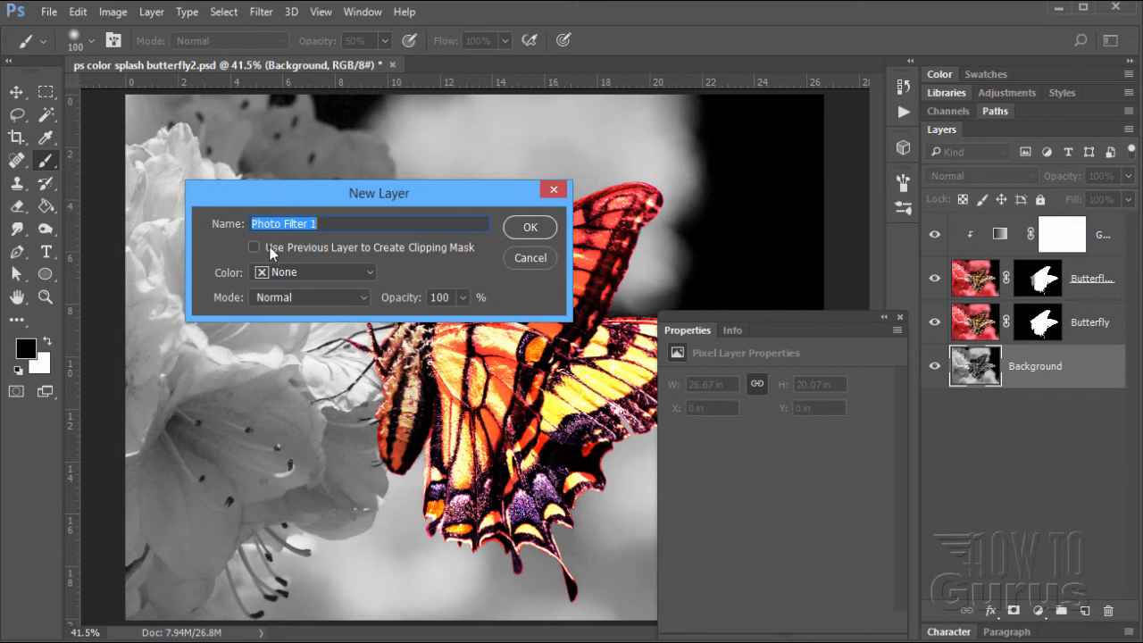
mouse_move(370, 259)
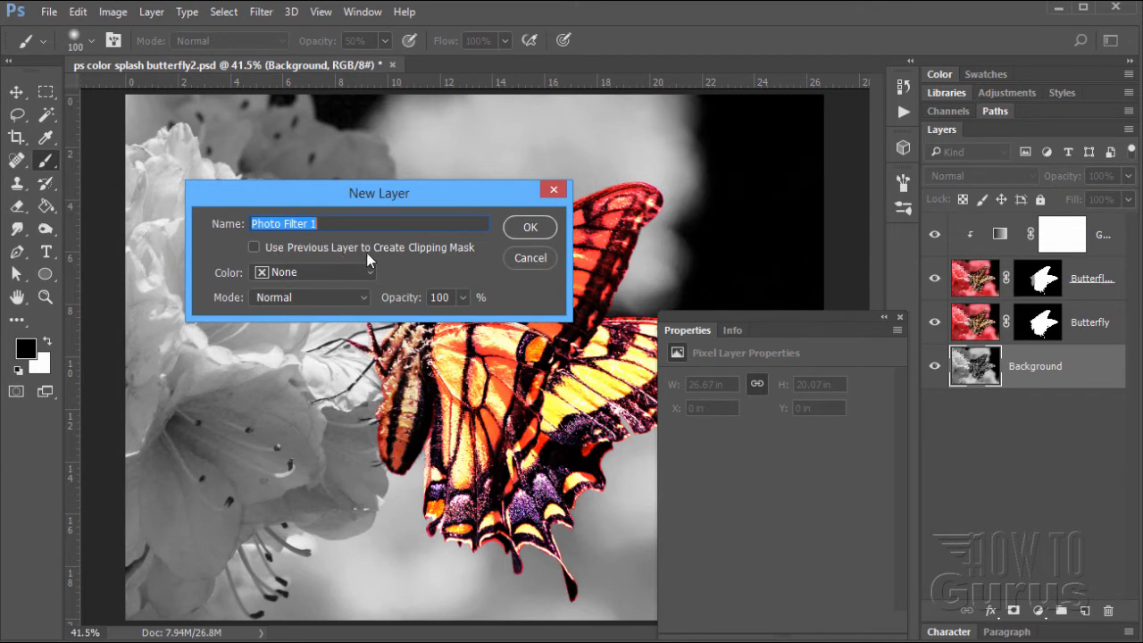
mouse_move(314, 266)
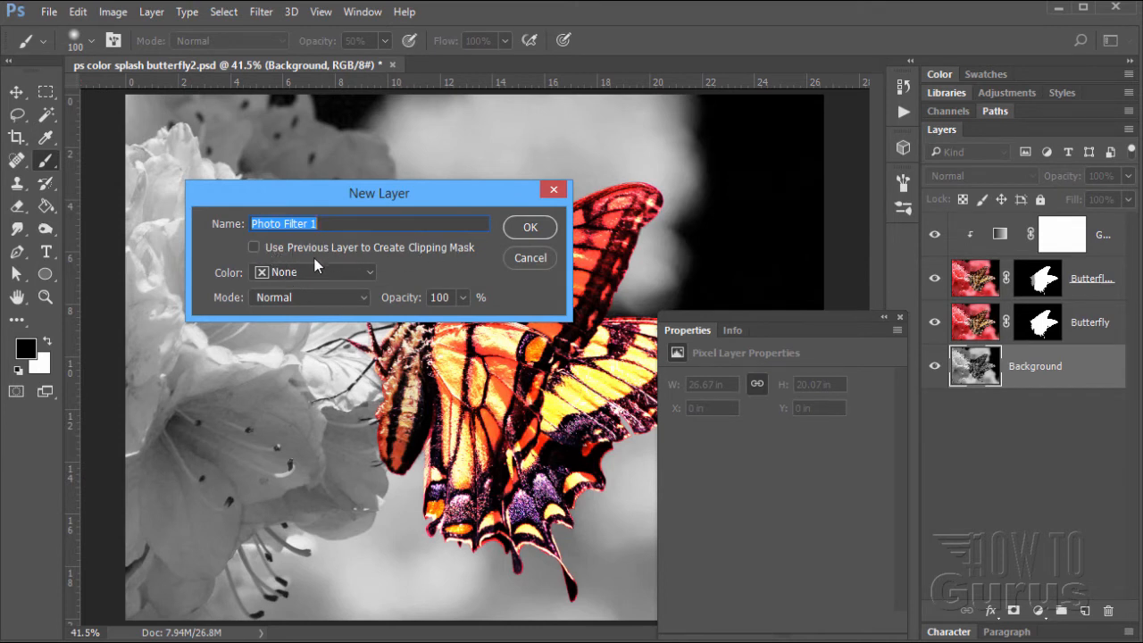
mouse_move(451, 247)
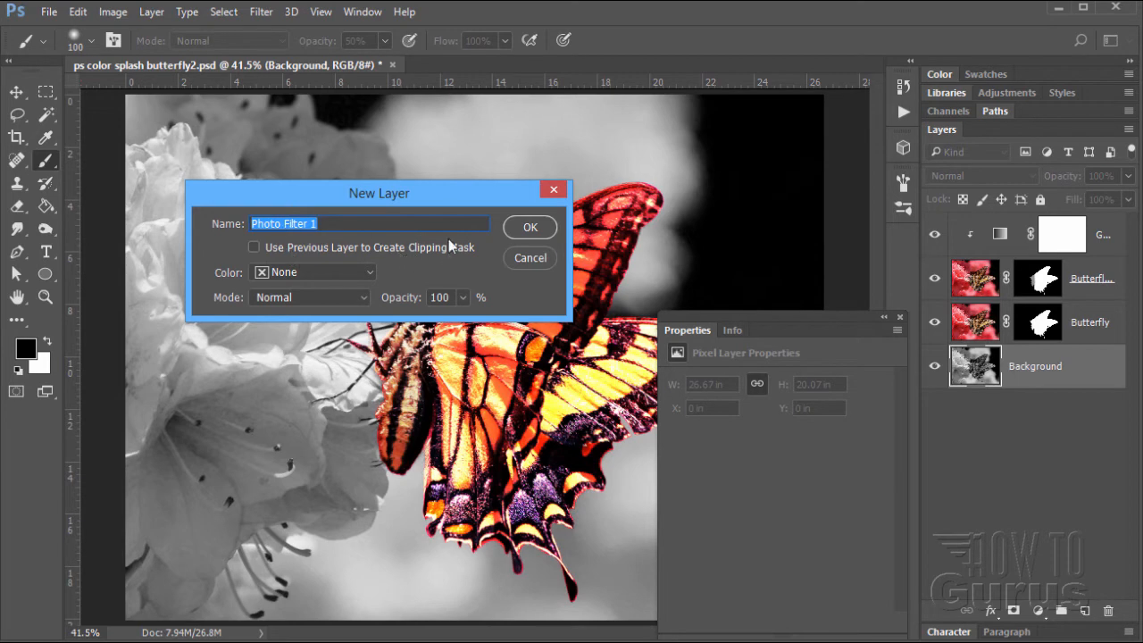
left_click(528, 227)
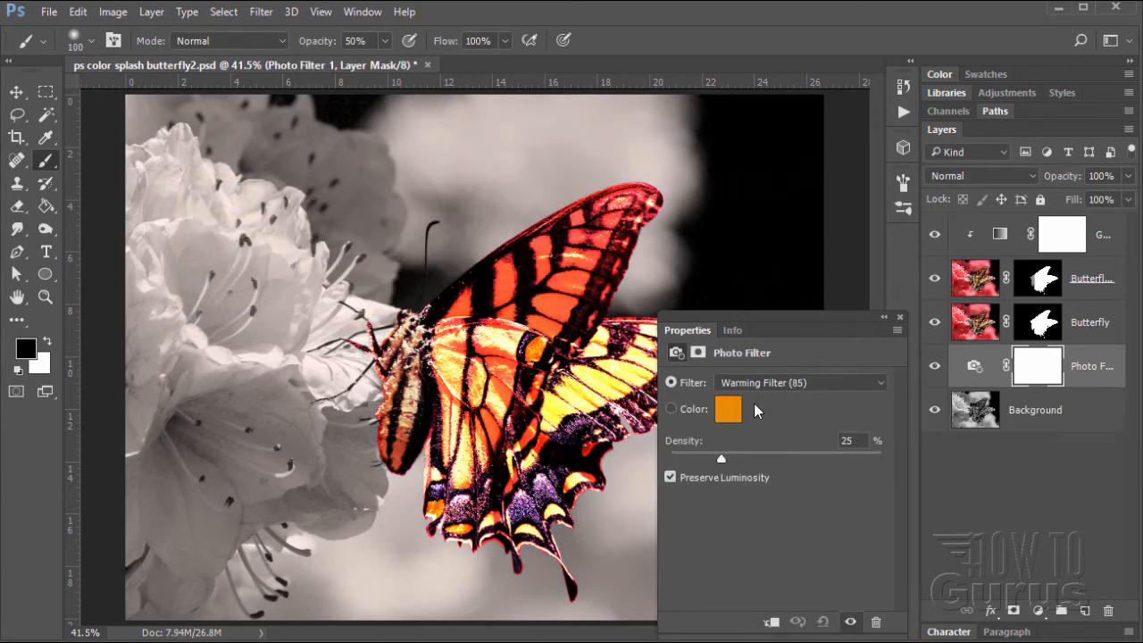
mouse_move(800, 412)
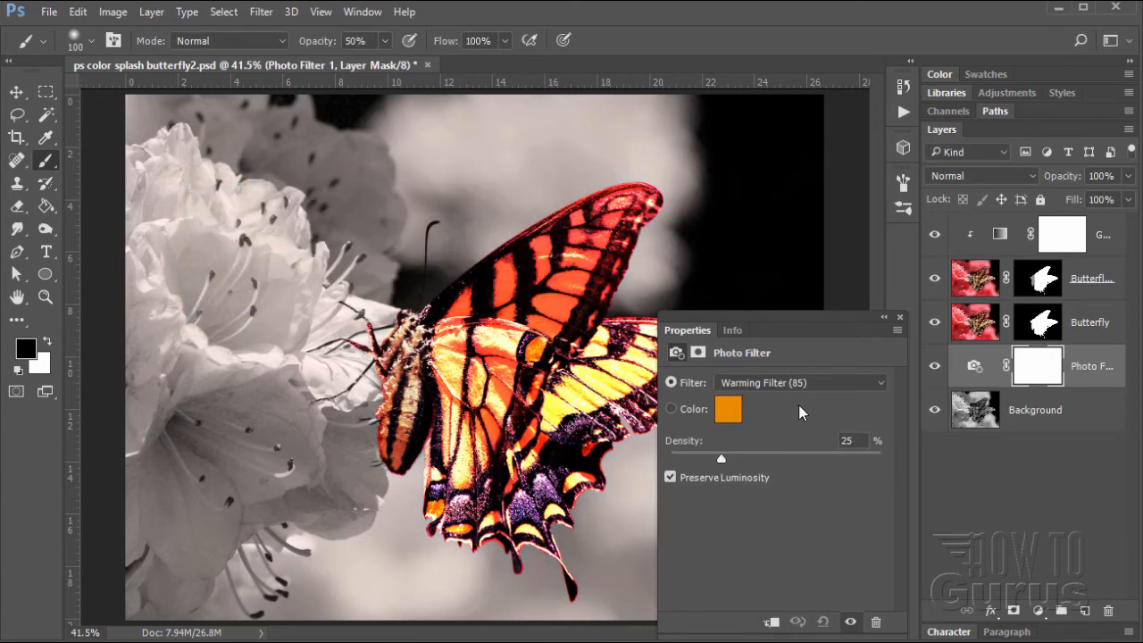
mouse_move(770, 441)
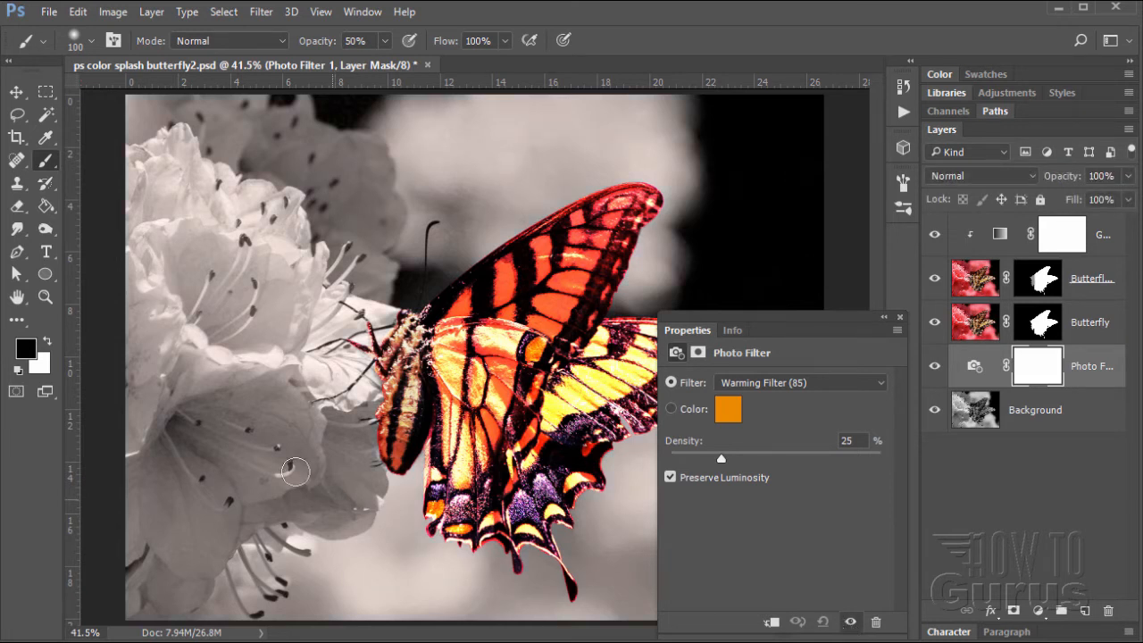
mouse_move(351, 272)
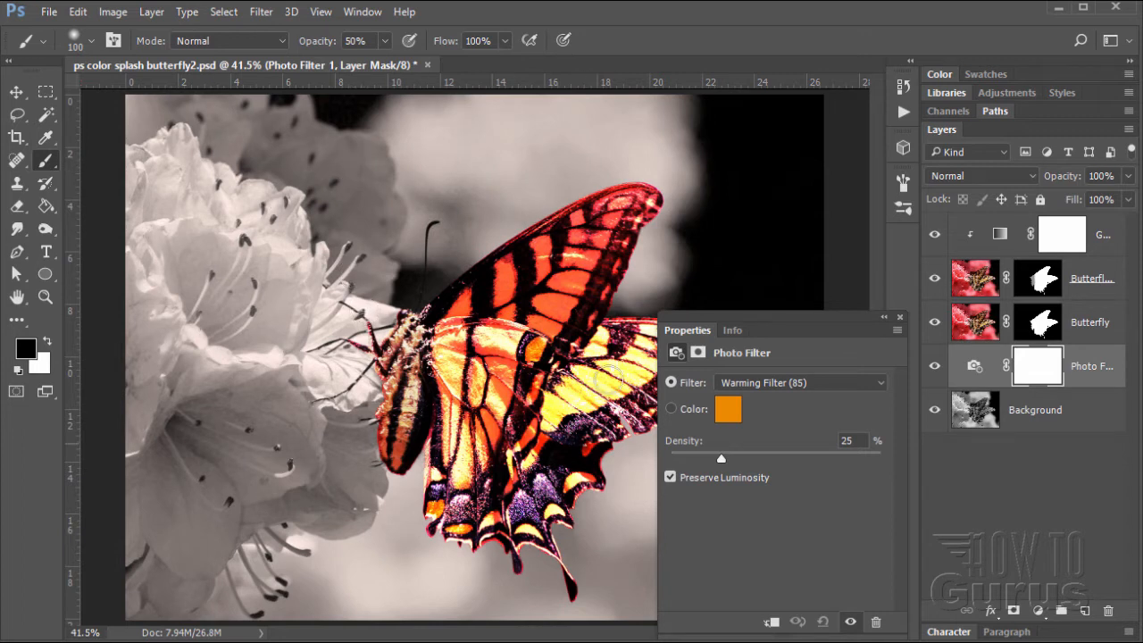
mouse_move(302, 284)
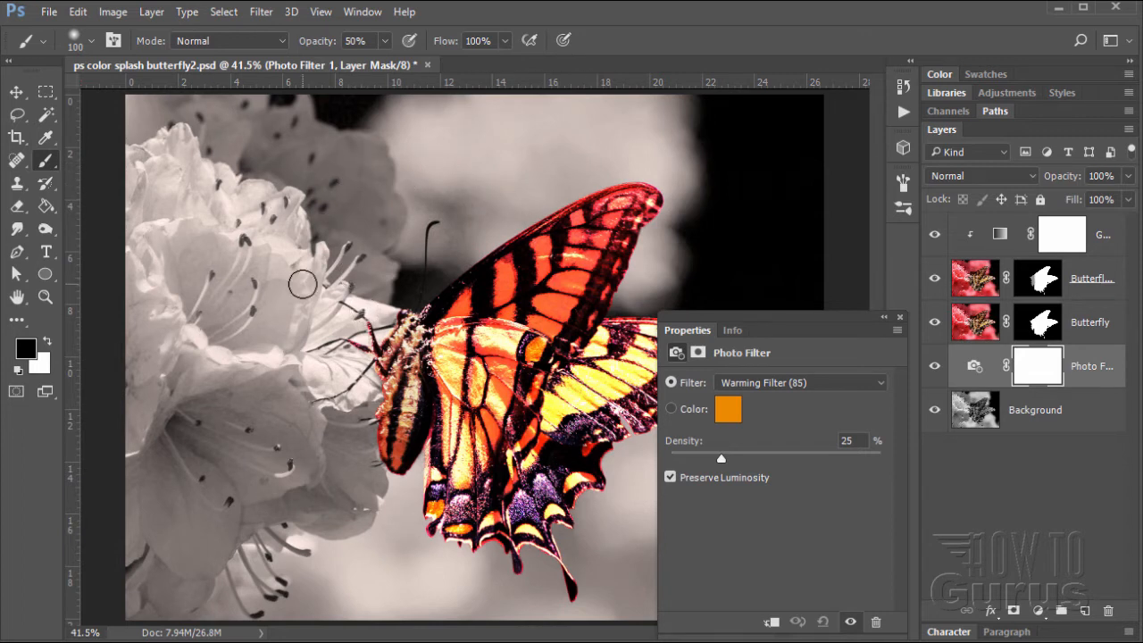
mouse_move(324, 425)
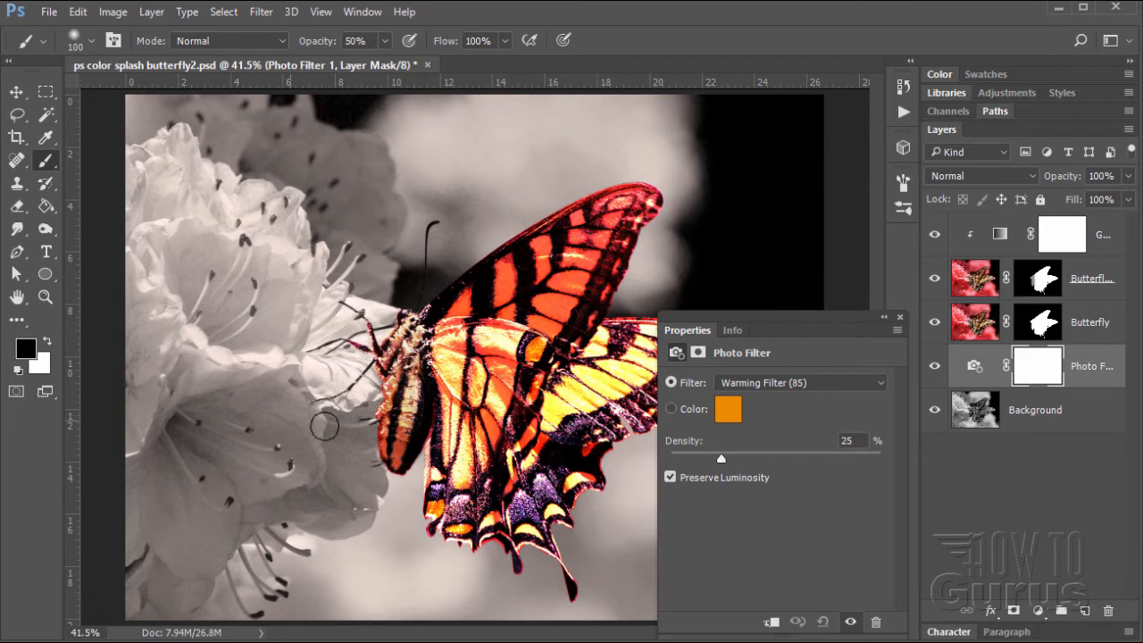
left_click(935, 365)
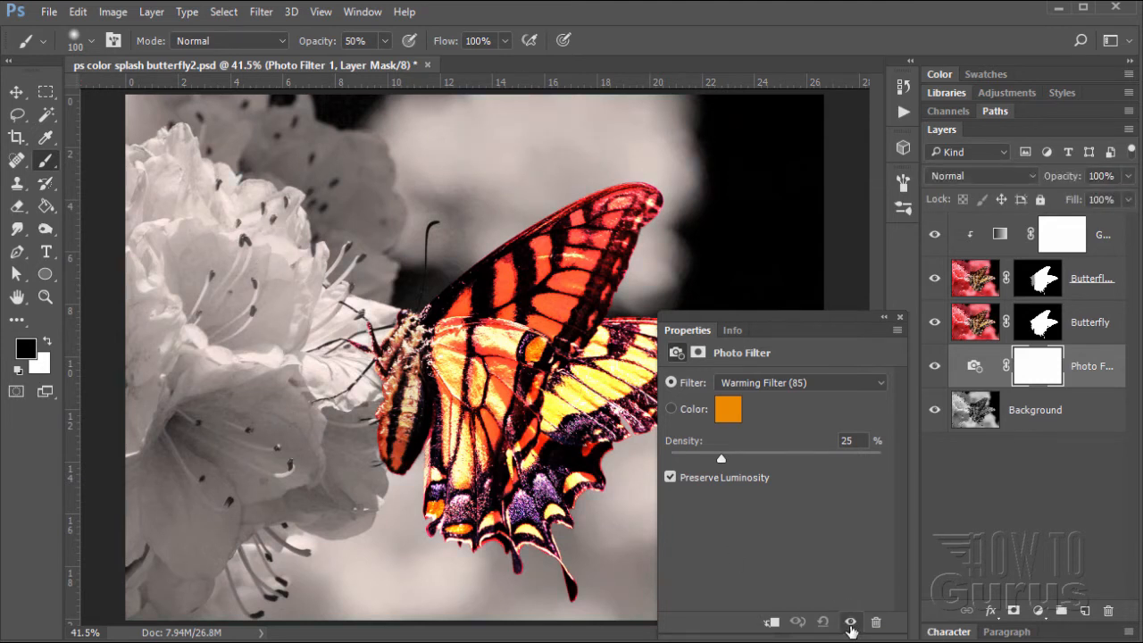
mouse_move(629, 299)
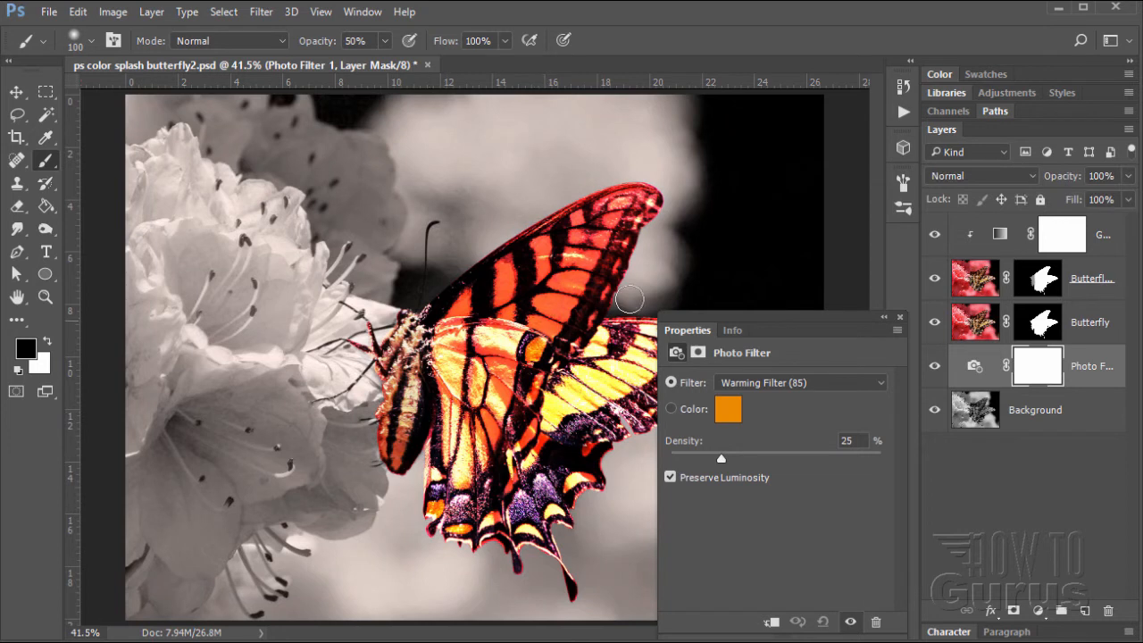
mouse_move(234, 511)
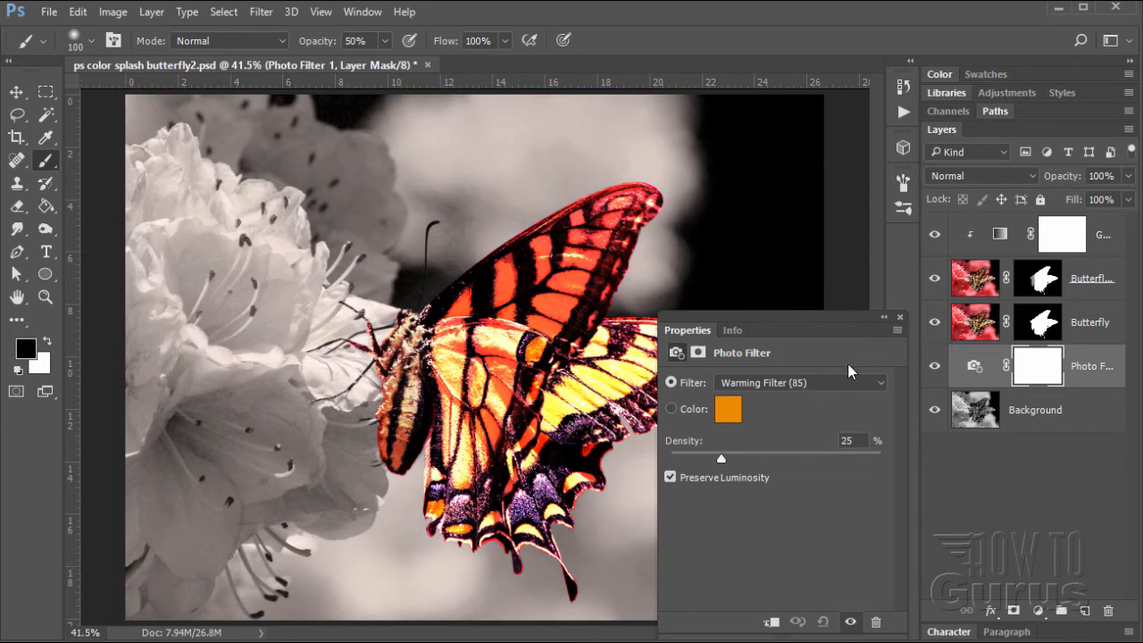
left_click(899, 317)
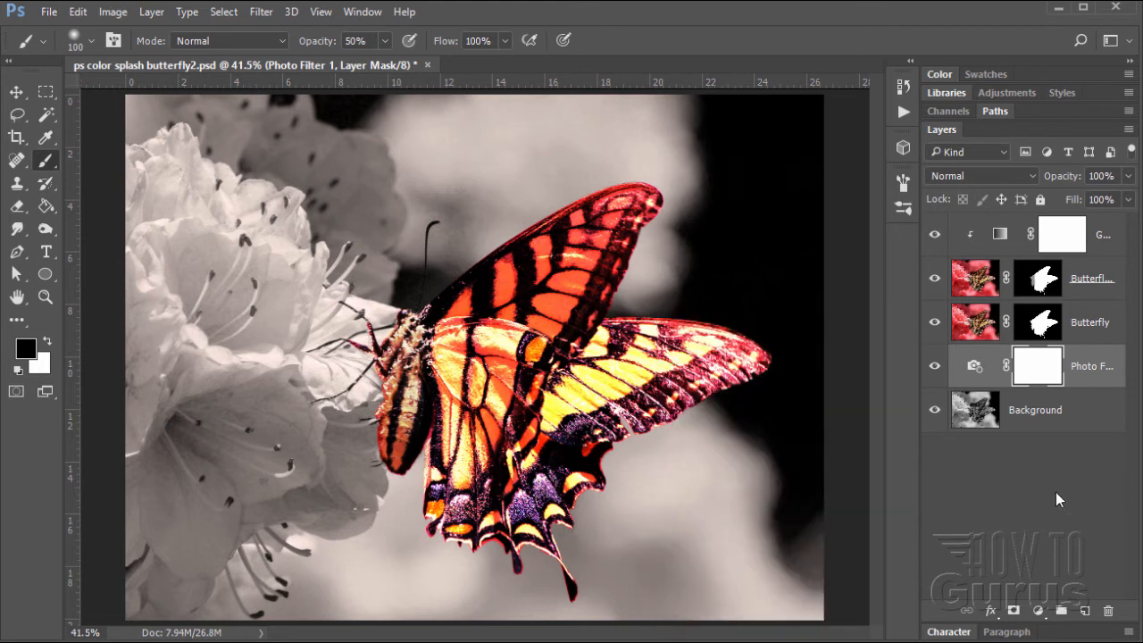
Duplicate the Background layer with a white layer mask and target that mask.
left_click(1034, 409)
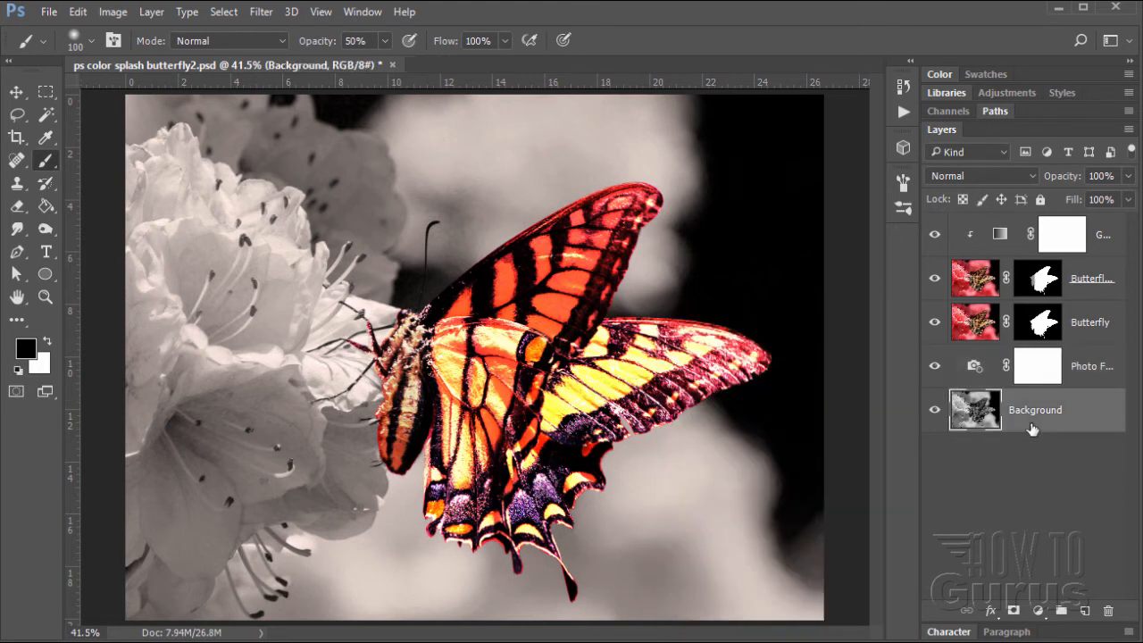
left_click(1035, 409)
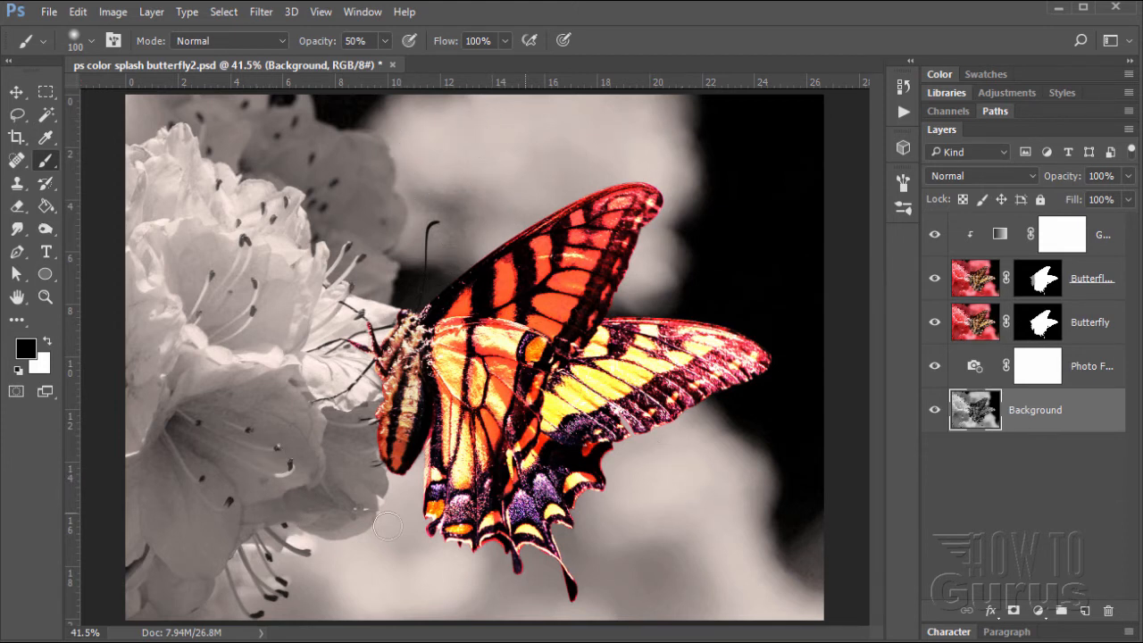
mouse_move(714, 200)
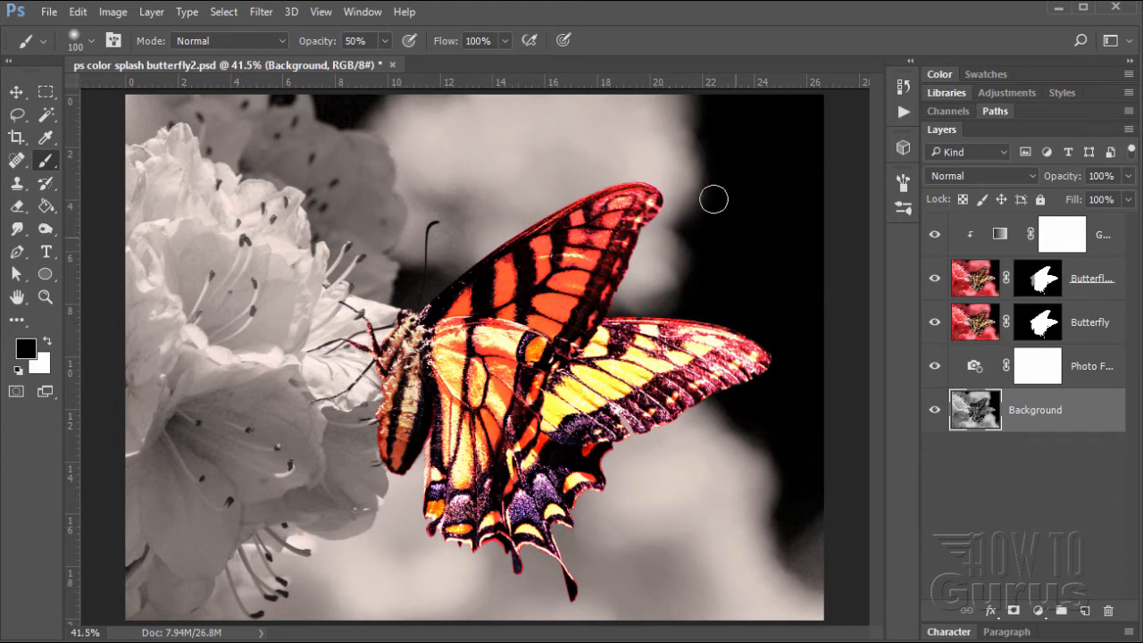
mouse_move(661, 510)
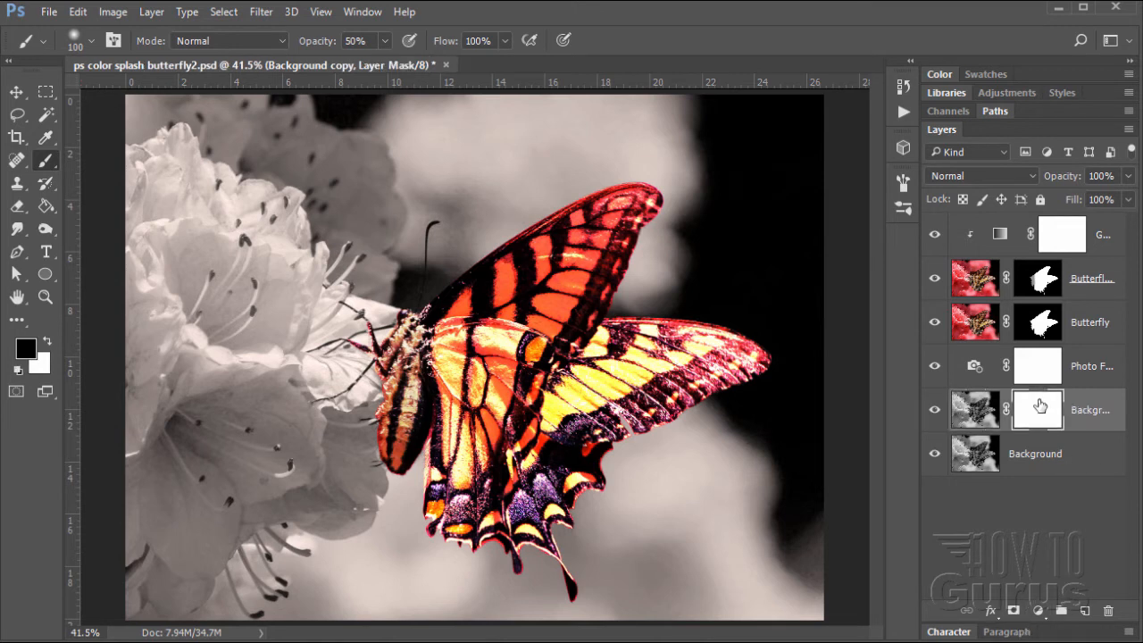
left_click(1037, 409)
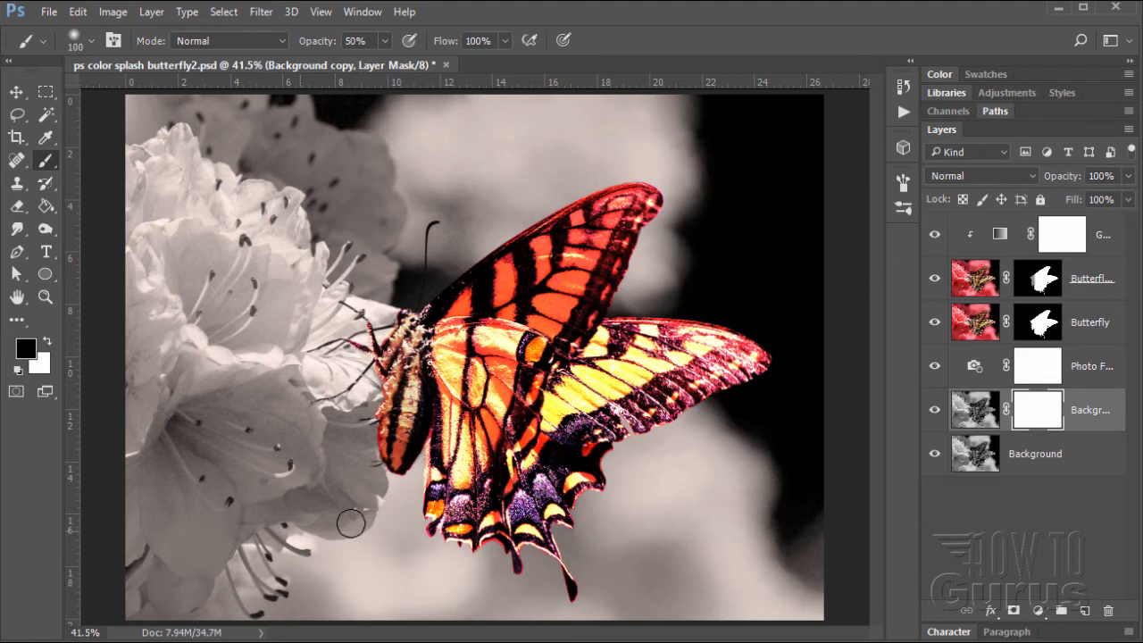
mouse_move(396, 281)
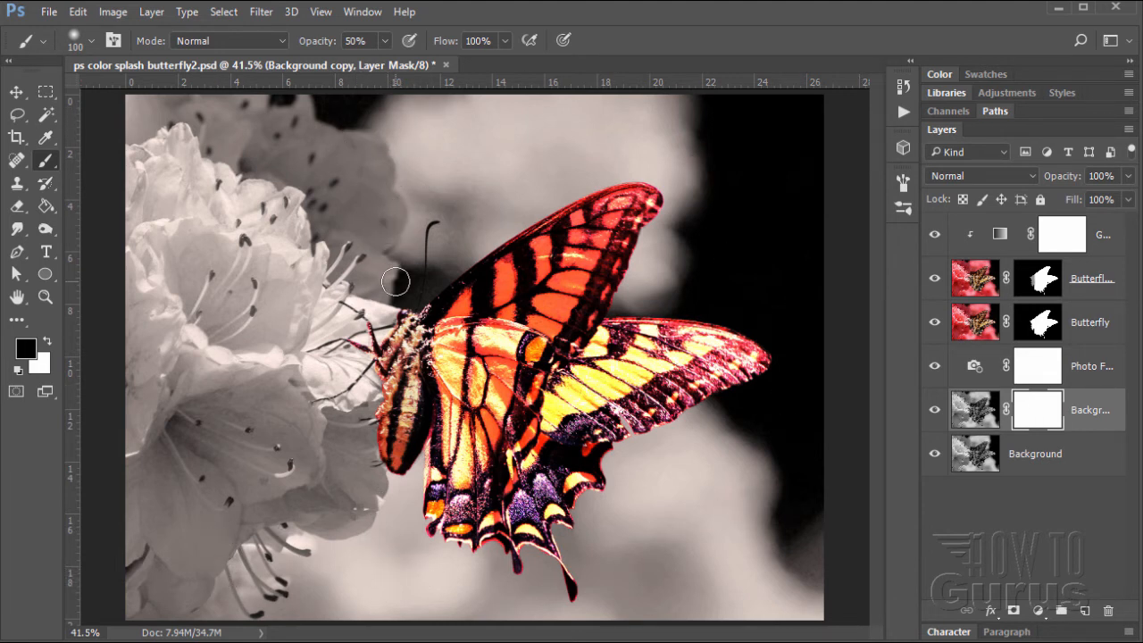
mouse_move(445, 250)
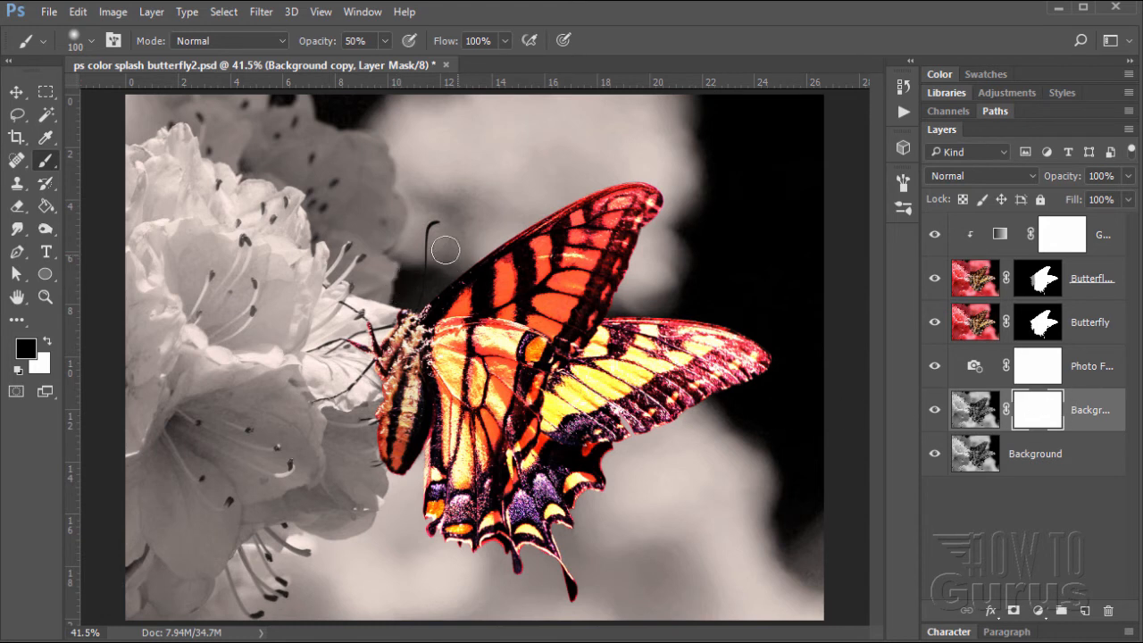
mouse_move(384, 157)
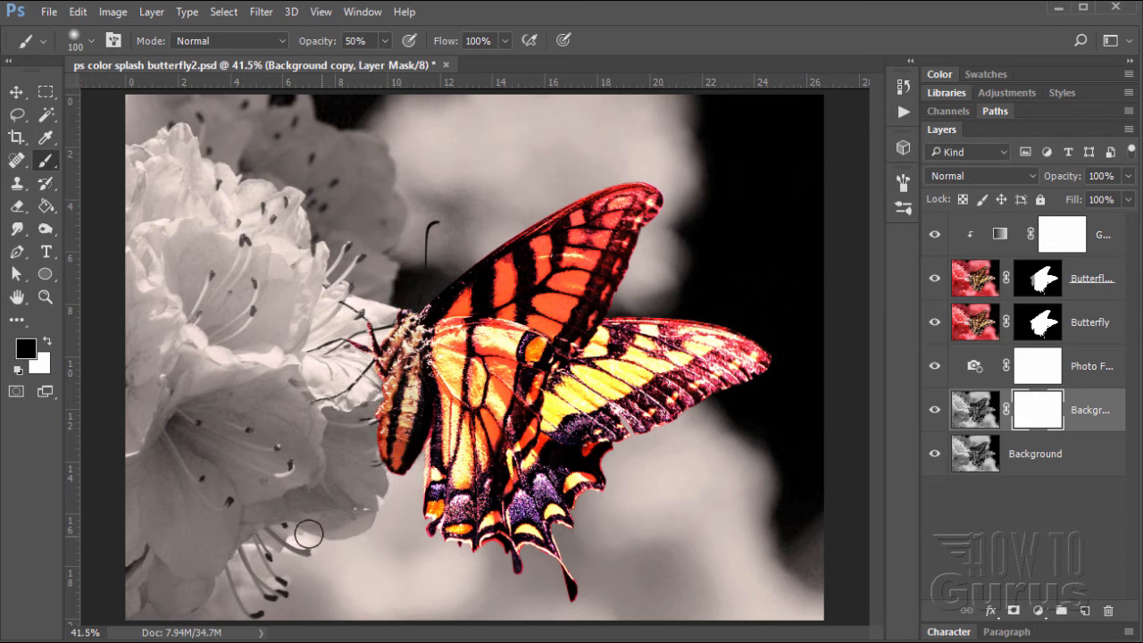
mouse_move(401, 512)
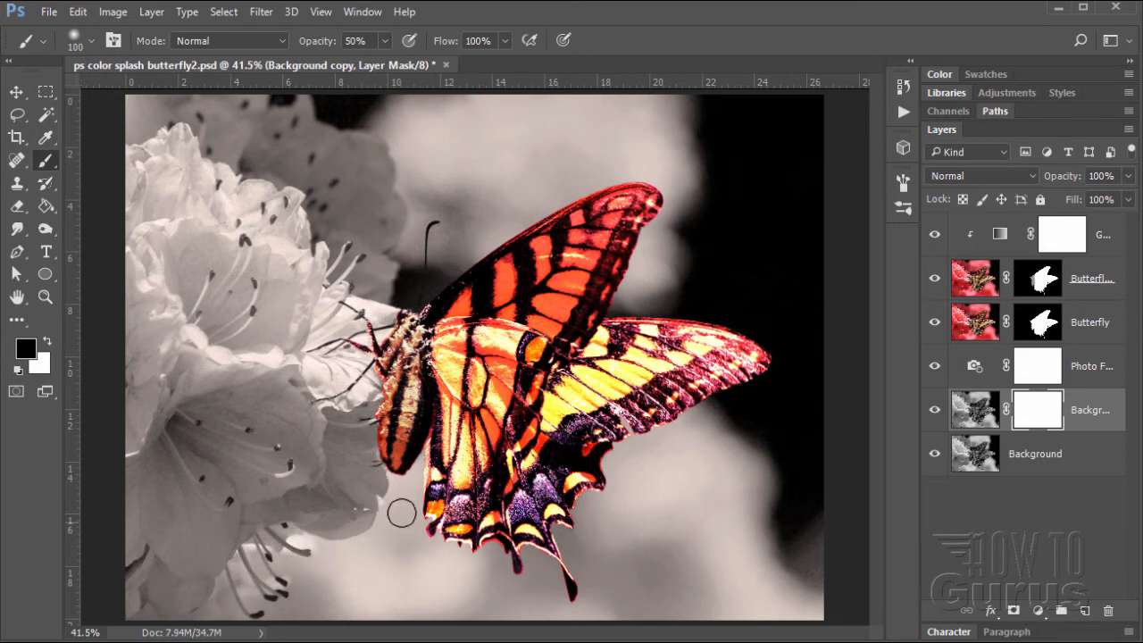
mouse_move(395, 160)
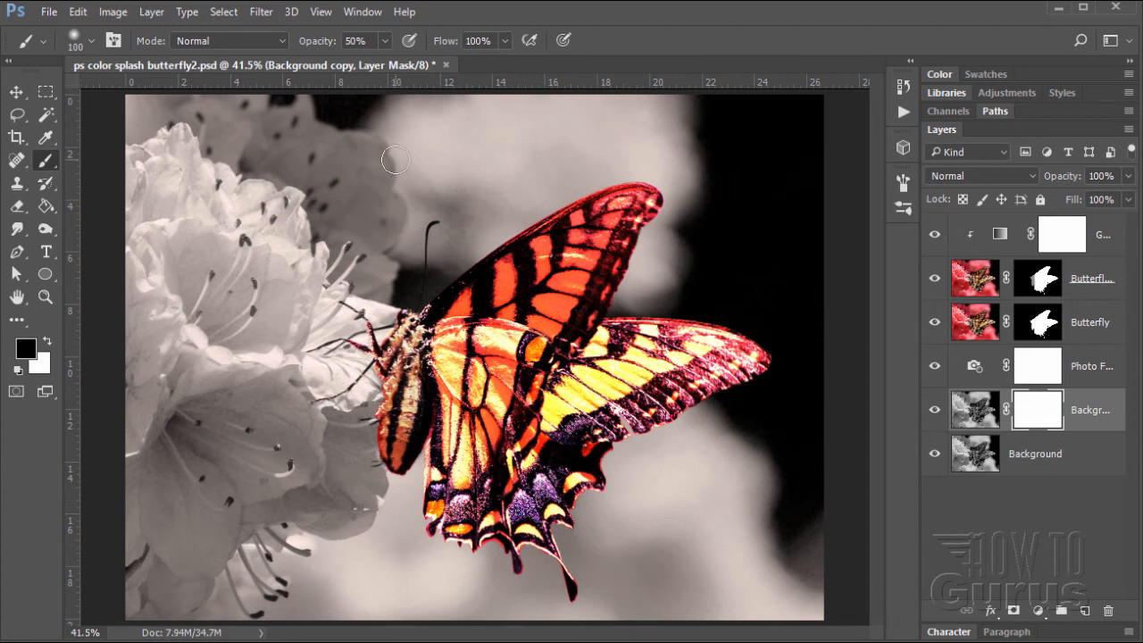
Lasso the blurred backdrop right of the flowers along the flower edge.
left_click(16, 114)
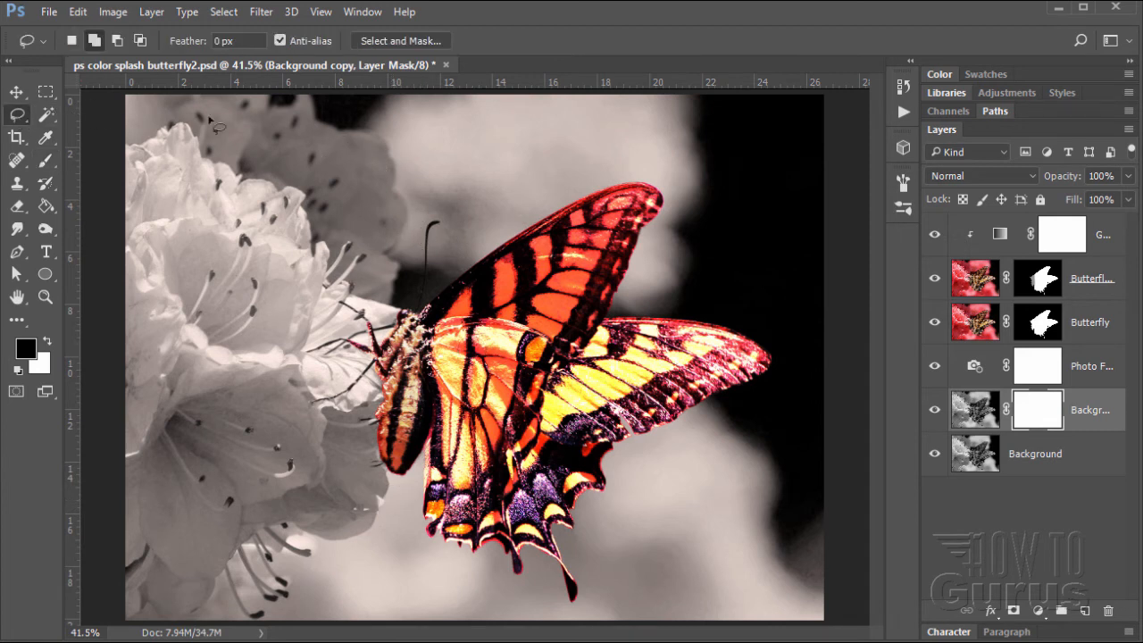
mouse_move(373, 141)
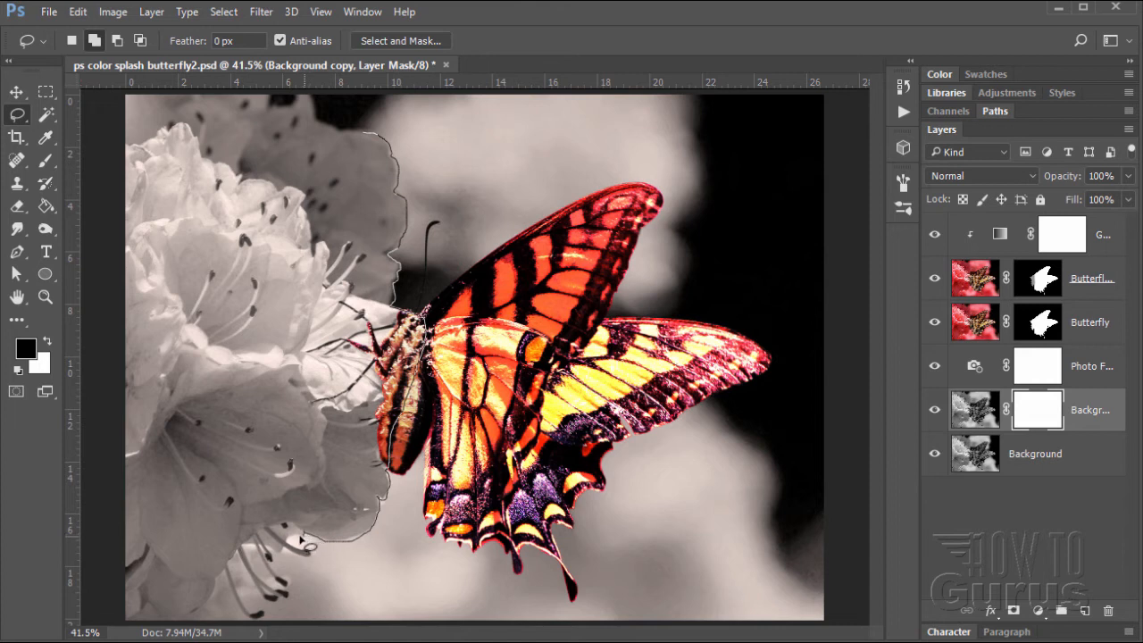
mouse_move(286, 552)
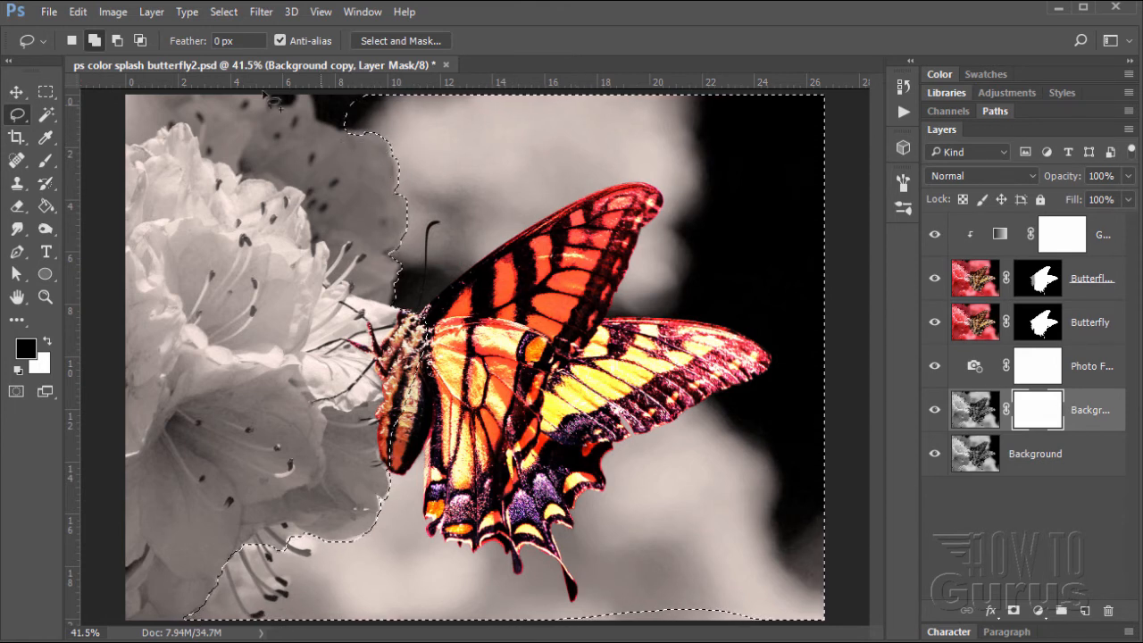
left_click(118, 41)
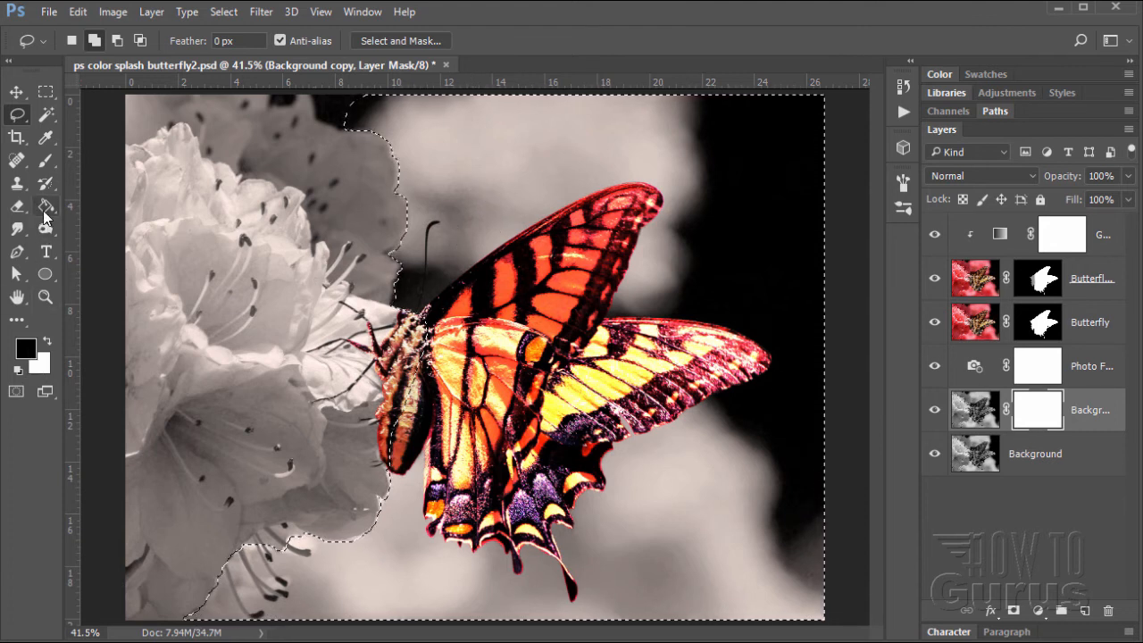
Fill the selected mask area black with the Paint Bucket, then deselect.
left_click(46, 206)
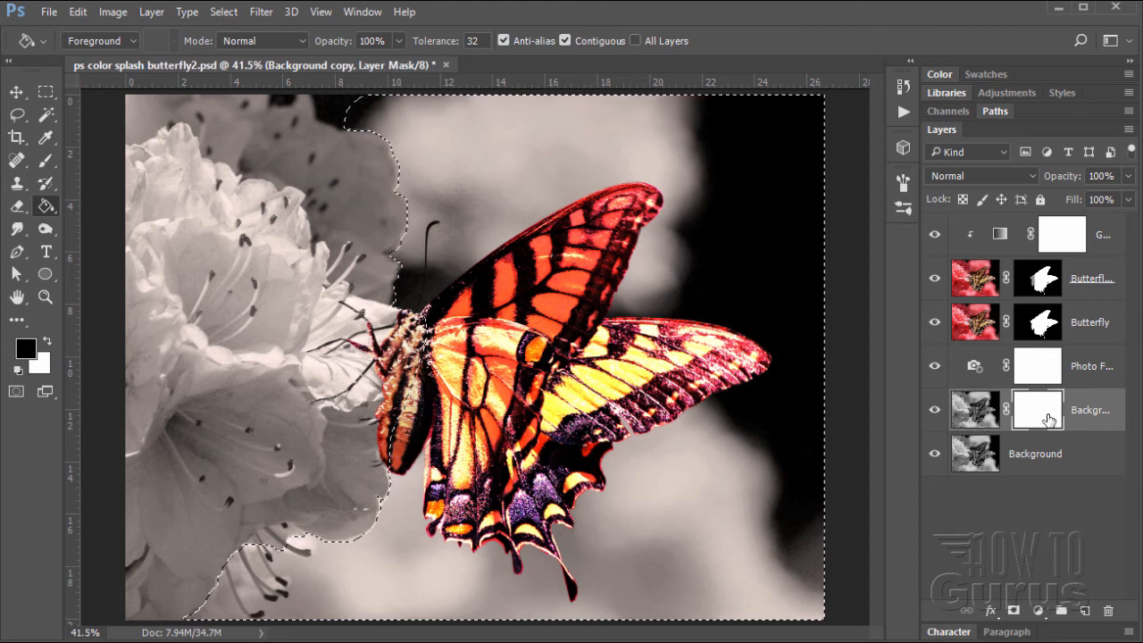
left_click(1036, 409)
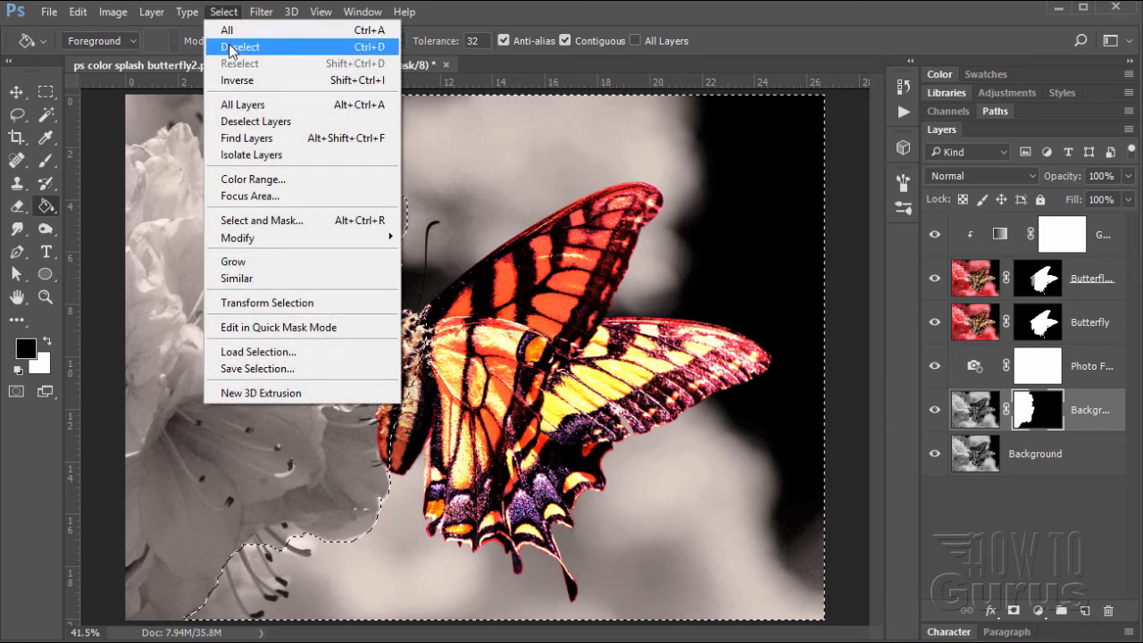
left_click(241, 46)
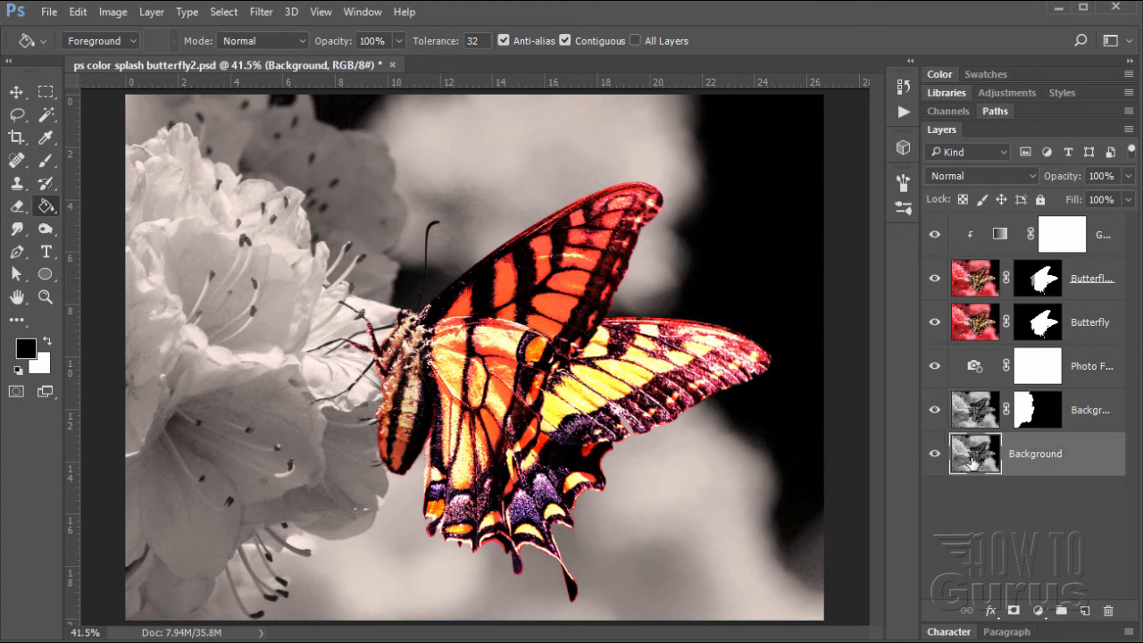
mouse_move(781, 507)
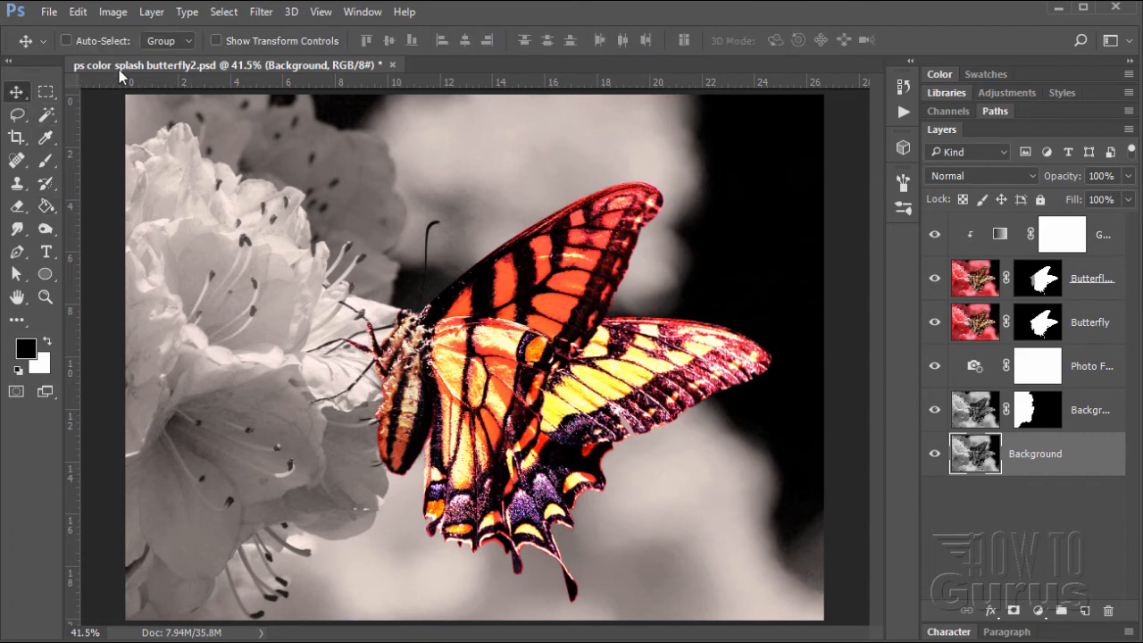
Add a Levels adjustment layer with Use Previous Layer to Create Clipping Mask ticked.
left_click(112, 11)
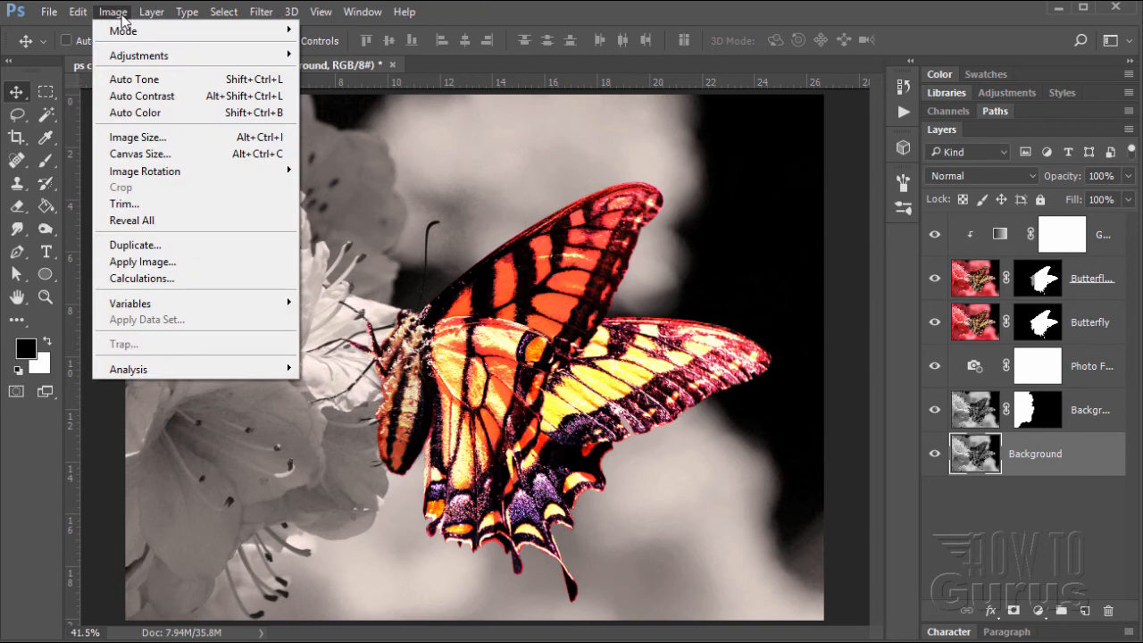
left_click(151, 11)
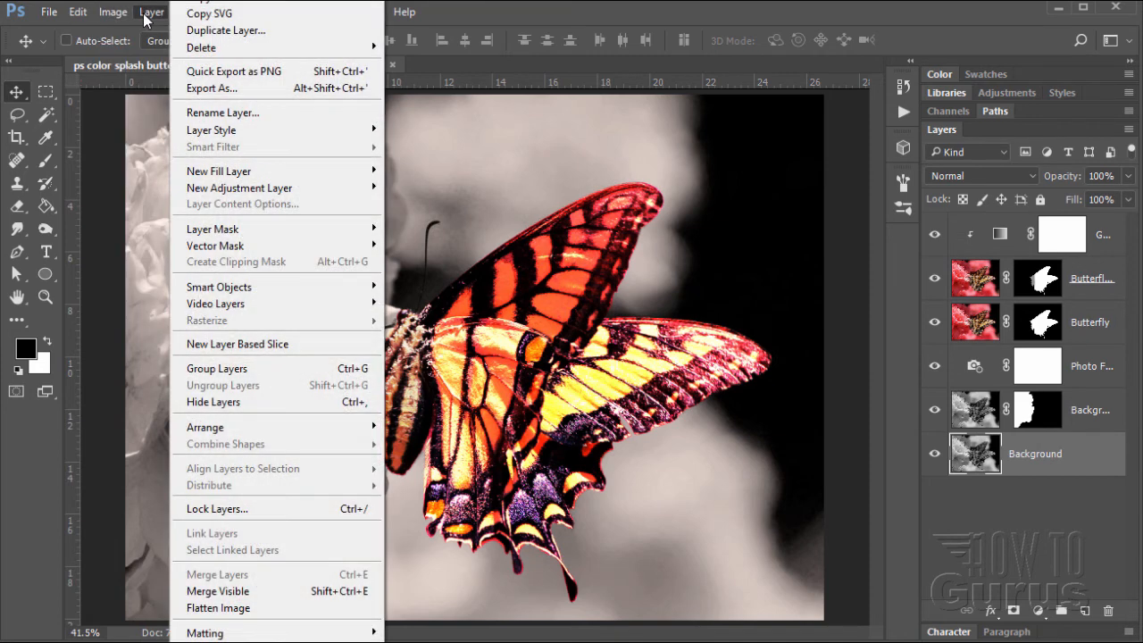
mouse_move(240, 187)
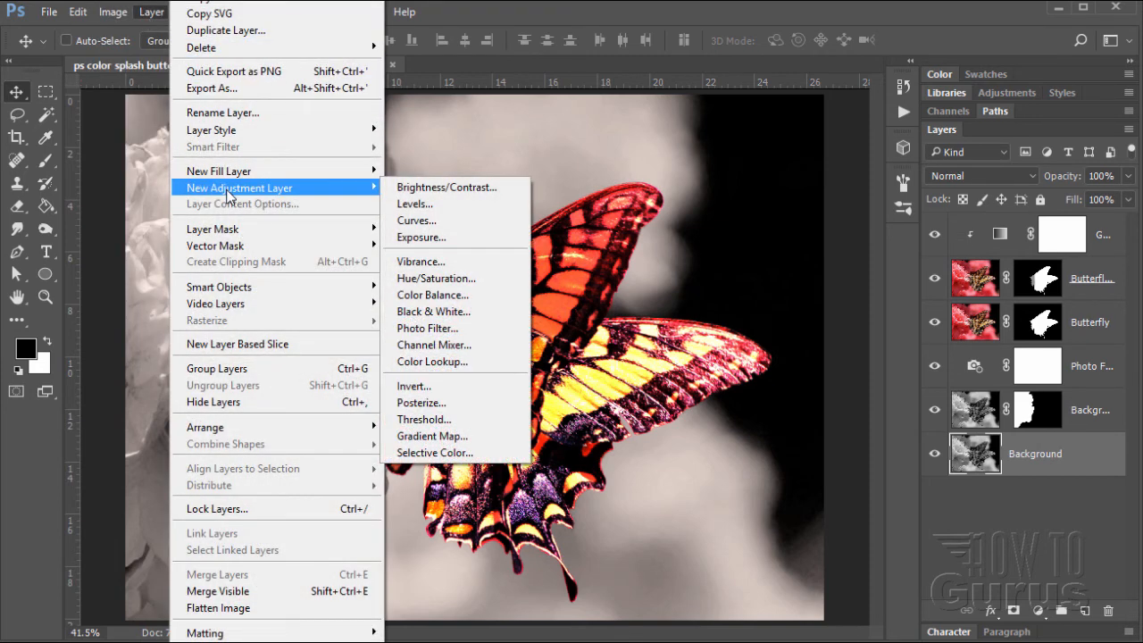
mouse_move(438, 210)
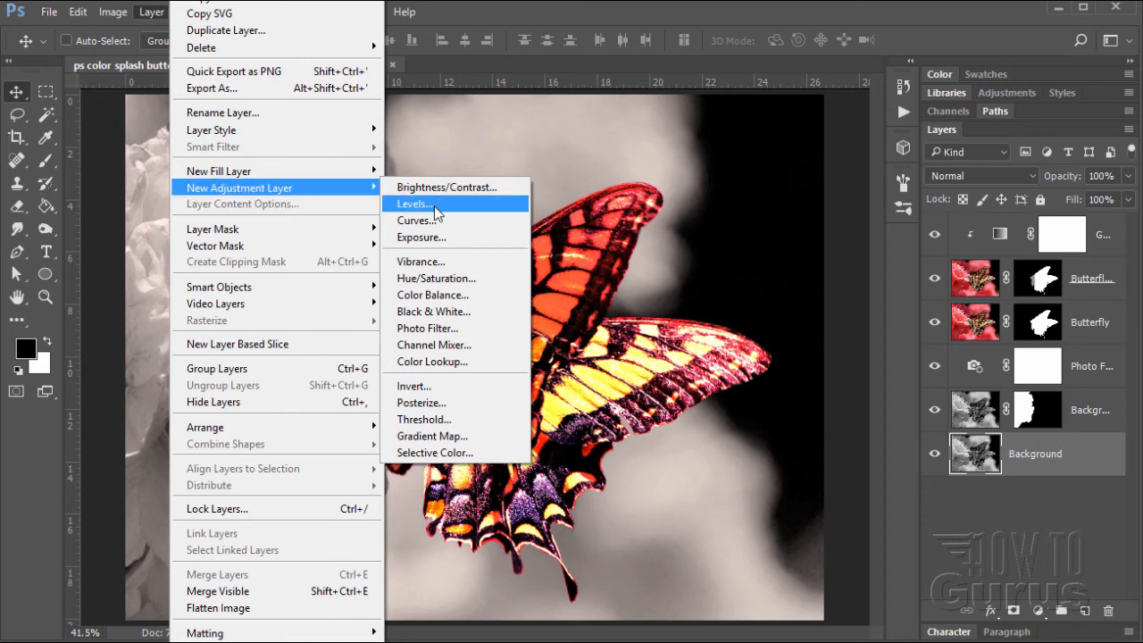
left_click(412, 203)
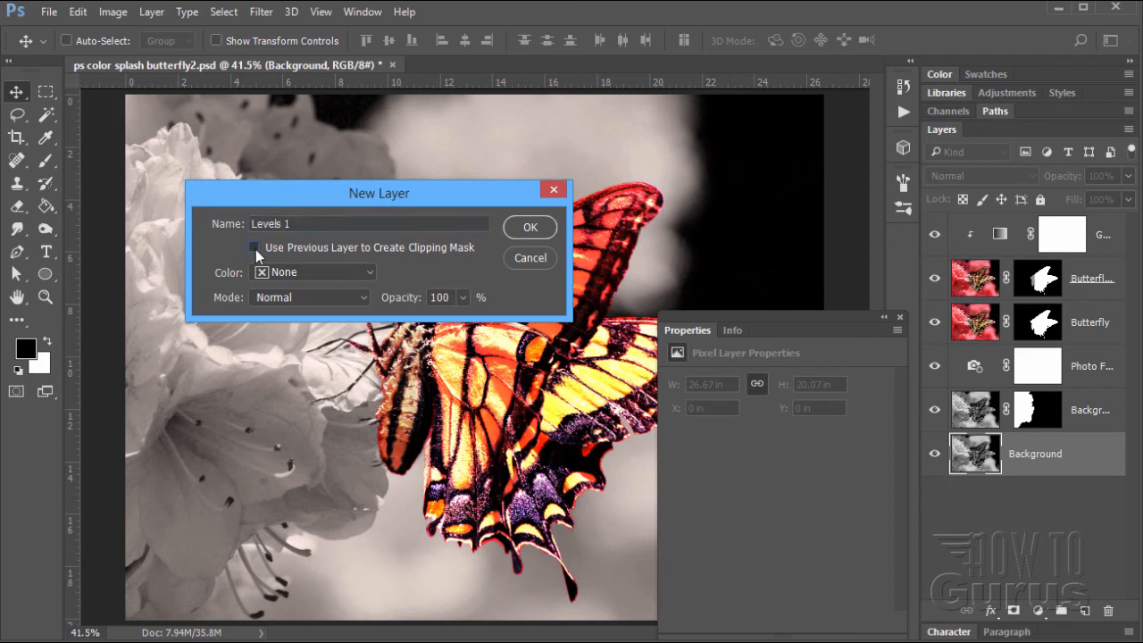
left_click(529, 227)
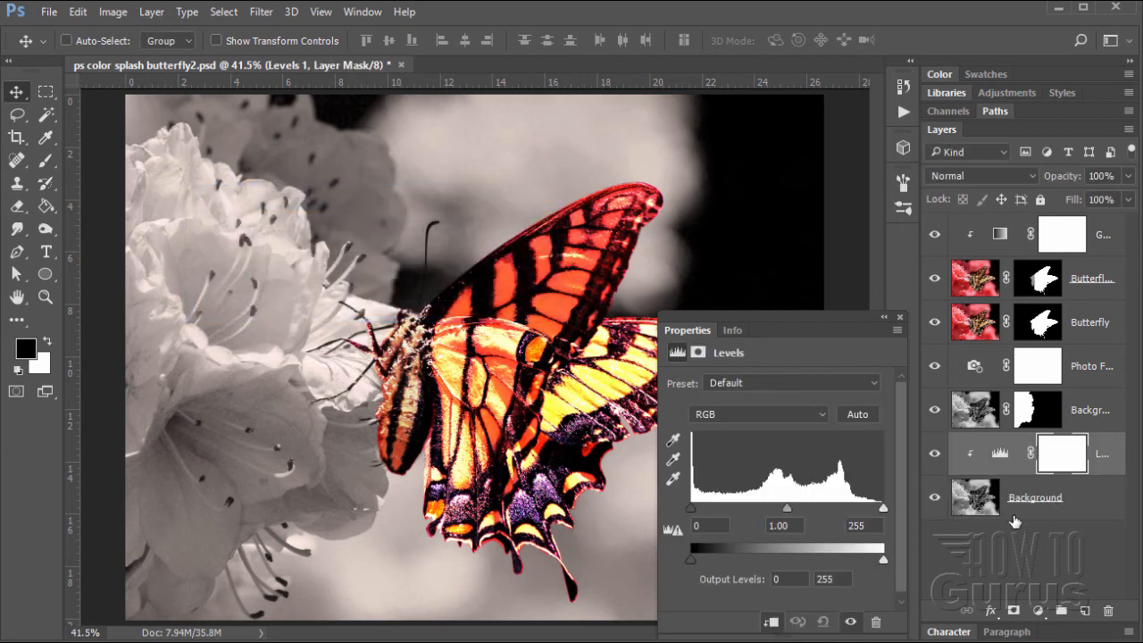
mouse_move(988, 366)
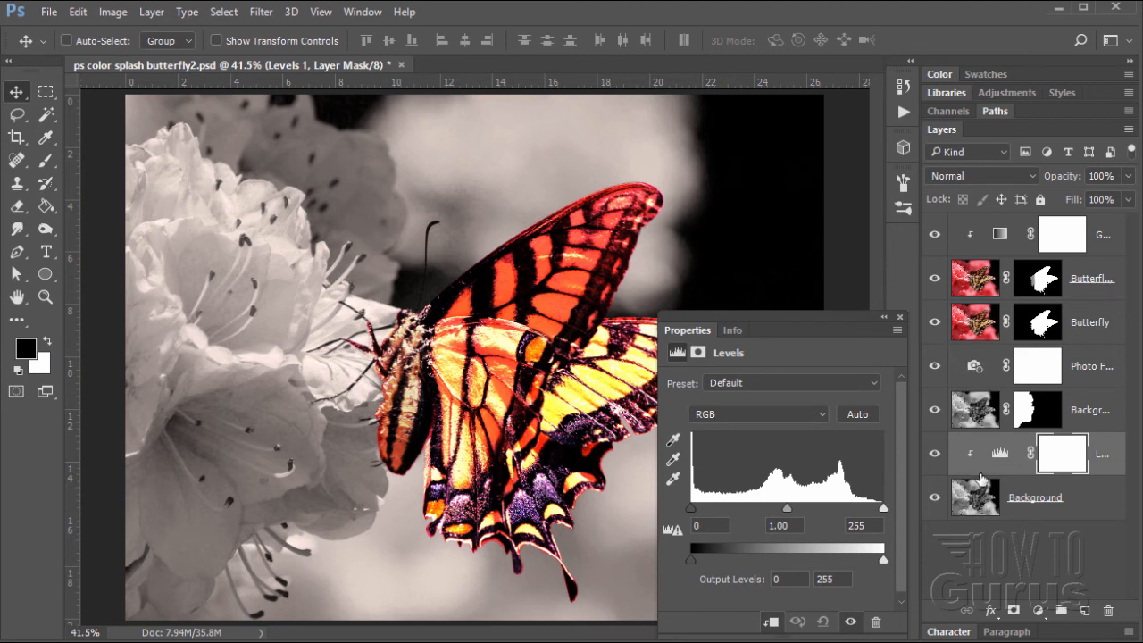
mouse_move(1038, 462)
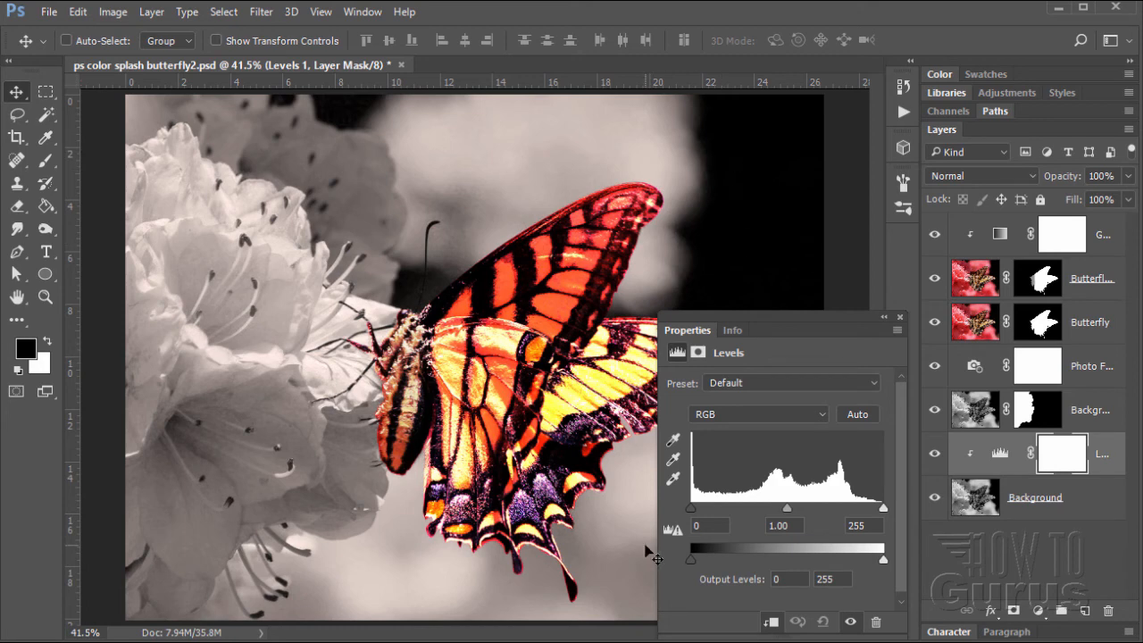
mouse_move(899, 576)
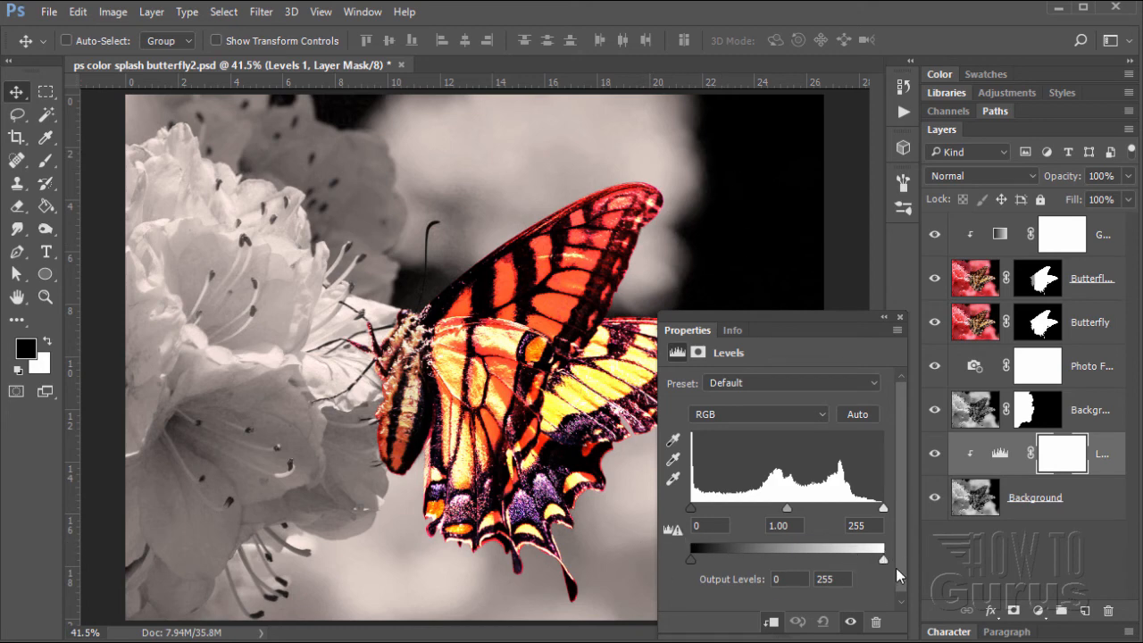
mouse_move(884, 562)
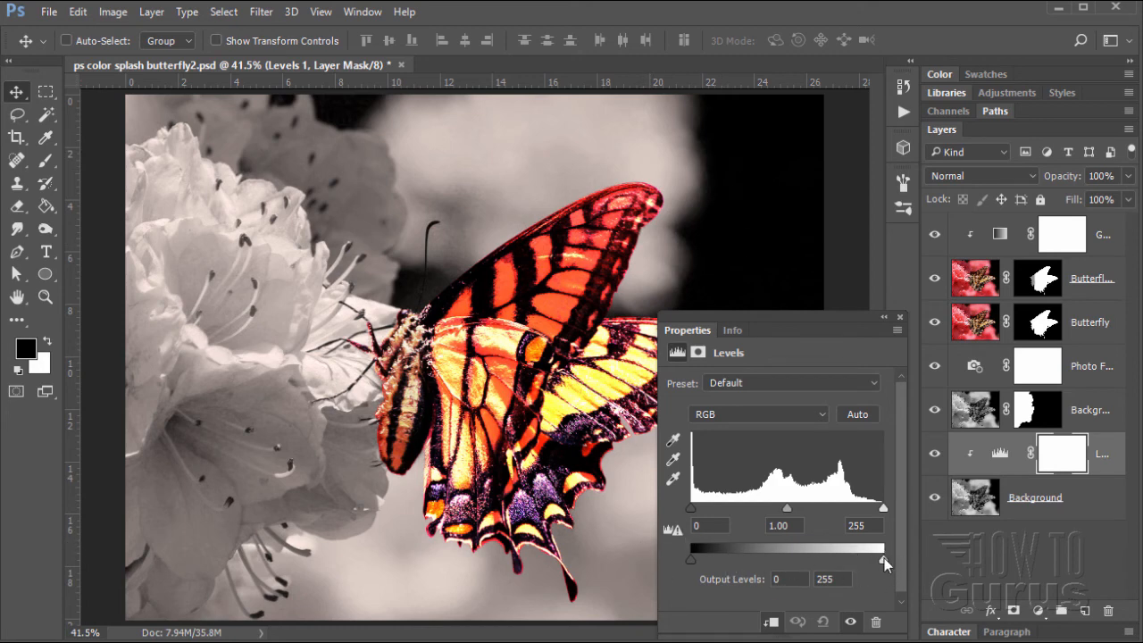
Lower the Levels output white level to 133, compare before/after, and close Properties.
left_click_drag(884, 547, 852, 548)
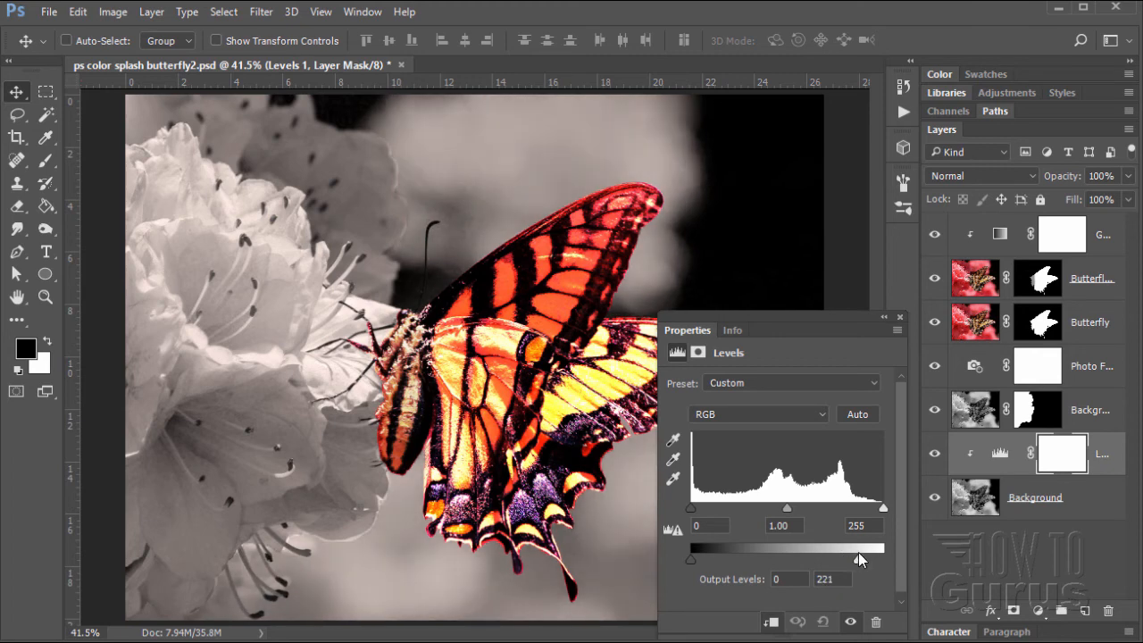
left_click_drag(859, 561, 808, 557)
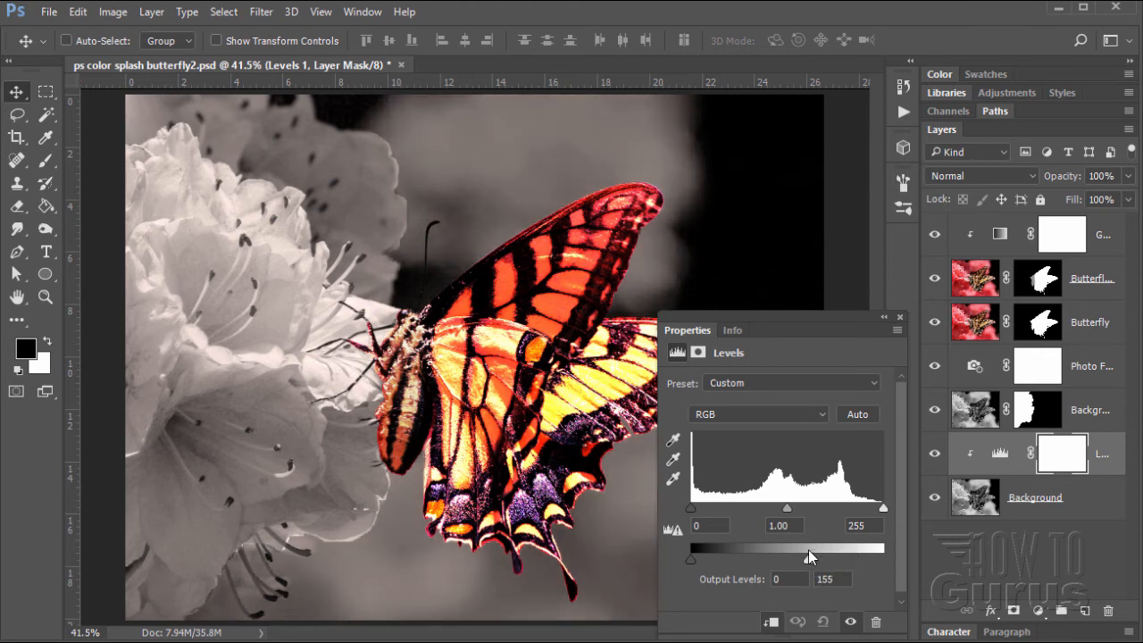
left_click_drag(808, 560, 801, 560)
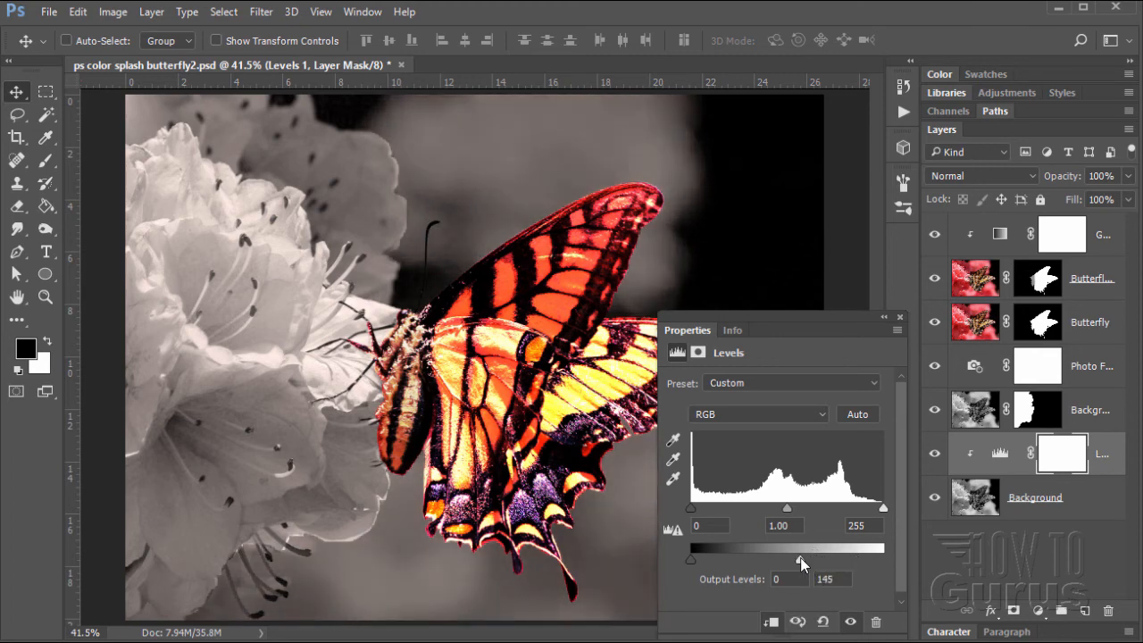
left_click_drag(802, 561, 794, 561)
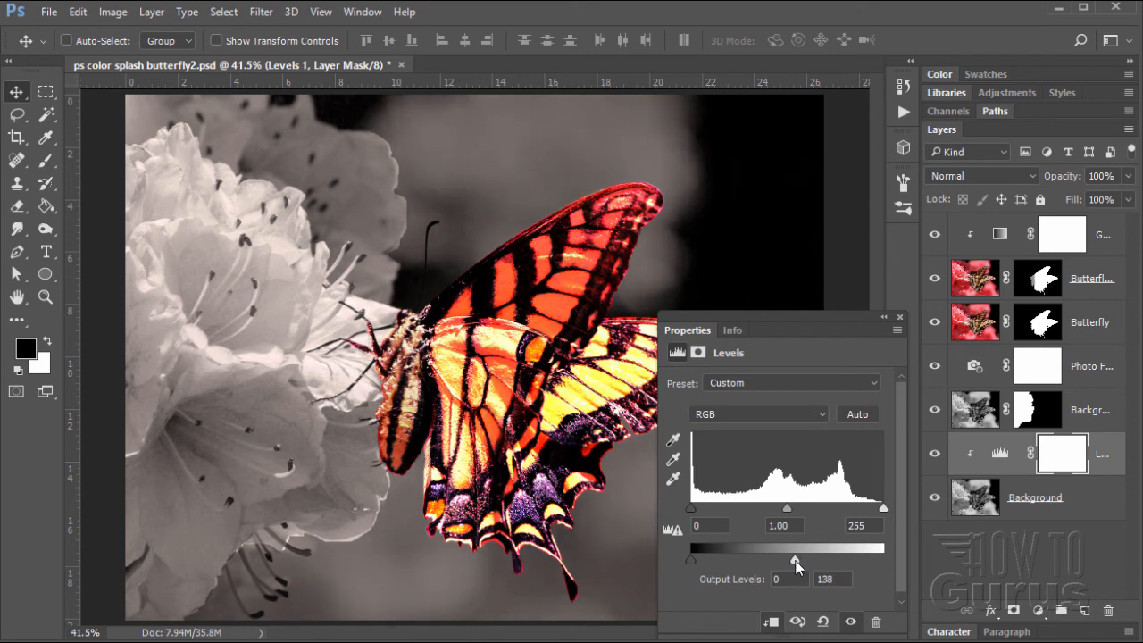
left_click_drag(799, 562, 793, 562)
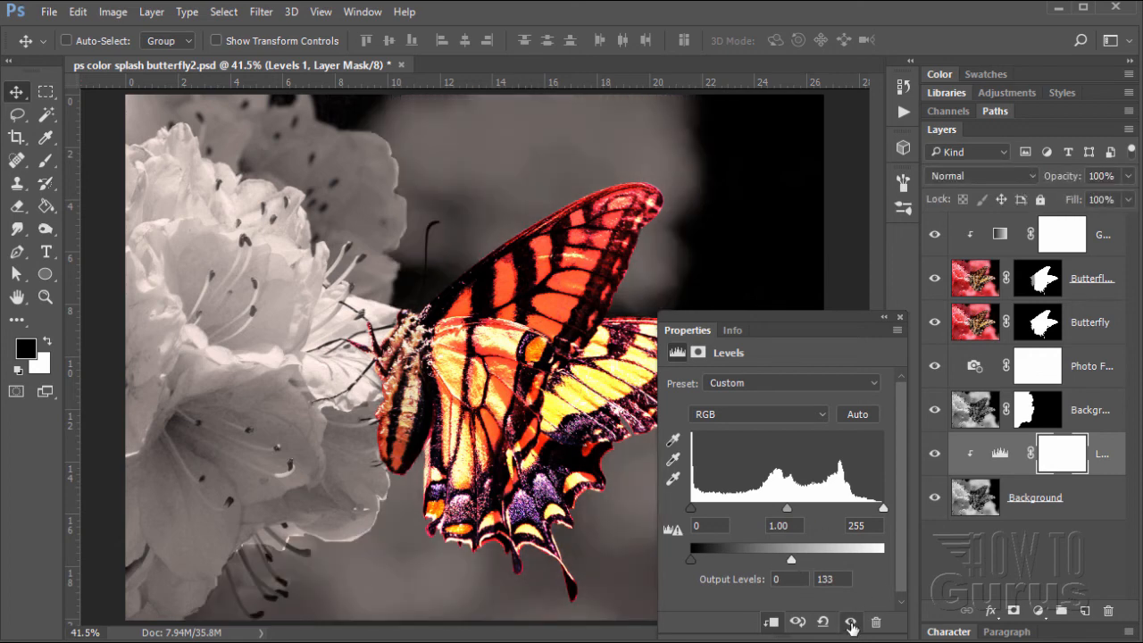
left_click(934, 453)
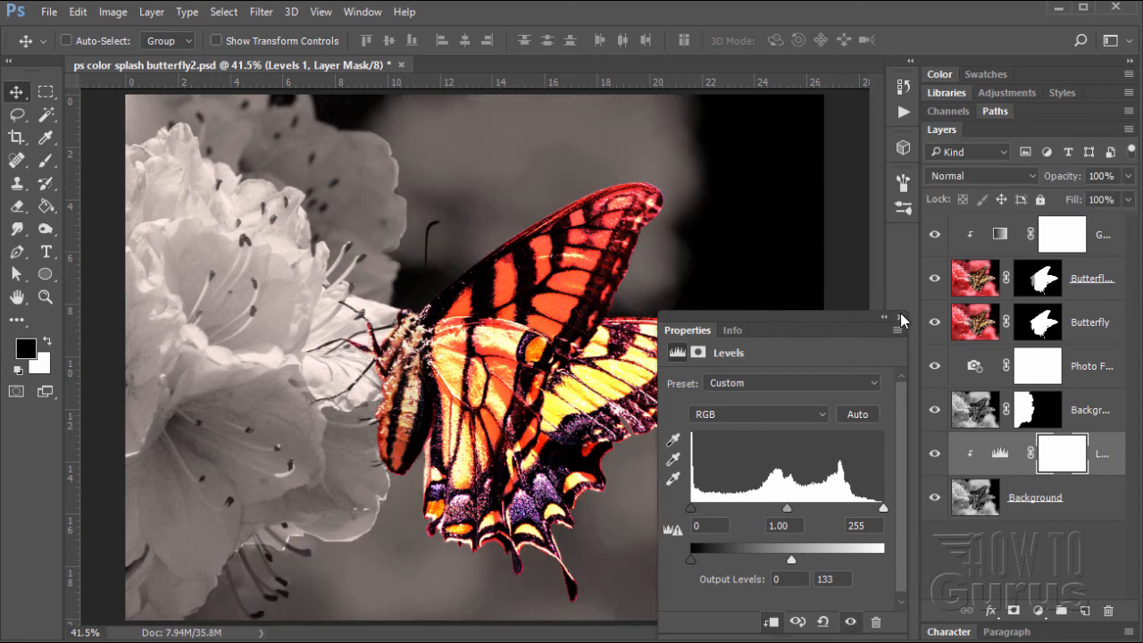
left_click(900, 319)
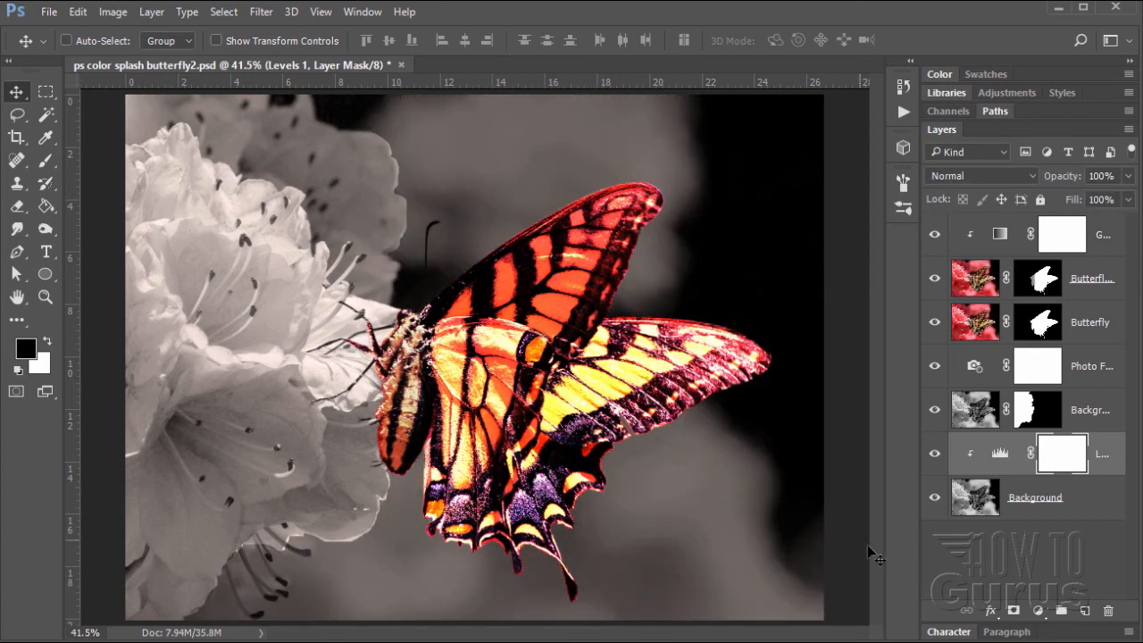
mouse_move(882, 515)
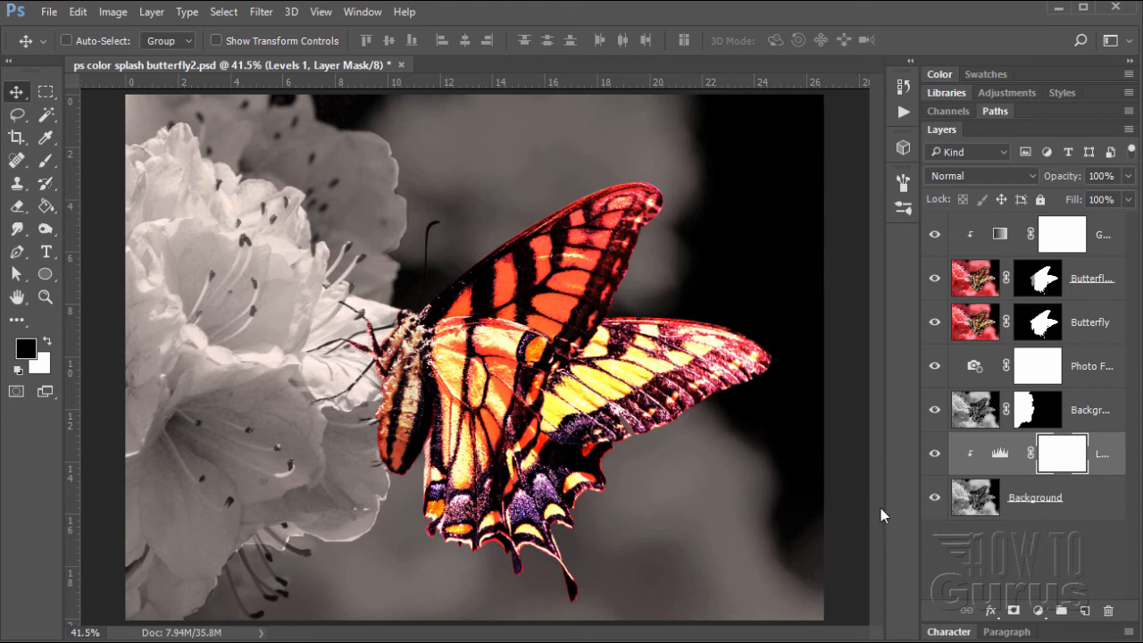
mouse_move(397, 487)
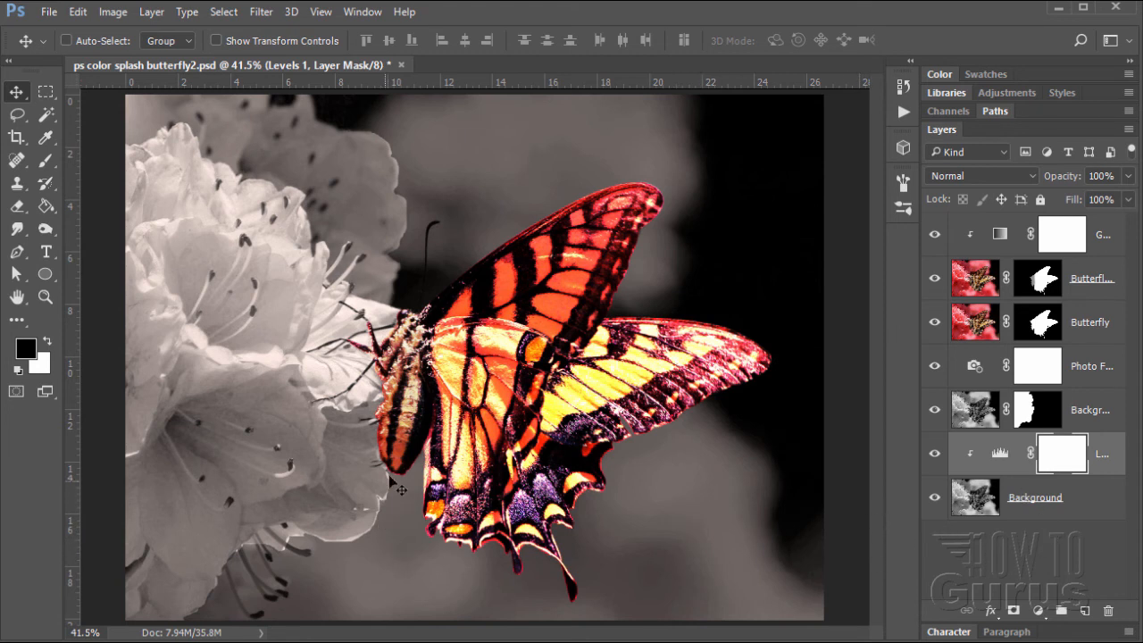
mouse_move(399, 210)
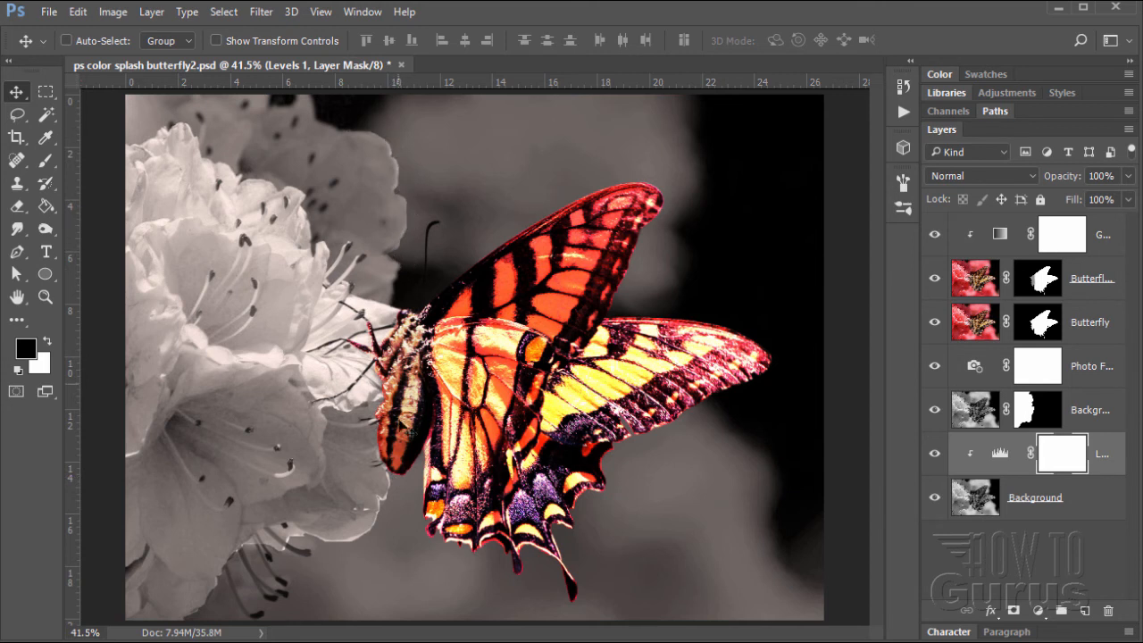
mouse_move(312, 540)
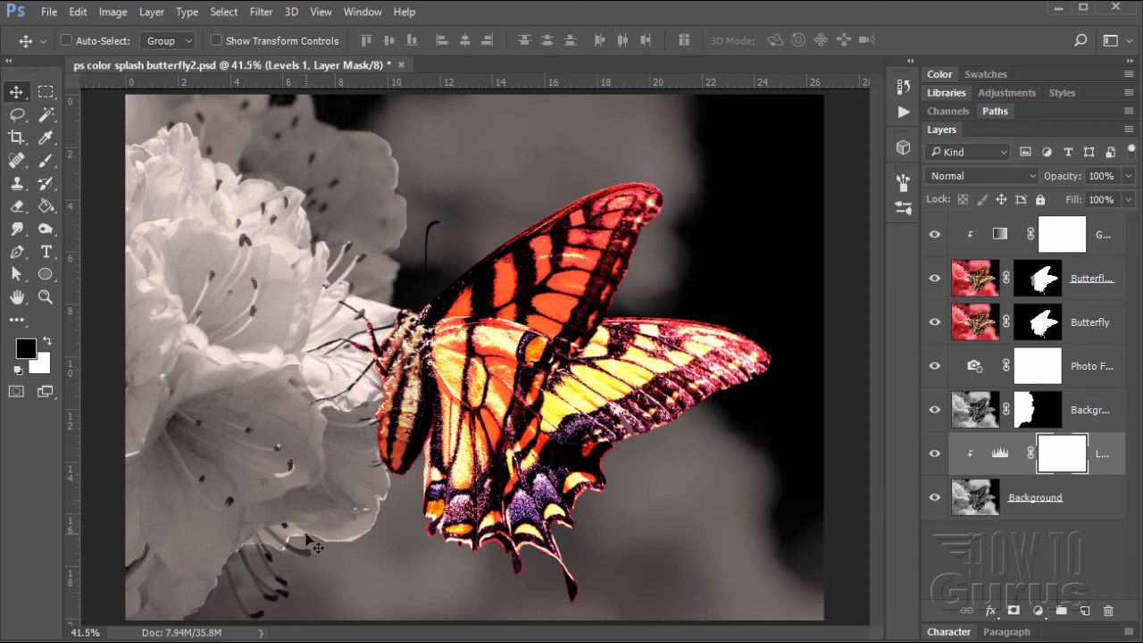
mouse_move(392, 223)
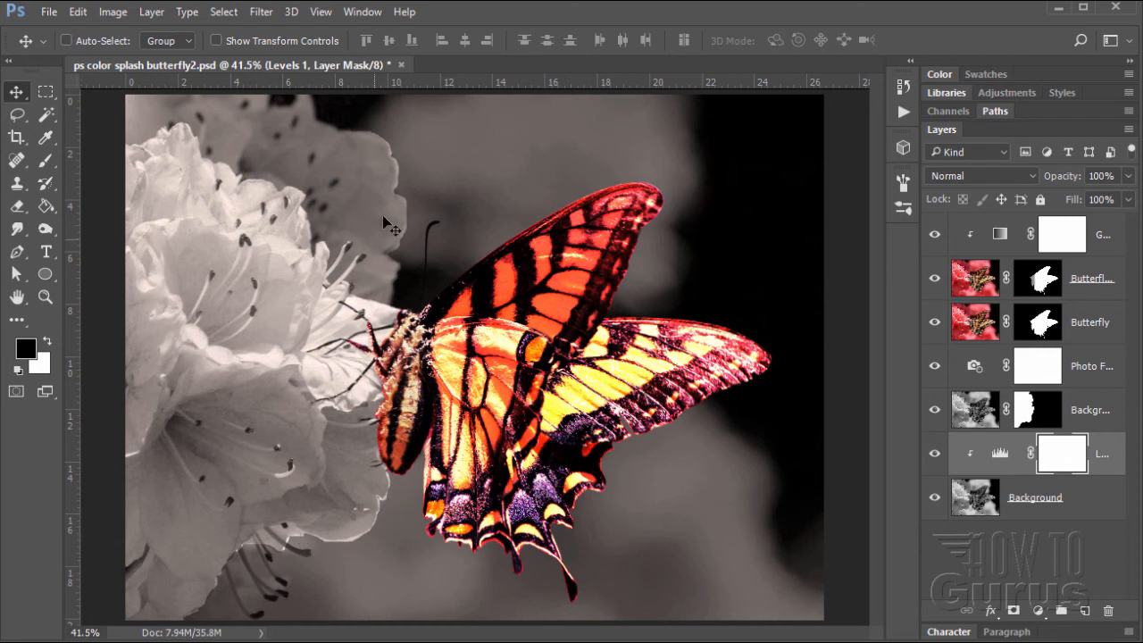
mouse_move(399, 193)
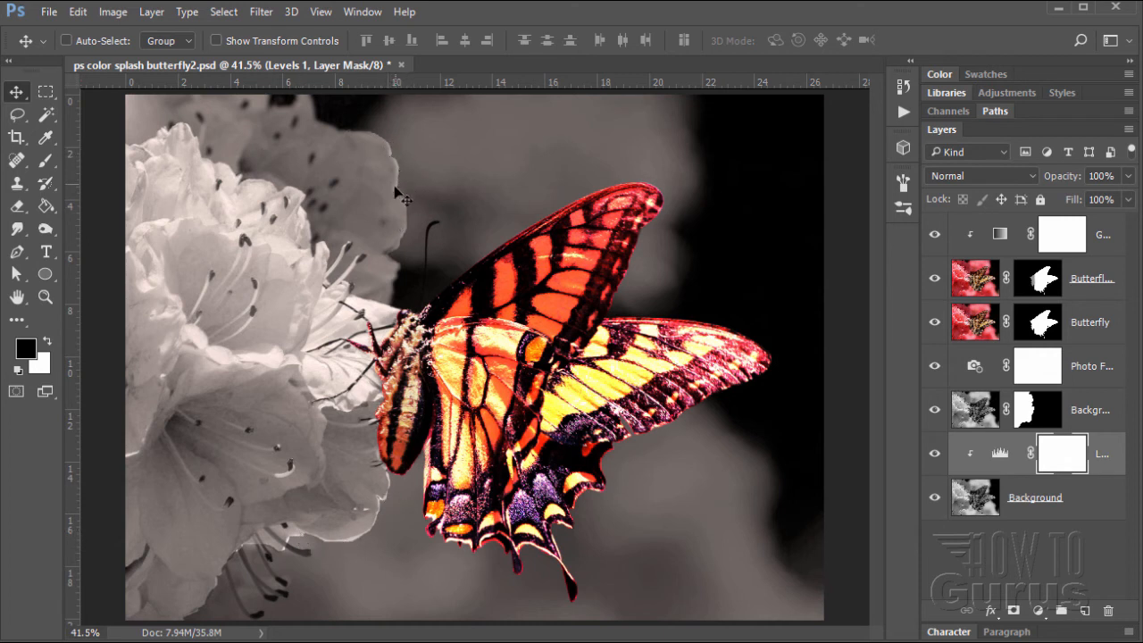
mouse_move(792, 420)
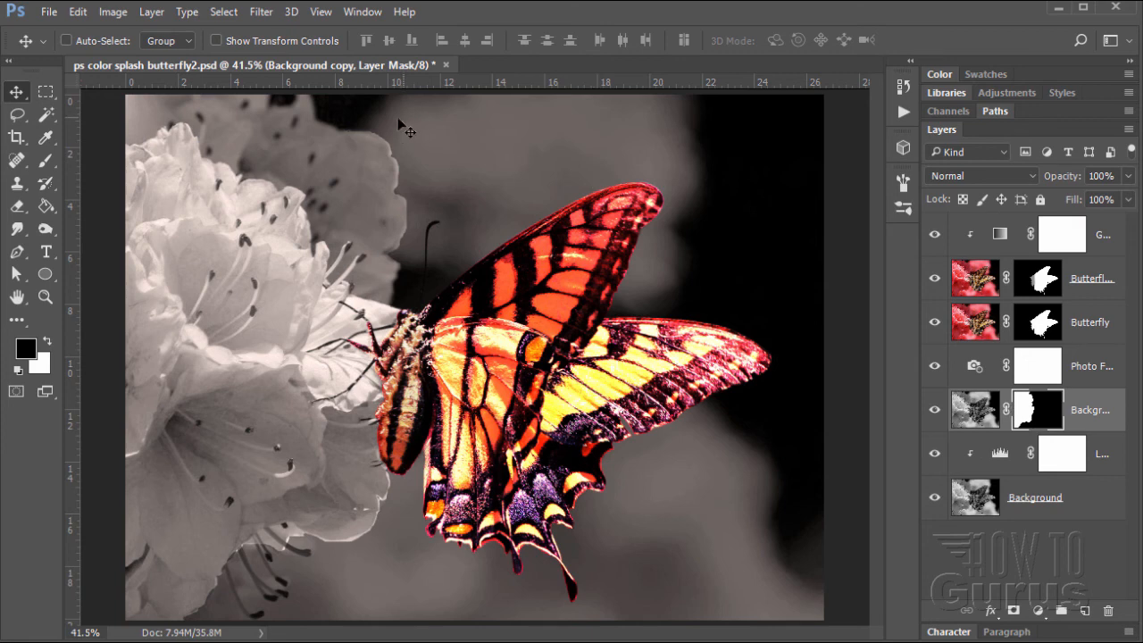
Apply Gaussian Blur to the Background copy mask, settling the radius at 3.1 pixels.
left_click(261, 12)
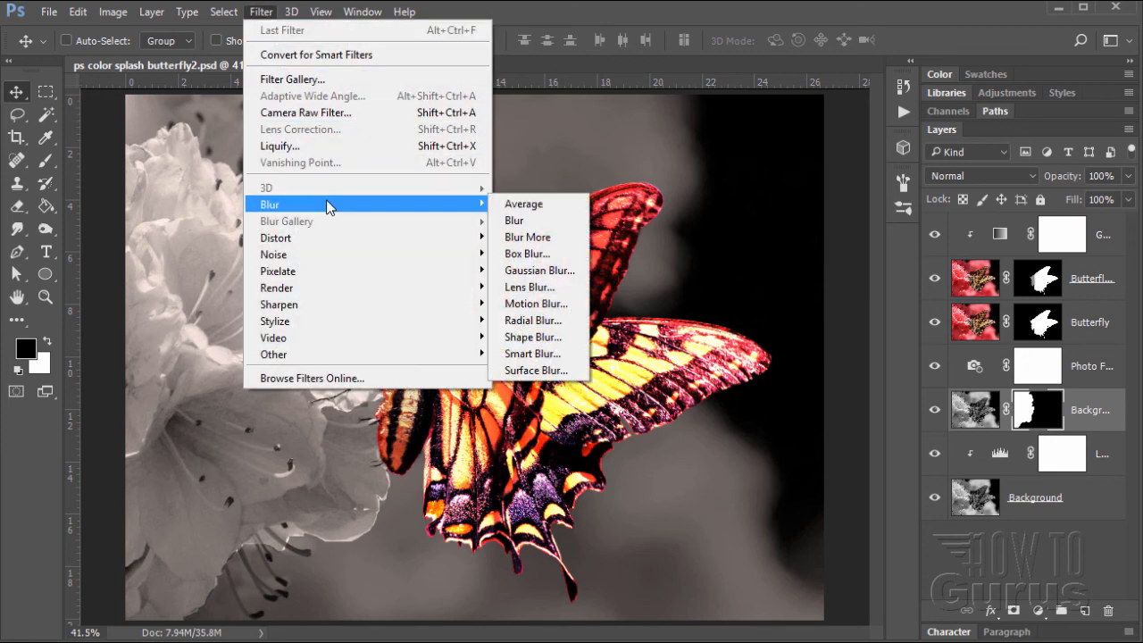
left_click(539, 270)
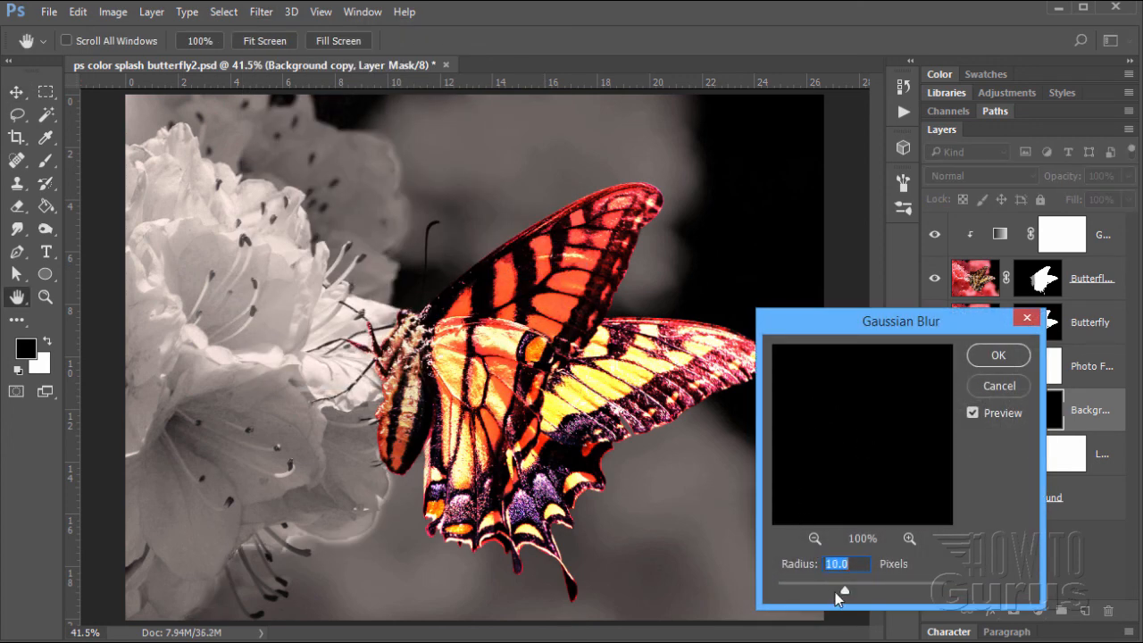
left_click_drag(841, 590, 778, 590)
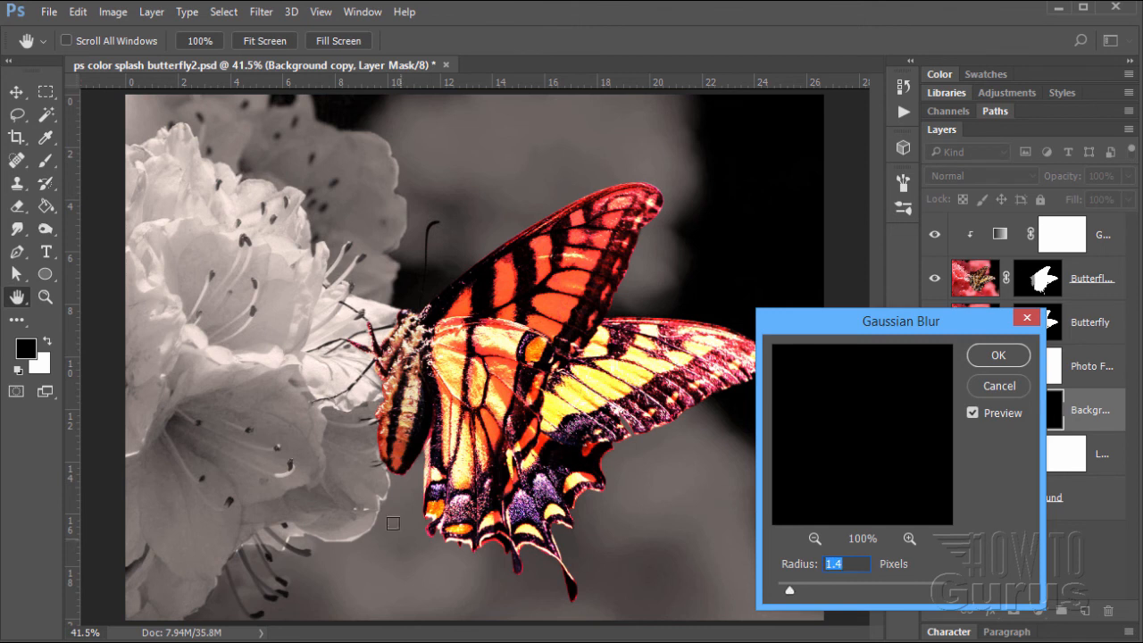
mouse_move(784, 602)
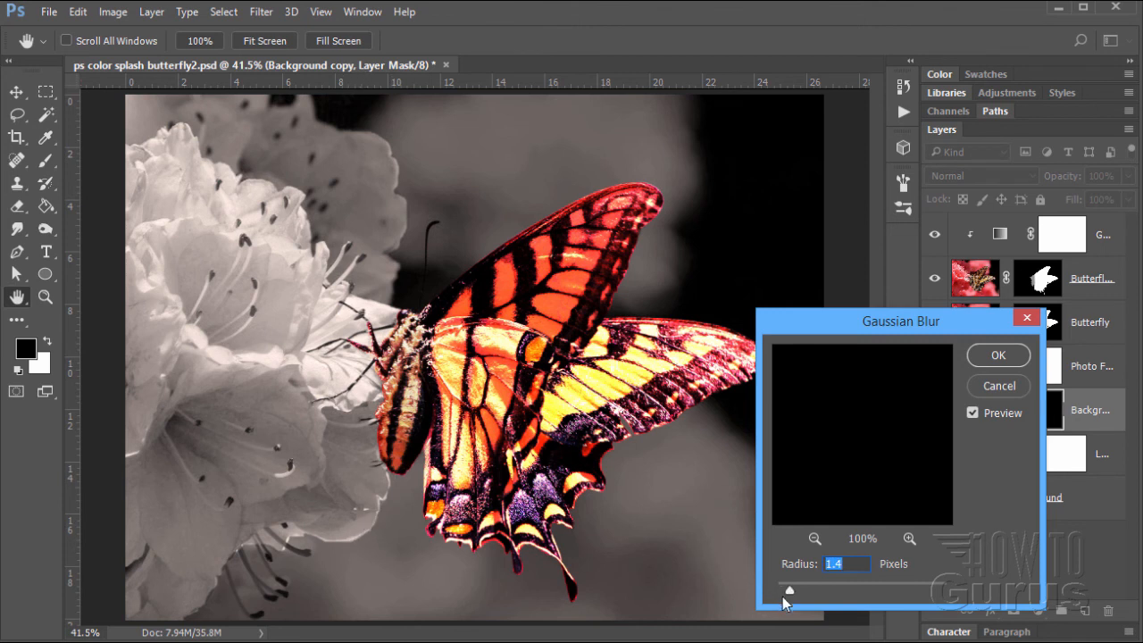
left_click_drag(787, 589, 797, 589)
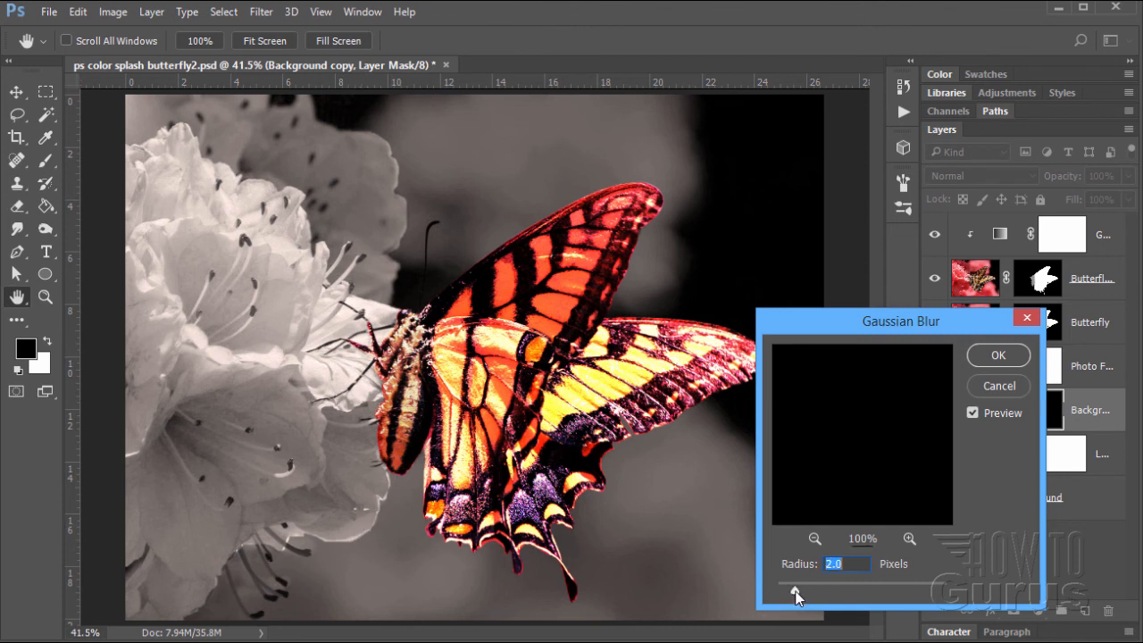
left_click(972, 412)
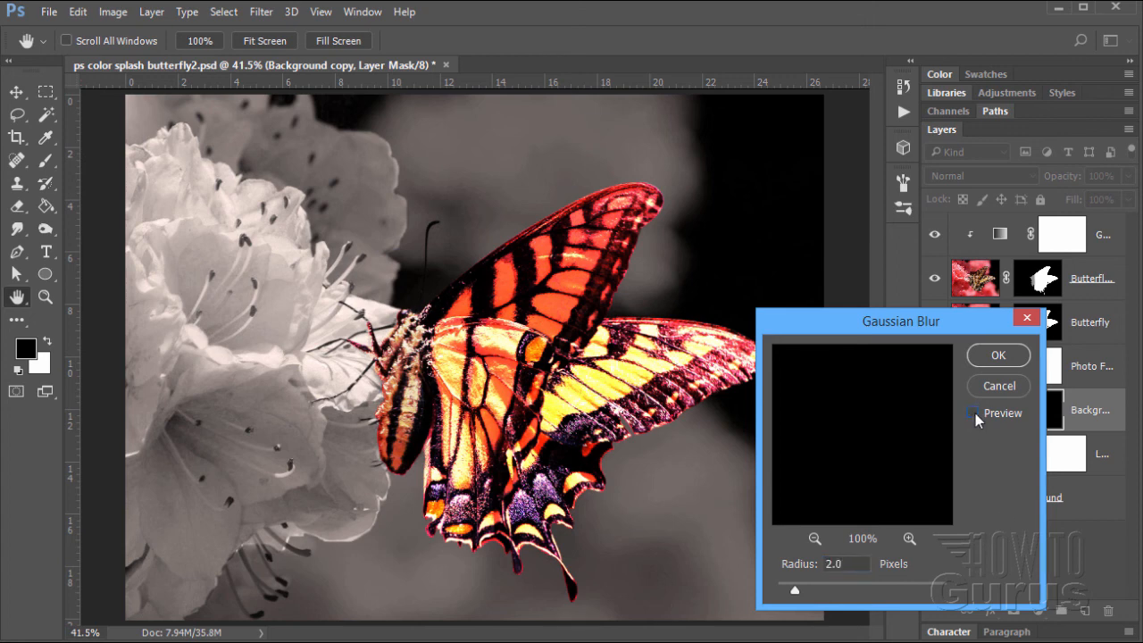
left_click(973, 413)
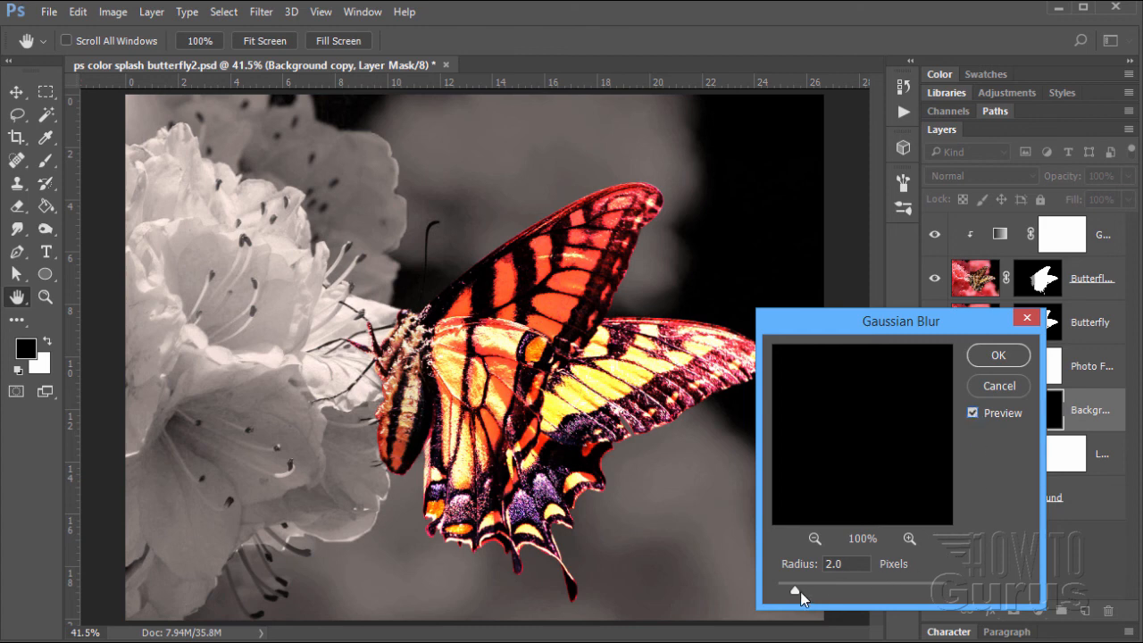
left_click_drag(794, 592, 807, 592)
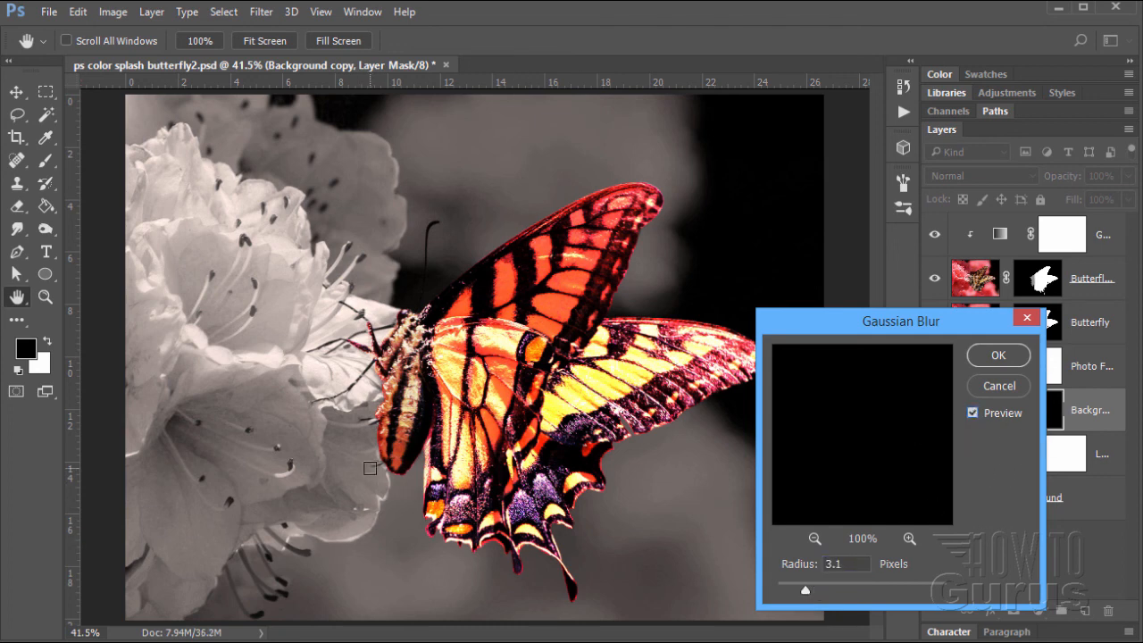
mouse_move(402, 286)
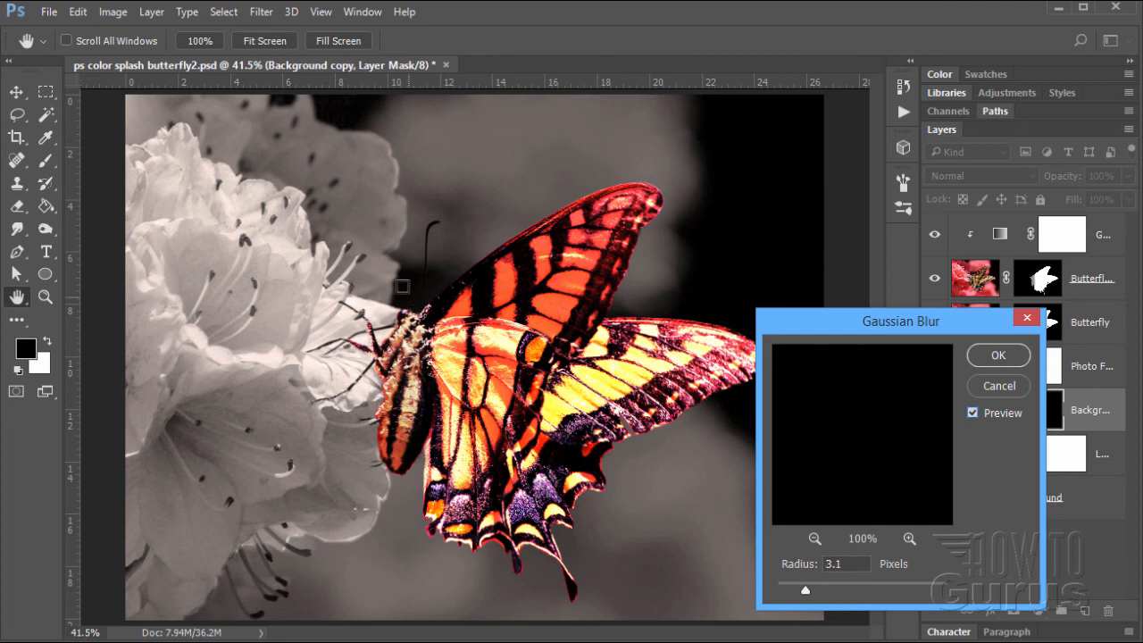
mouse_move(398, 171)
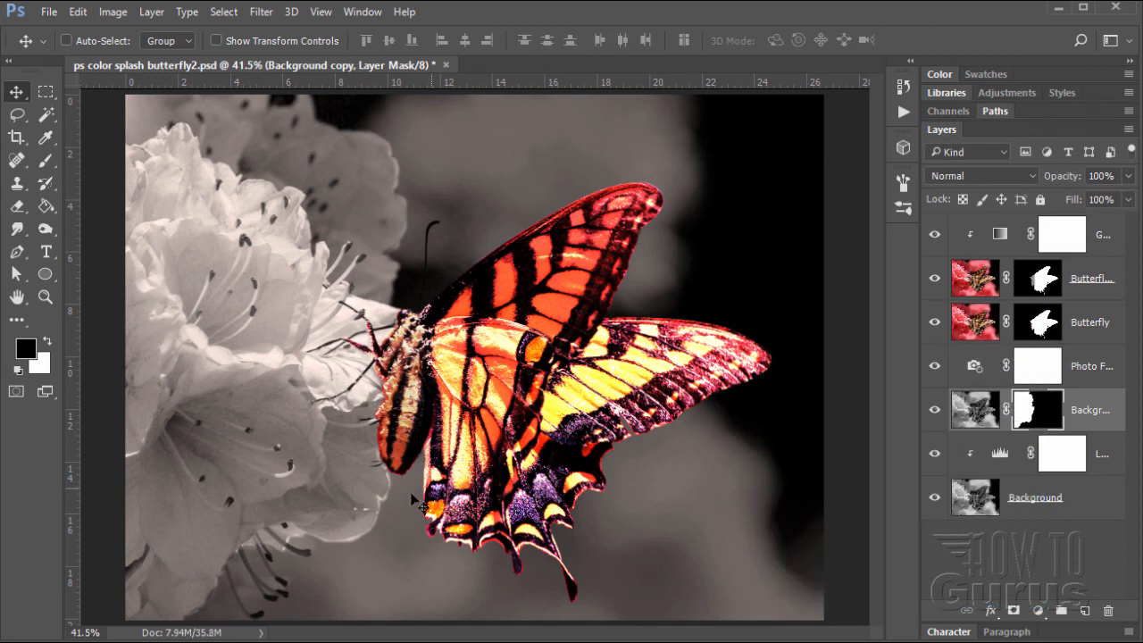
mouse_move(455, 226)
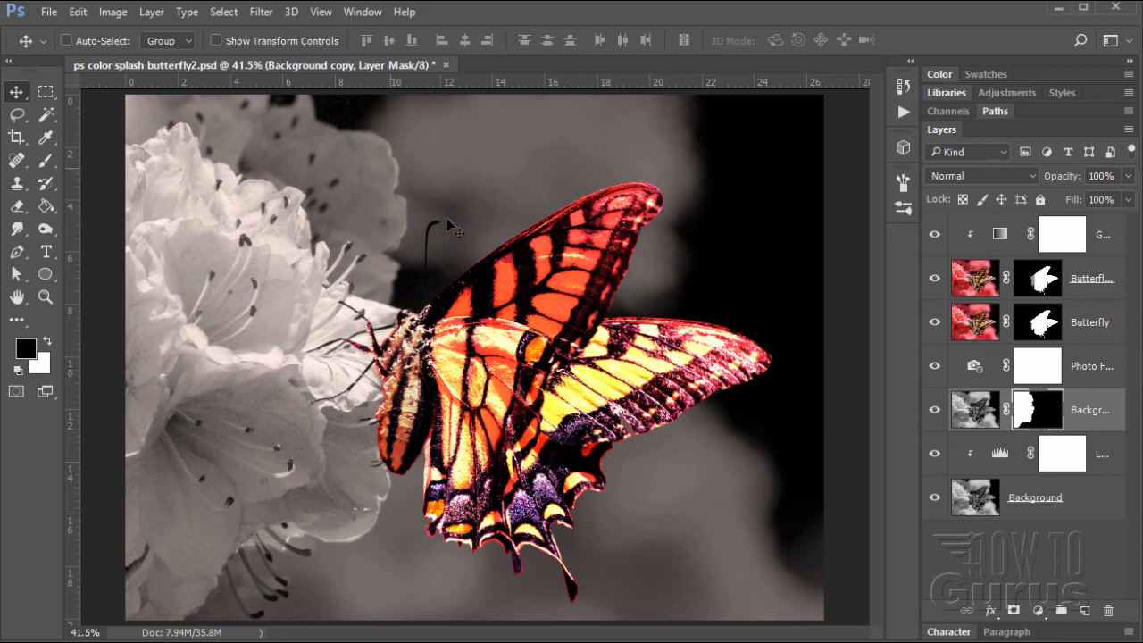
mouse_move(857, 488)
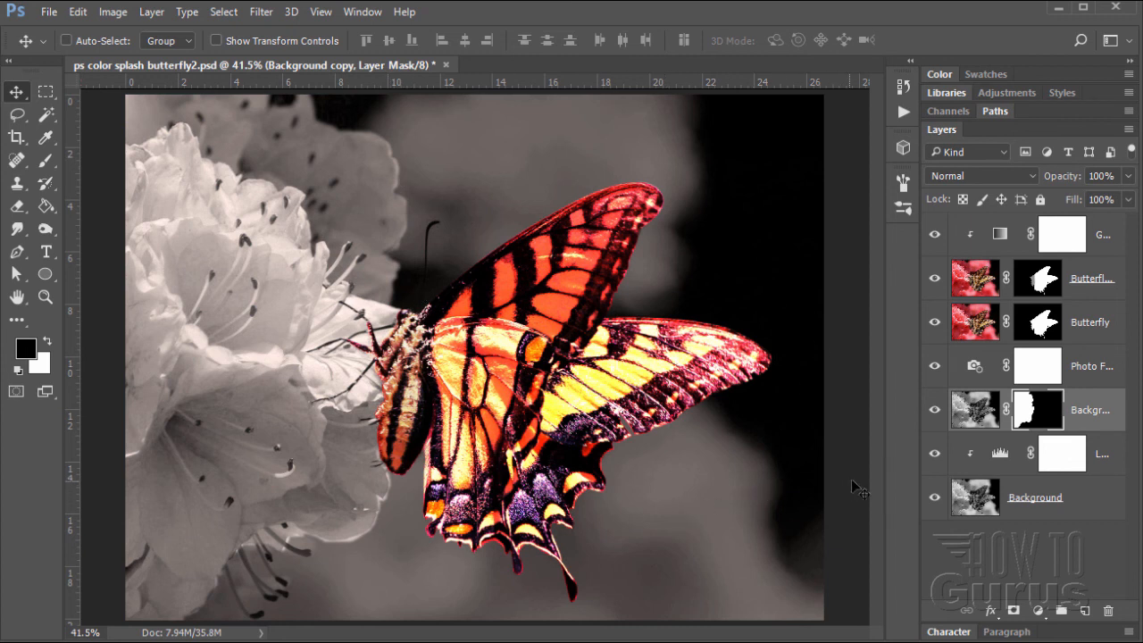